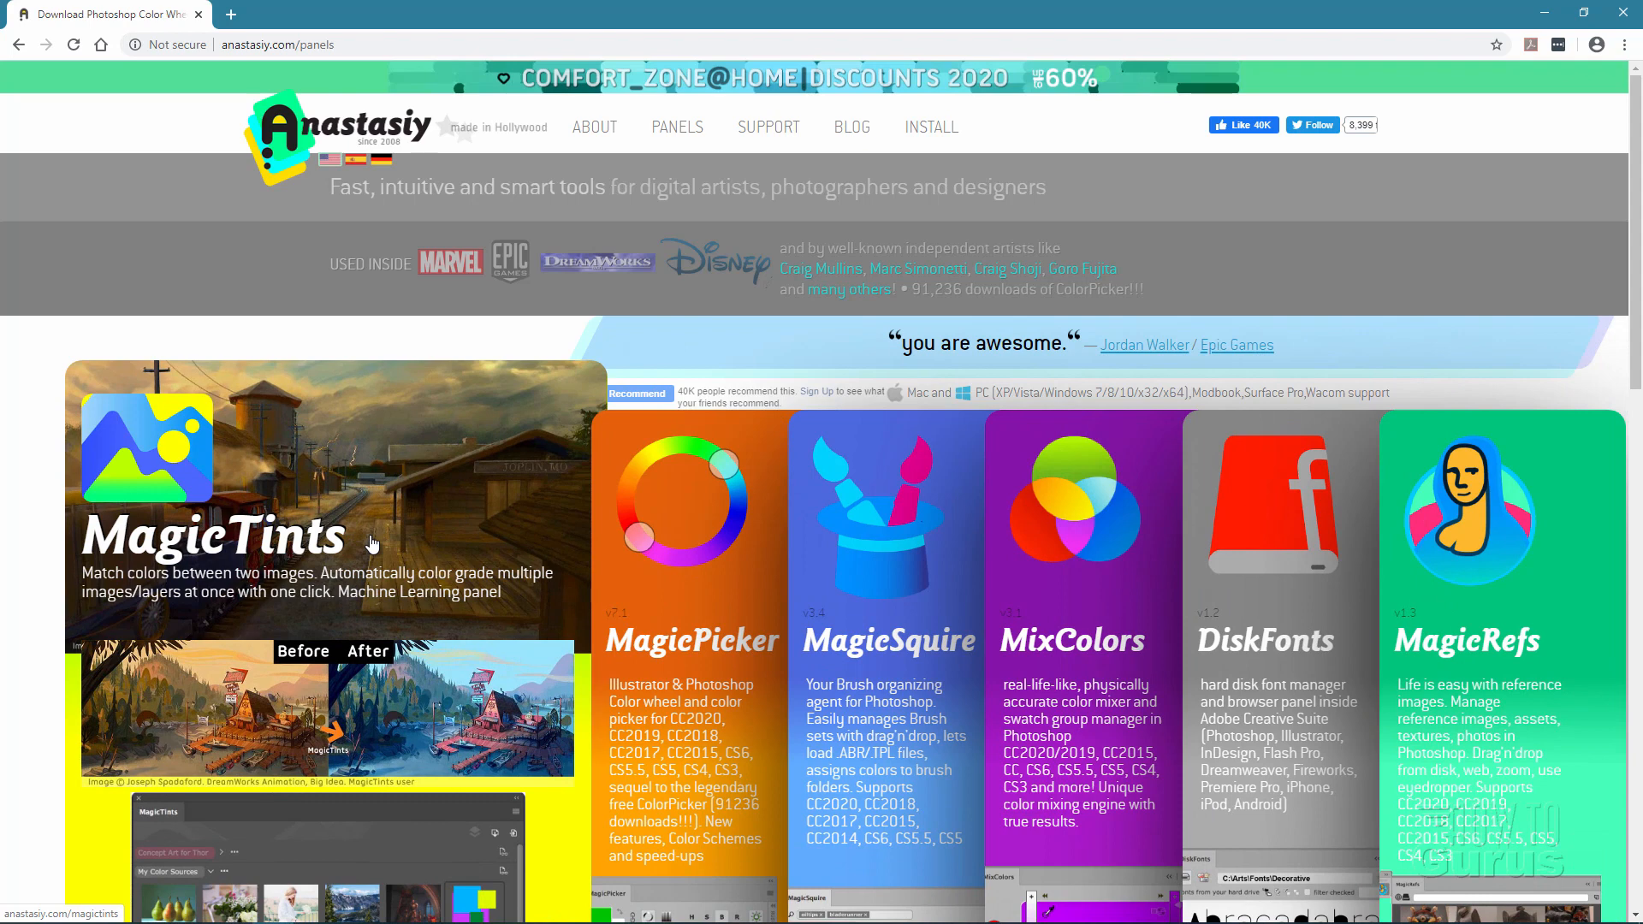
Adjust a panel colour control and check the result in the foreground colour picker
scroll(down, 3)
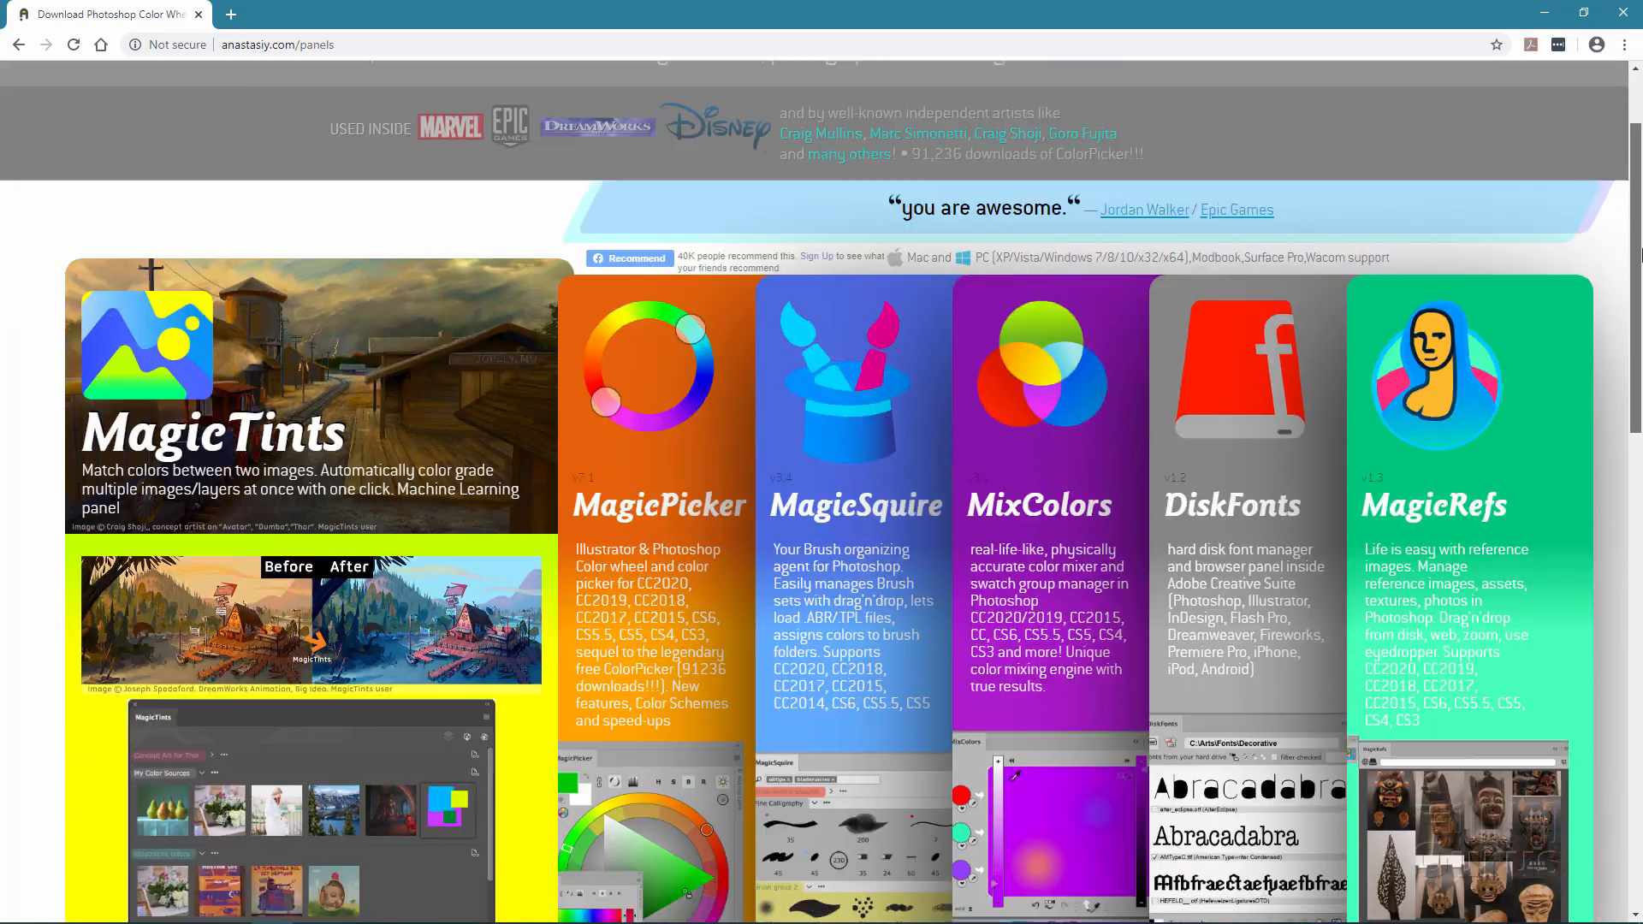
scroll(down, 3)
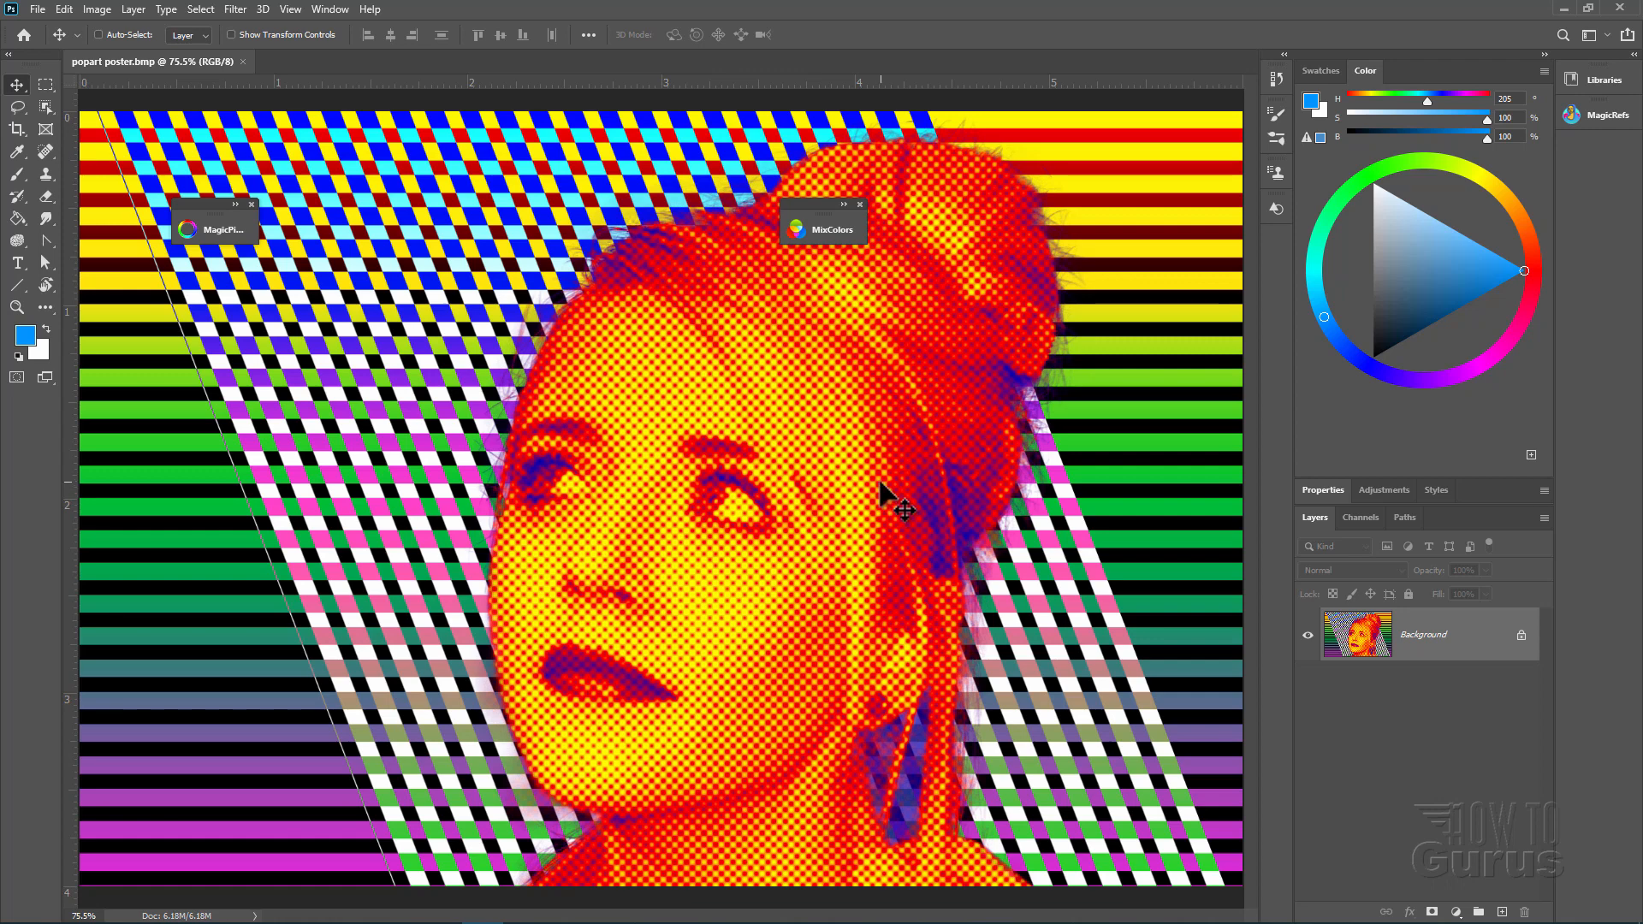
mouse_move(1001, 491)
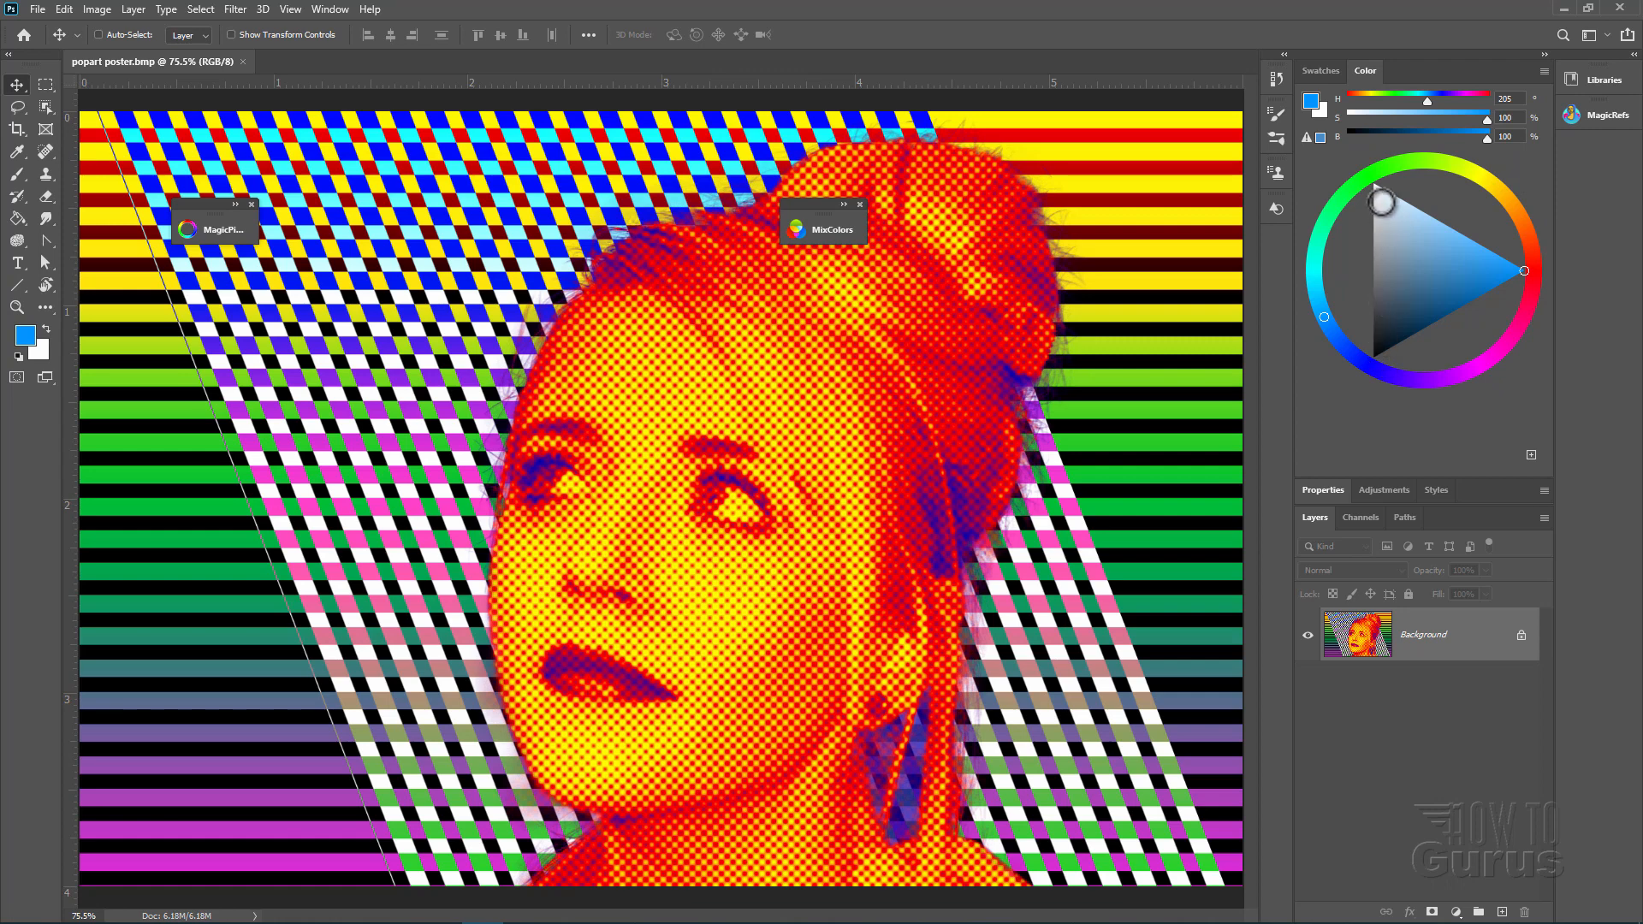
drag(1378, 189, 1368, 351)
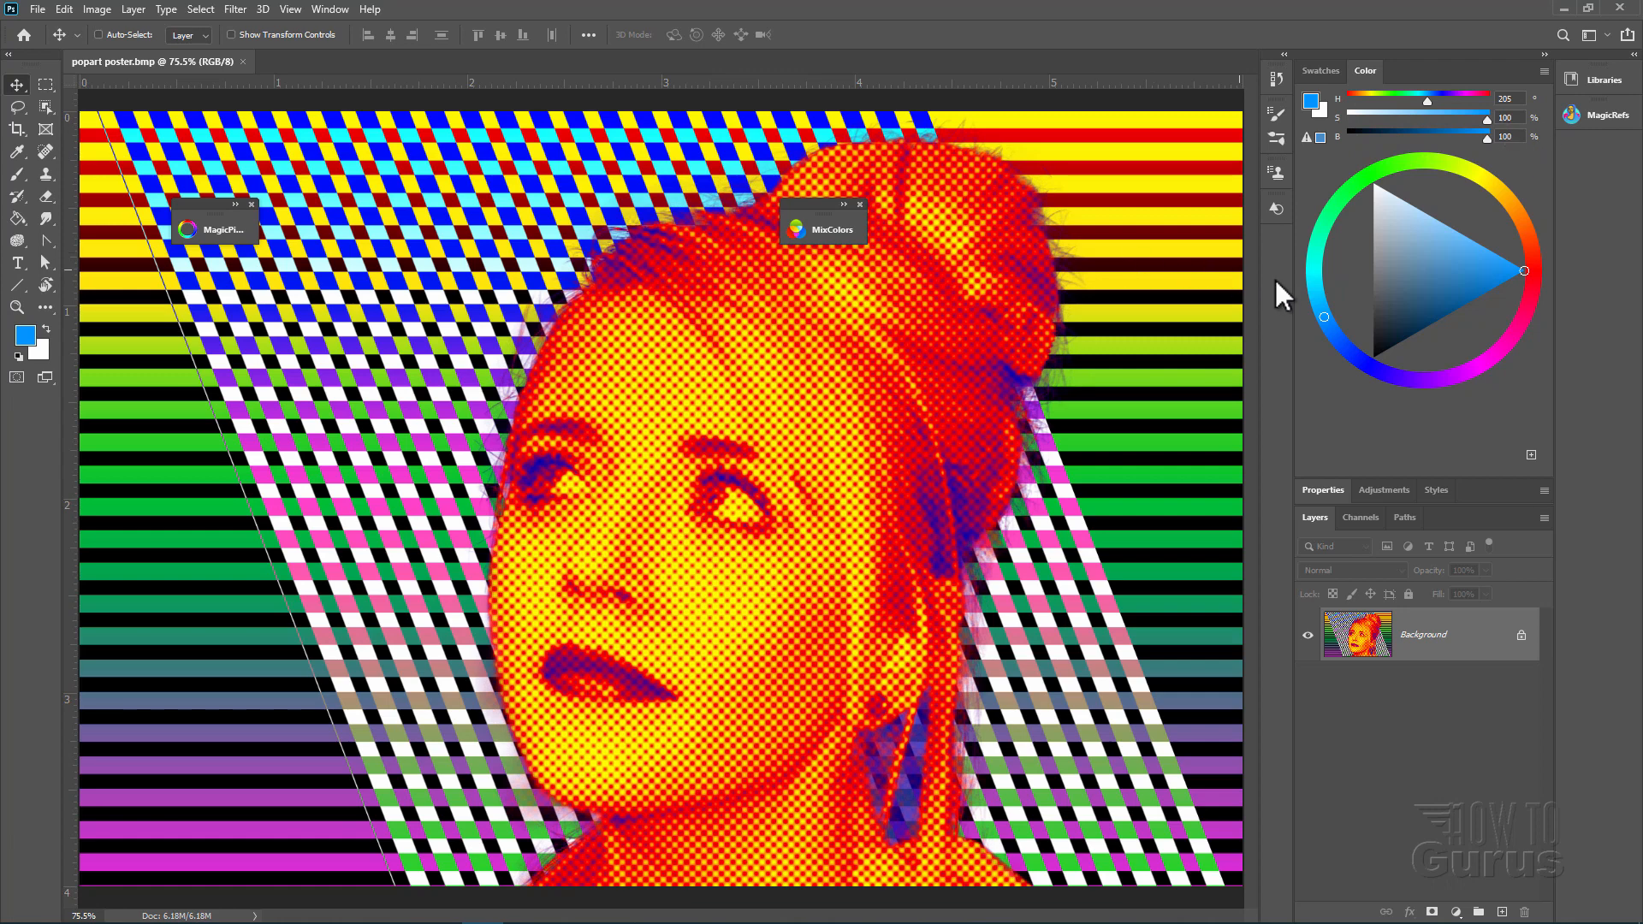
click(1412, 352)
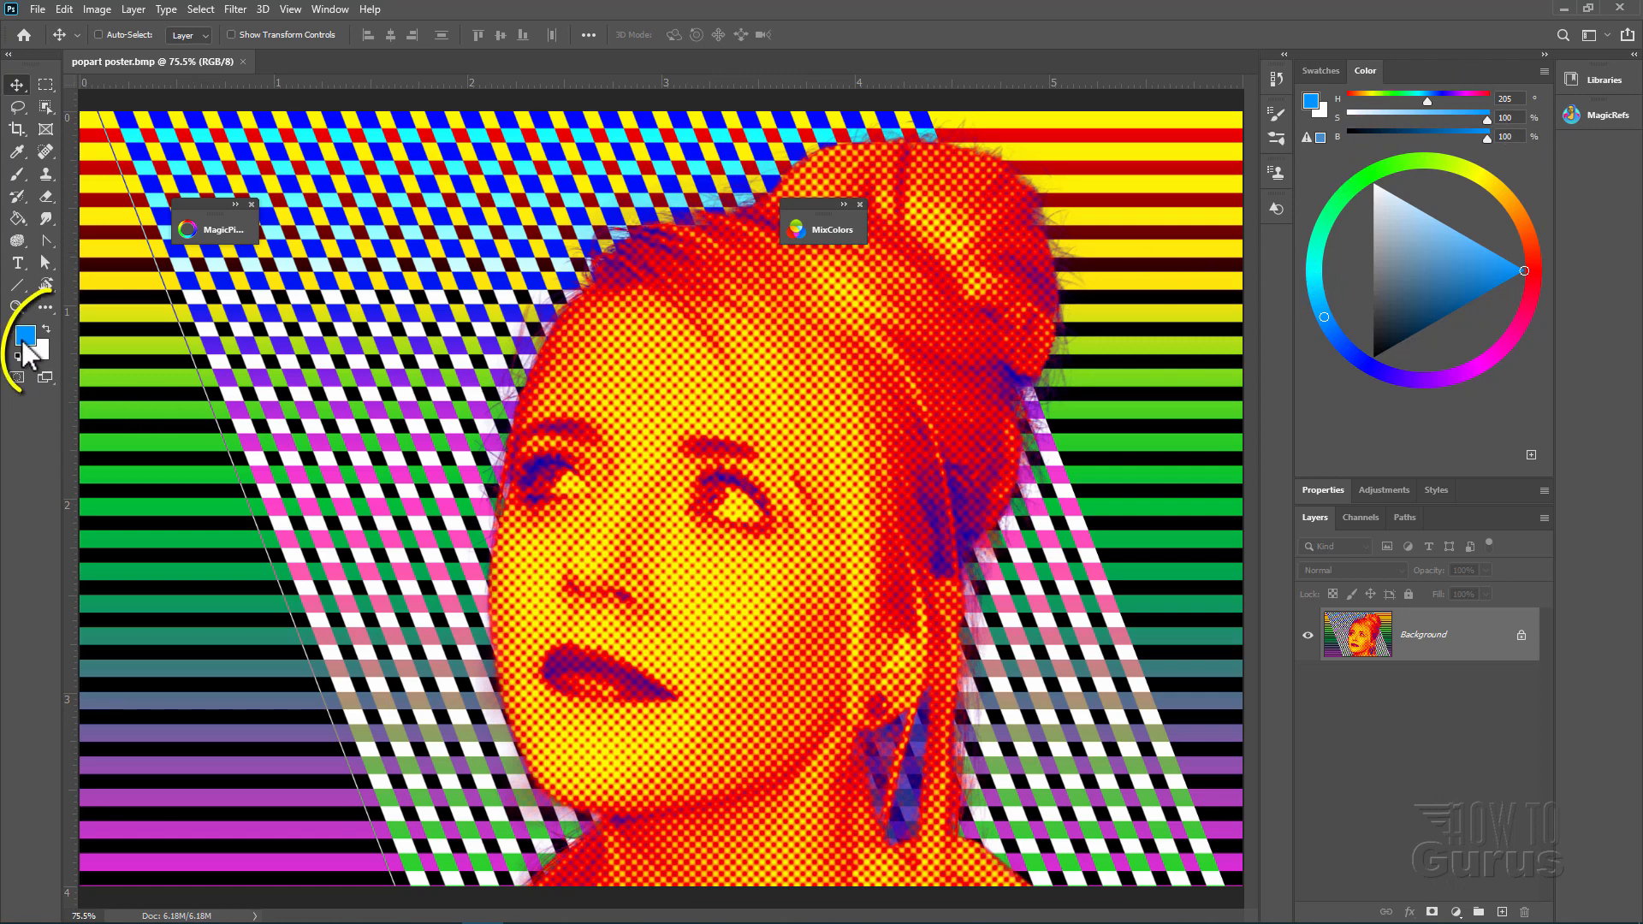
click(26, 334)
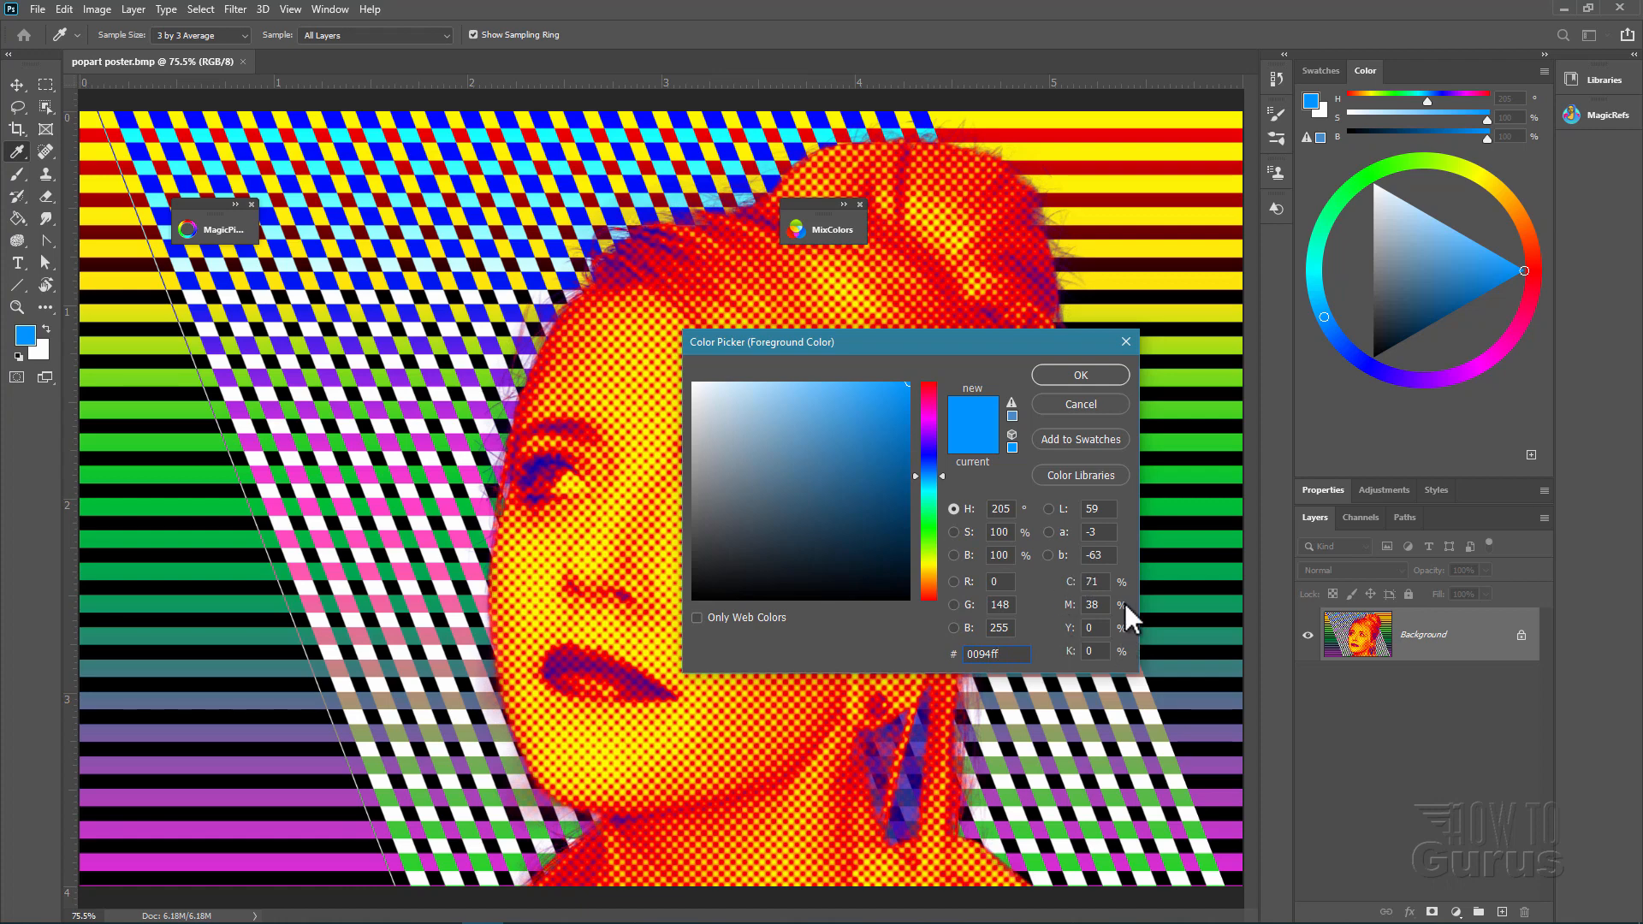
click(1078, 375)
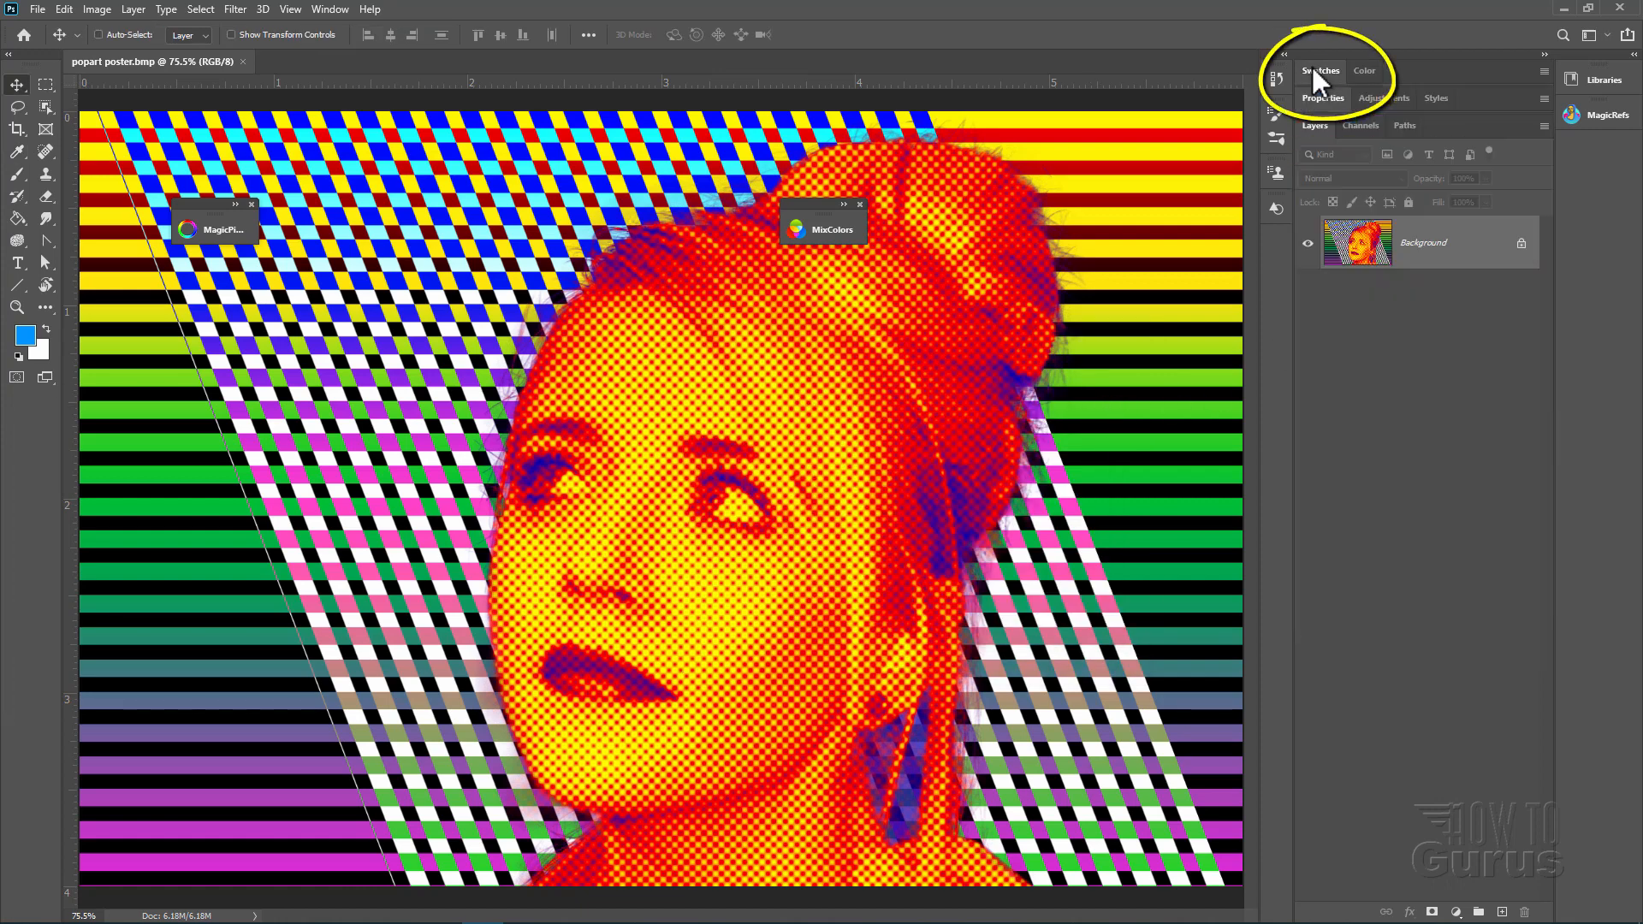
Review the swatch collection, then create a new theme and set its base colour toward warm yellow-red
click(1320, 70)
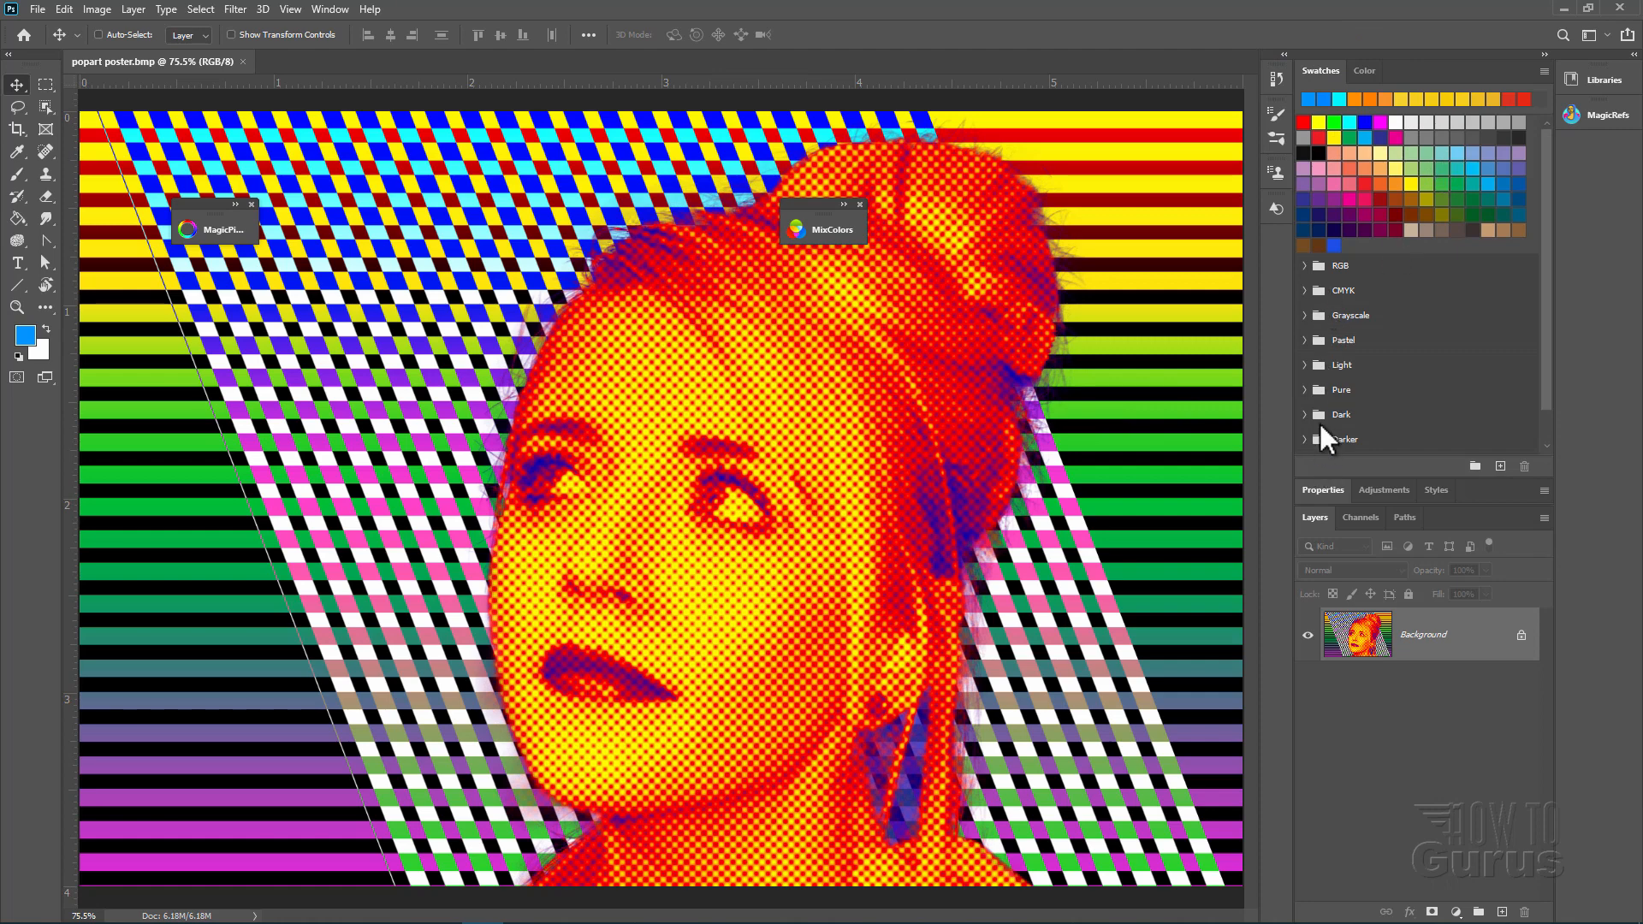
click(1364, 70)
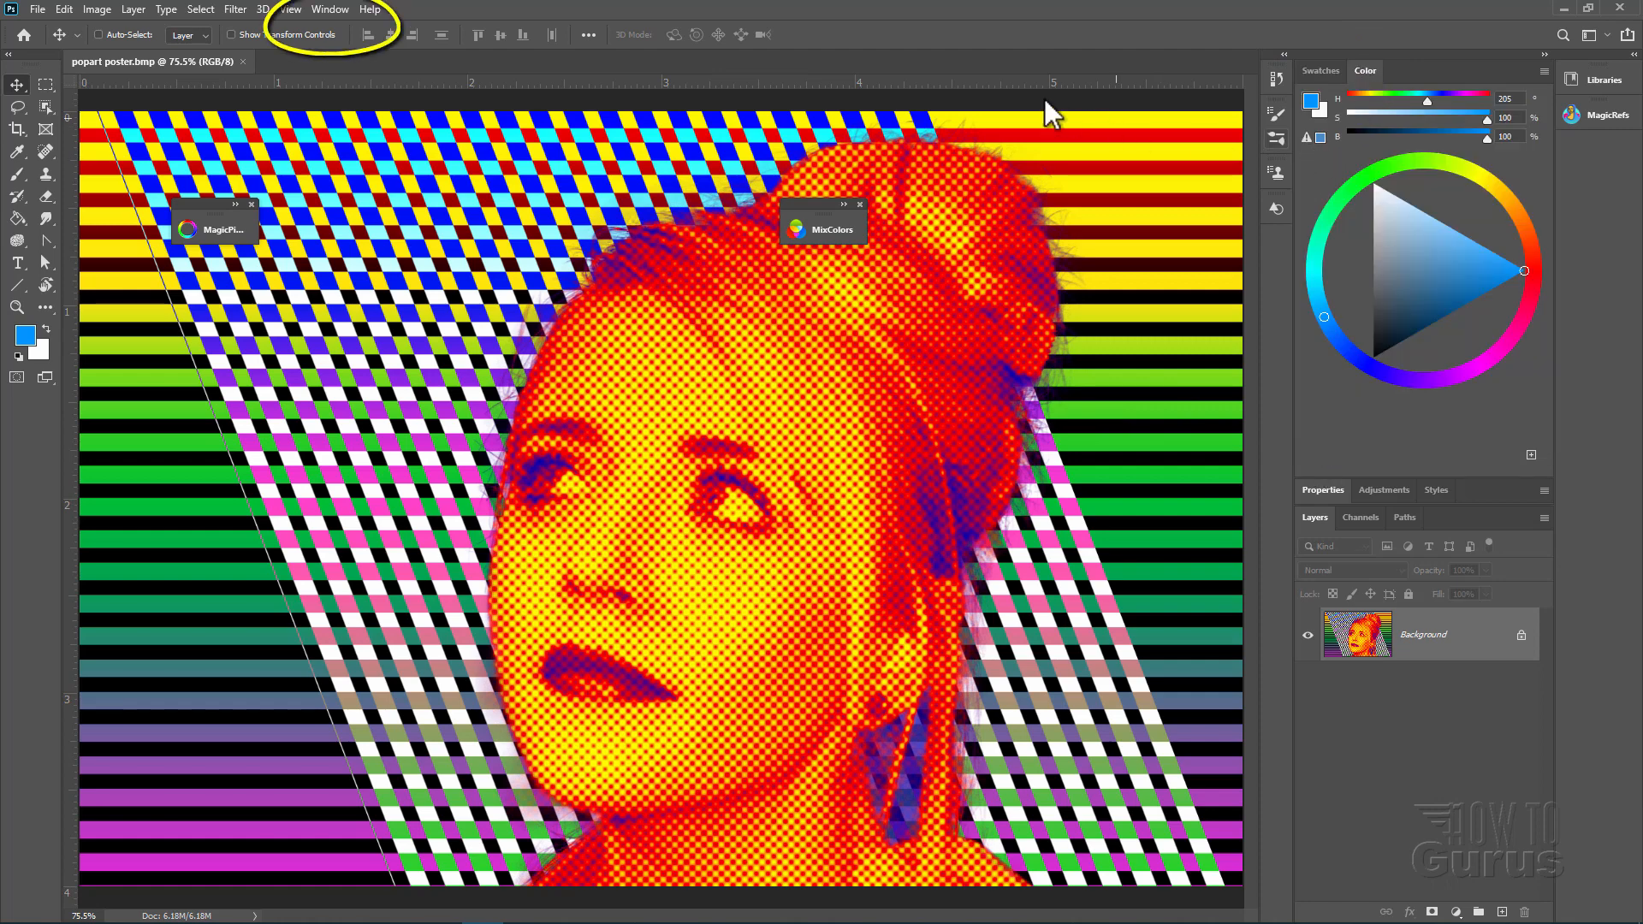
click(329, 9)
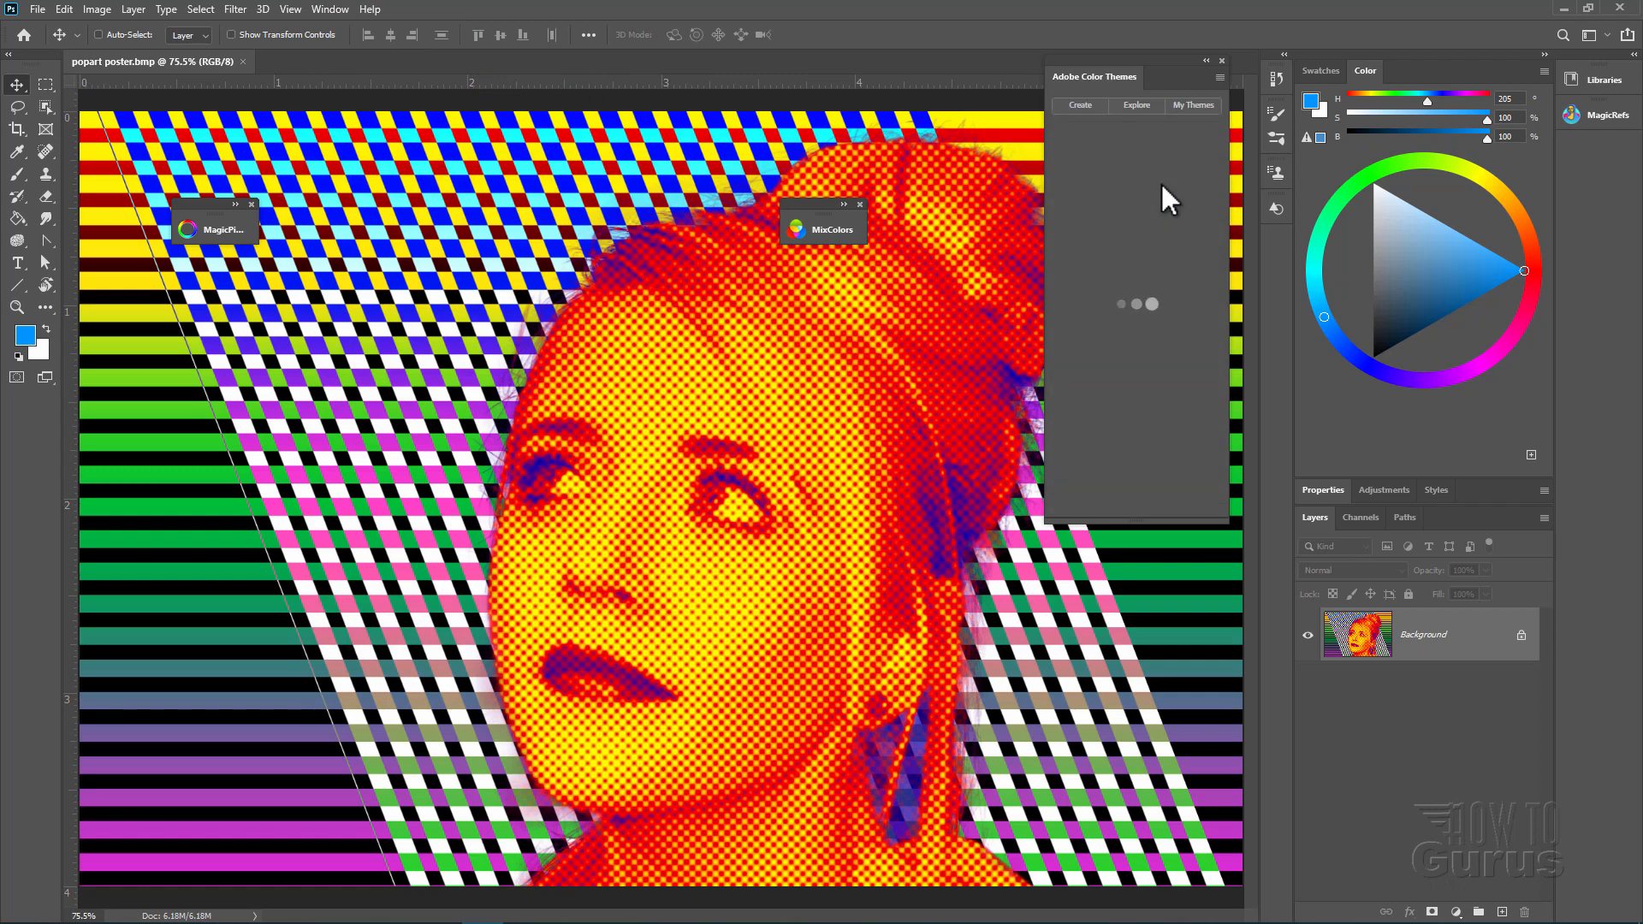
click(1078, 104)
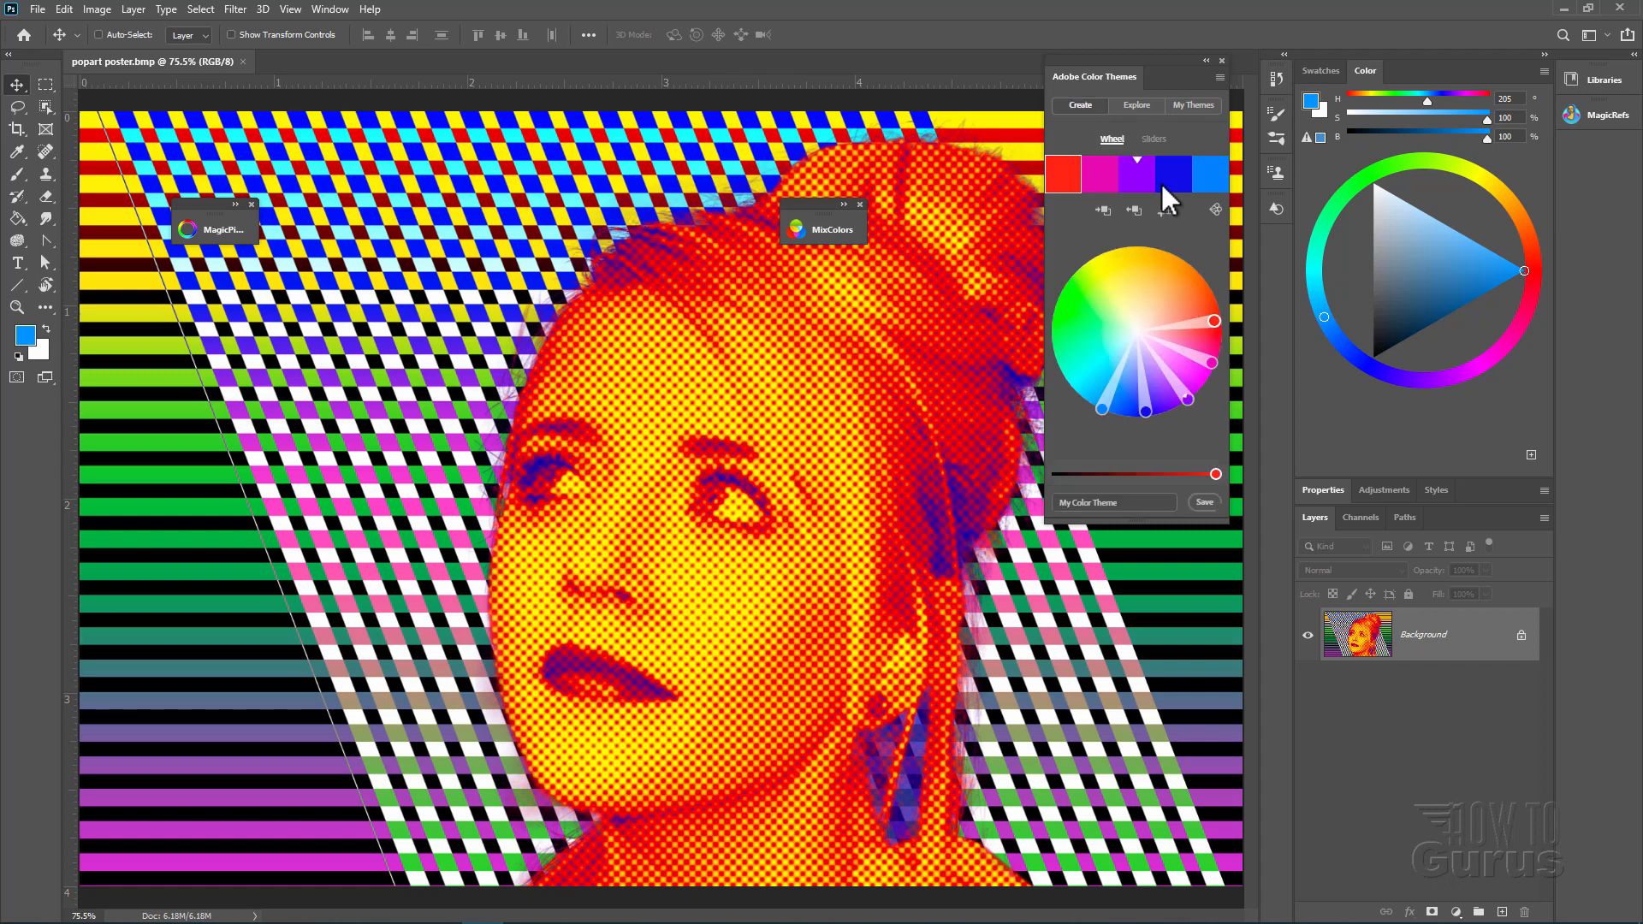
mouse_move(1193, 408)
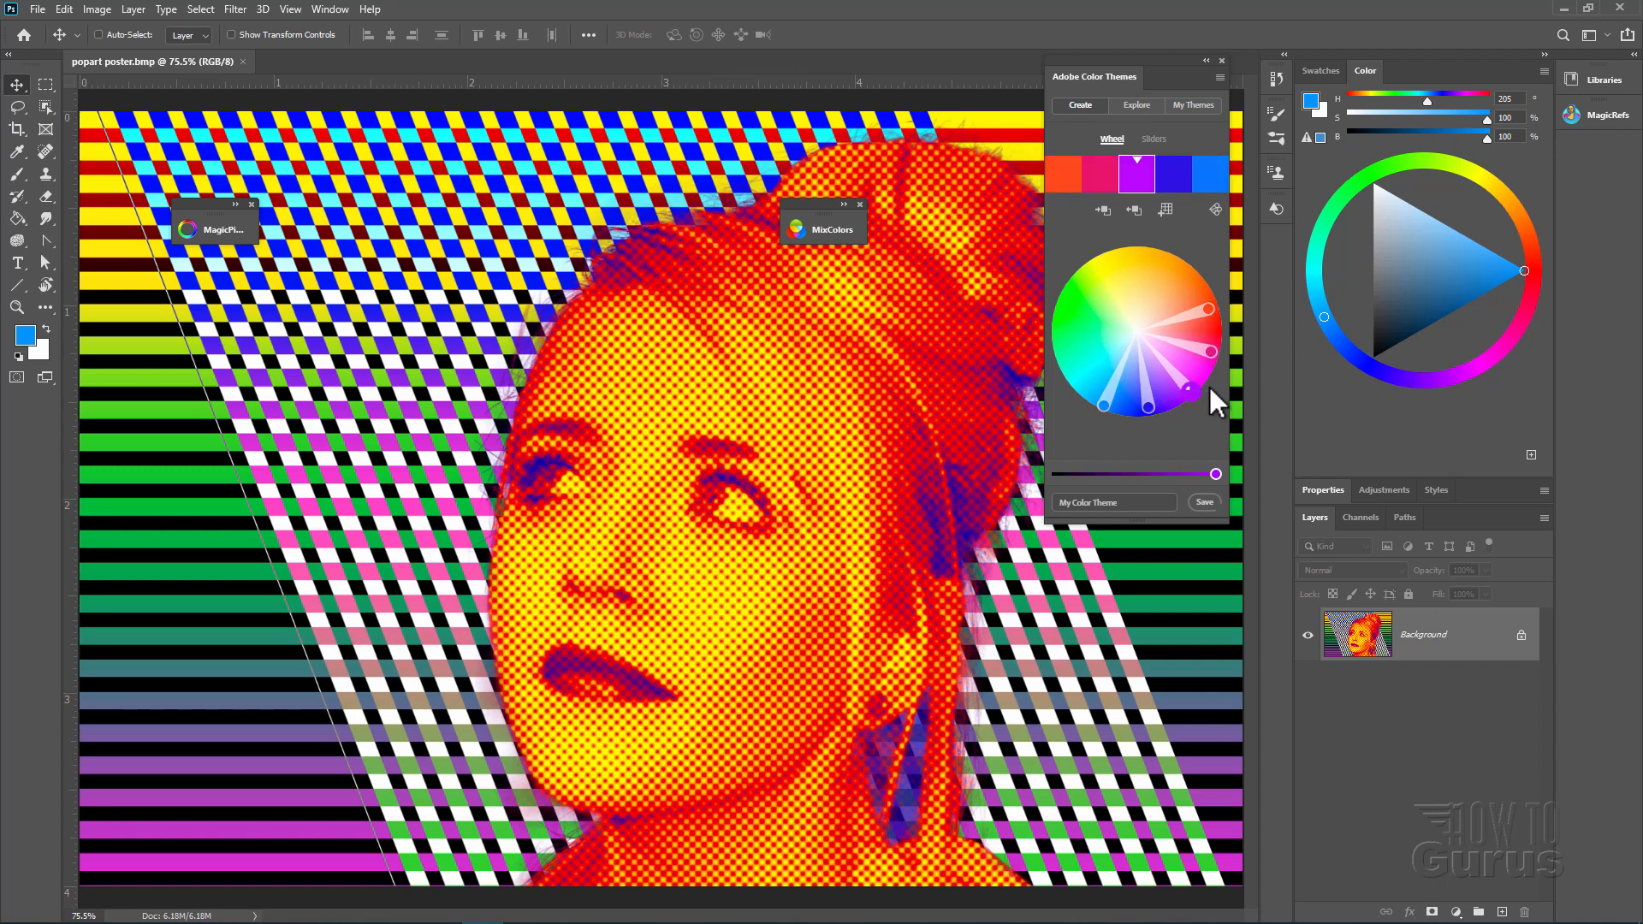
click(1215, 209)
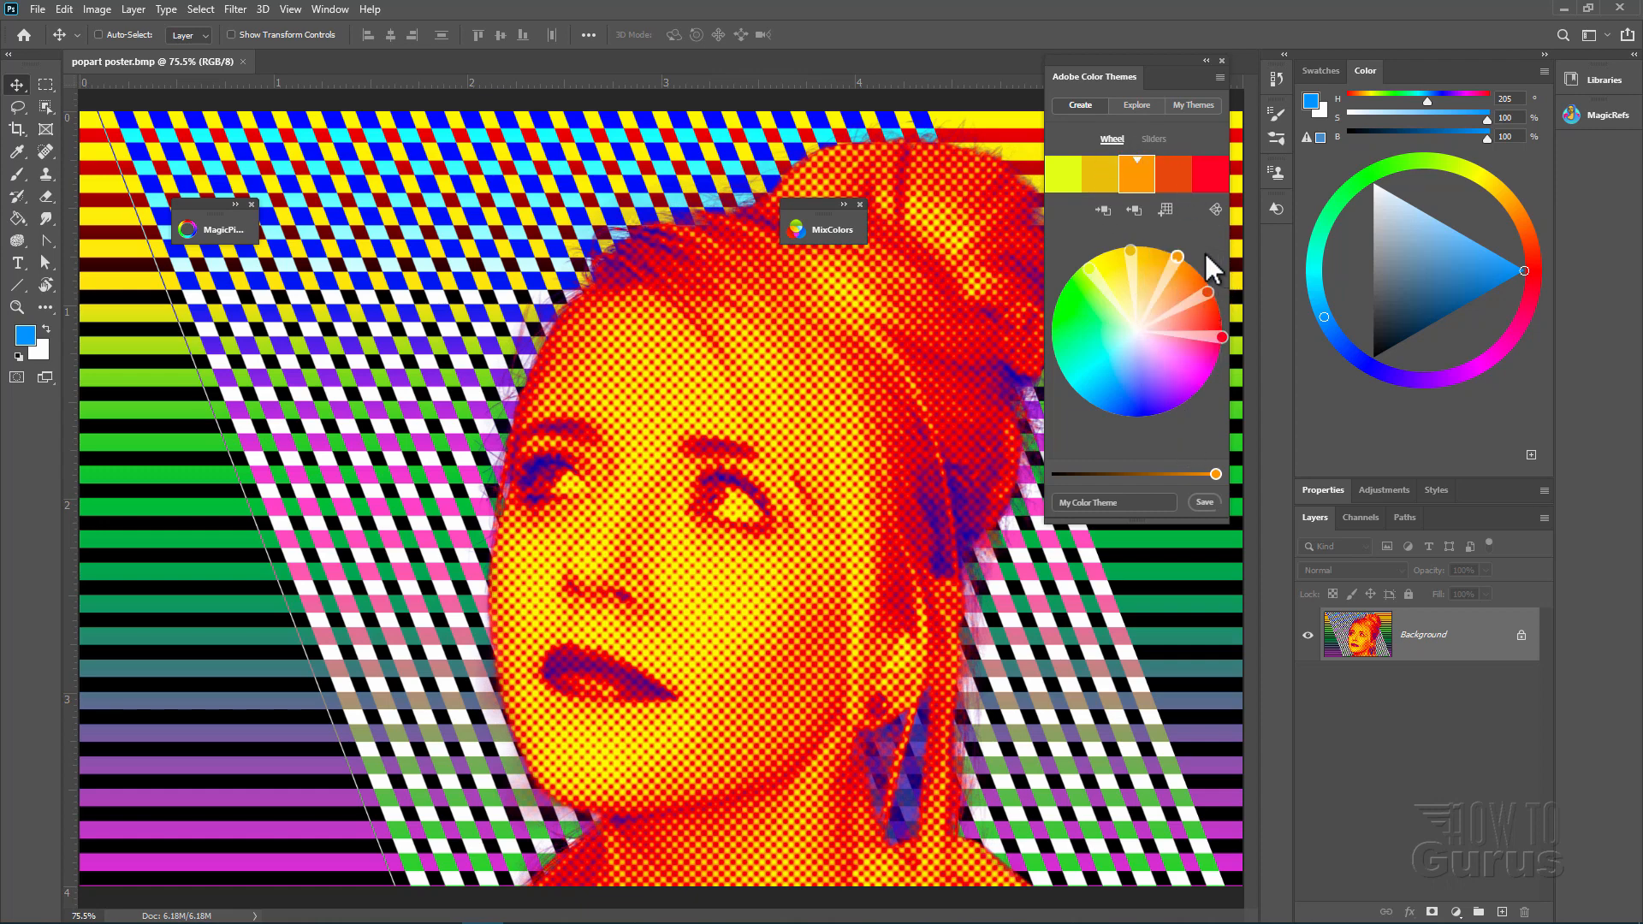
mouse_move(1210, 435)
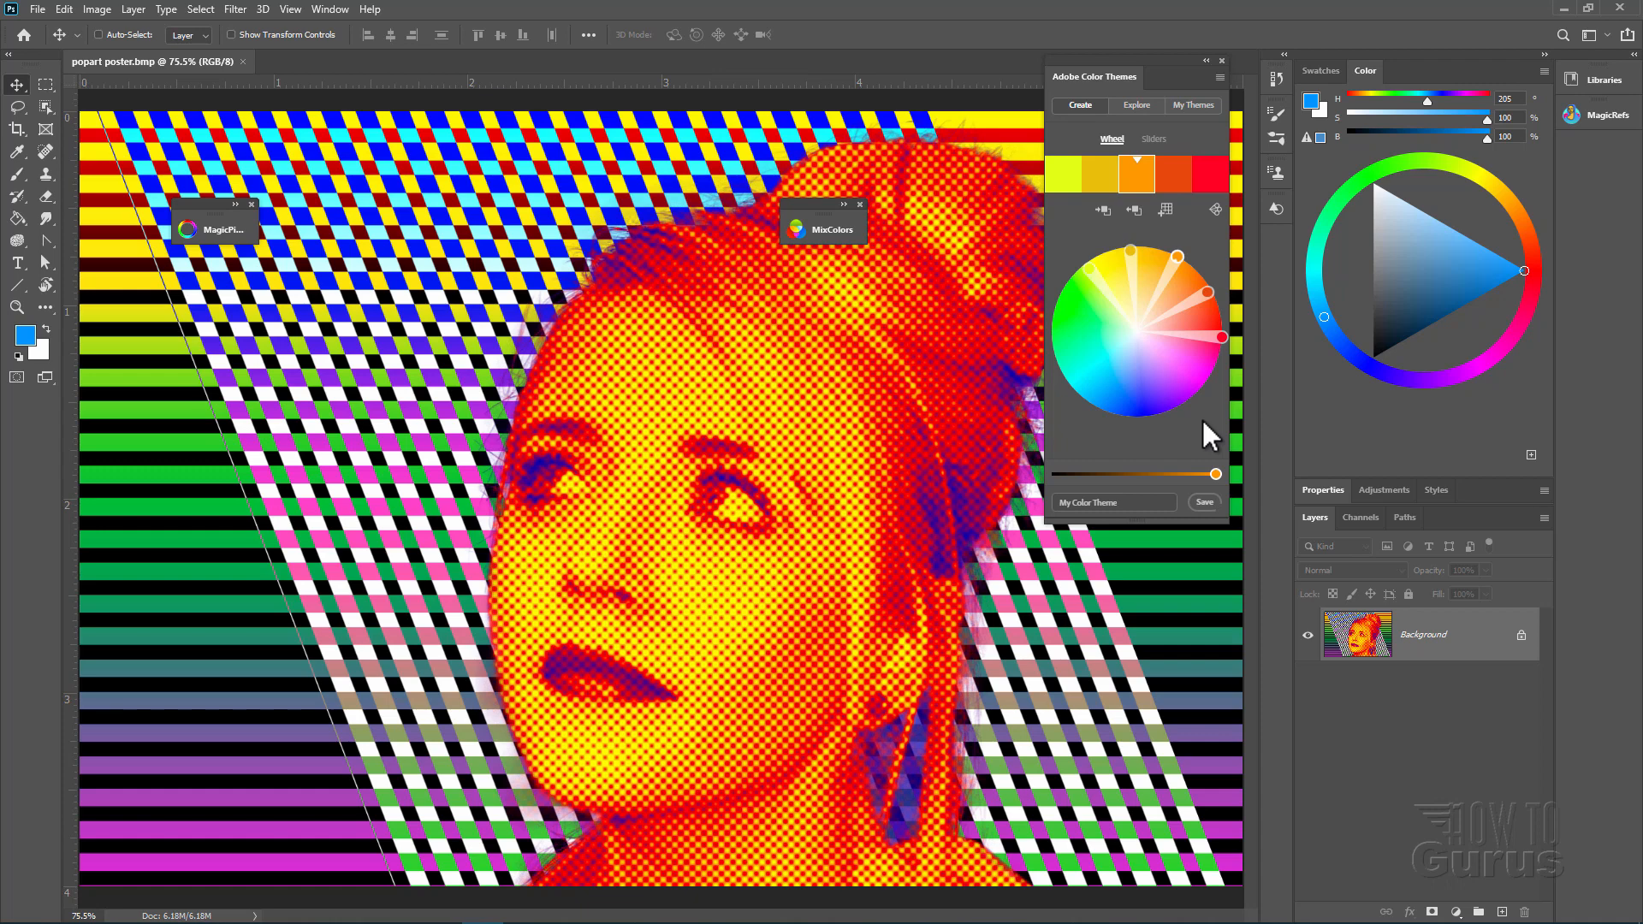
mouse_move(1156, 75)
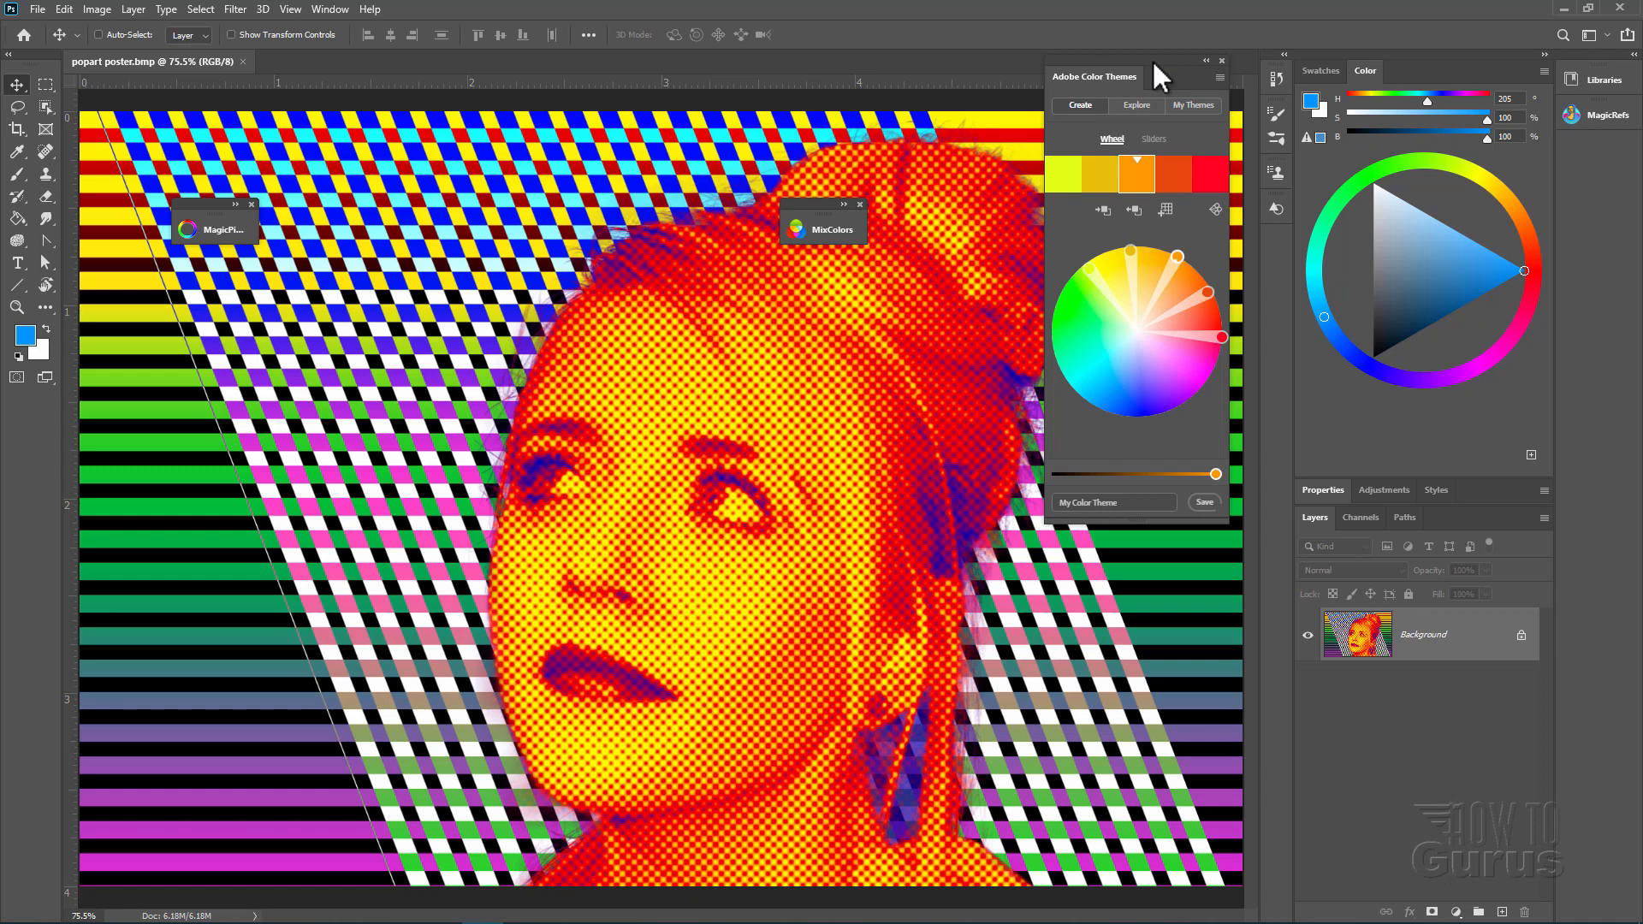
mouse_move(1176, 83)
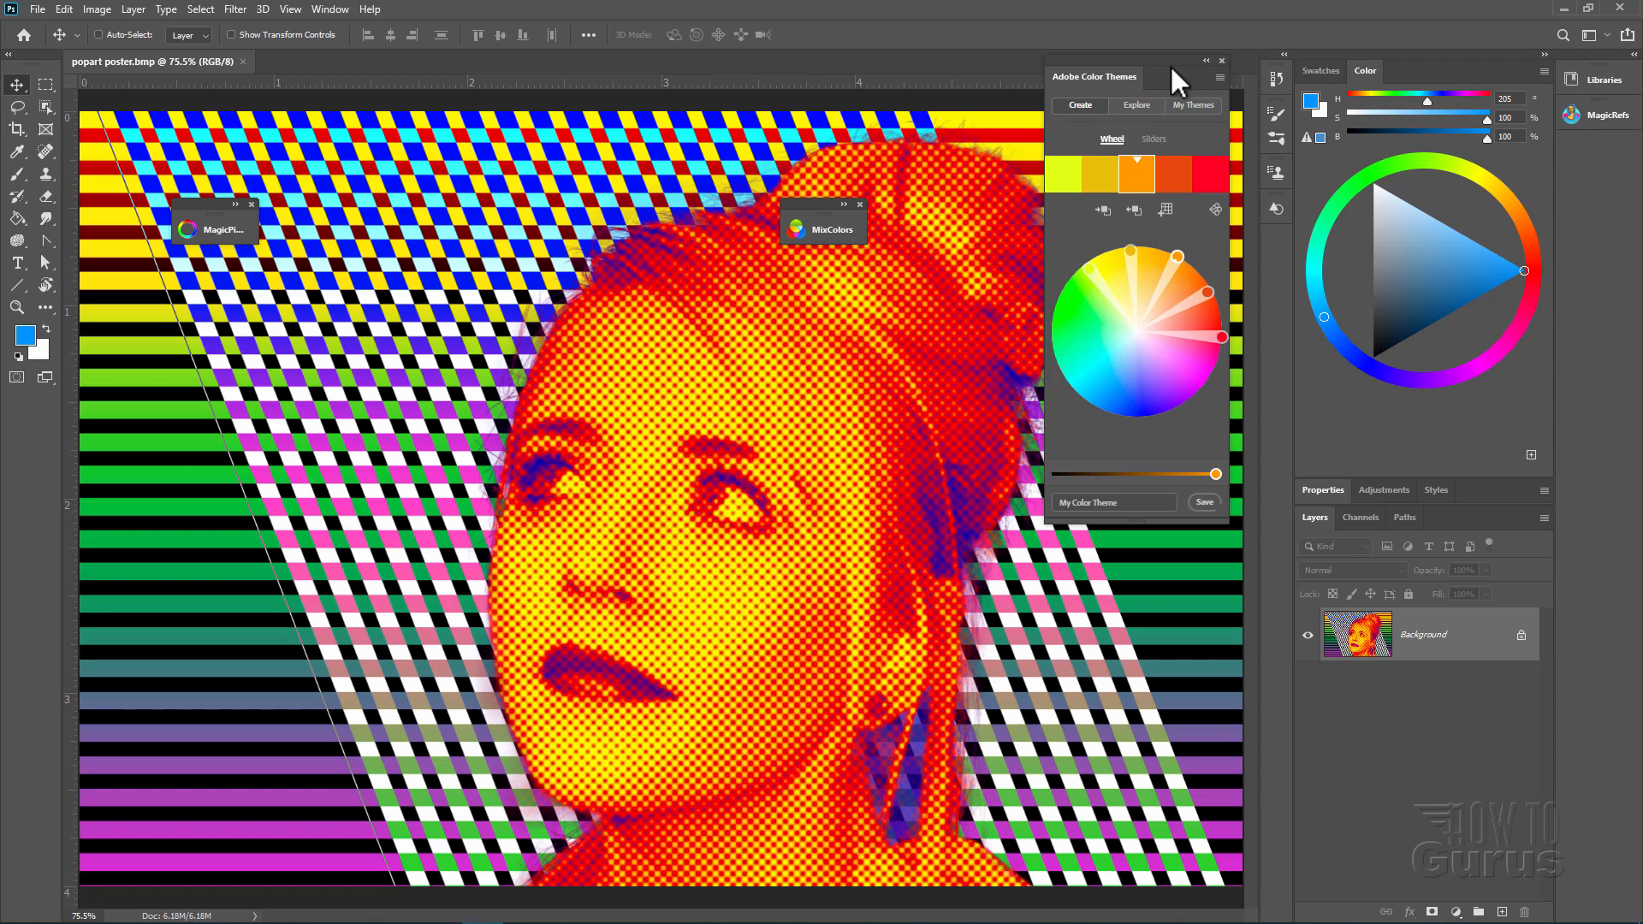
Close Adobe Color Themes and expand the MagicPicker colour wheel panel over the poster
click(1221, 62)
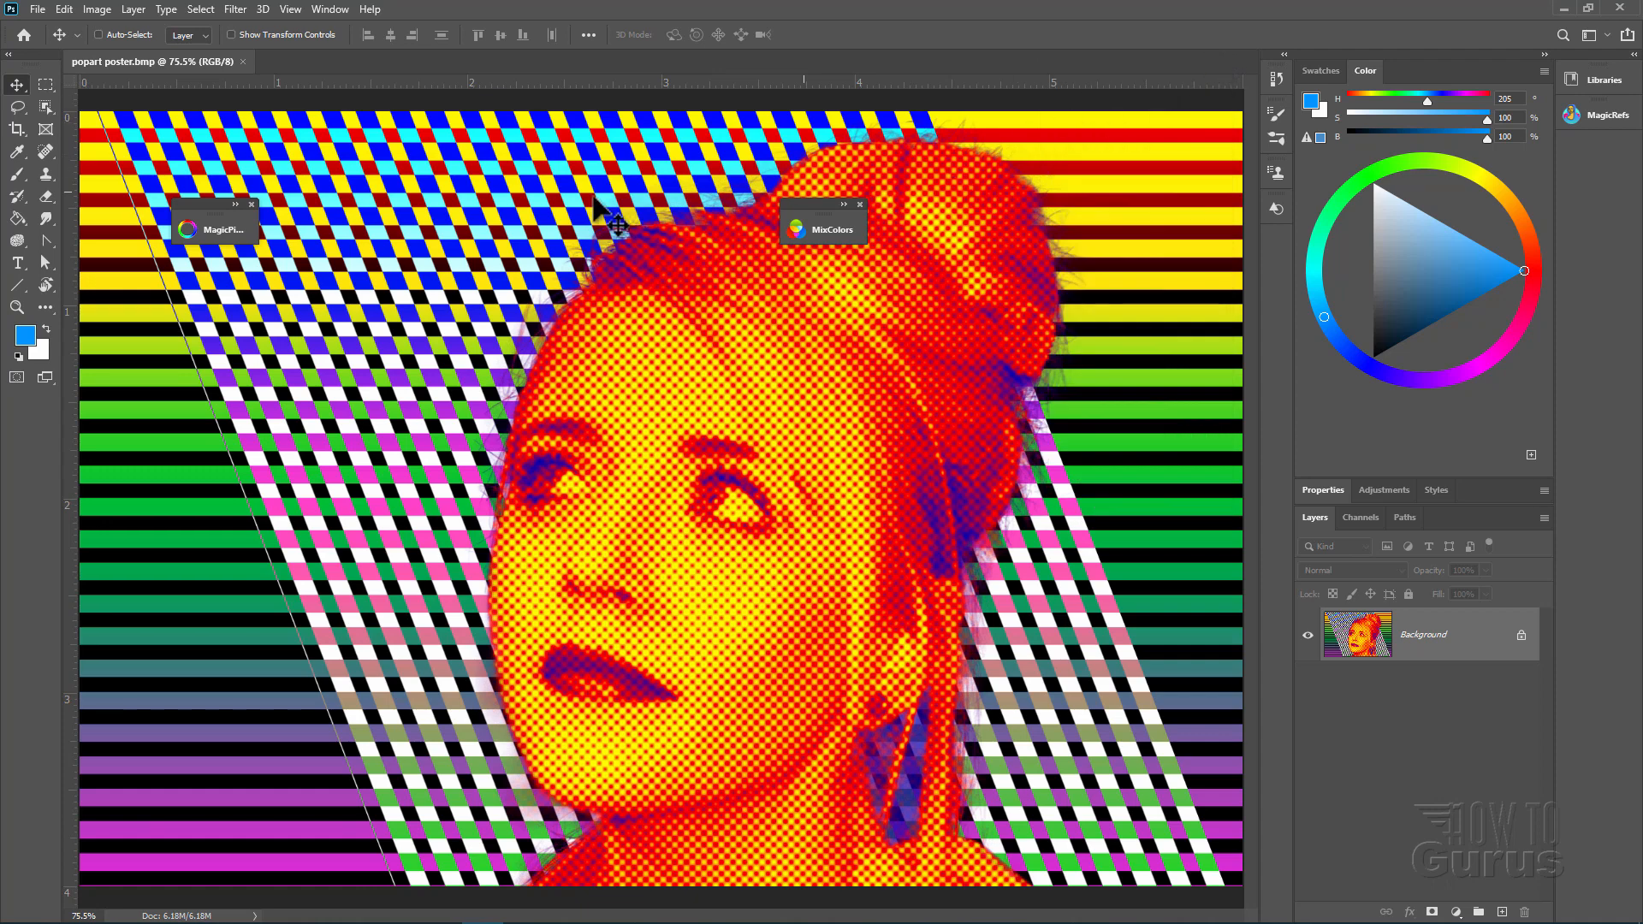
click(214, 227)
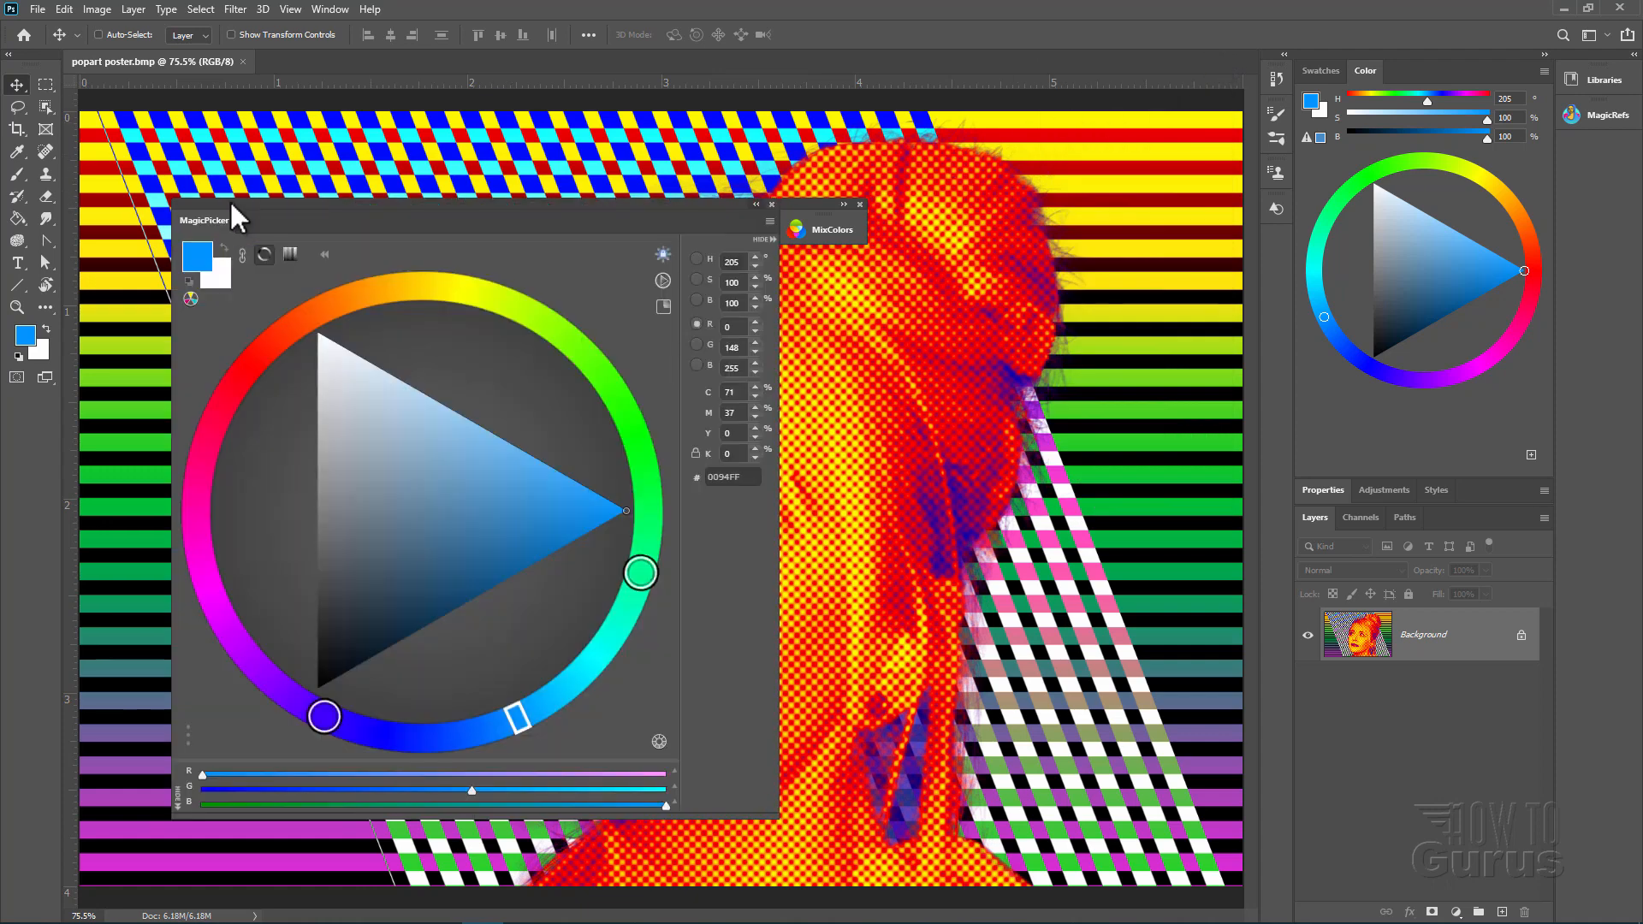
mouse_move(243, 240)
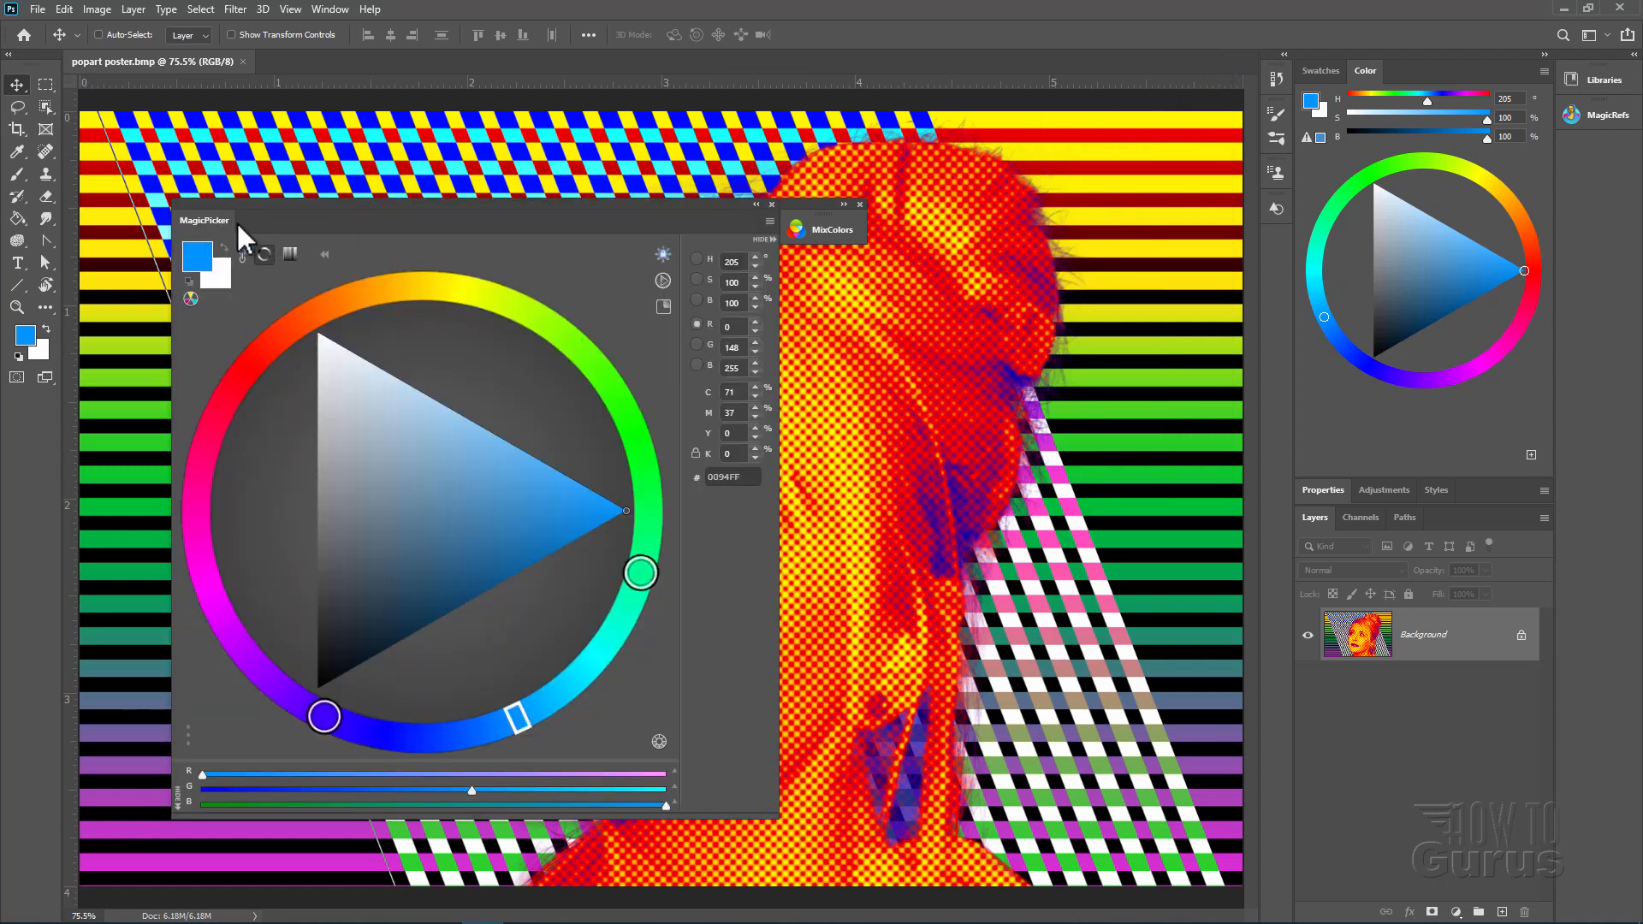
mouse_move(227, 330)
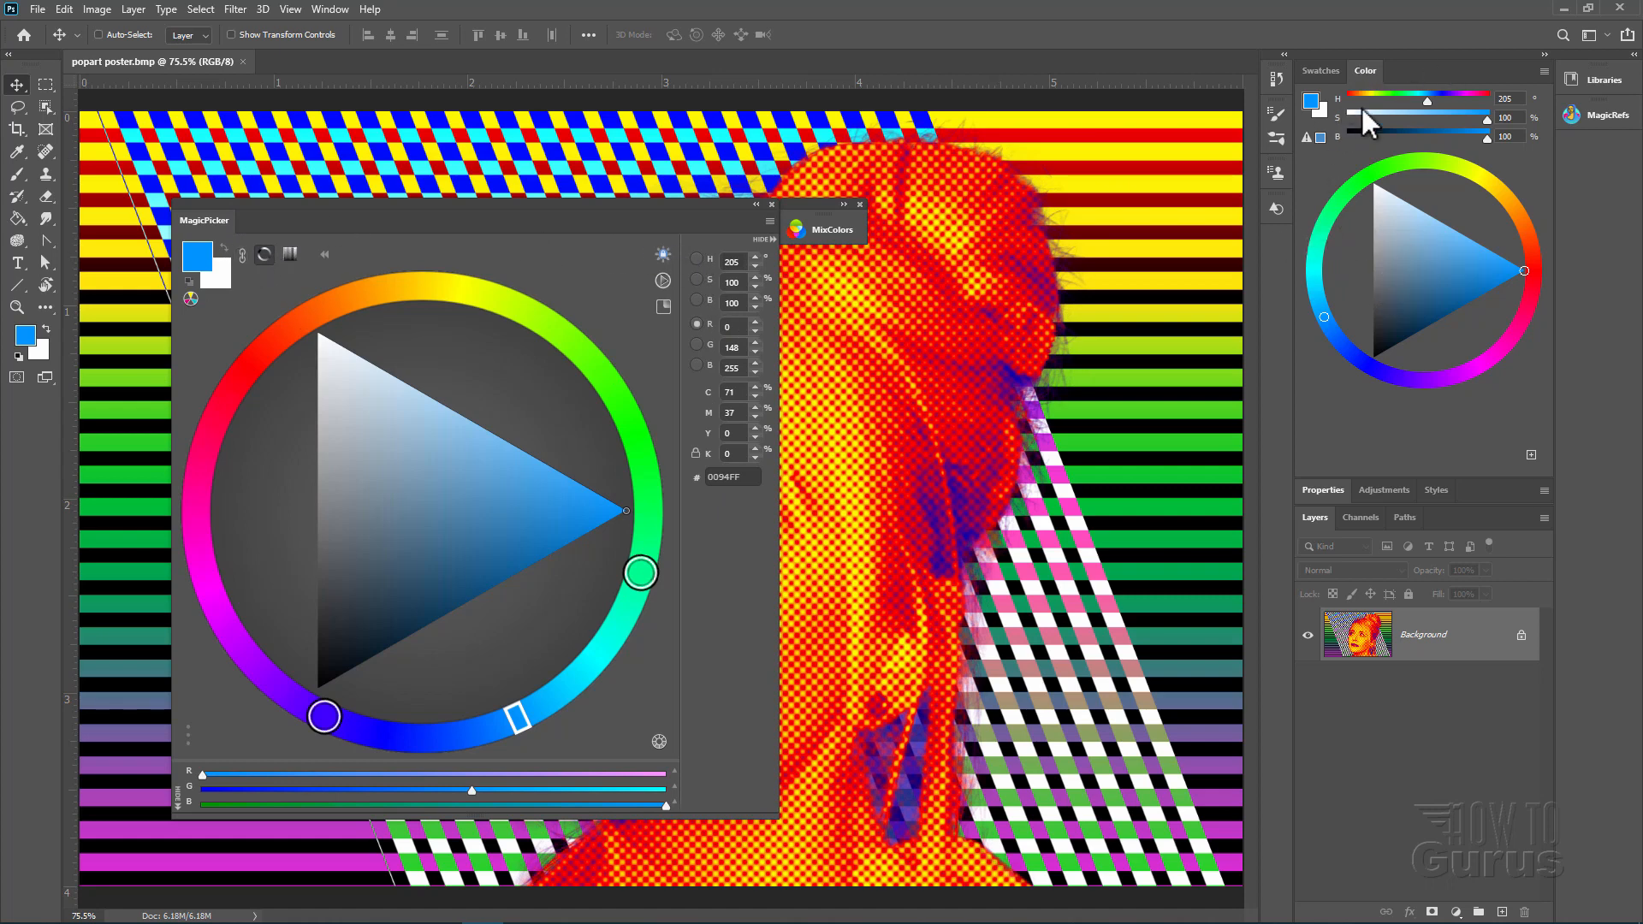
mouse_move(756, 687)
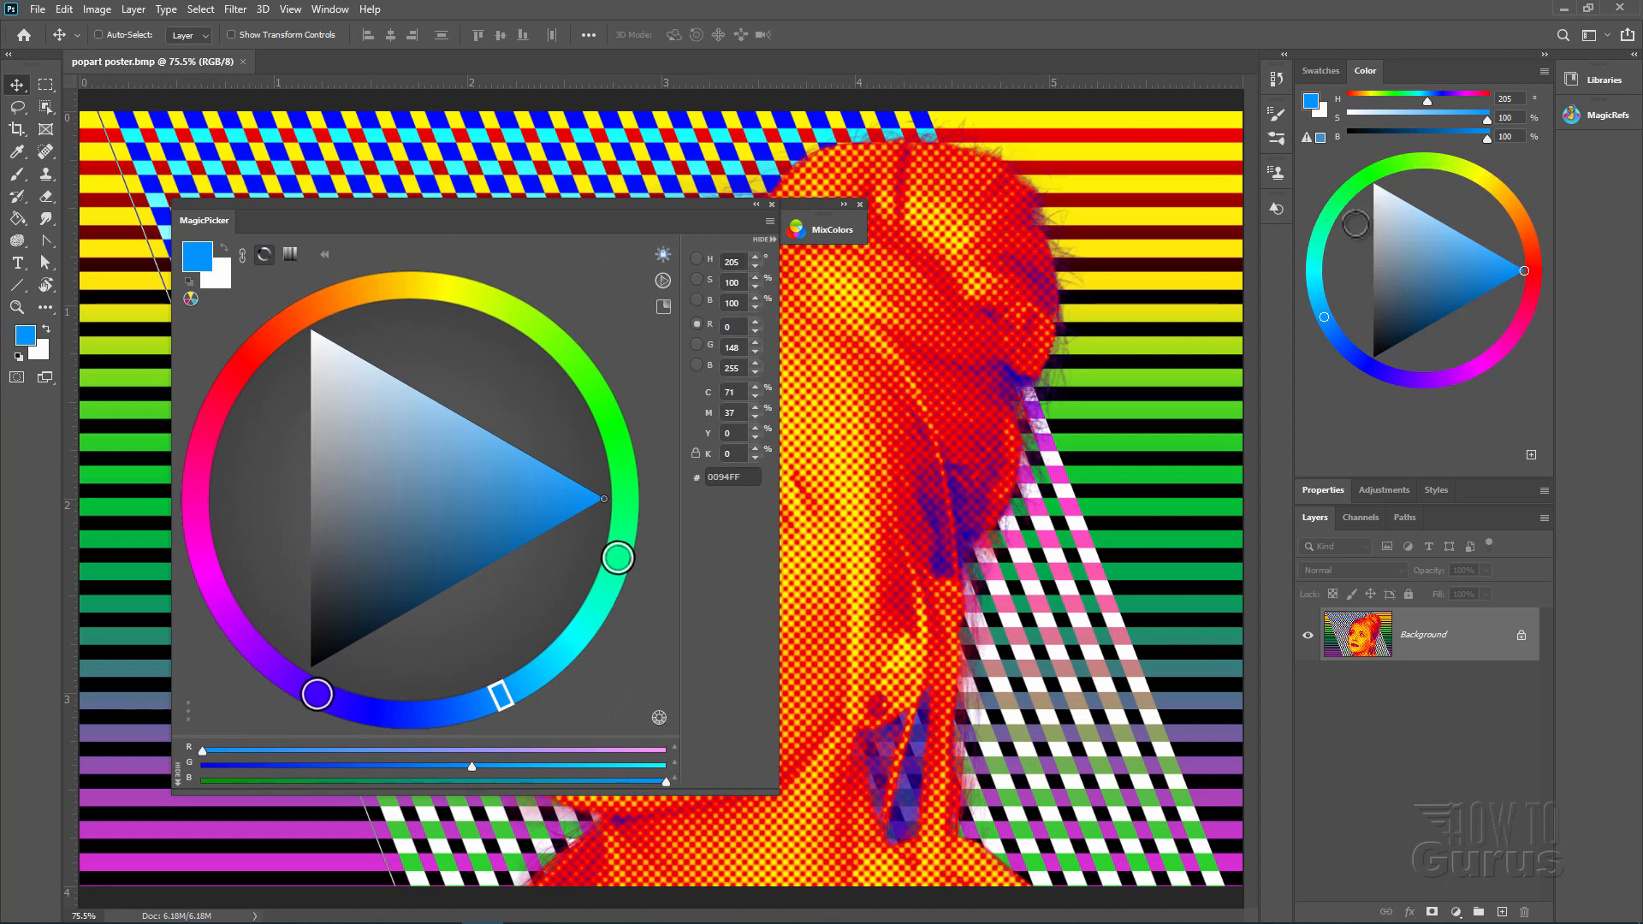
mouse_move(918, 399)
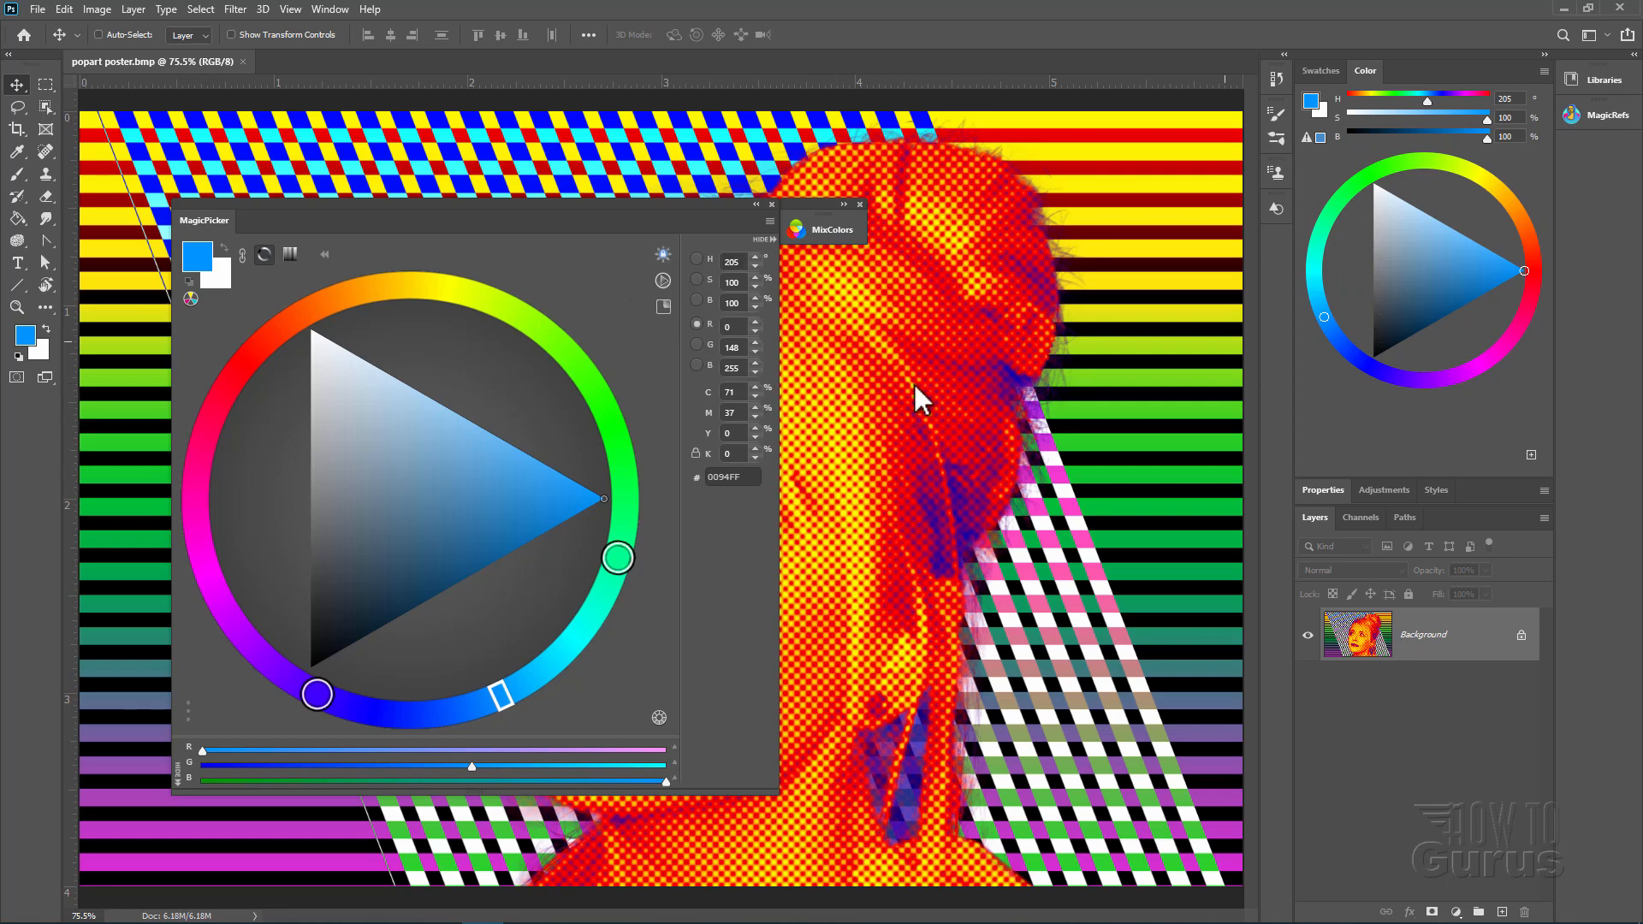
mouse_move(291, 407)
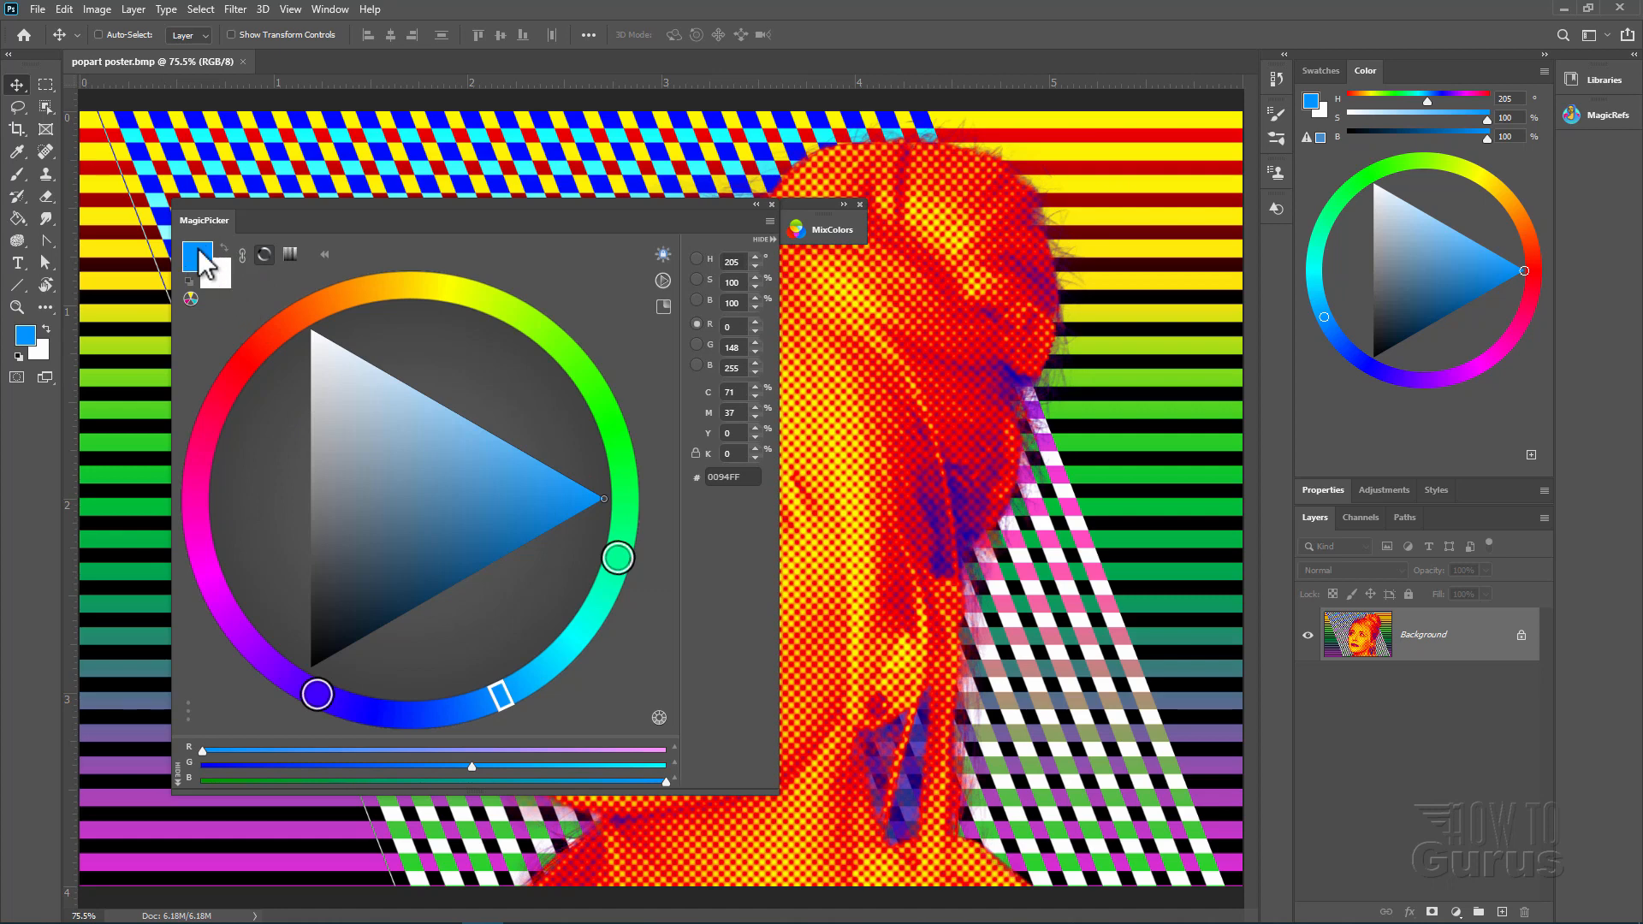
mouse_move(31, 355)
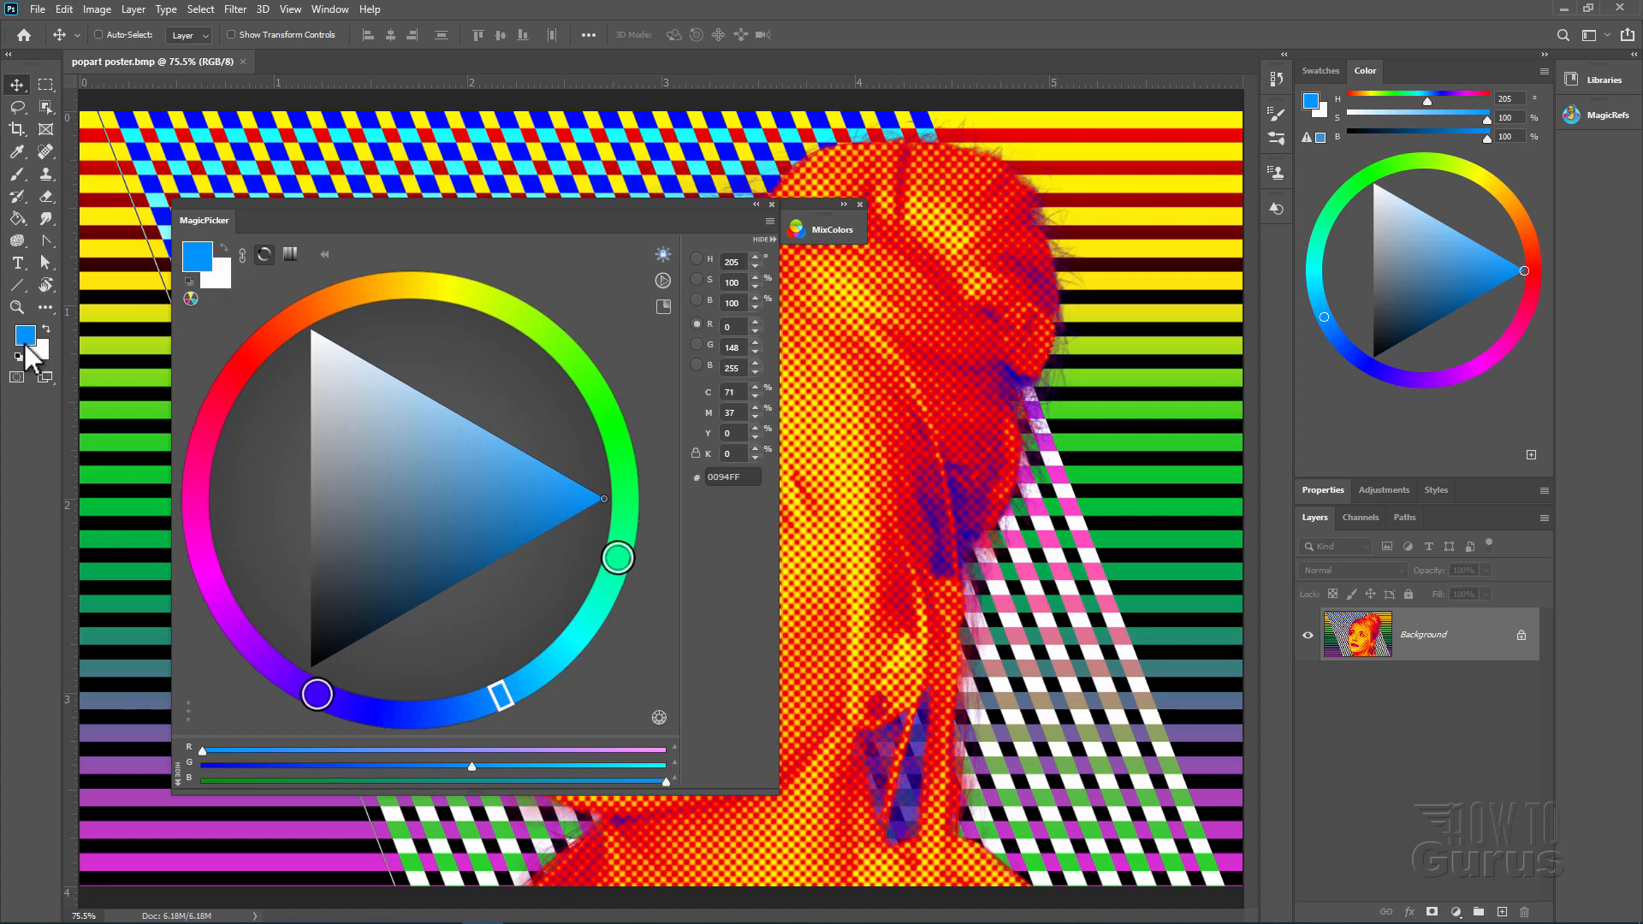
mouse_move(1320, 84)
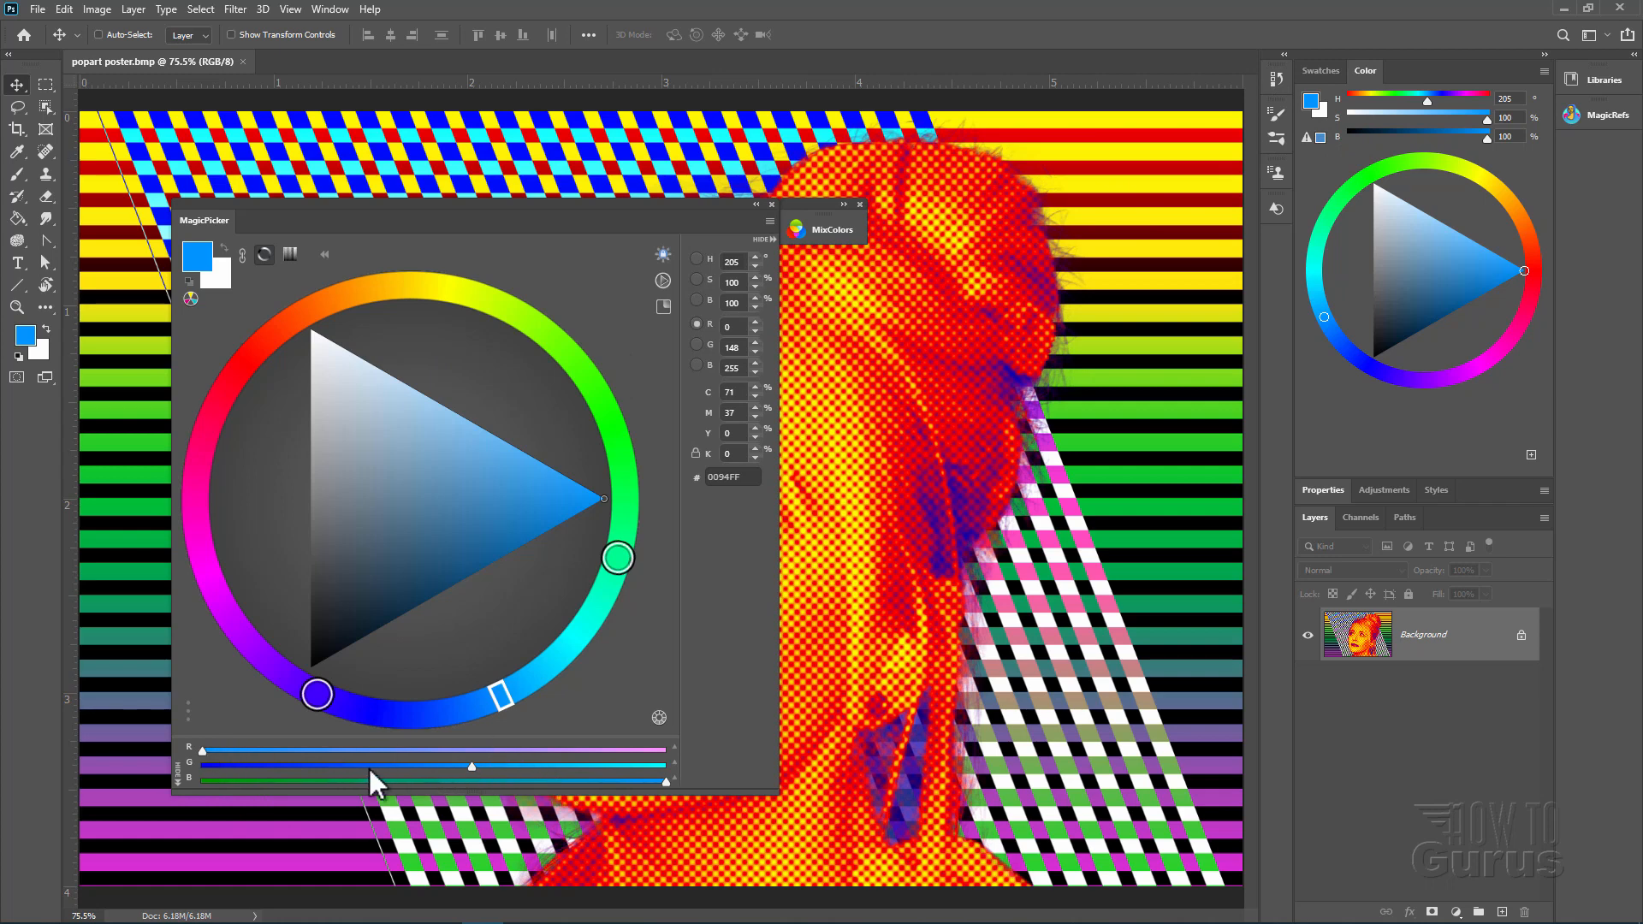
mouse_move(216, 765)
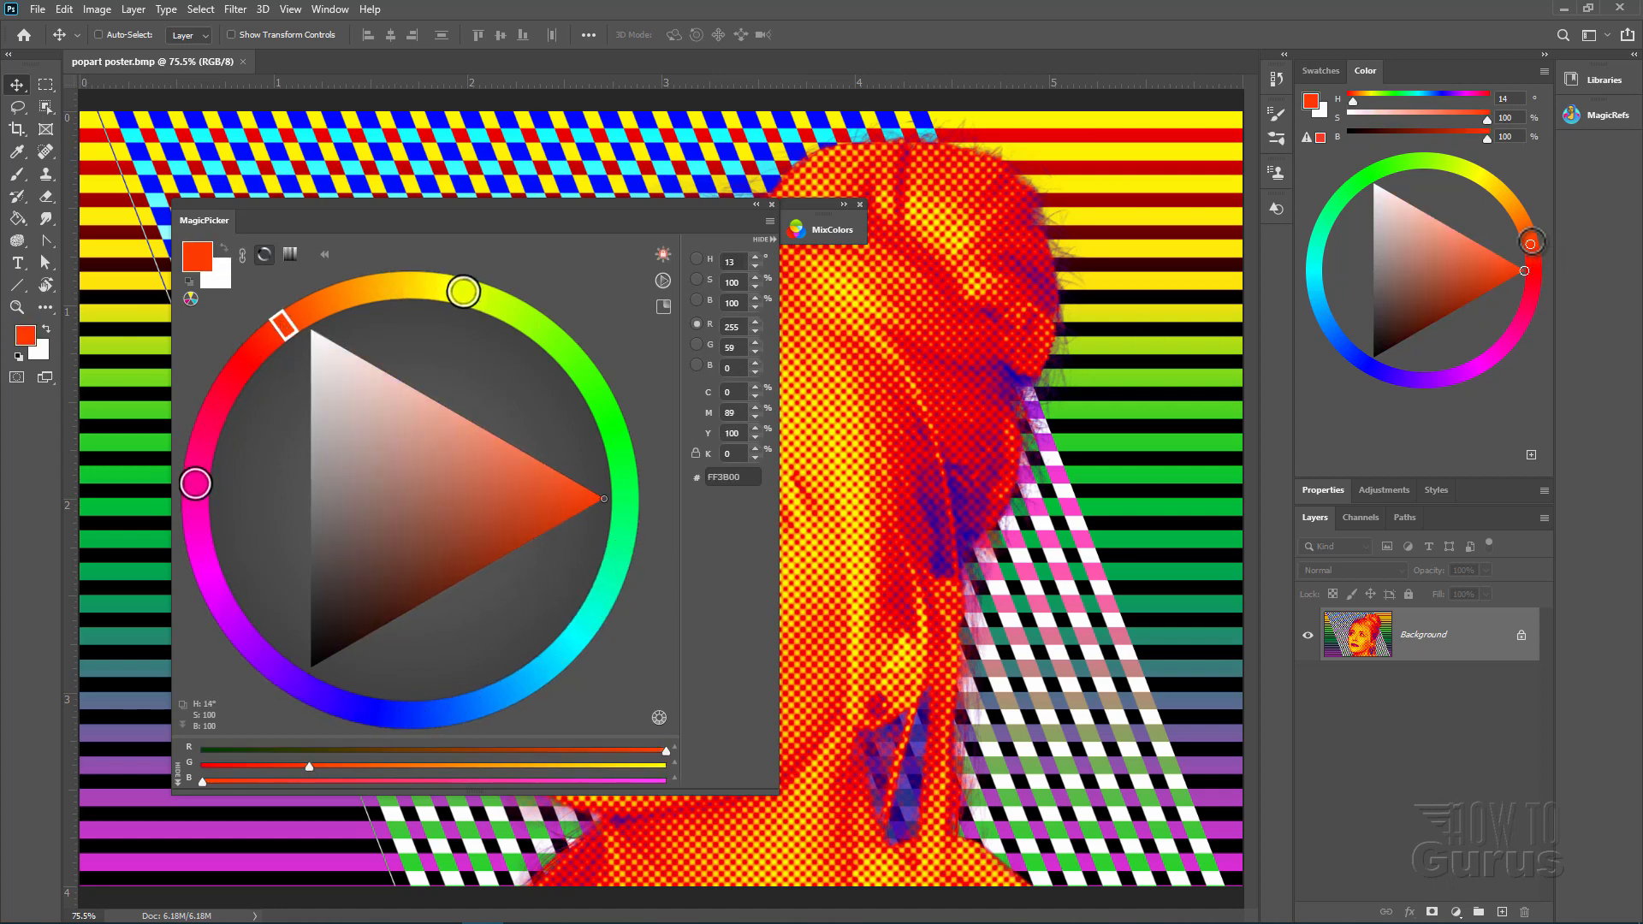
drag(464, 291, 299, 313)
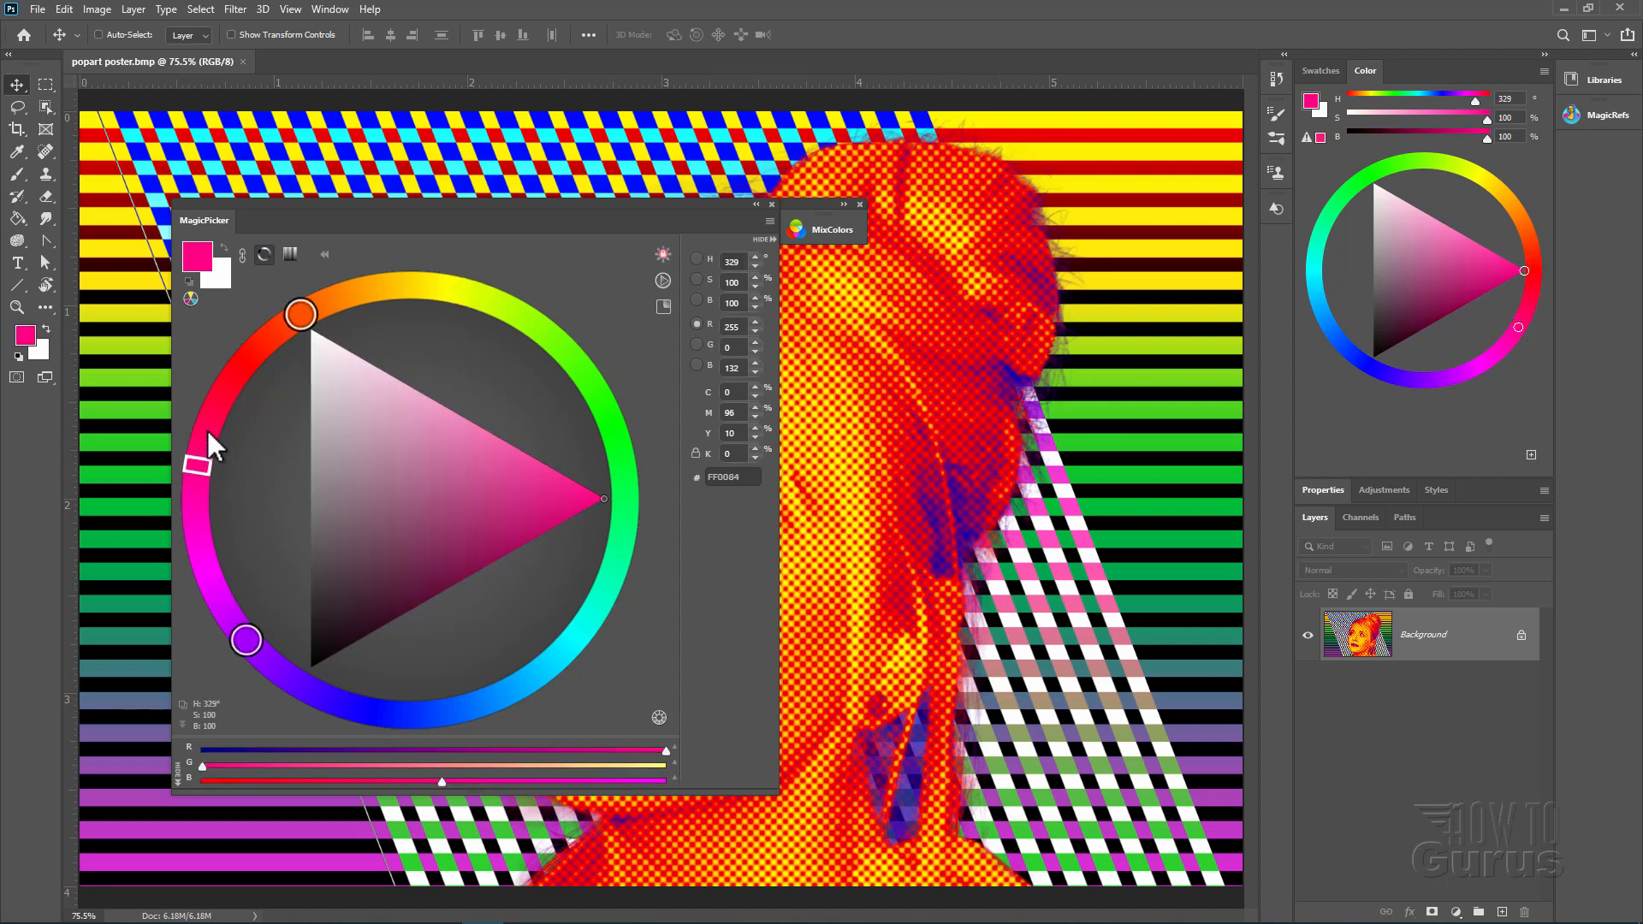
drag(298, 312, 351, 291)
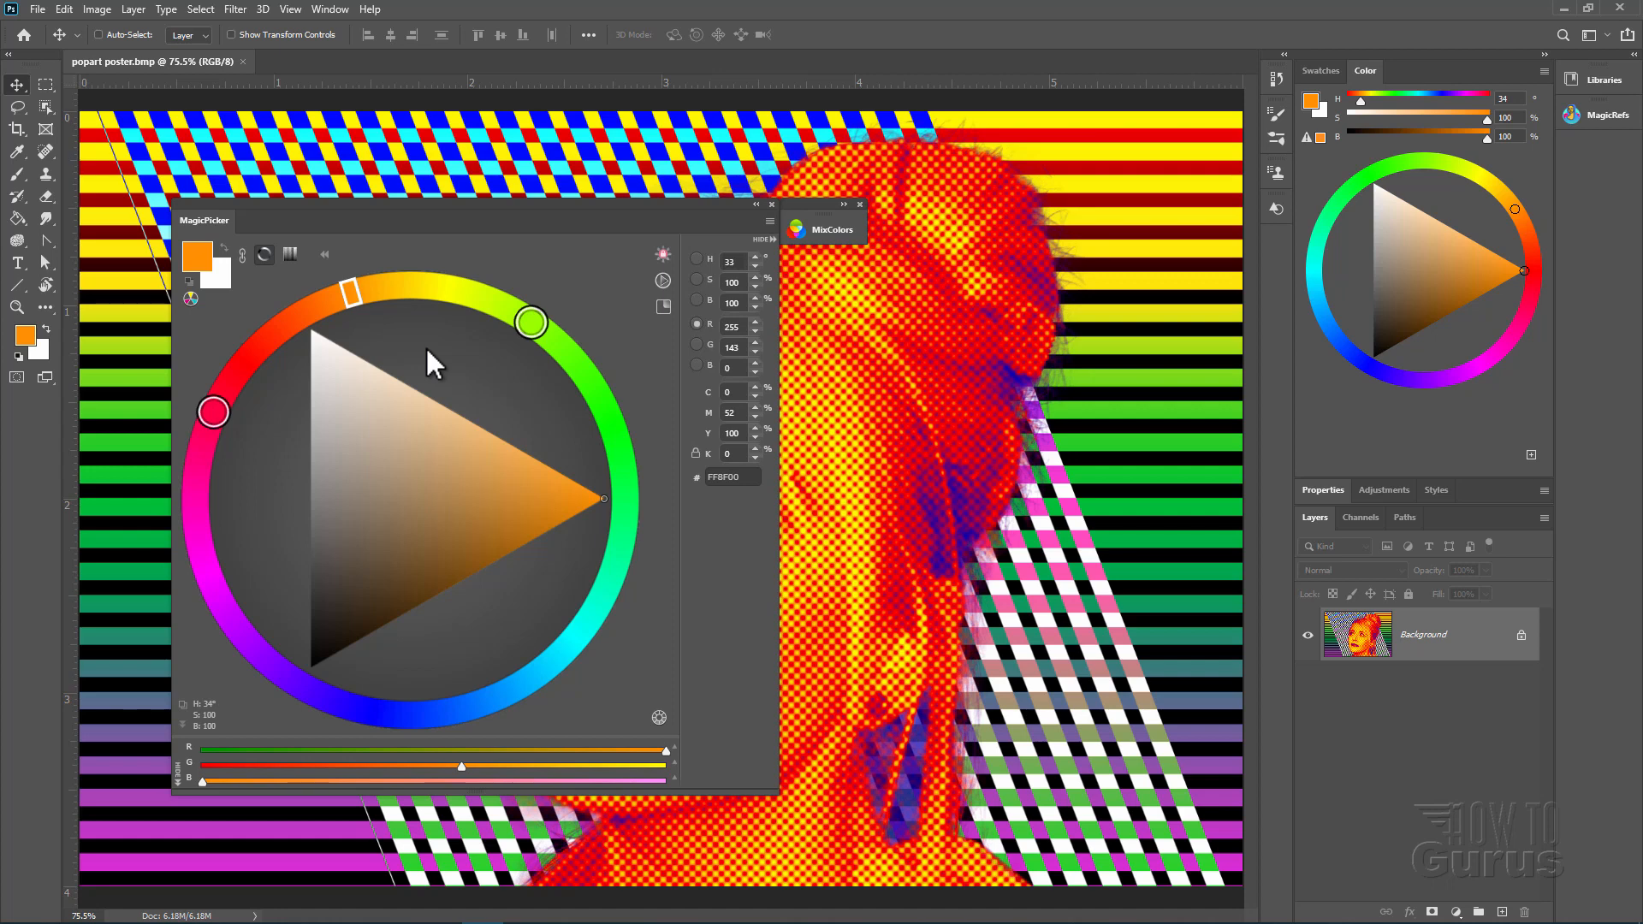
mouse_move(734, 241)
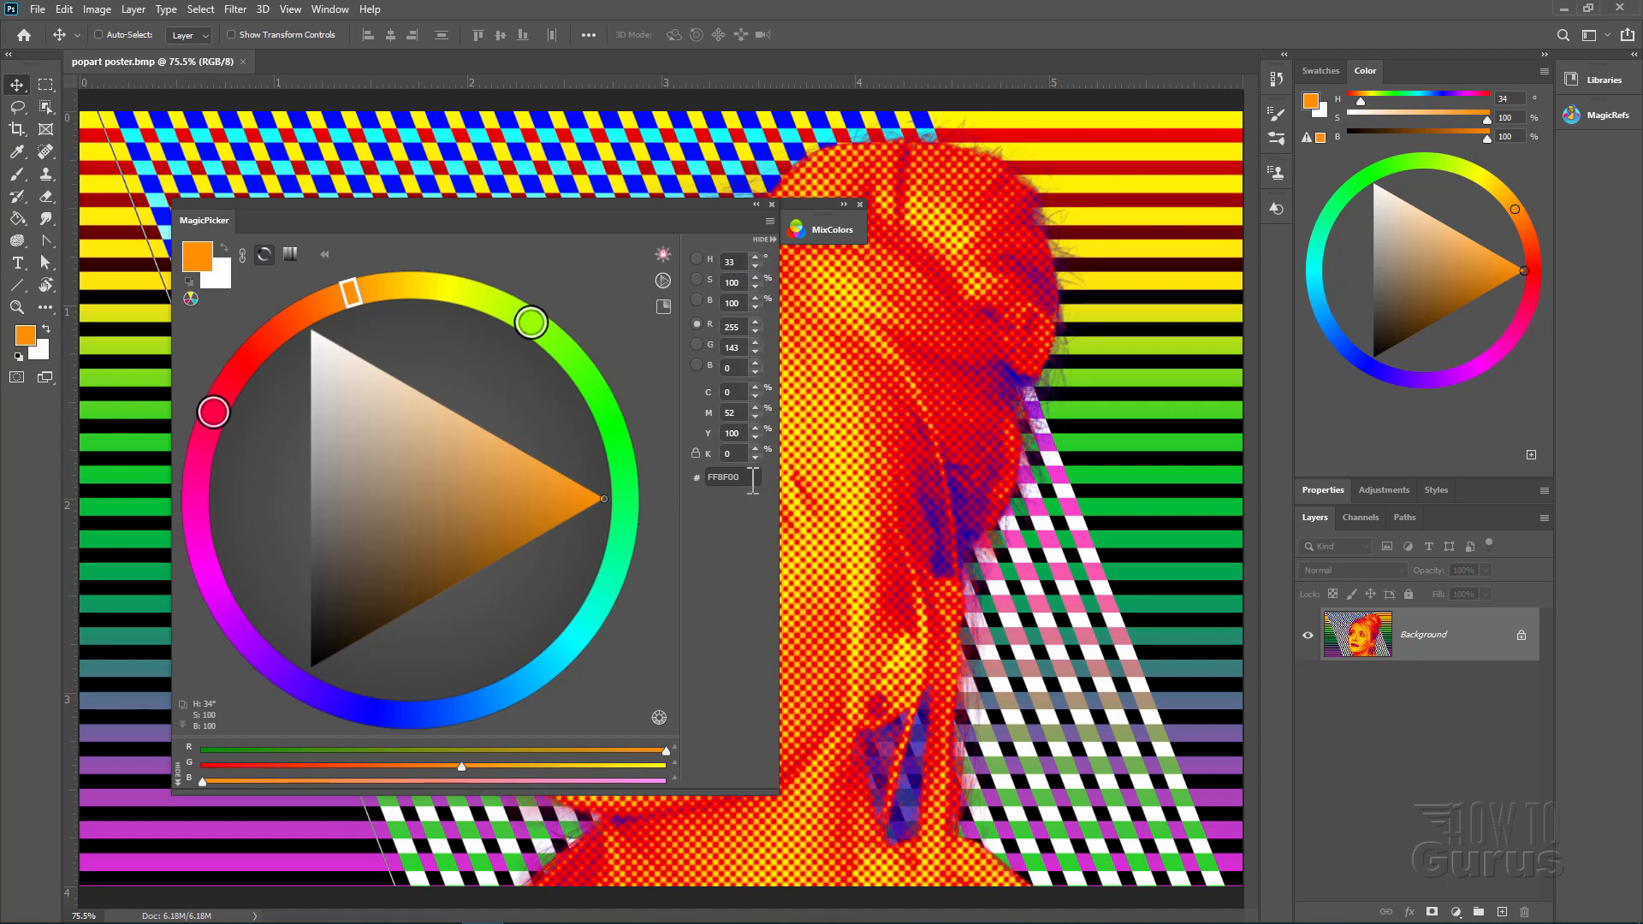
mouse_move(729, 460)
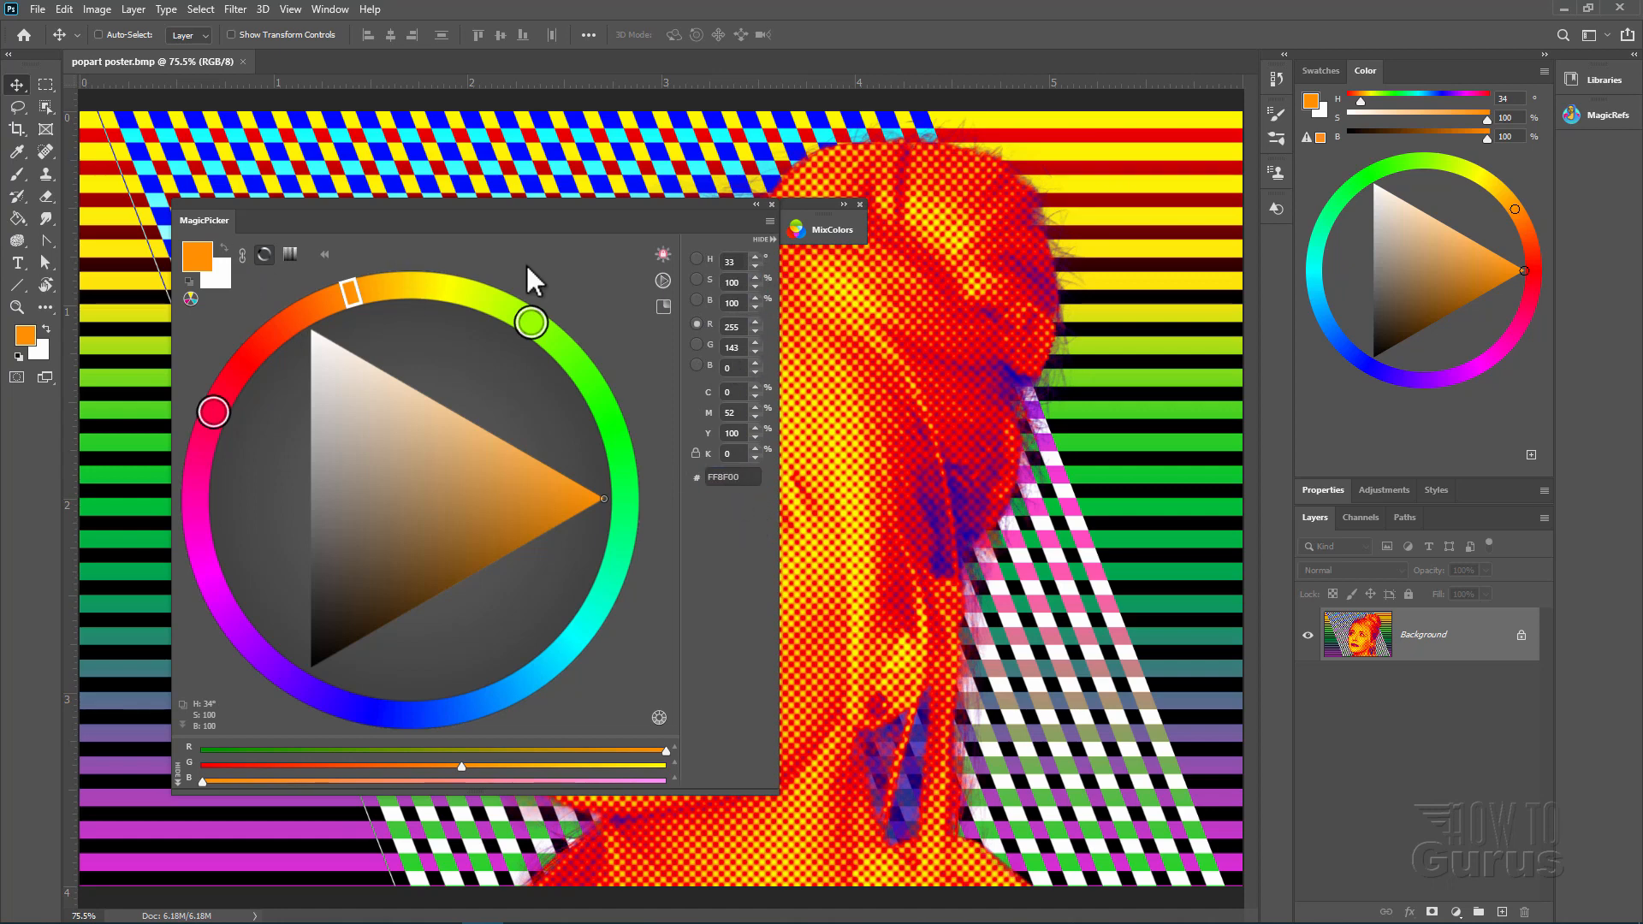
mouse_move(606, 304)
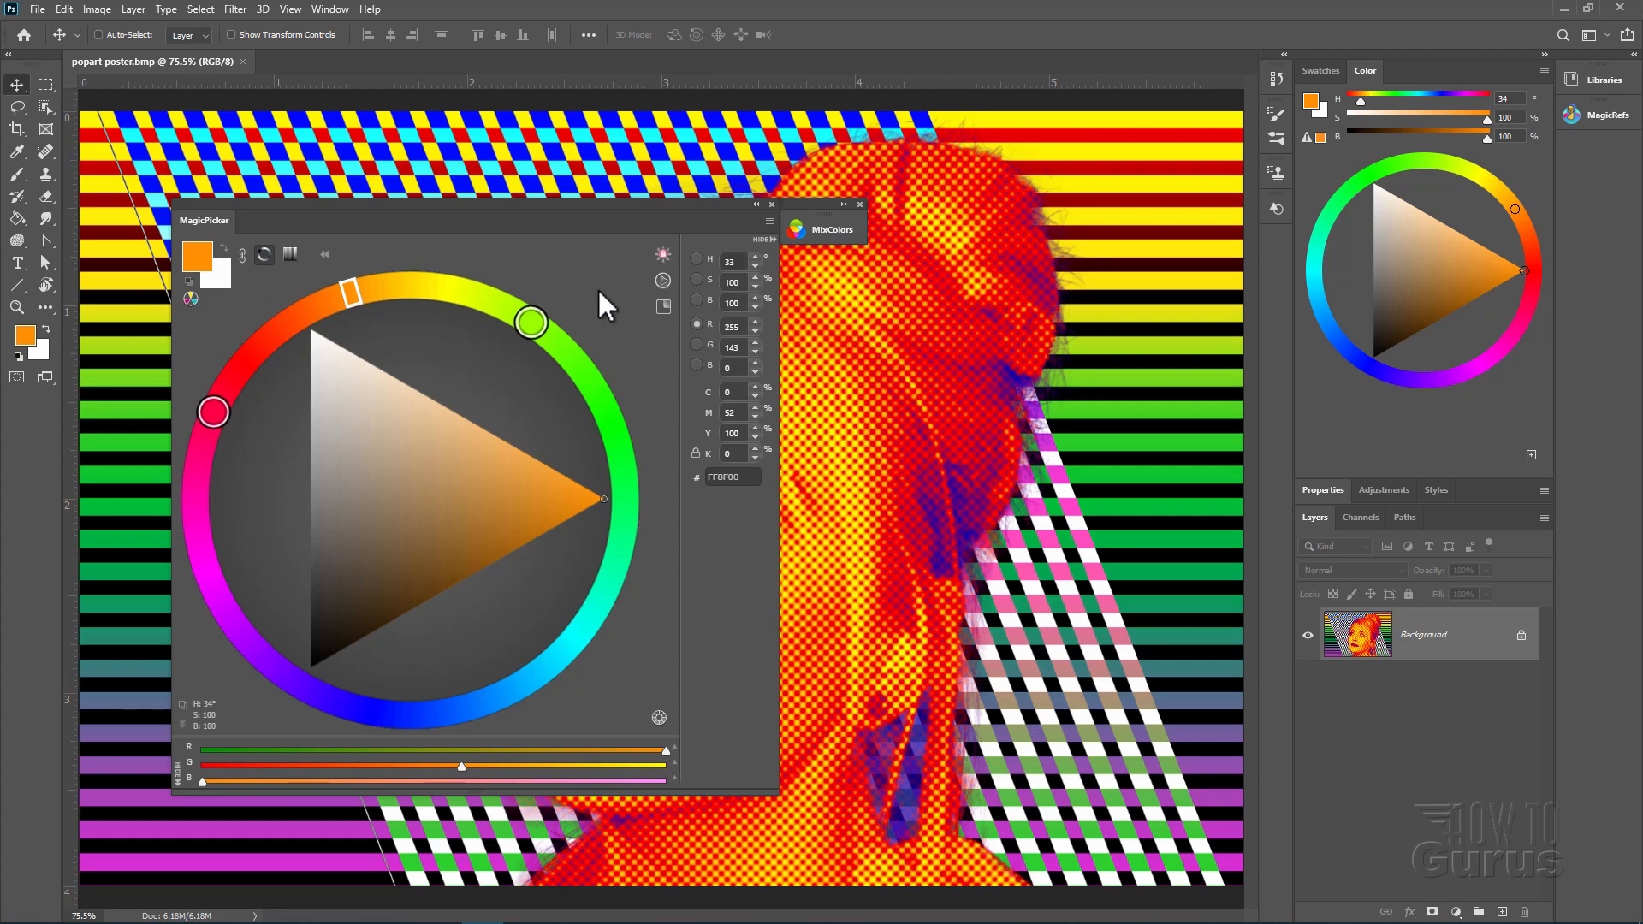
mouse_move(550, 707)
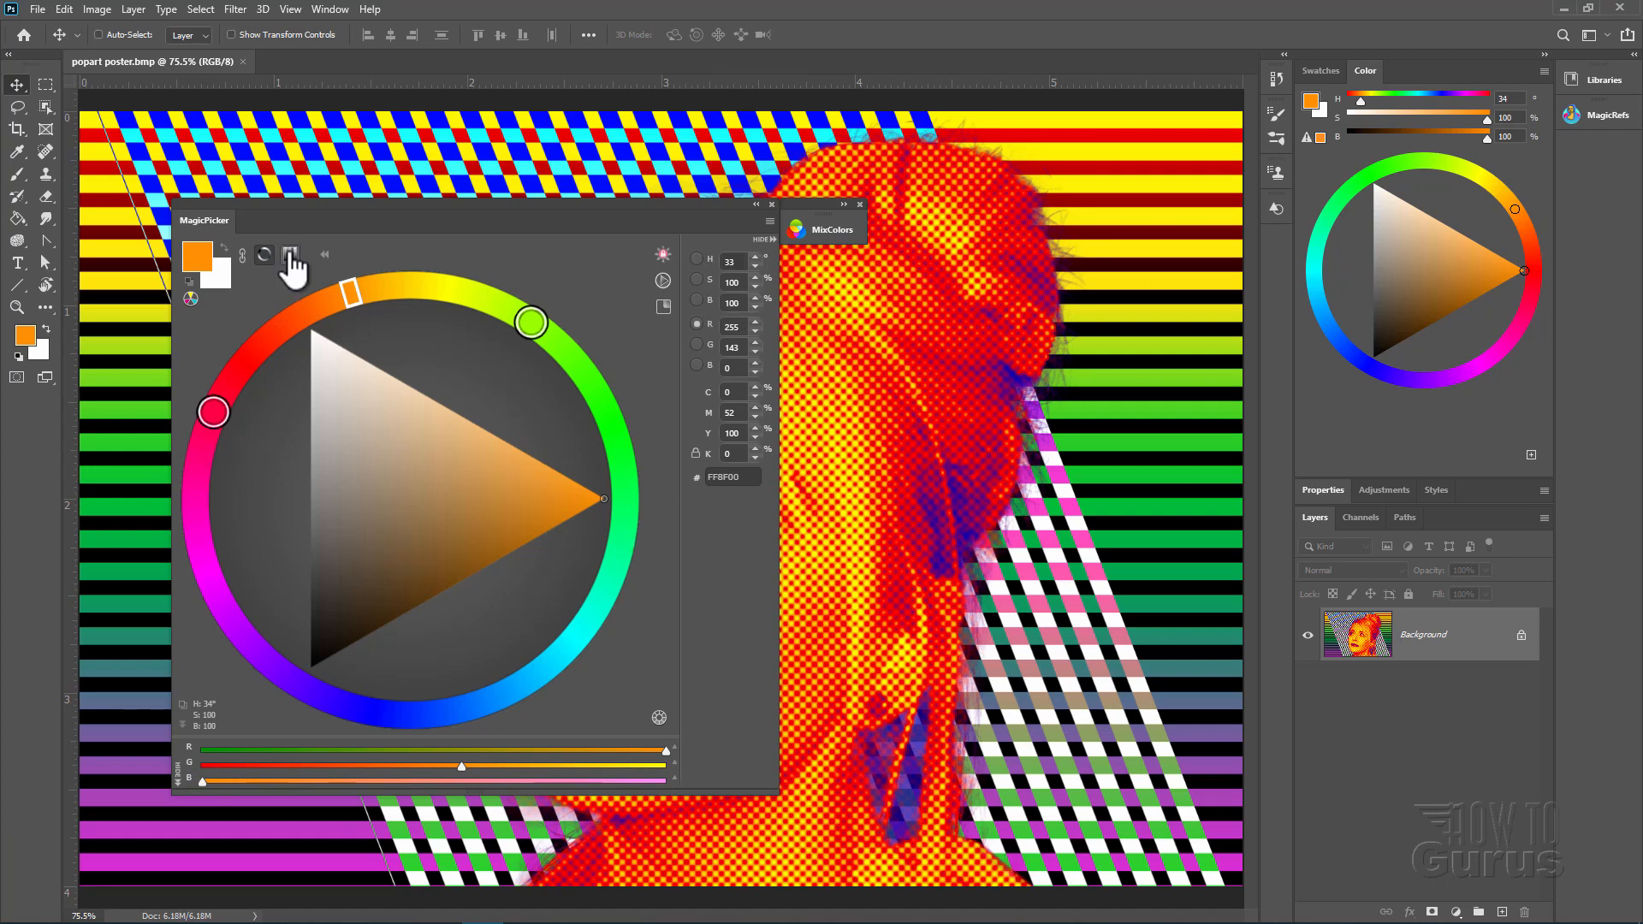
Try MagicPicker's square colour field, return to the wheel and pick a red foreground hue
click(291, 255)
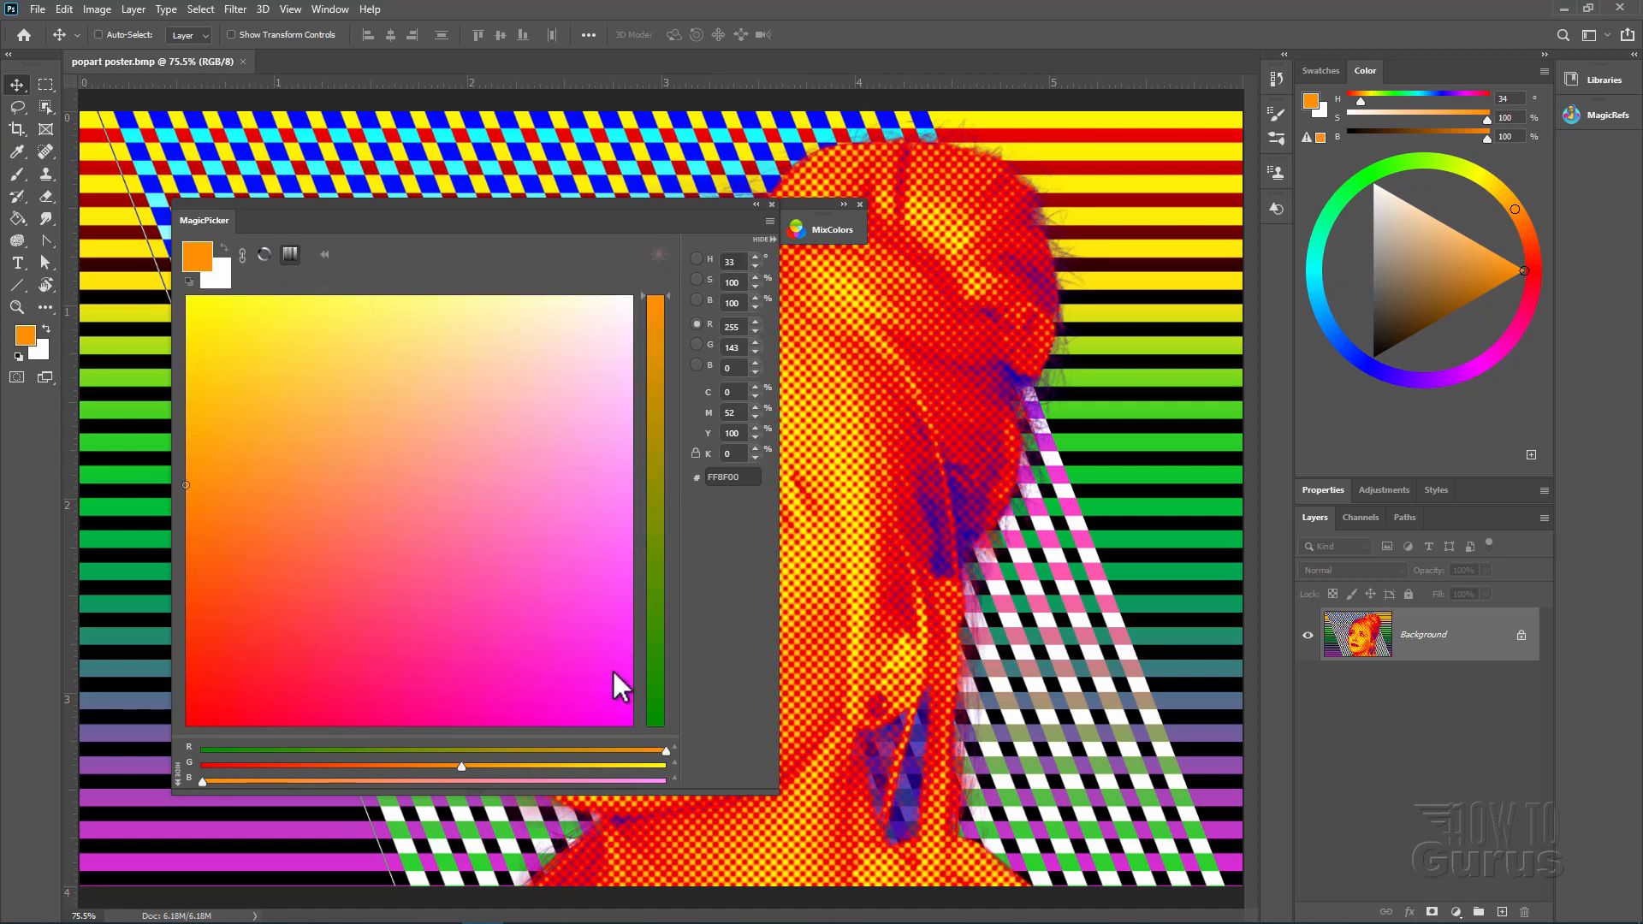
mouse_move(297, 394)
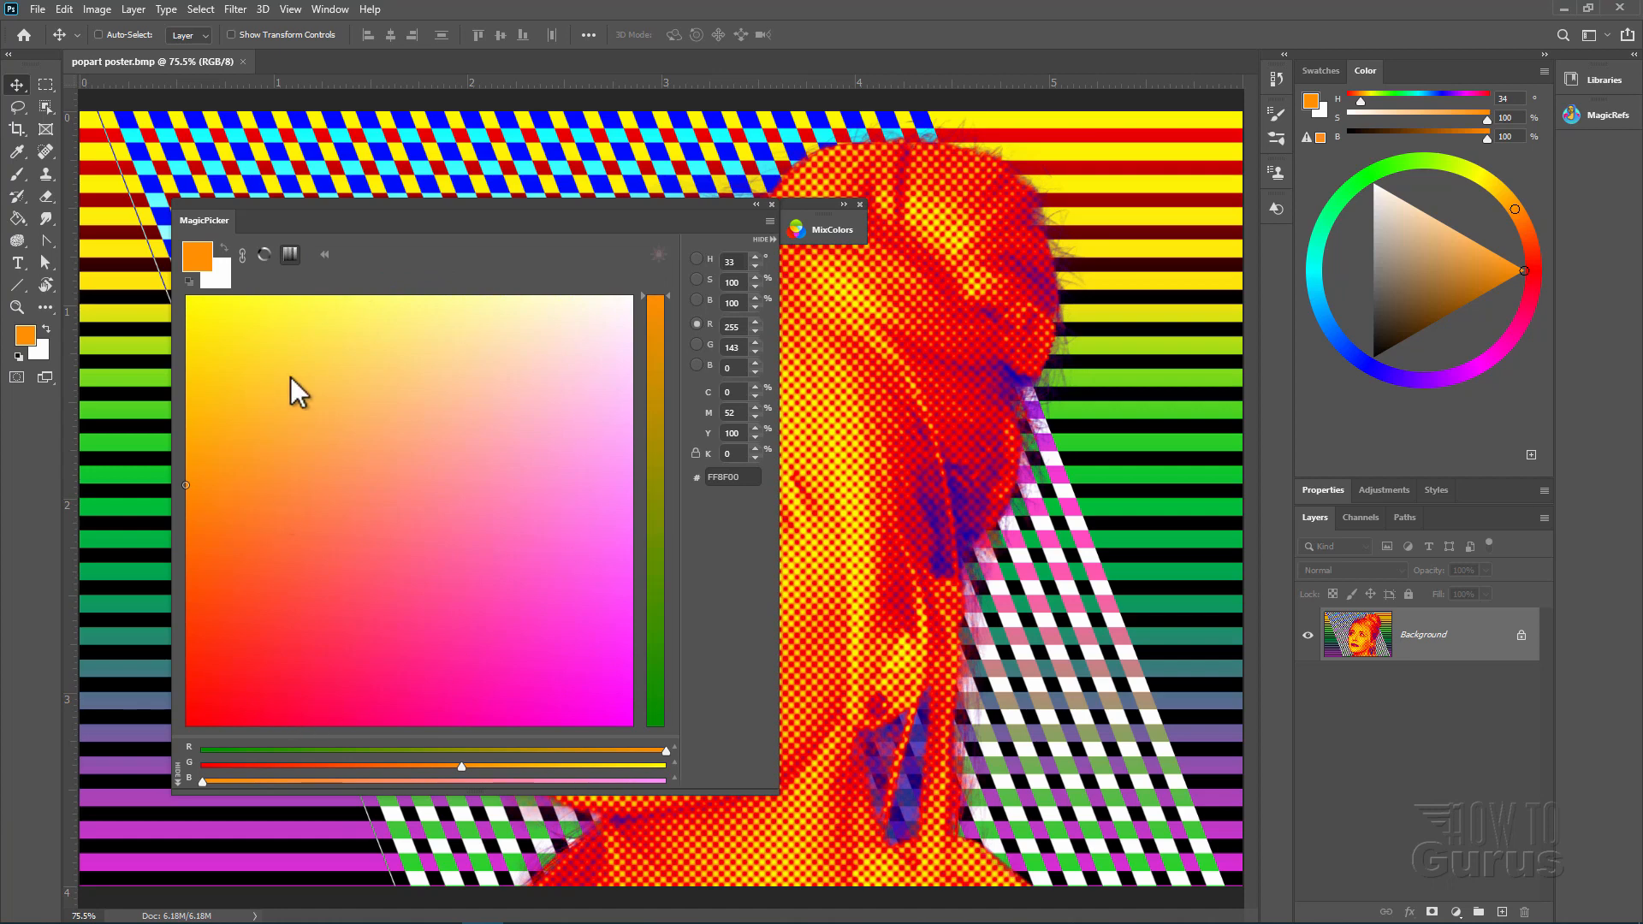
click(291, 255)
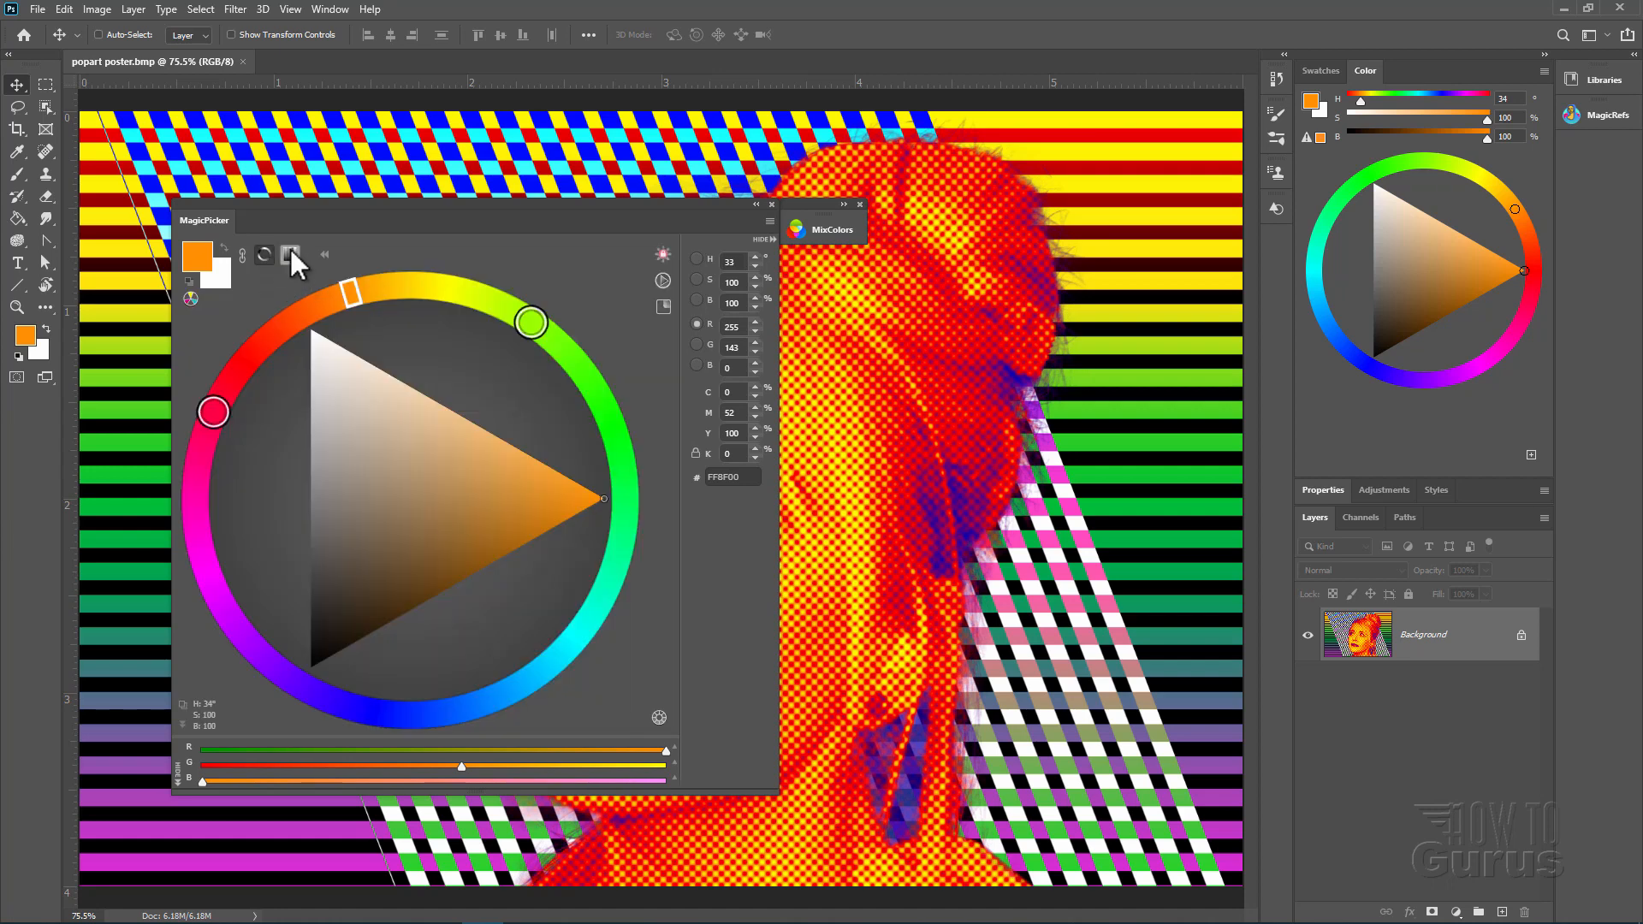
click(290, 255)
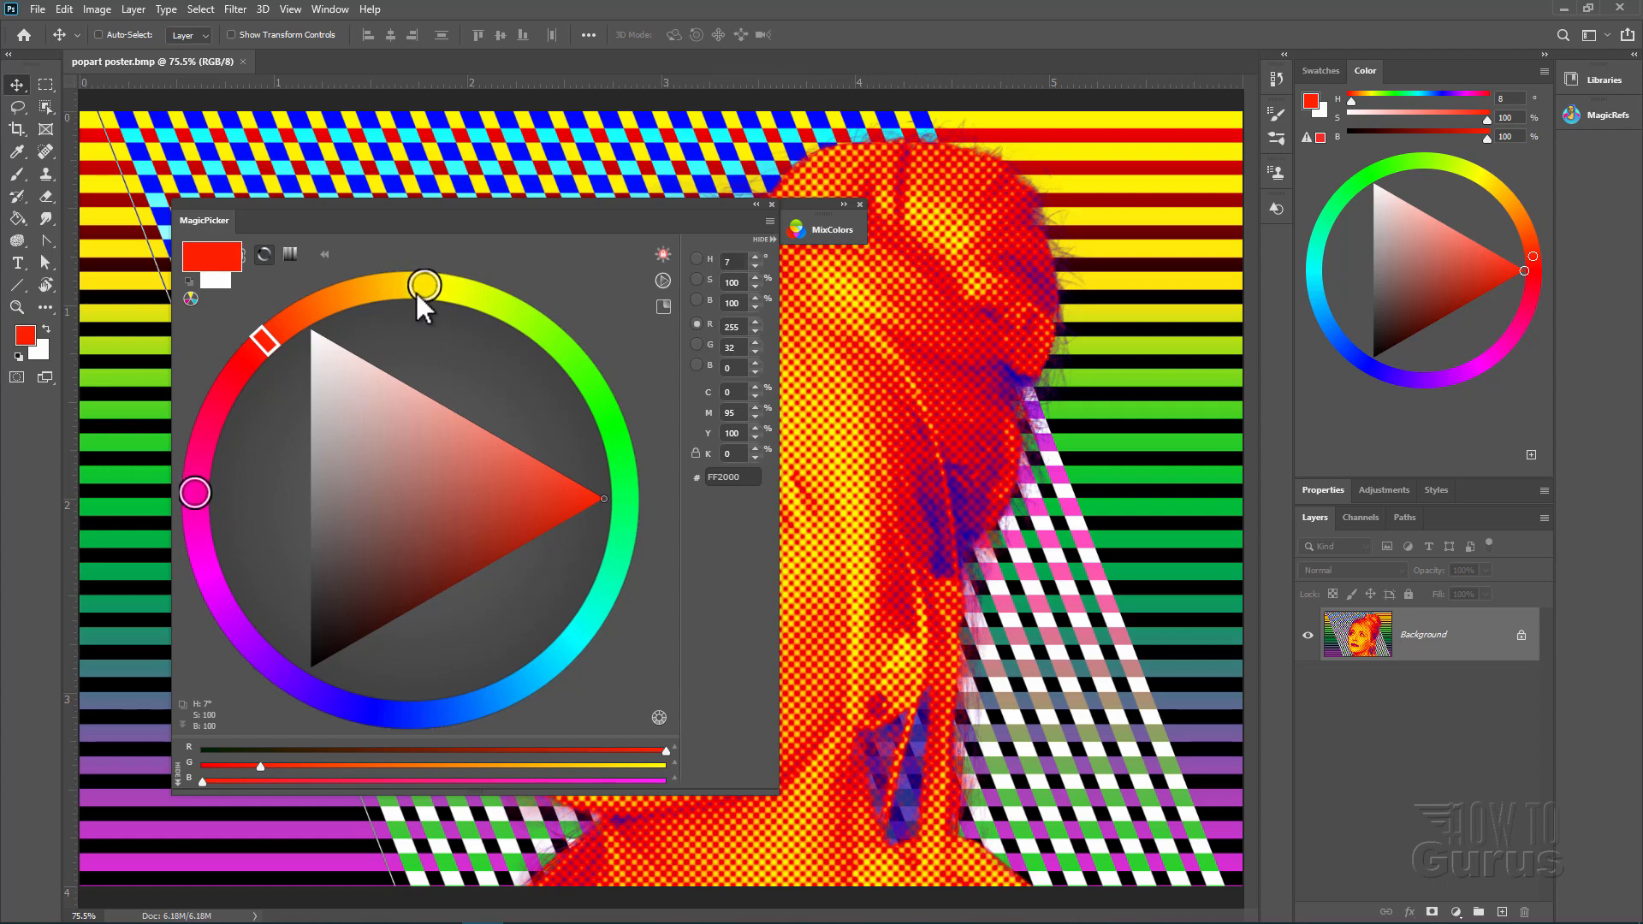
Reopen the Adobe Color Themes panel from Window > Extensions beside MagicPicker
click(328, 9)
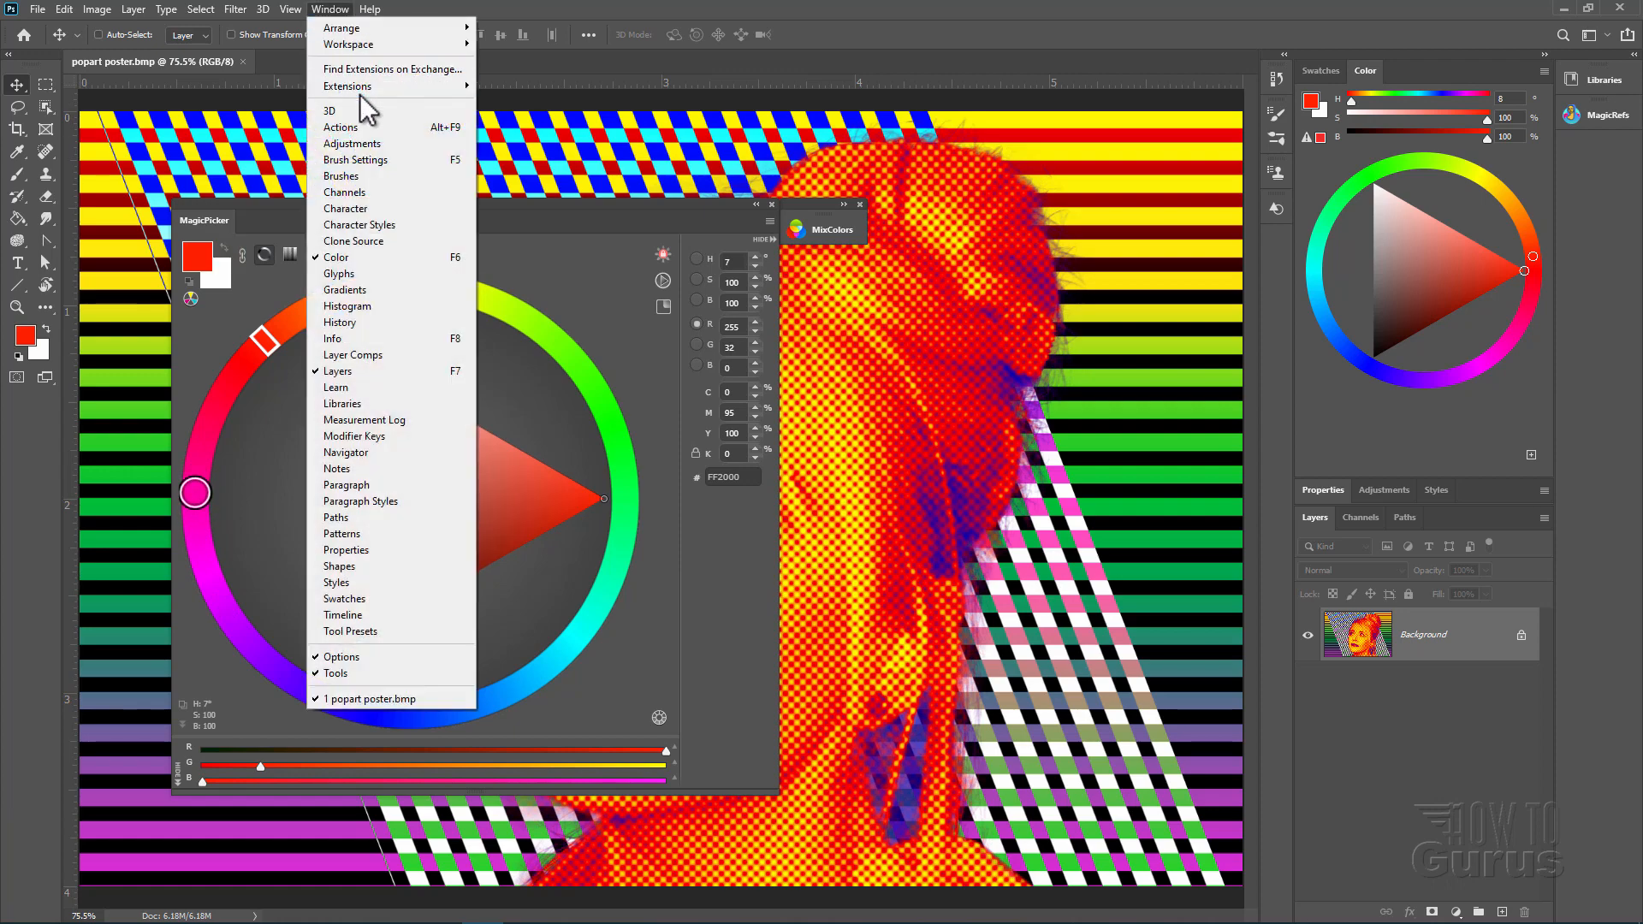
mouse_move(348, 86)
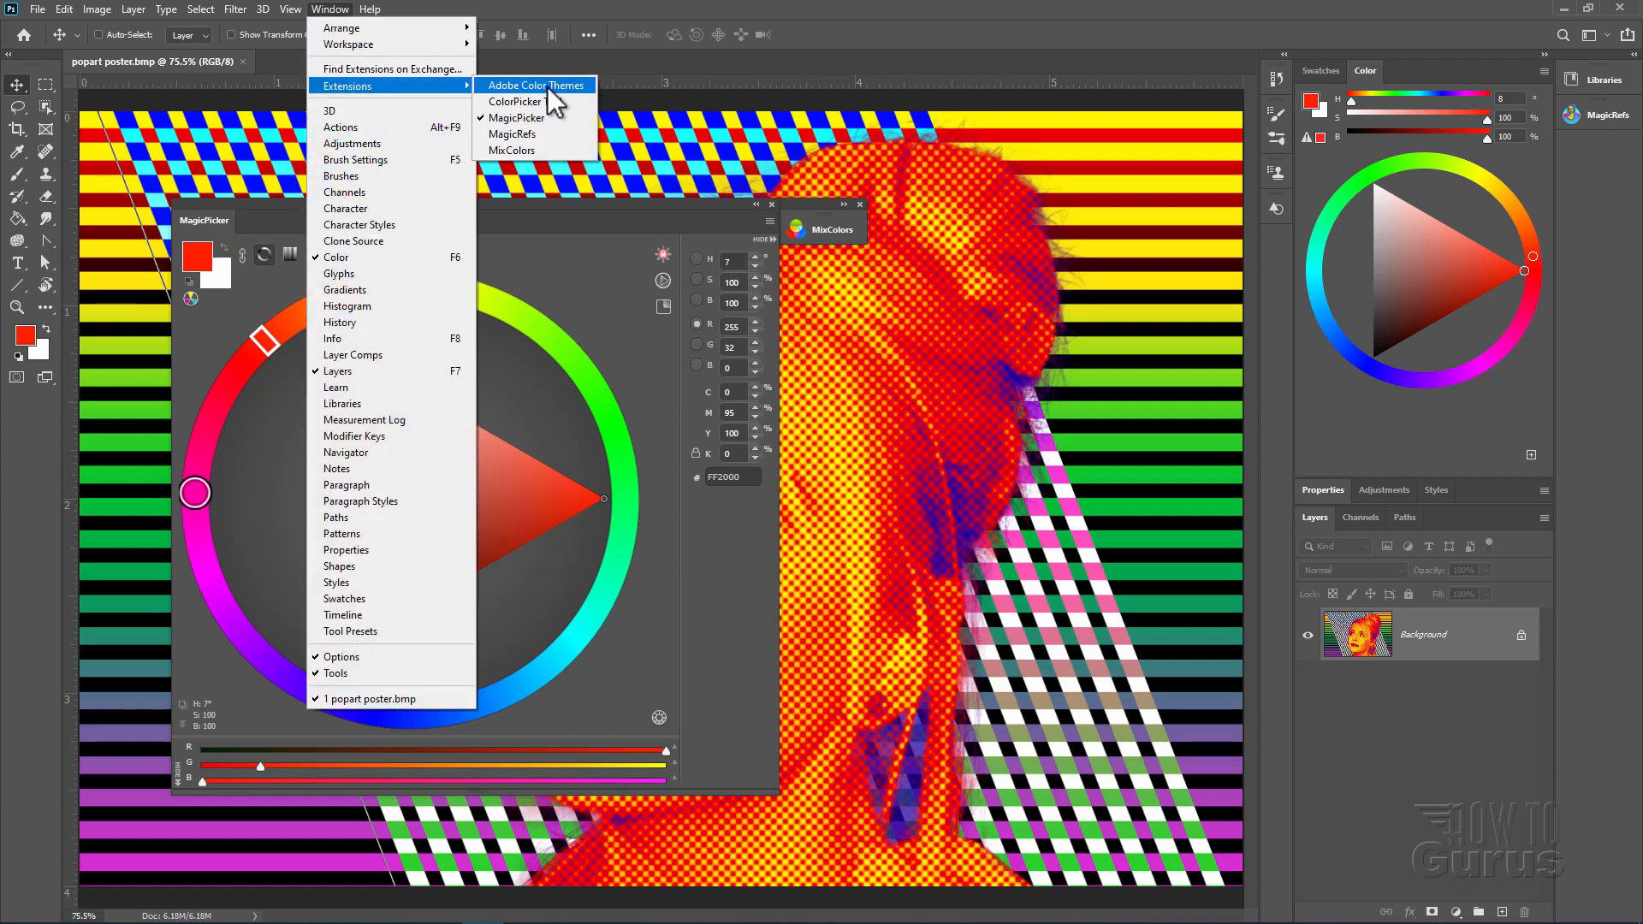
click(535, 86)
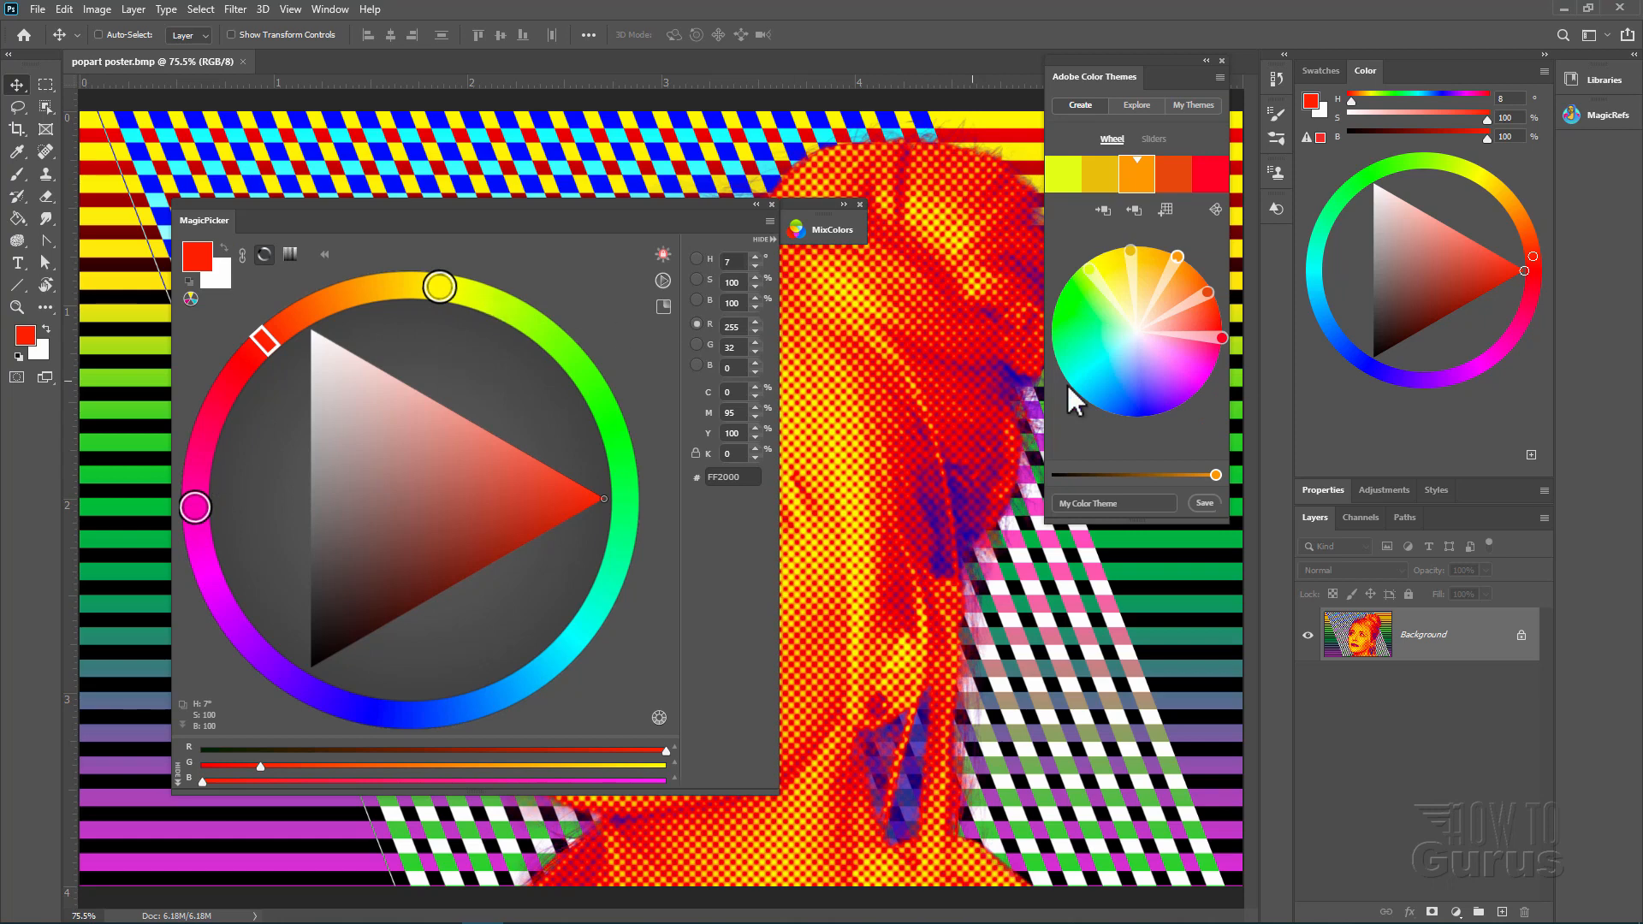
mouse_move(959, 356)
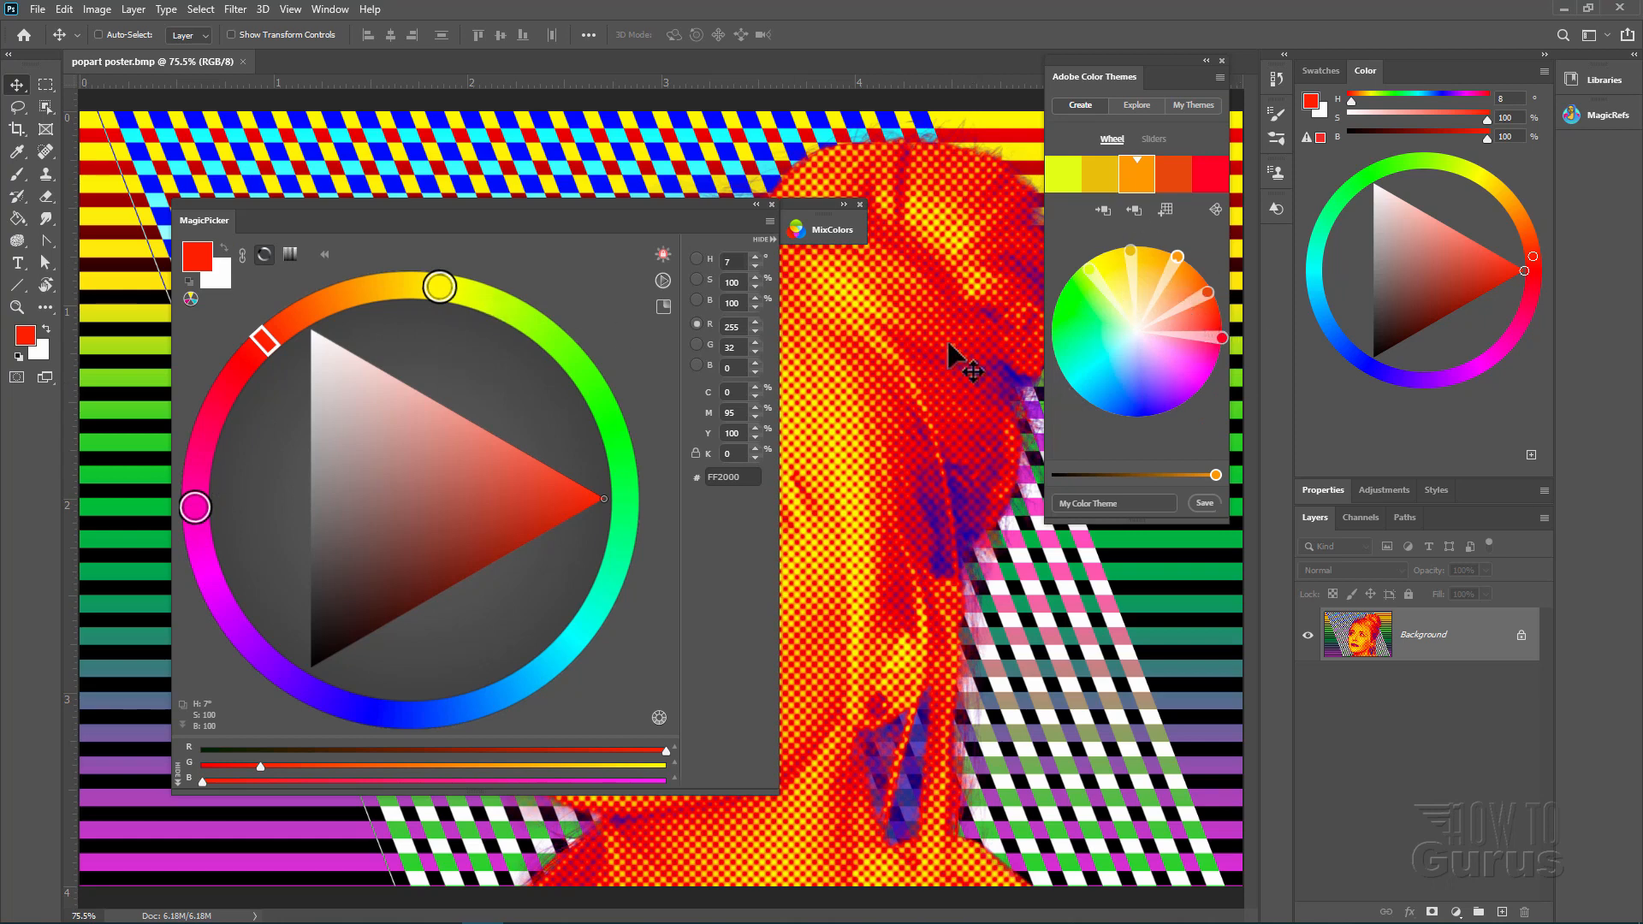
mouse_move(241, 420)
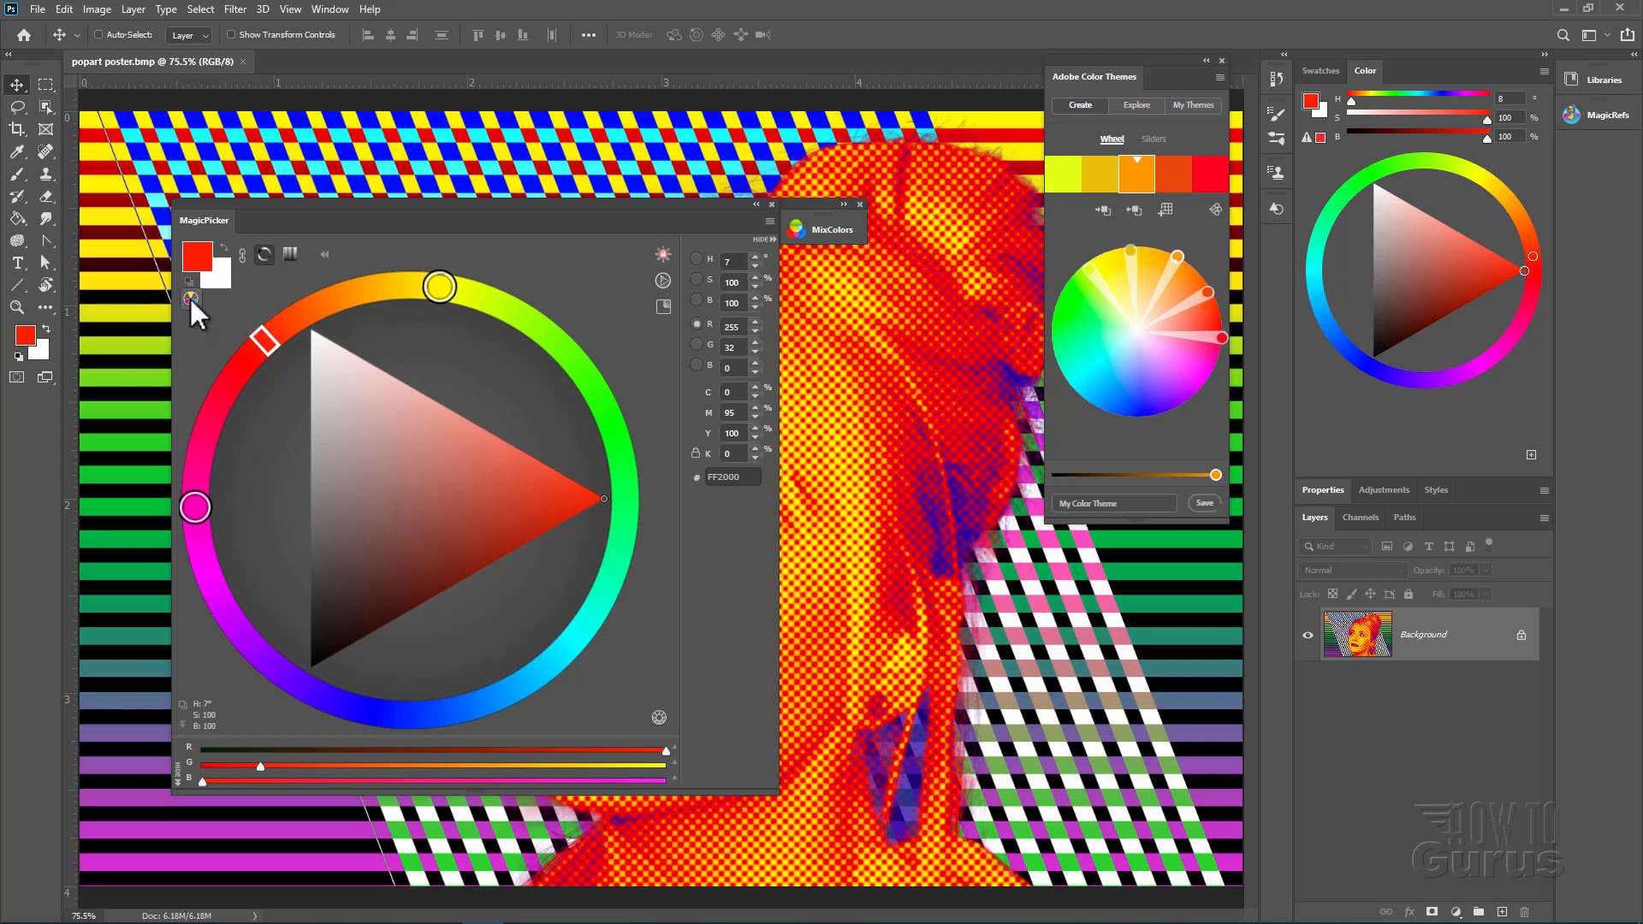
Apply the tetrad harmony rule and rotate the wheel handles to a magenta main colour
click(190, 301)
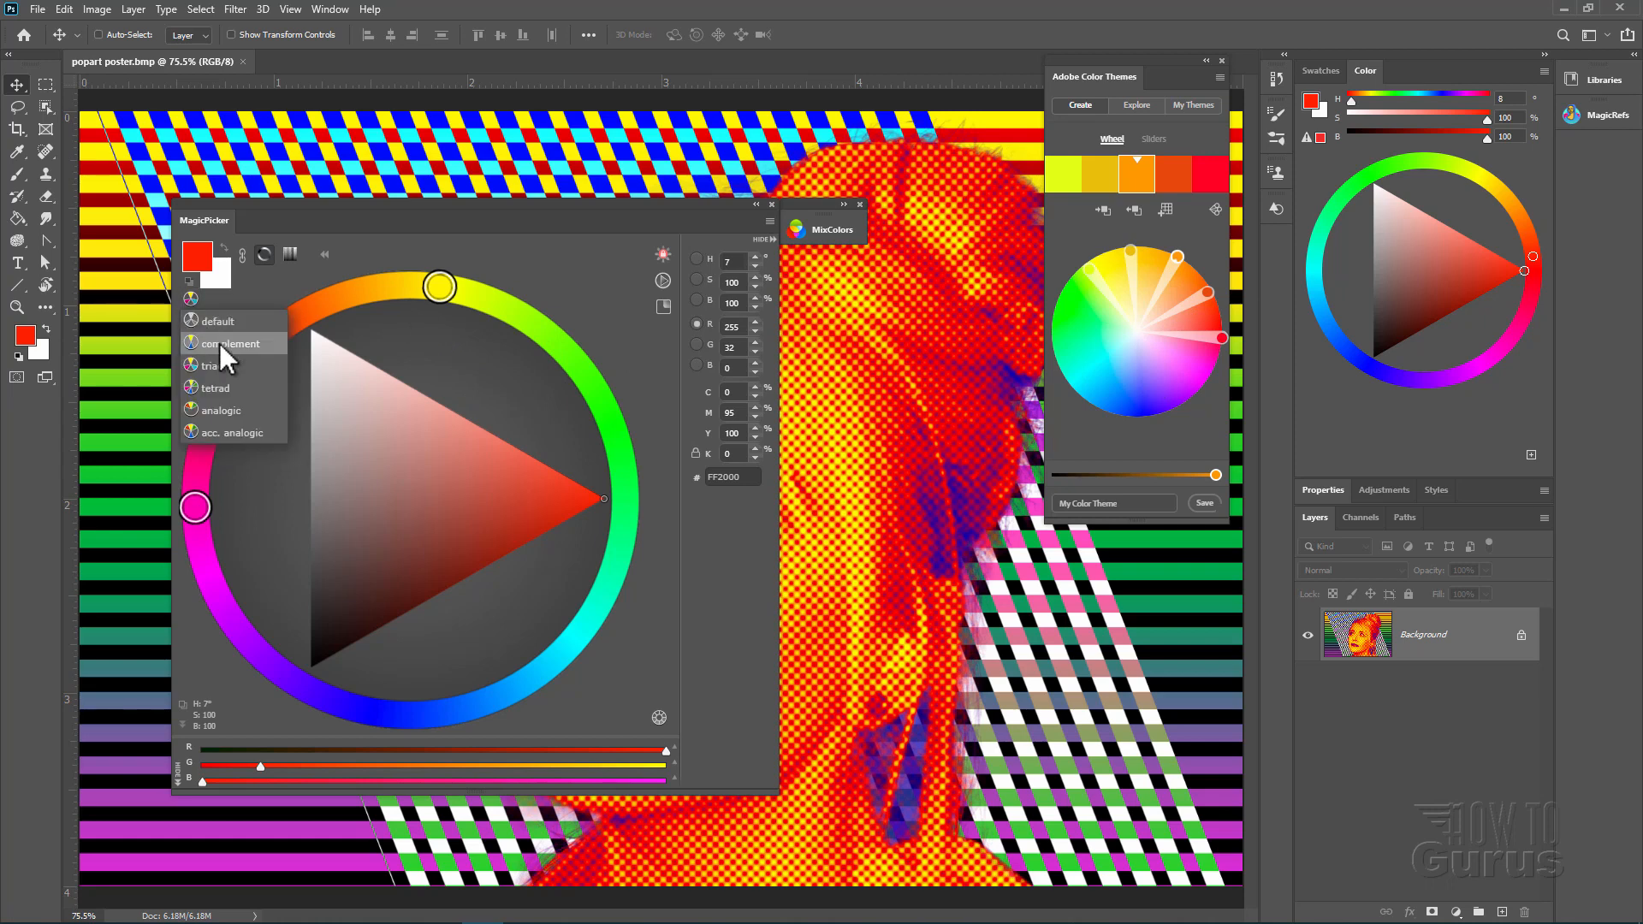
mouse_move(252, 395)
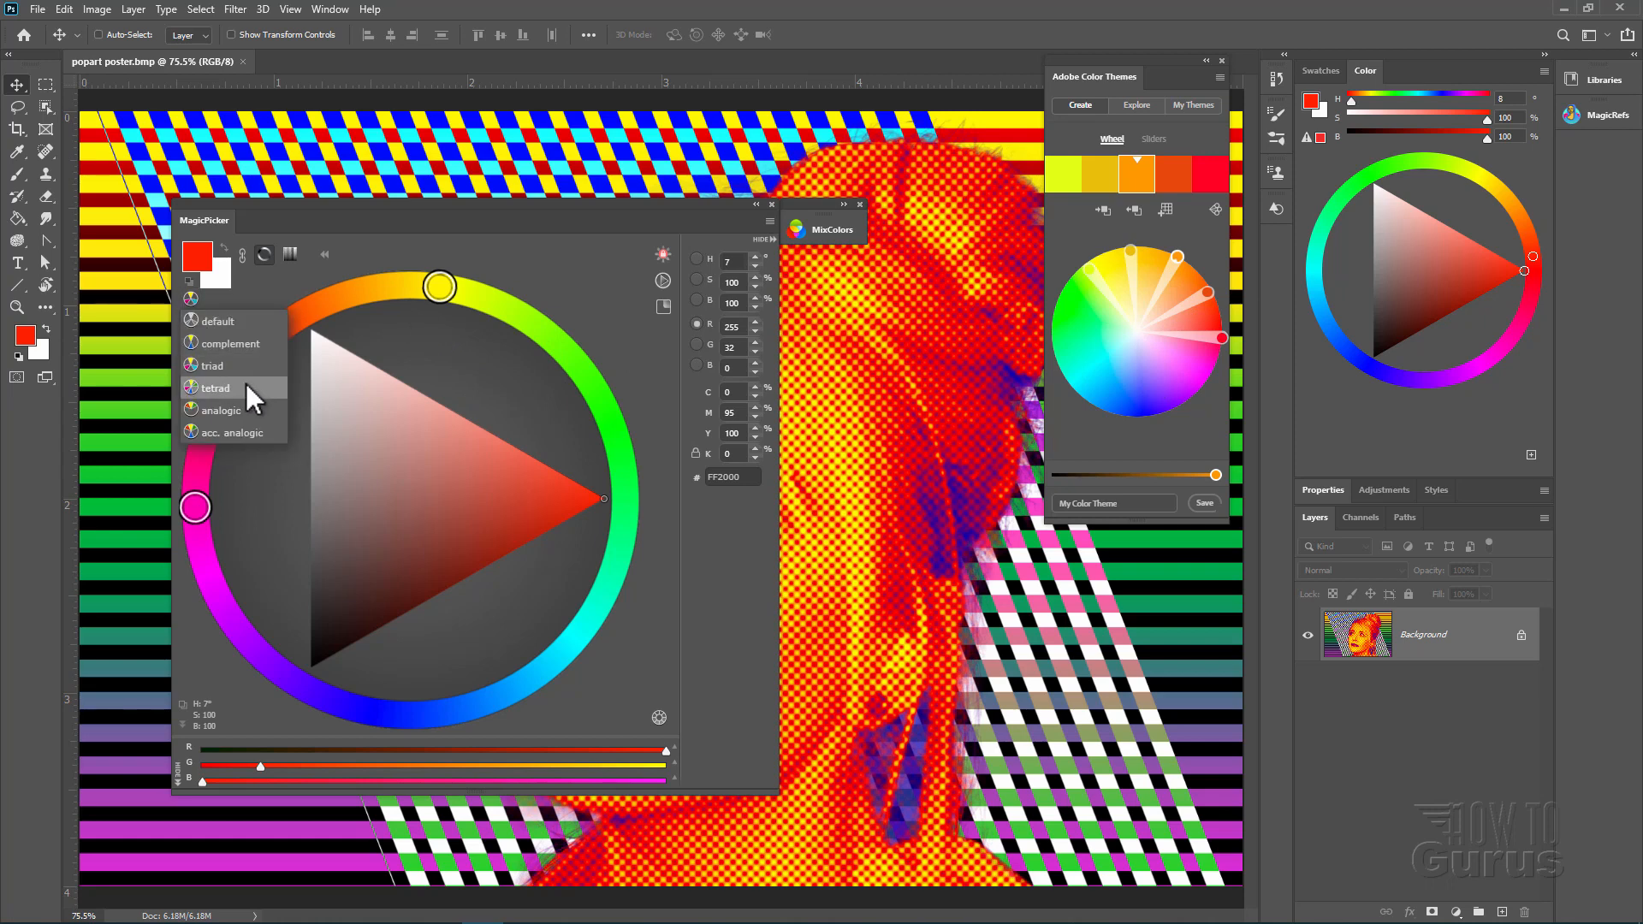
mouse_move(250, 433)
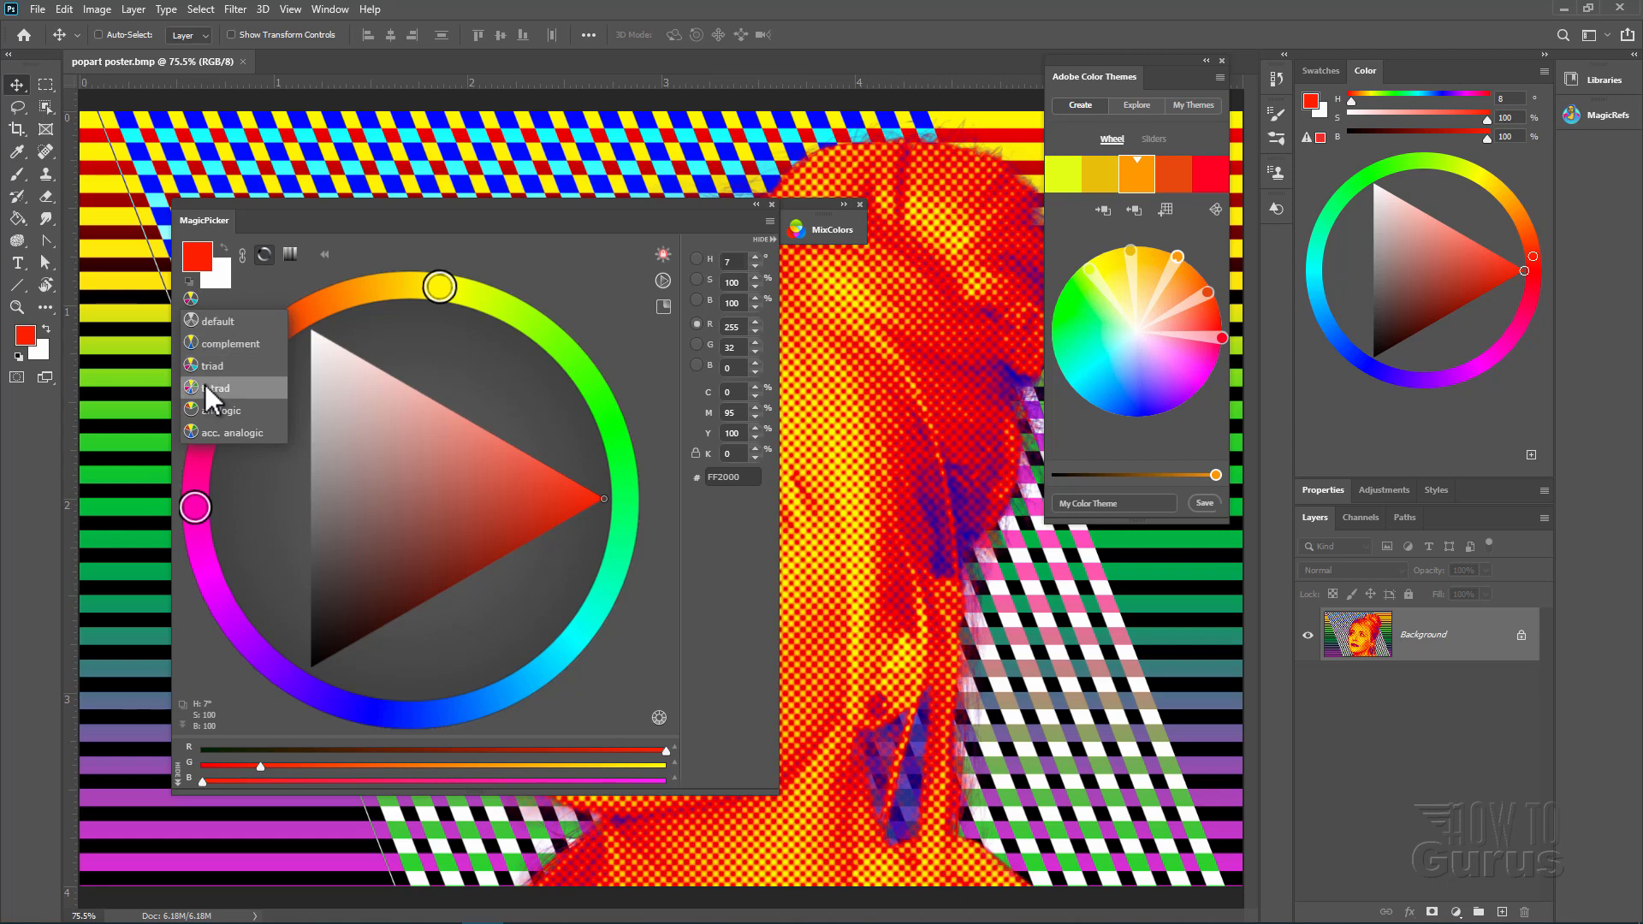
click(212, 387)
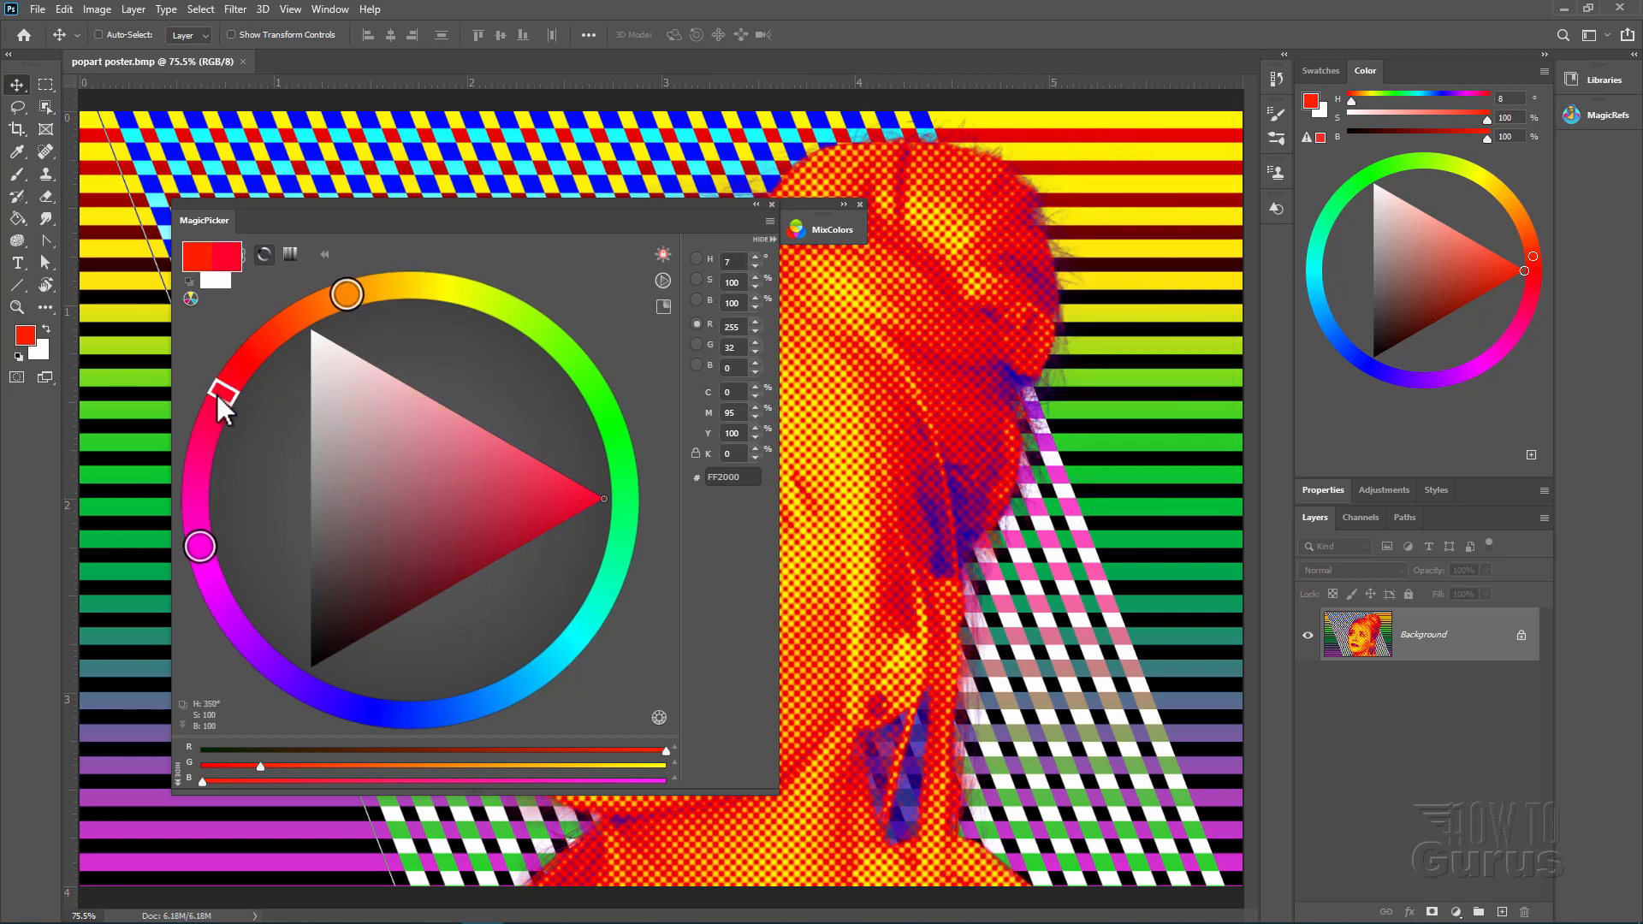
drag(345, 293, 407, 285)
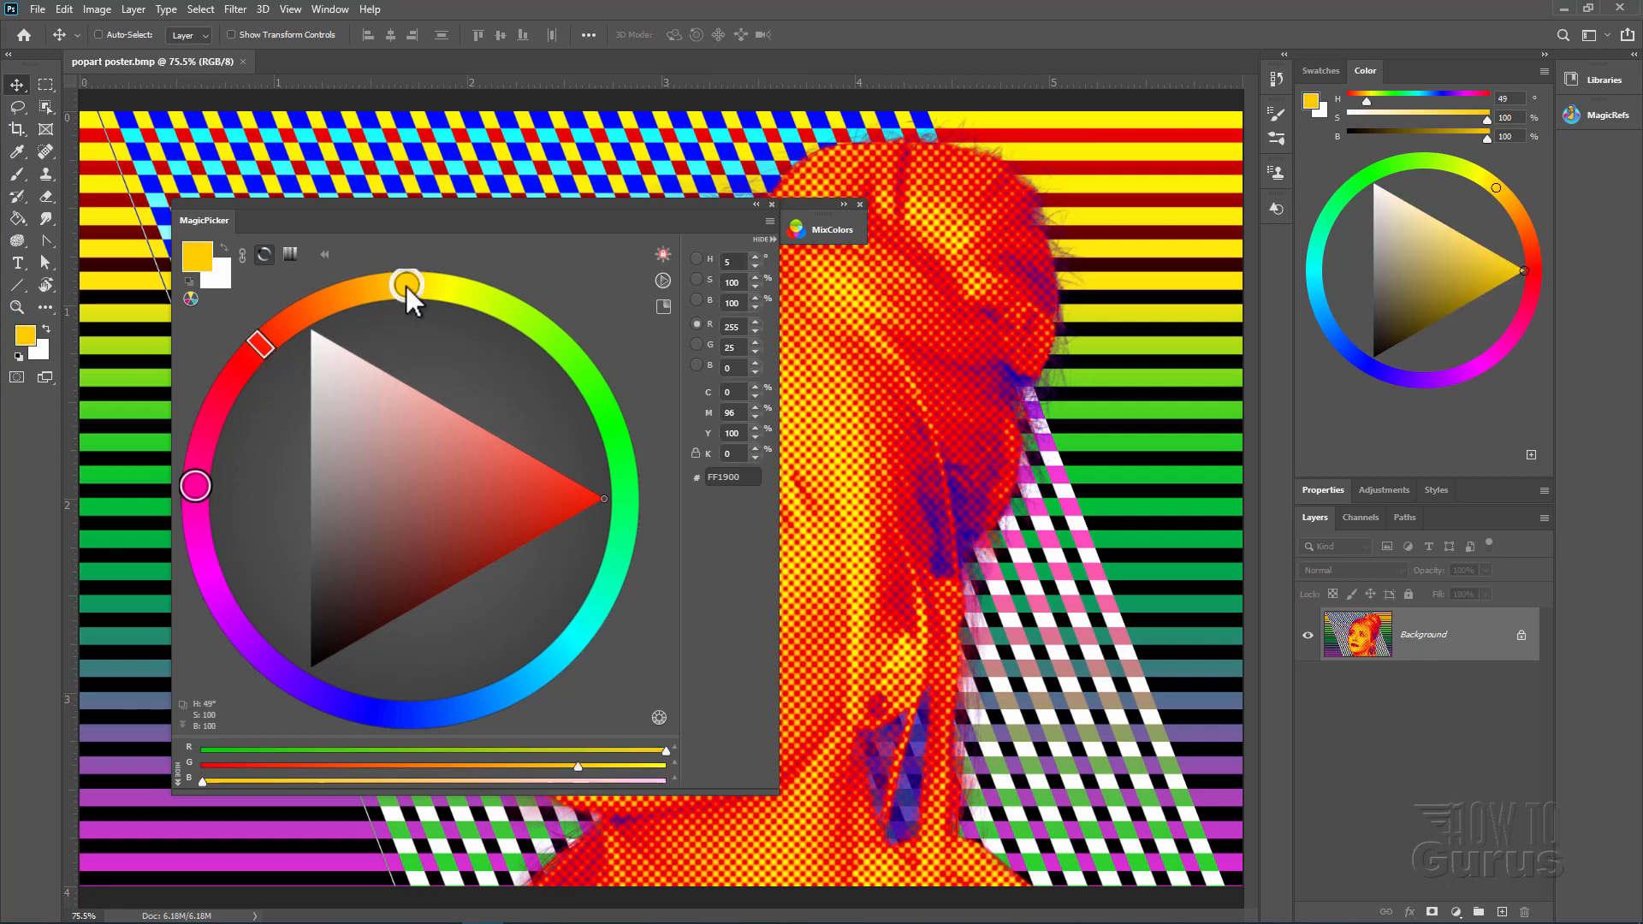
drag(409, 282, 195, 484)
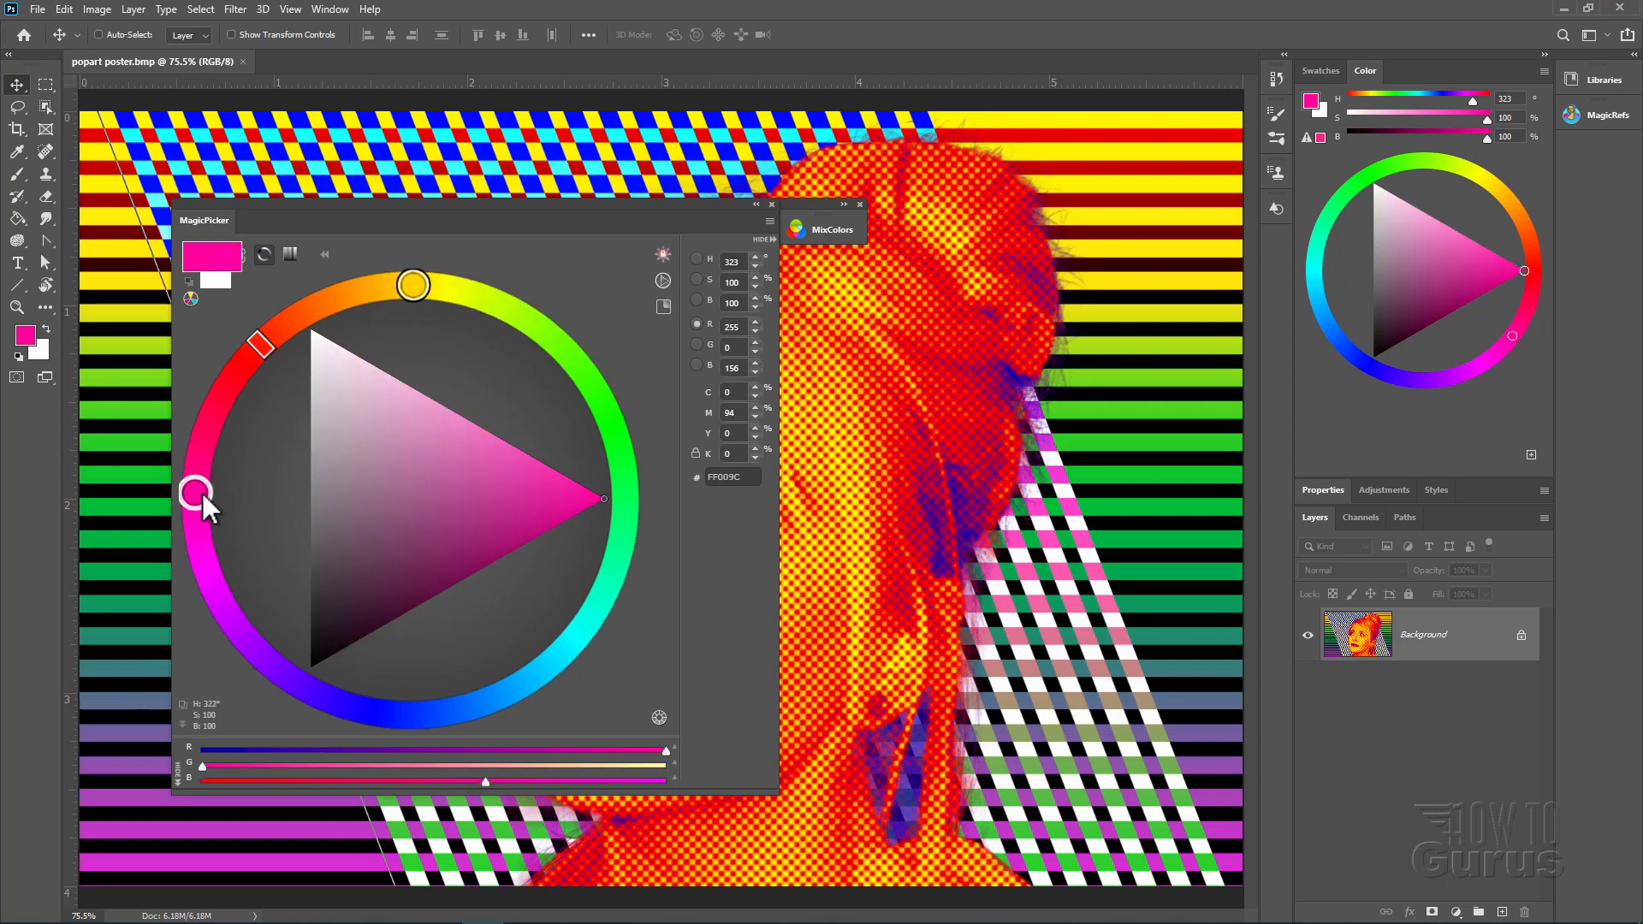
drag(195, 495, 195, 482)
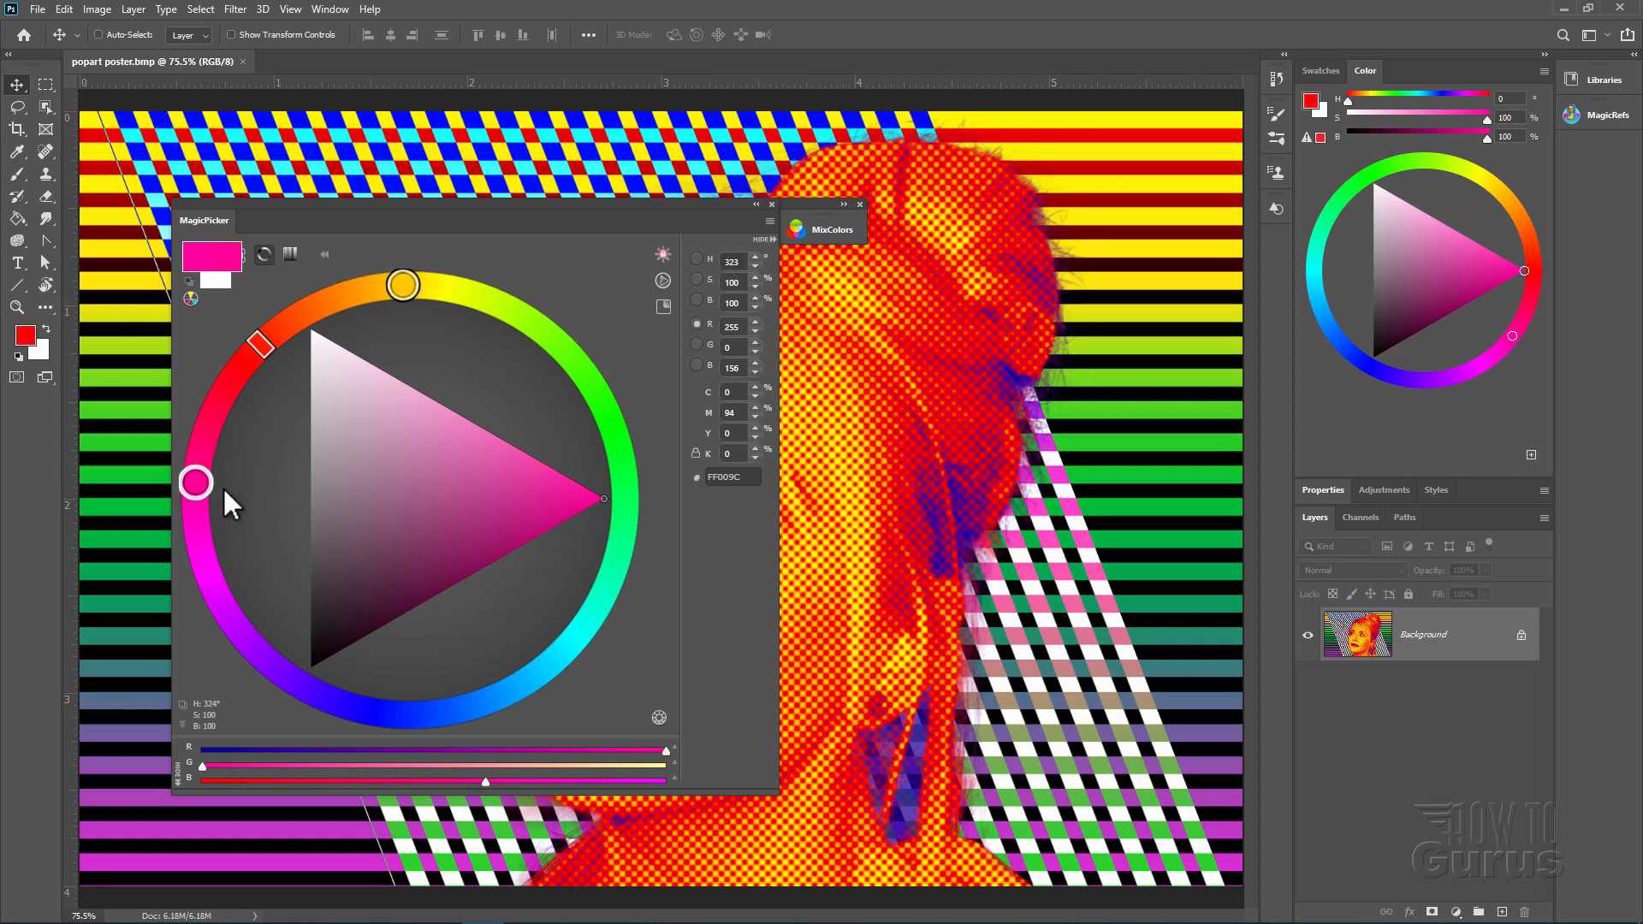
Choose a muted then a deeper pink shade inside the triangle as the foreground colour
click(467, 498)
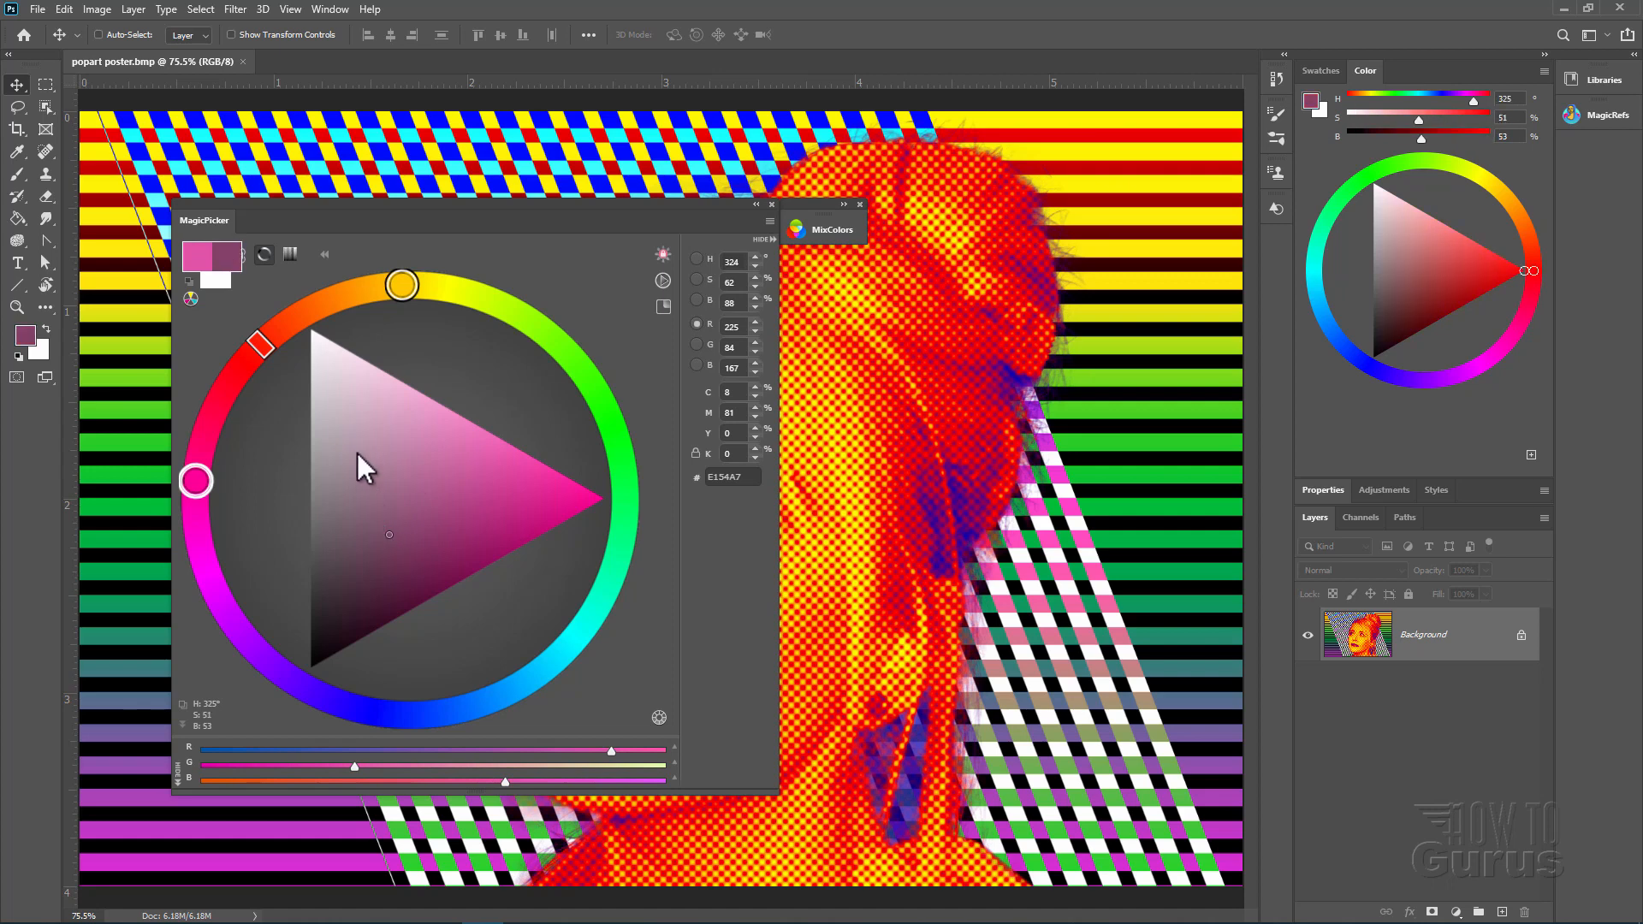
click(433, 510)
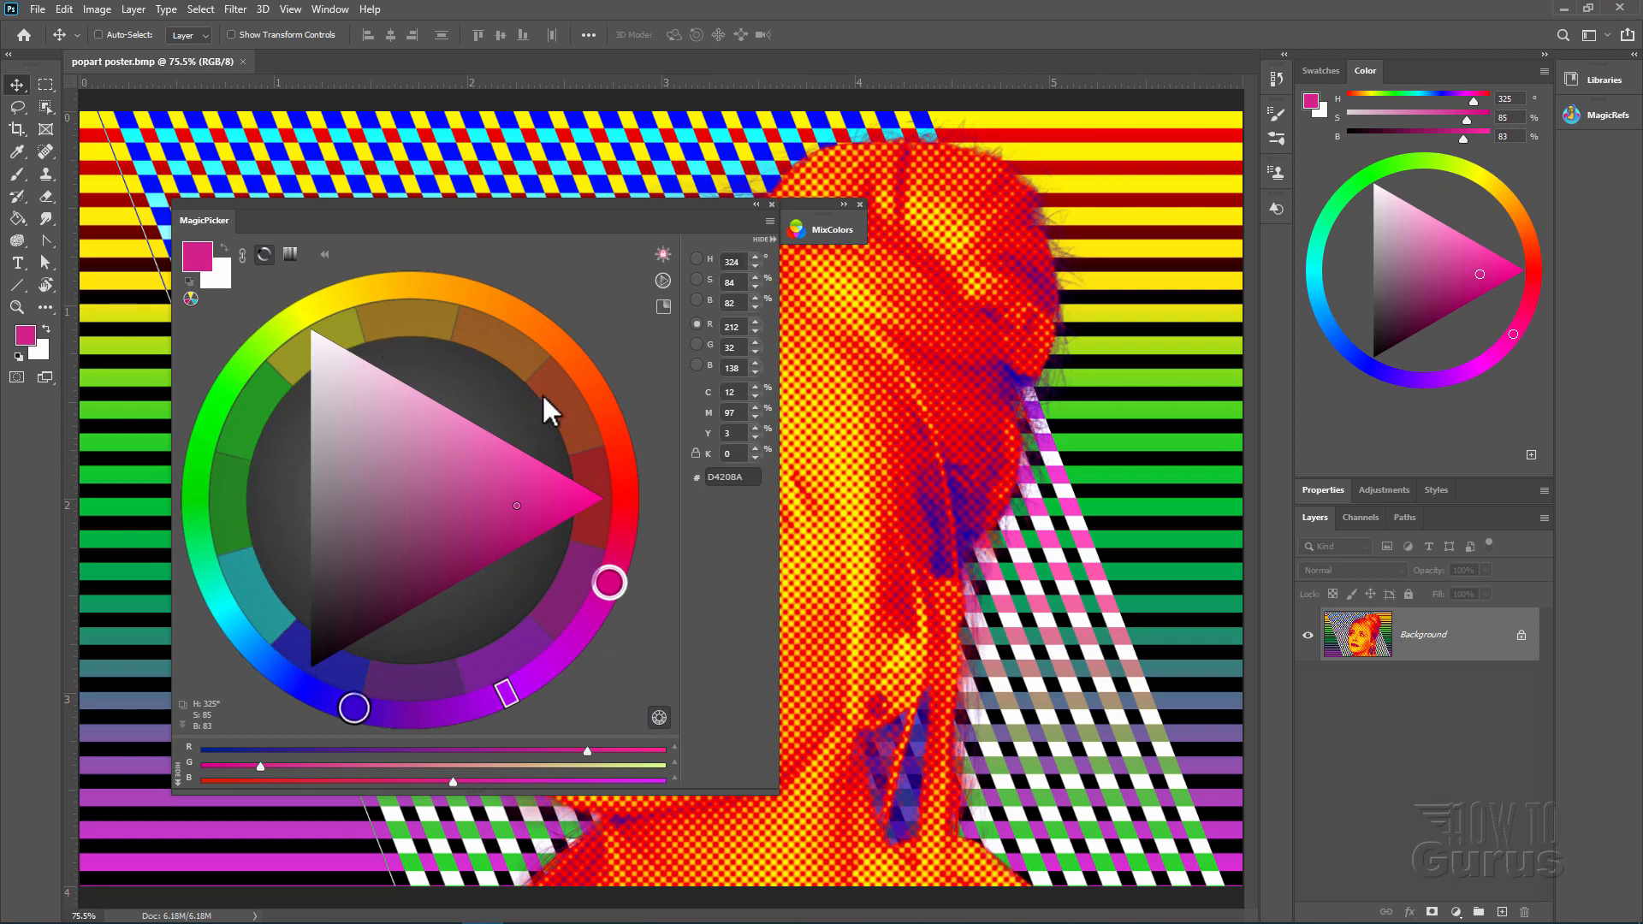
mouse_move(184, 588)
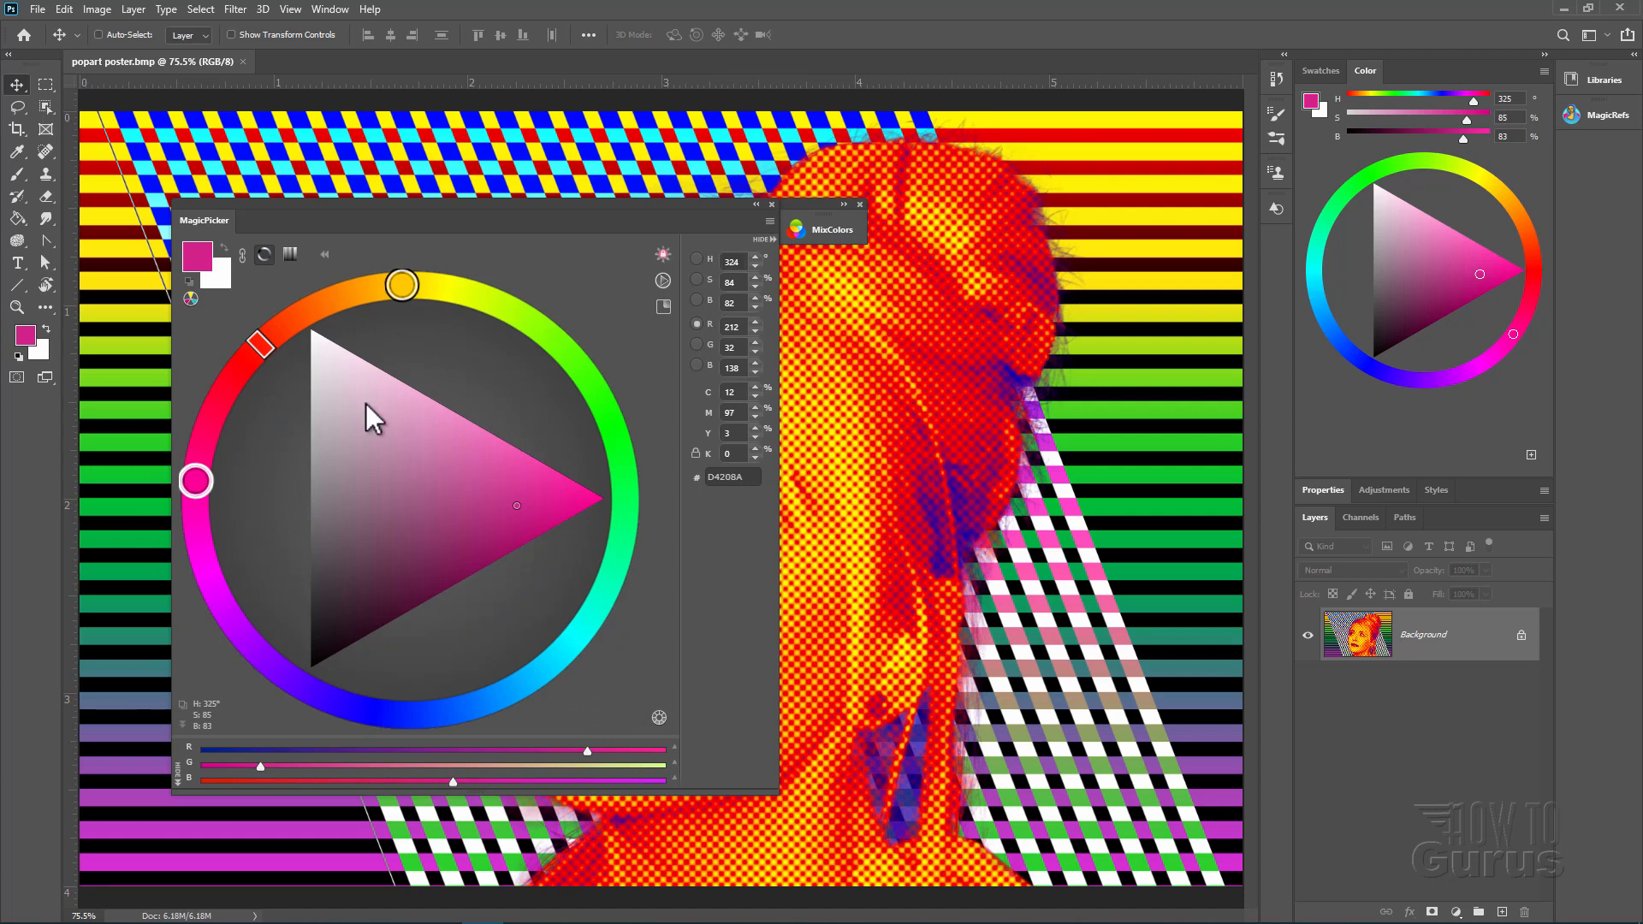
mouse_move(613, 517)
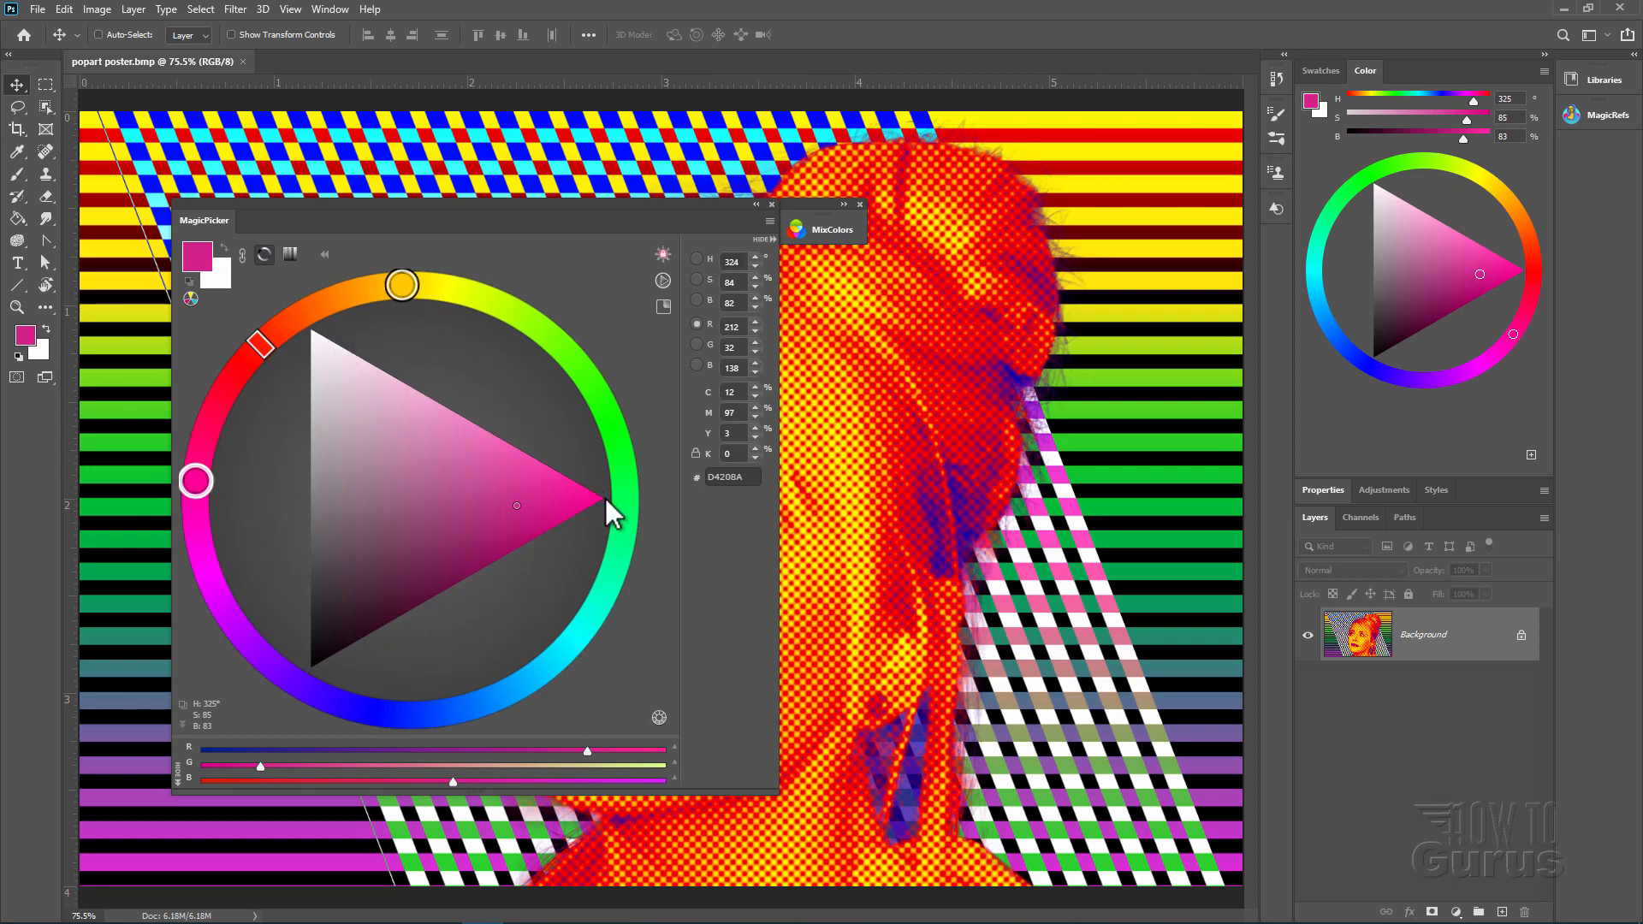
mouse_move(483, 452)
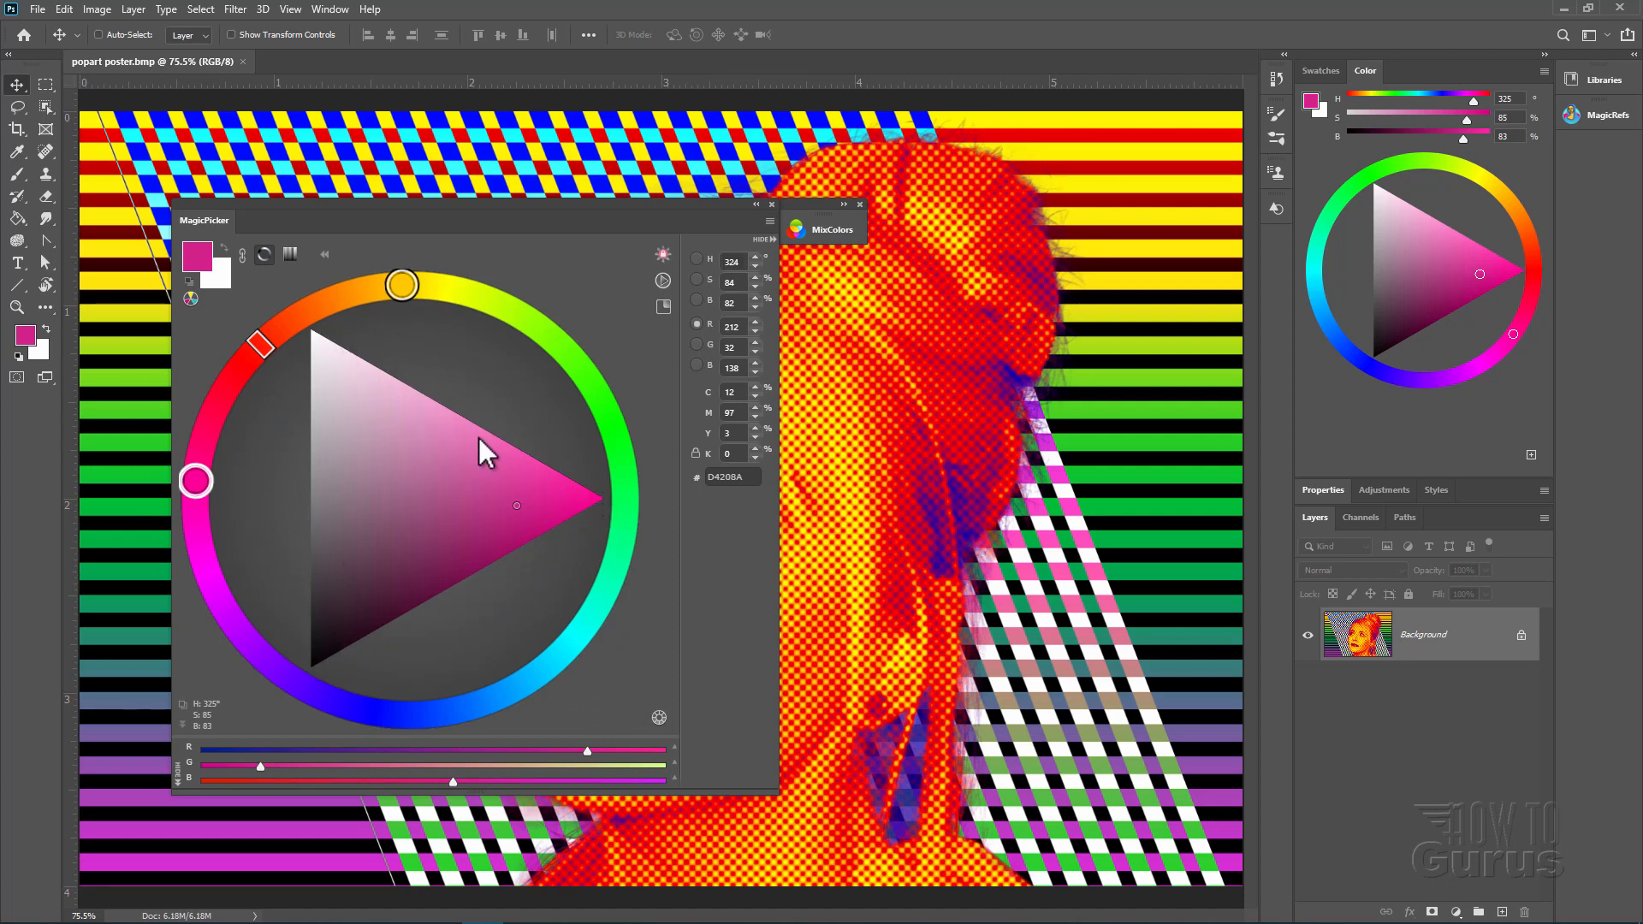
mouse_move(663, 279)
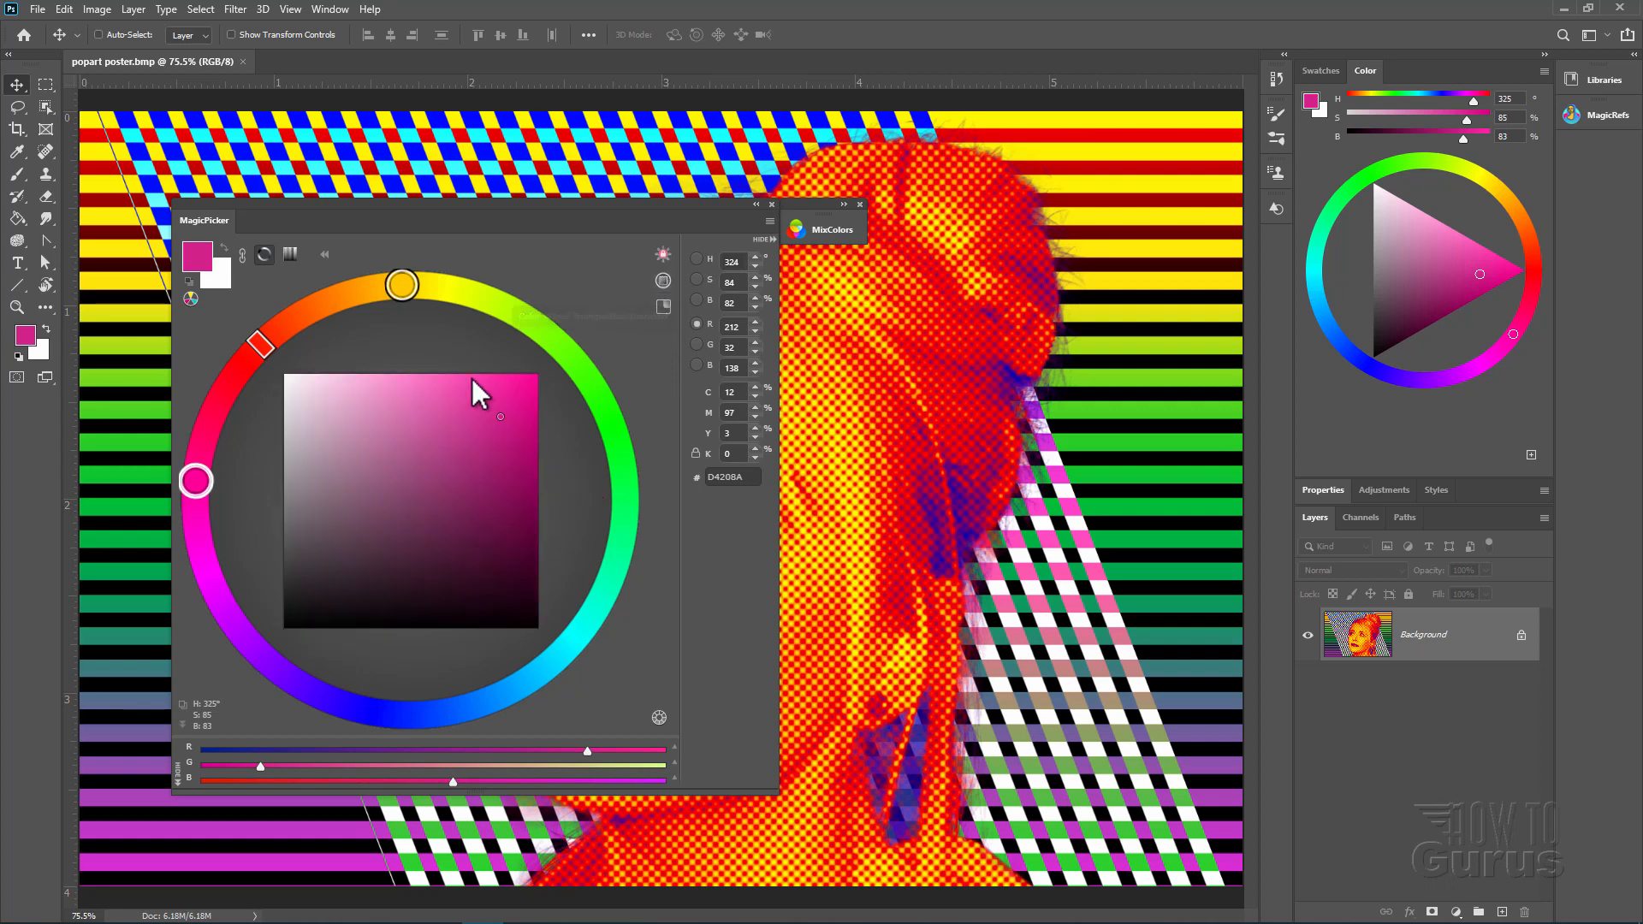
mouse_move(498, 479)
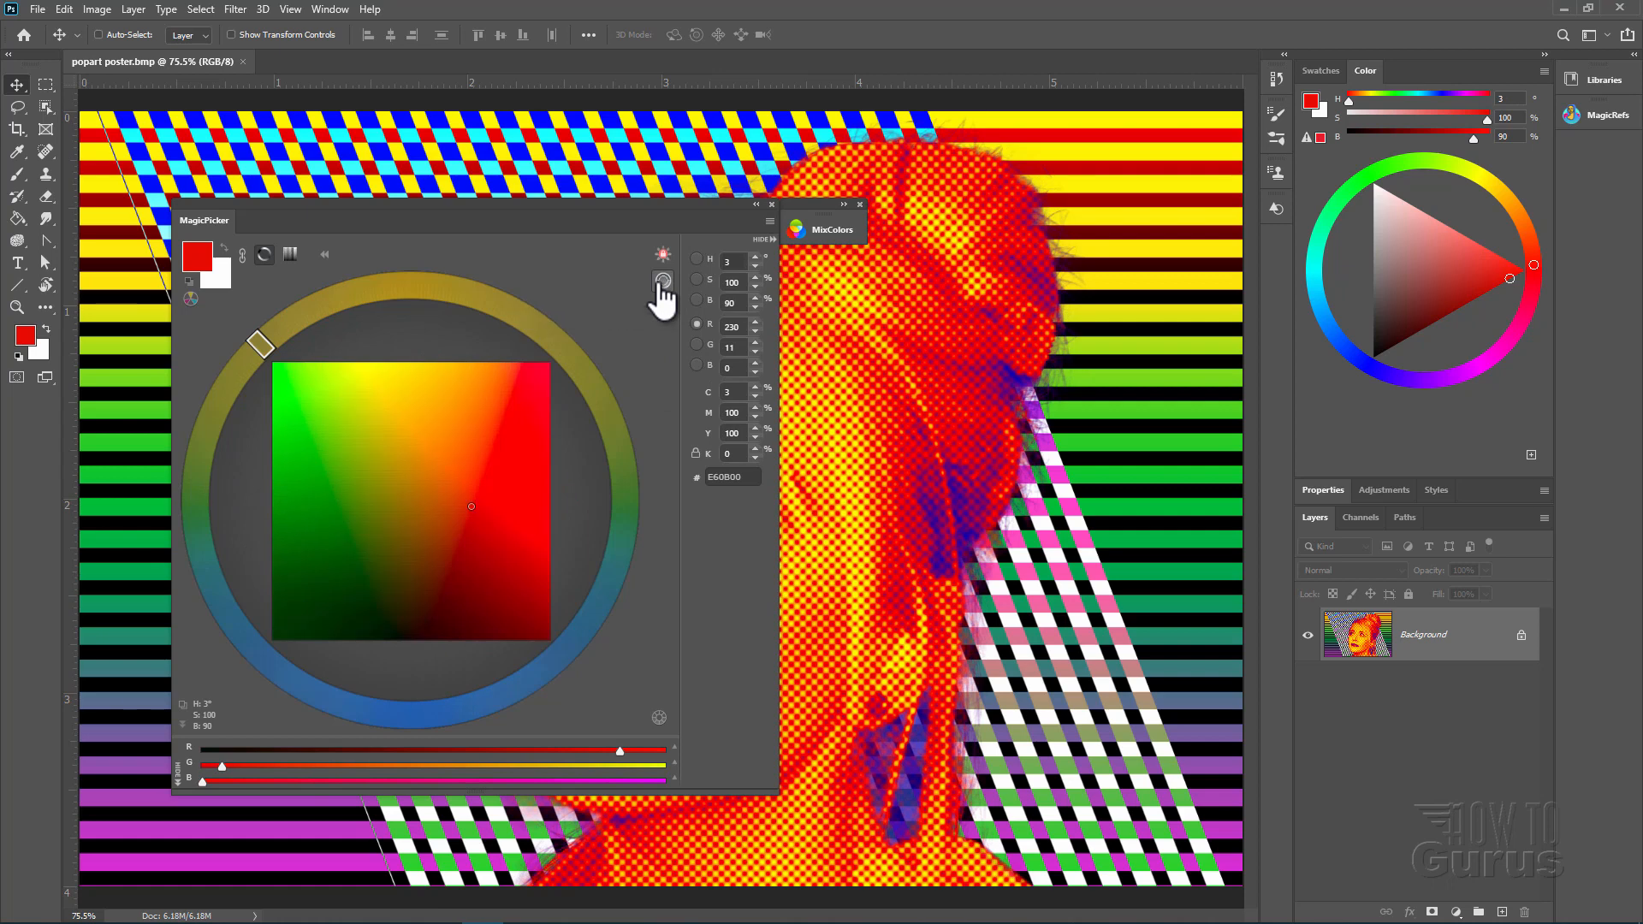
mouse_move(488, 333)
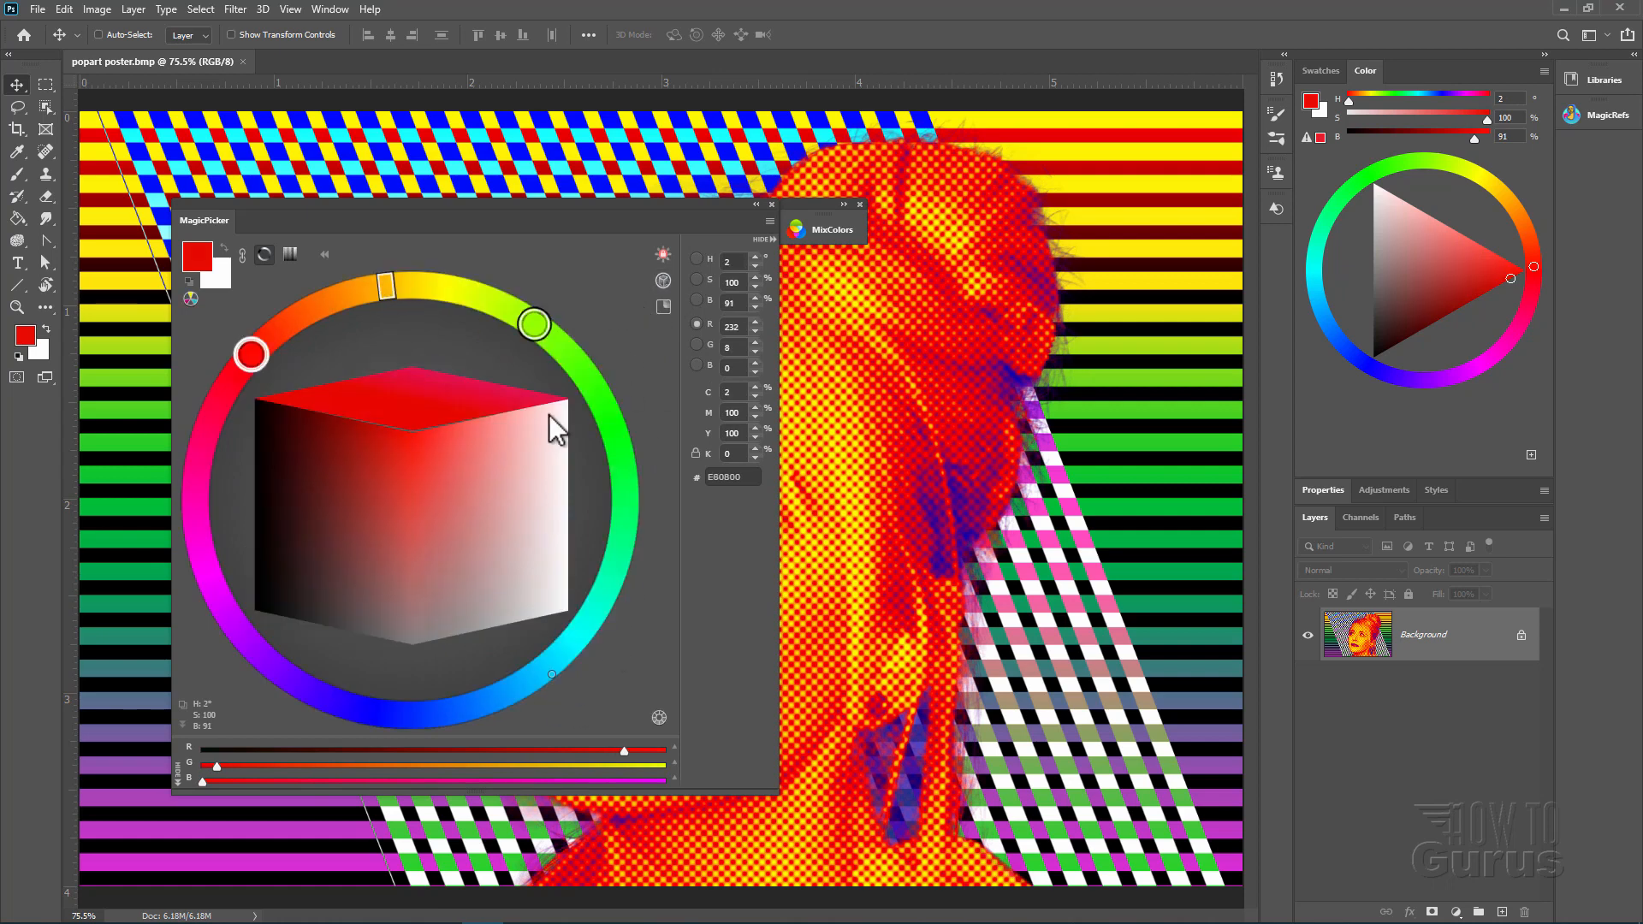
mouse_move(395, 399)
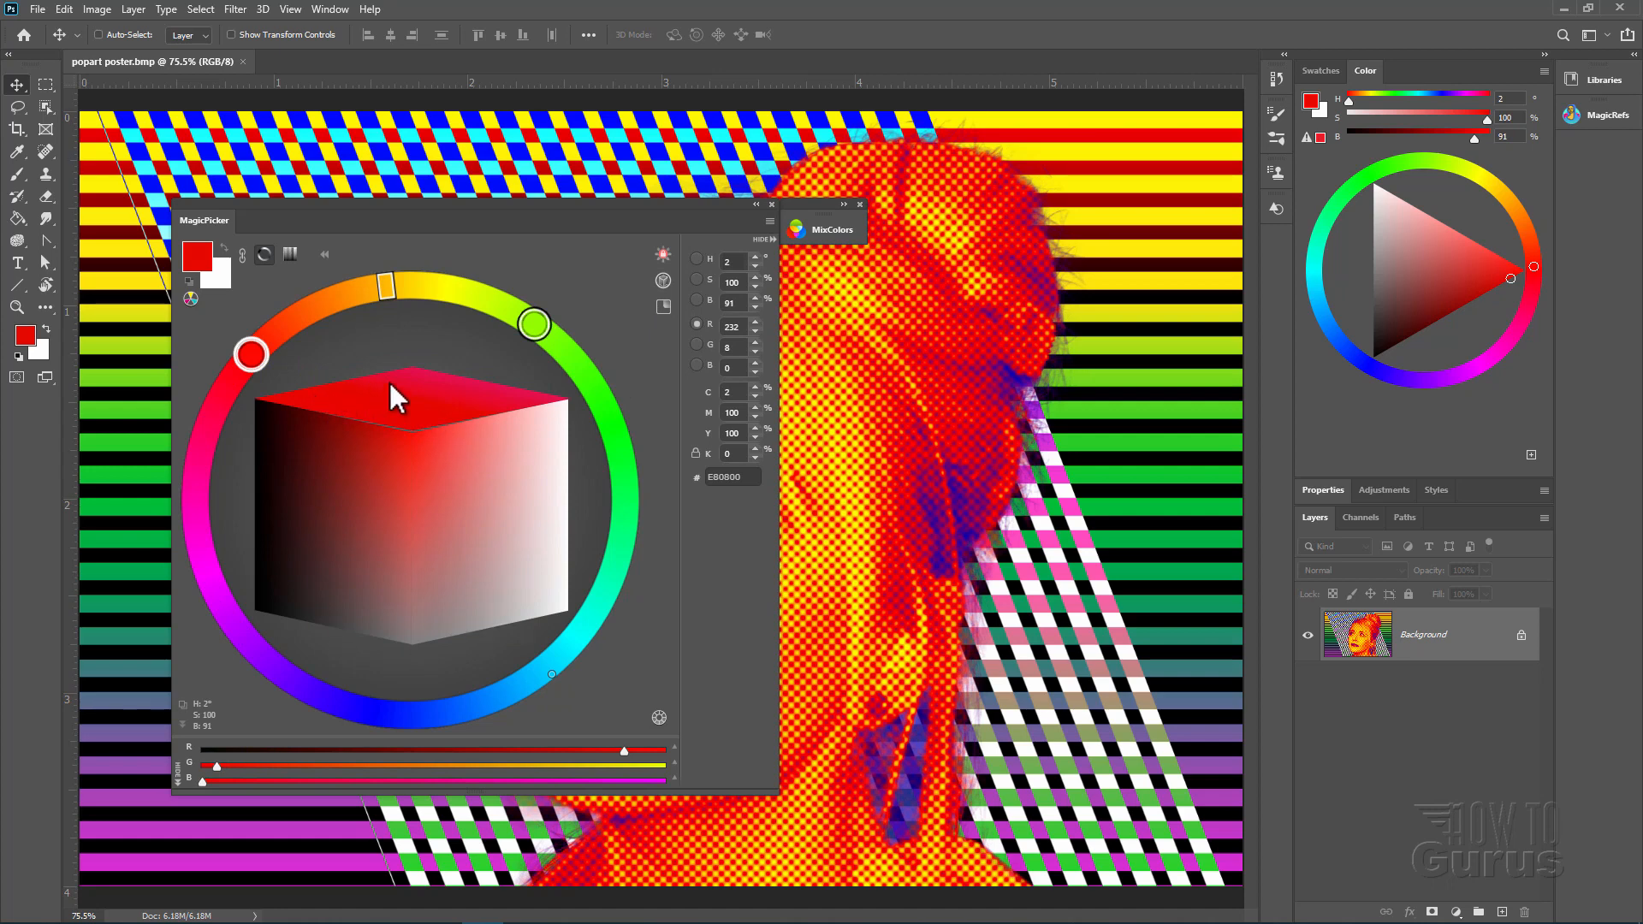
mouse_move(306, 469)
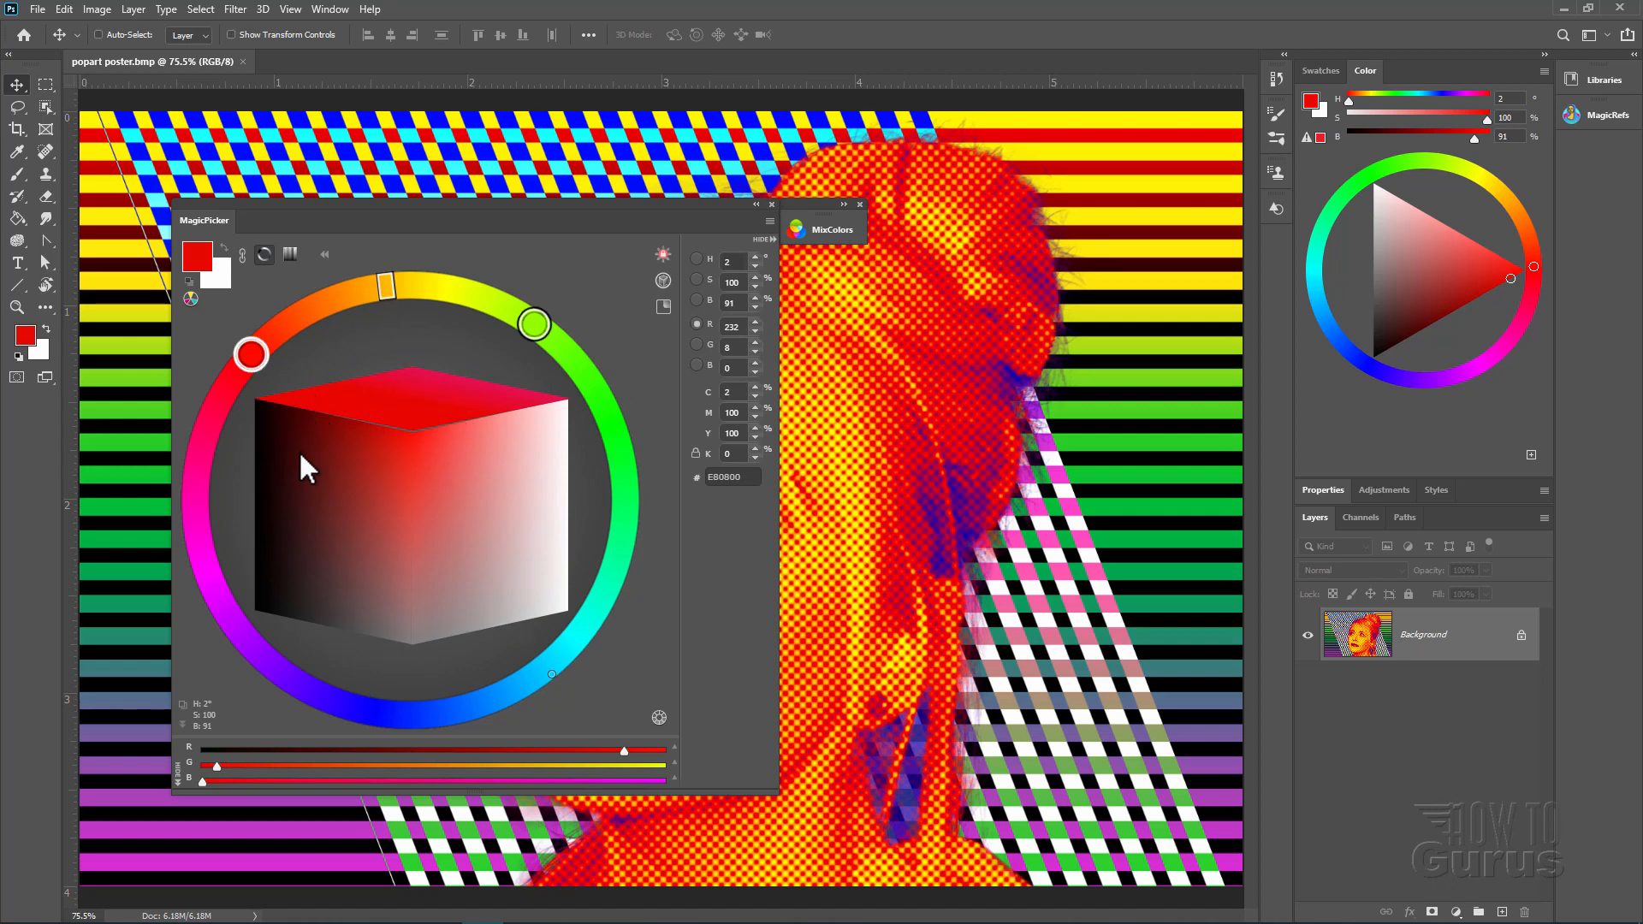
mouse_move(363, 485)
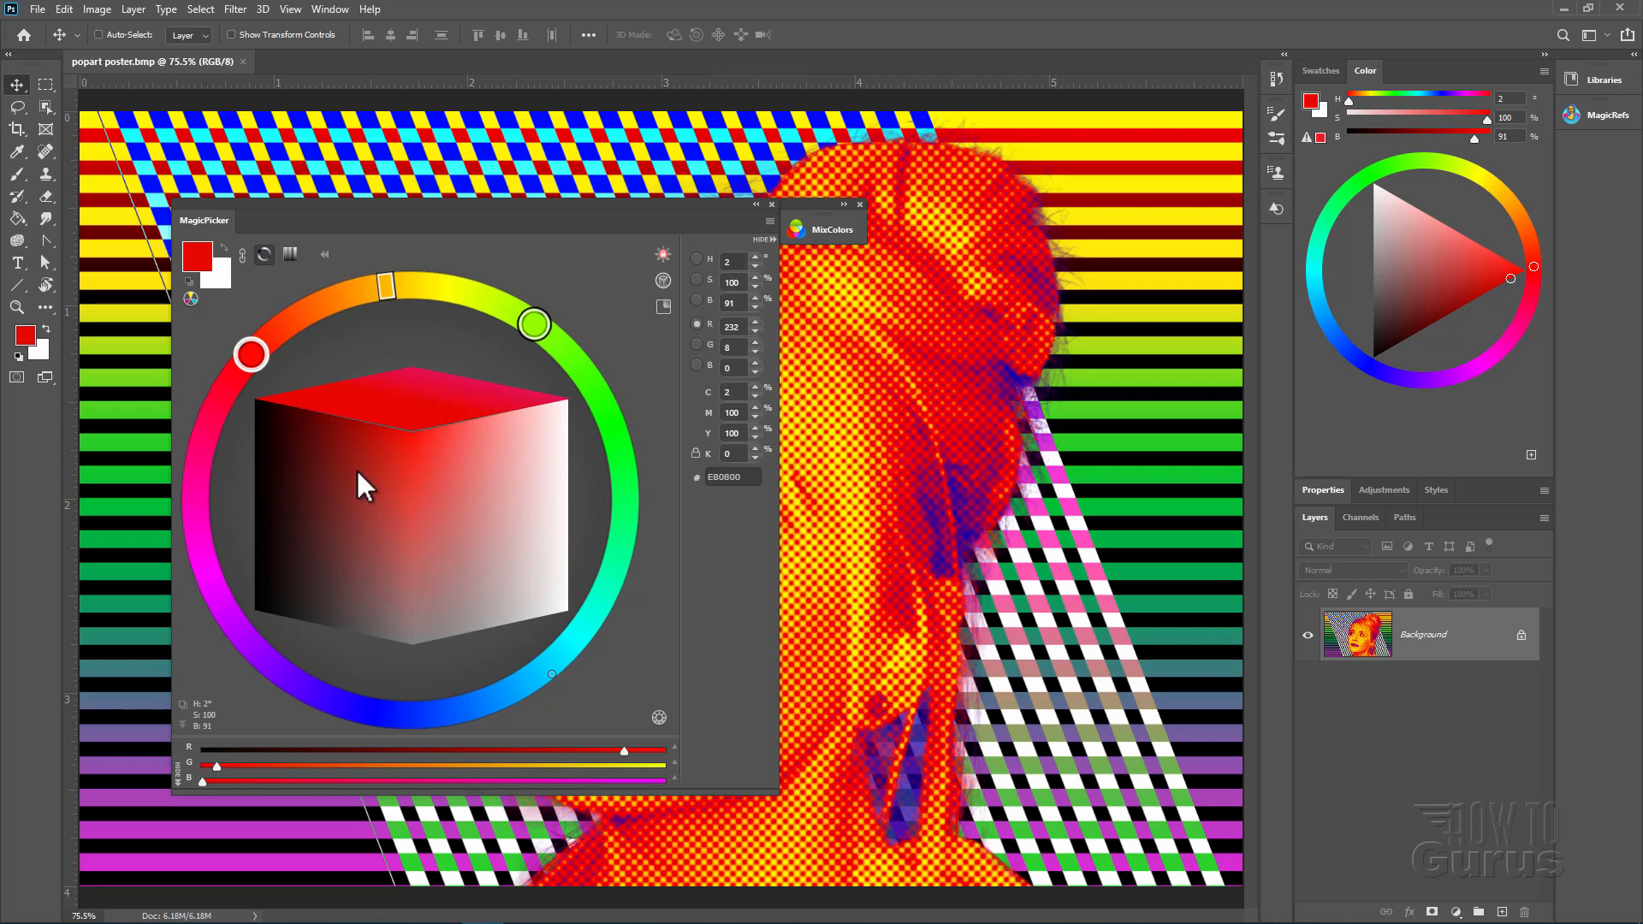
mouse_move(445, 440)
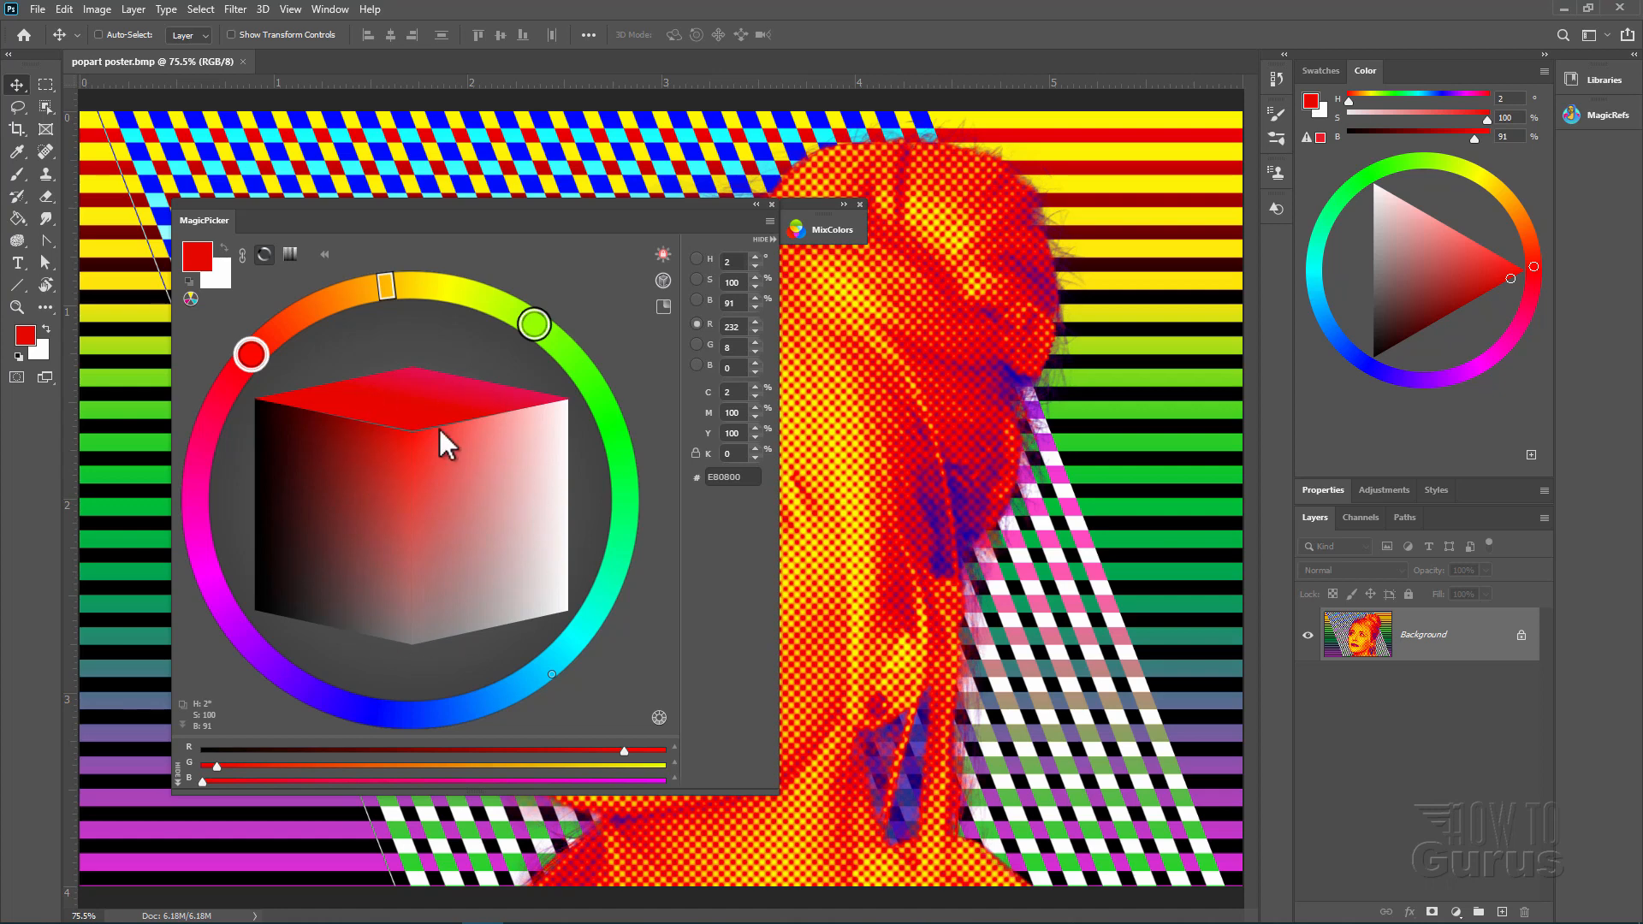
mouse_move(375, 404)
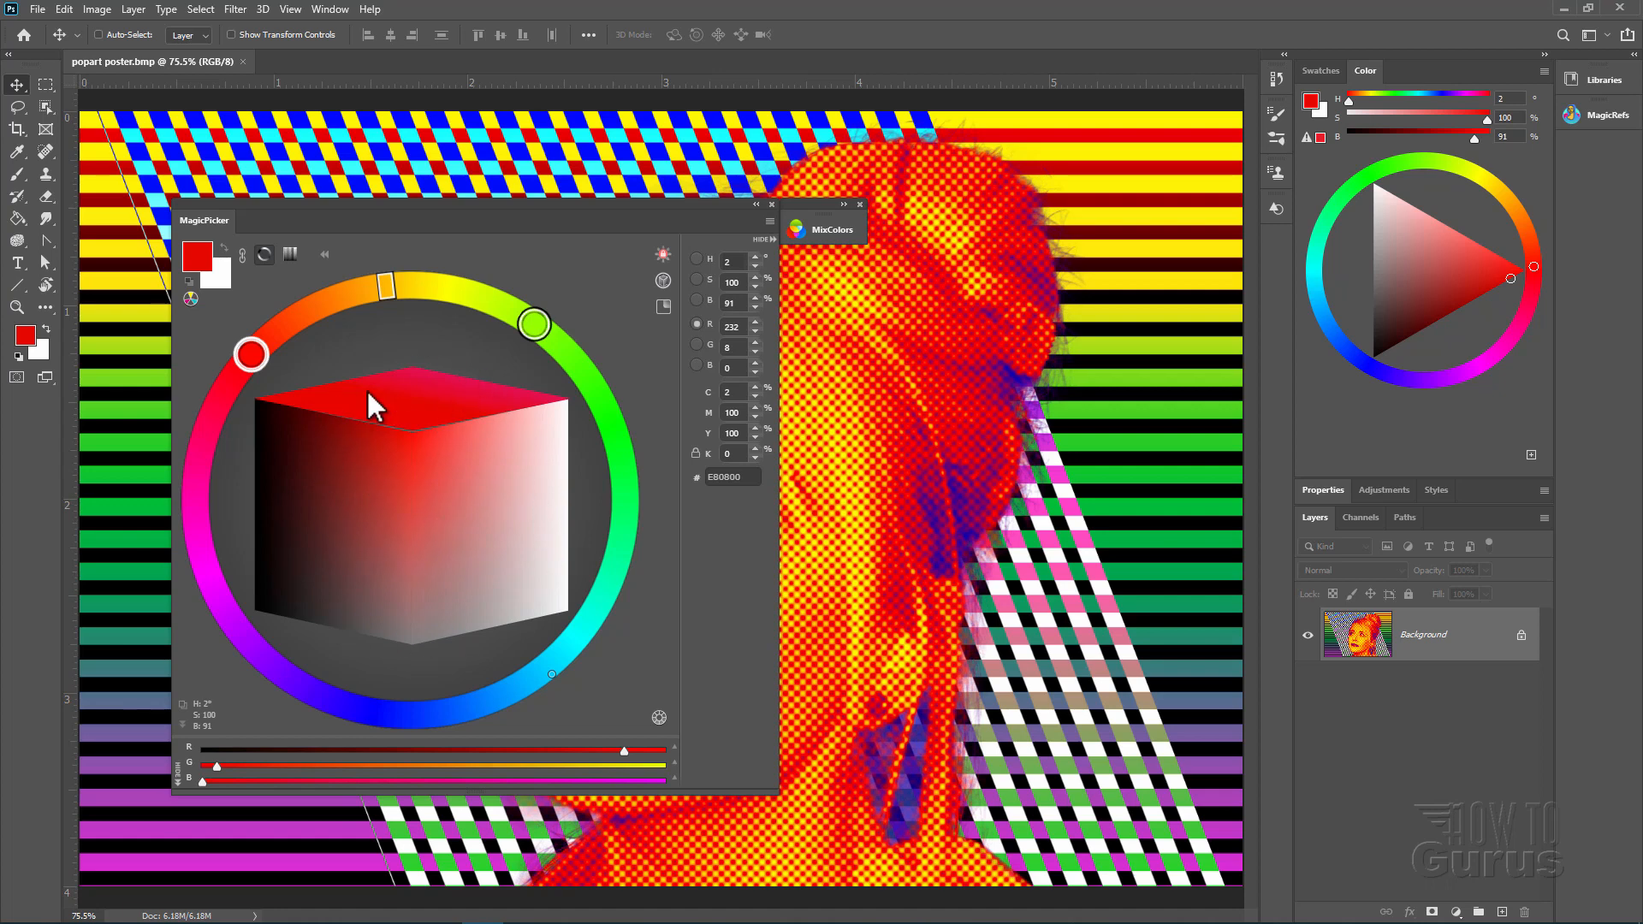
Switch MagicPicker's picker shape from the colour cube back to the triangle-in-wheel
click(662, 279)
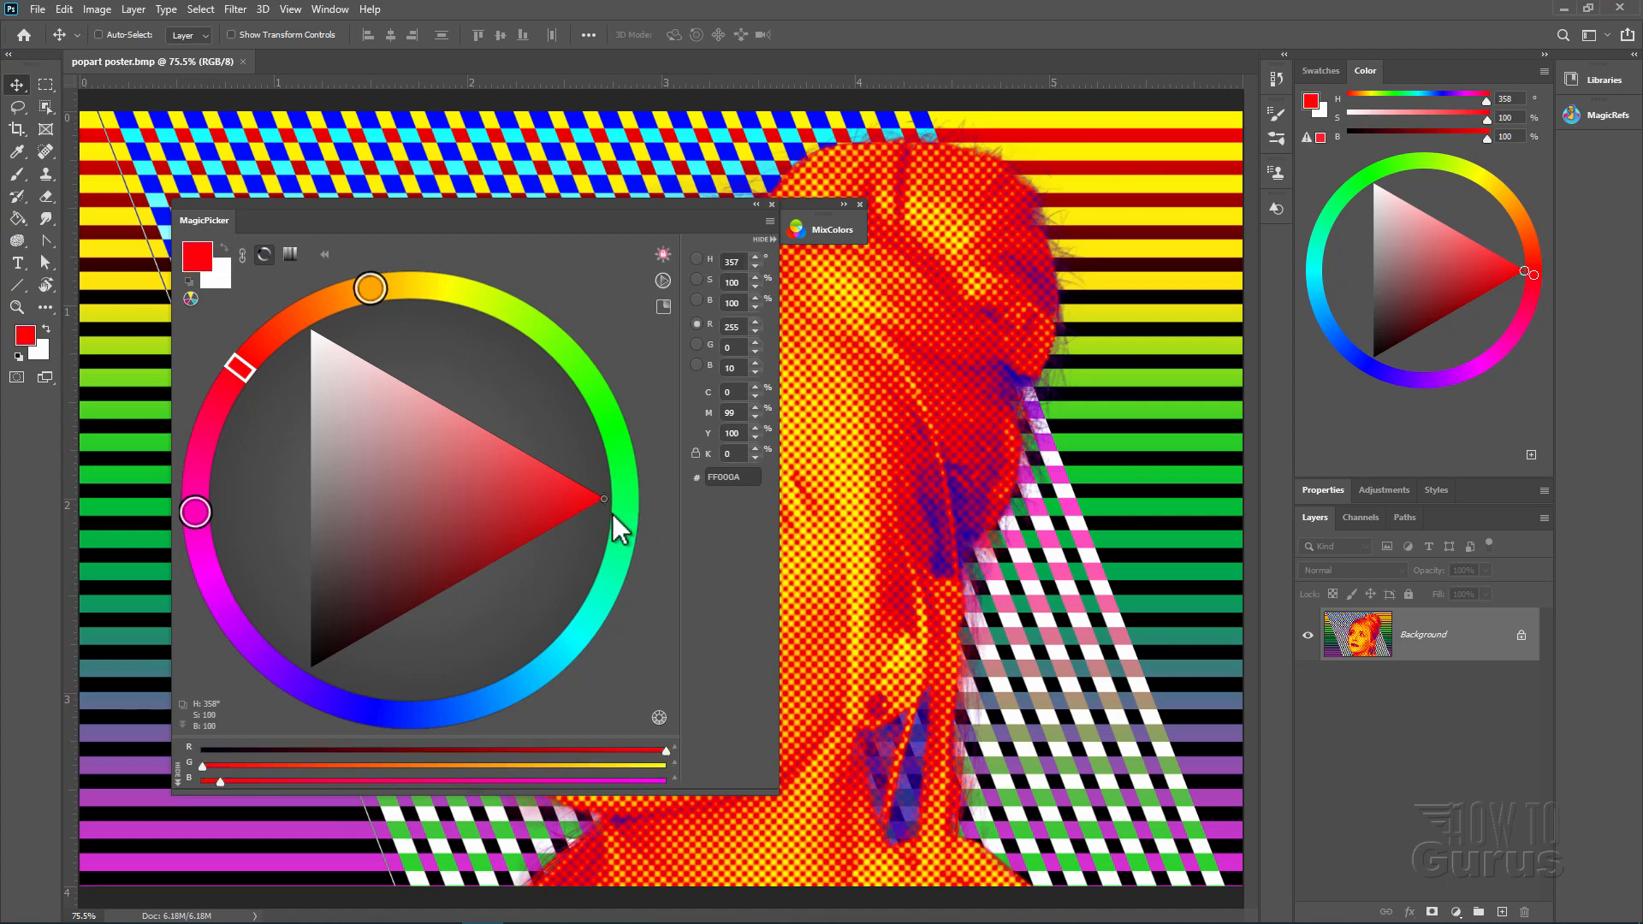
mouse_move(520, 327)
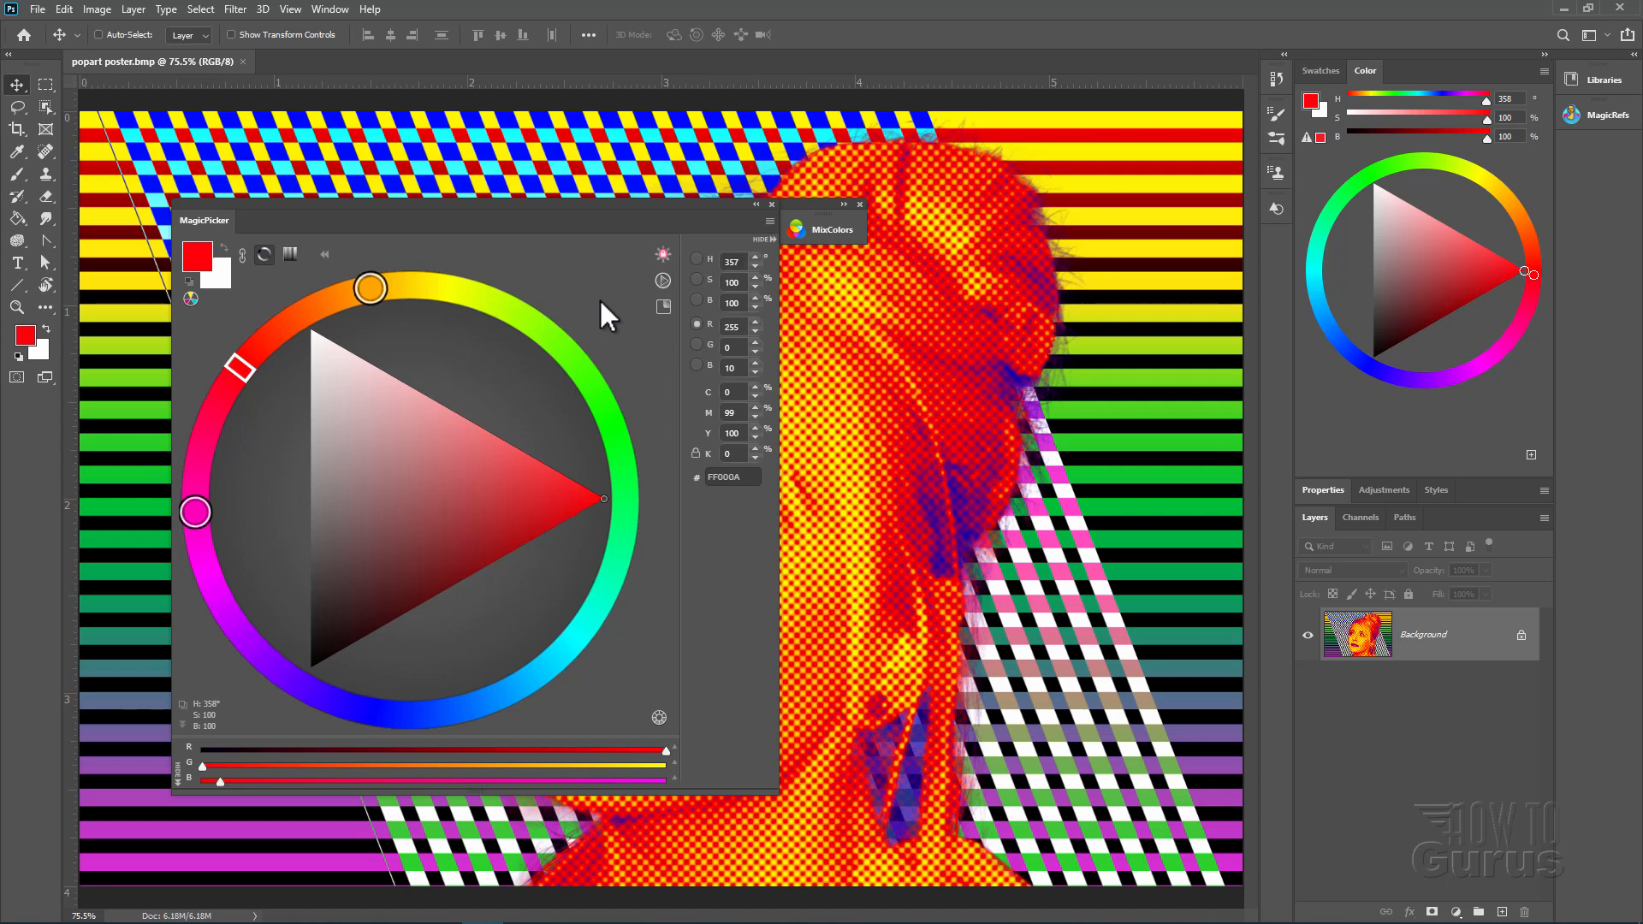
mouse_move(596, 265)
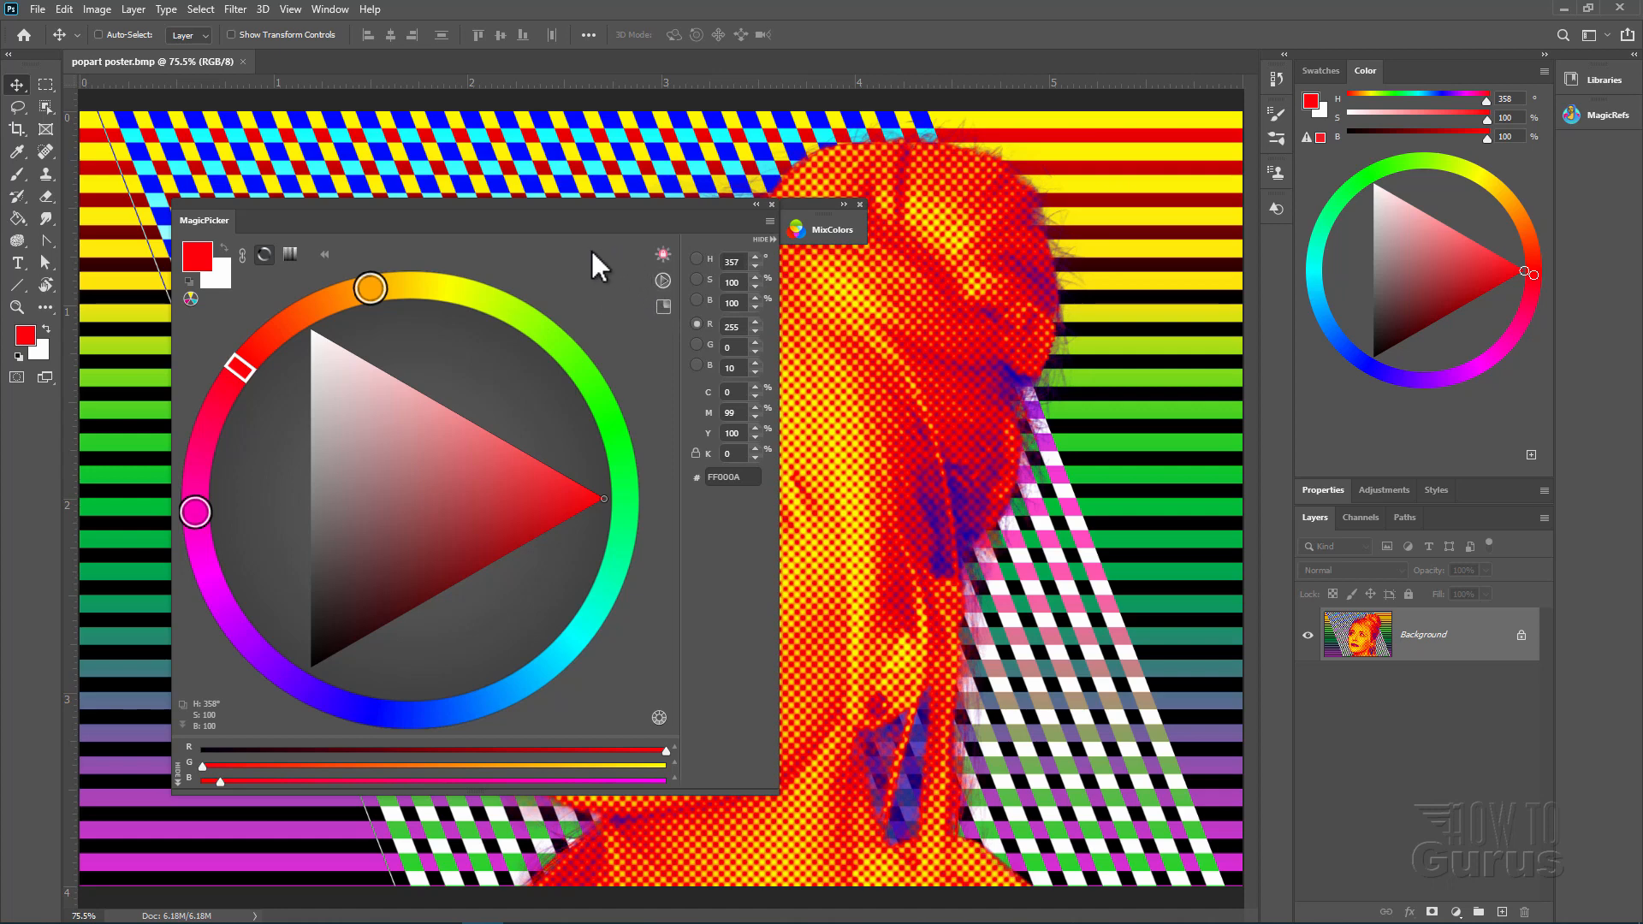
mouse_move(758, 236)
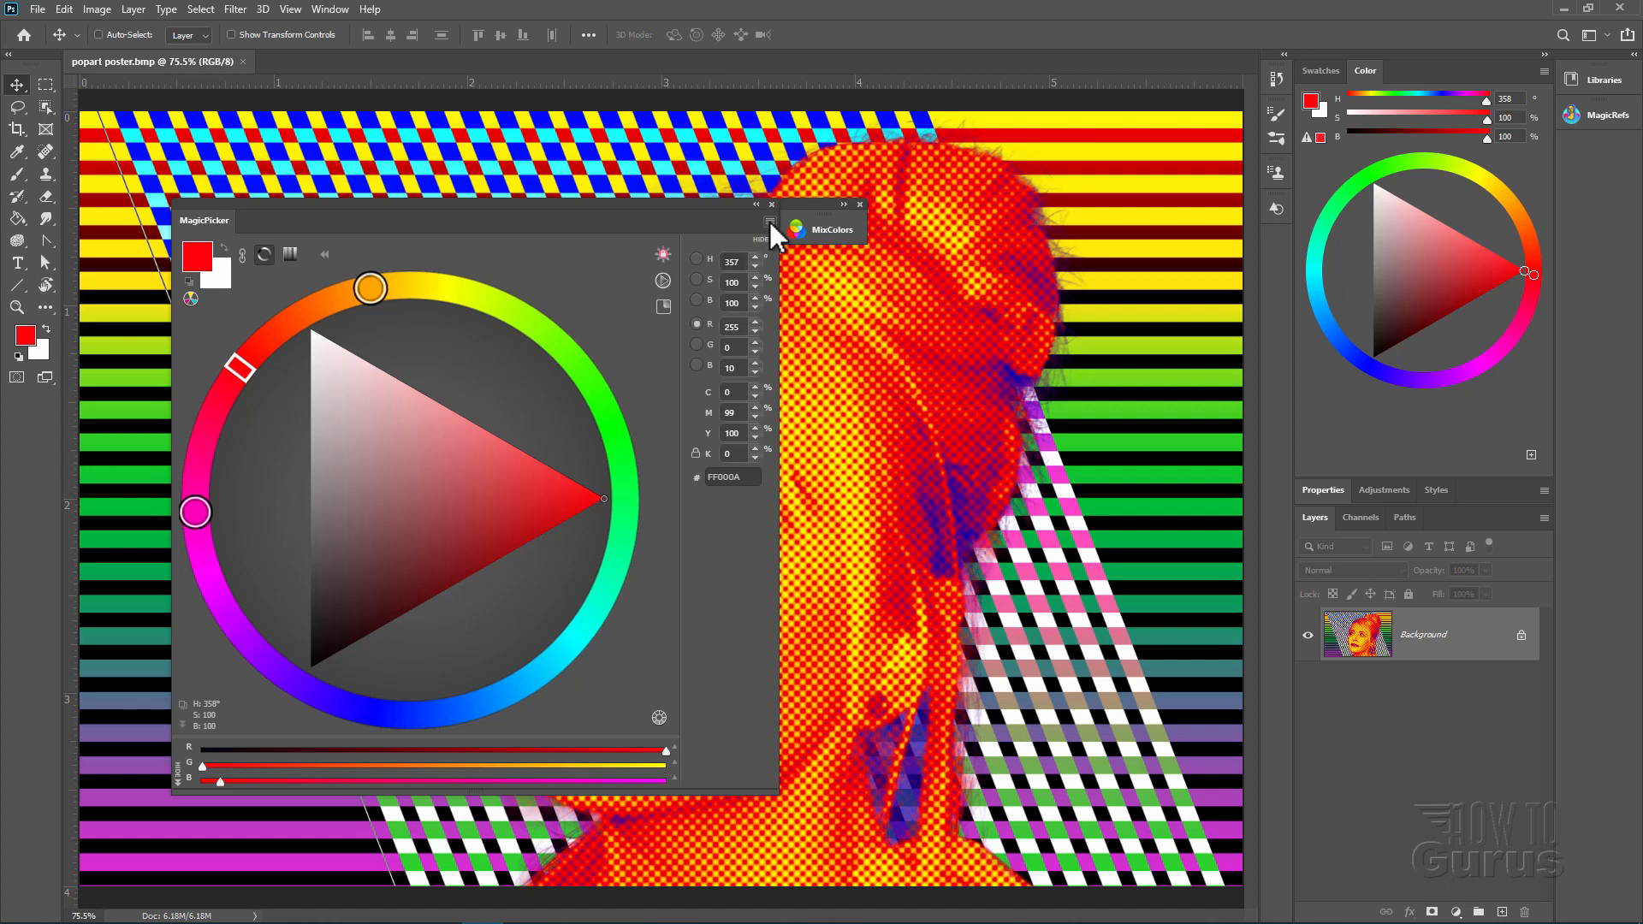
Show MagicPicker's flyout menu listing its modes and settings
click(767, 233)
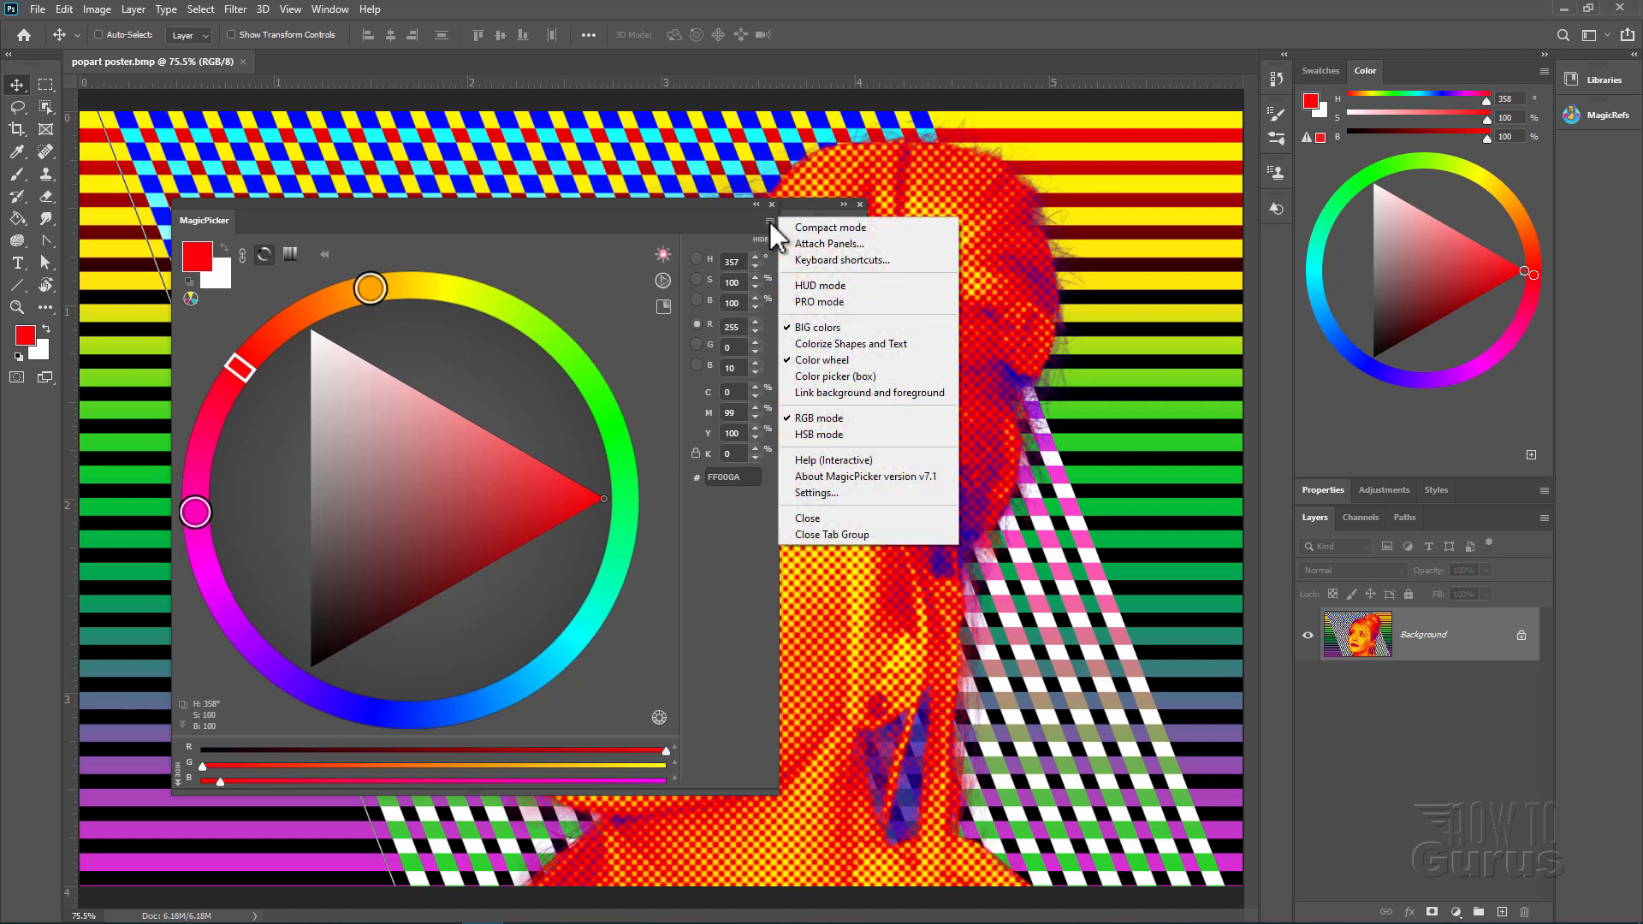
mouse_move(865, 243)
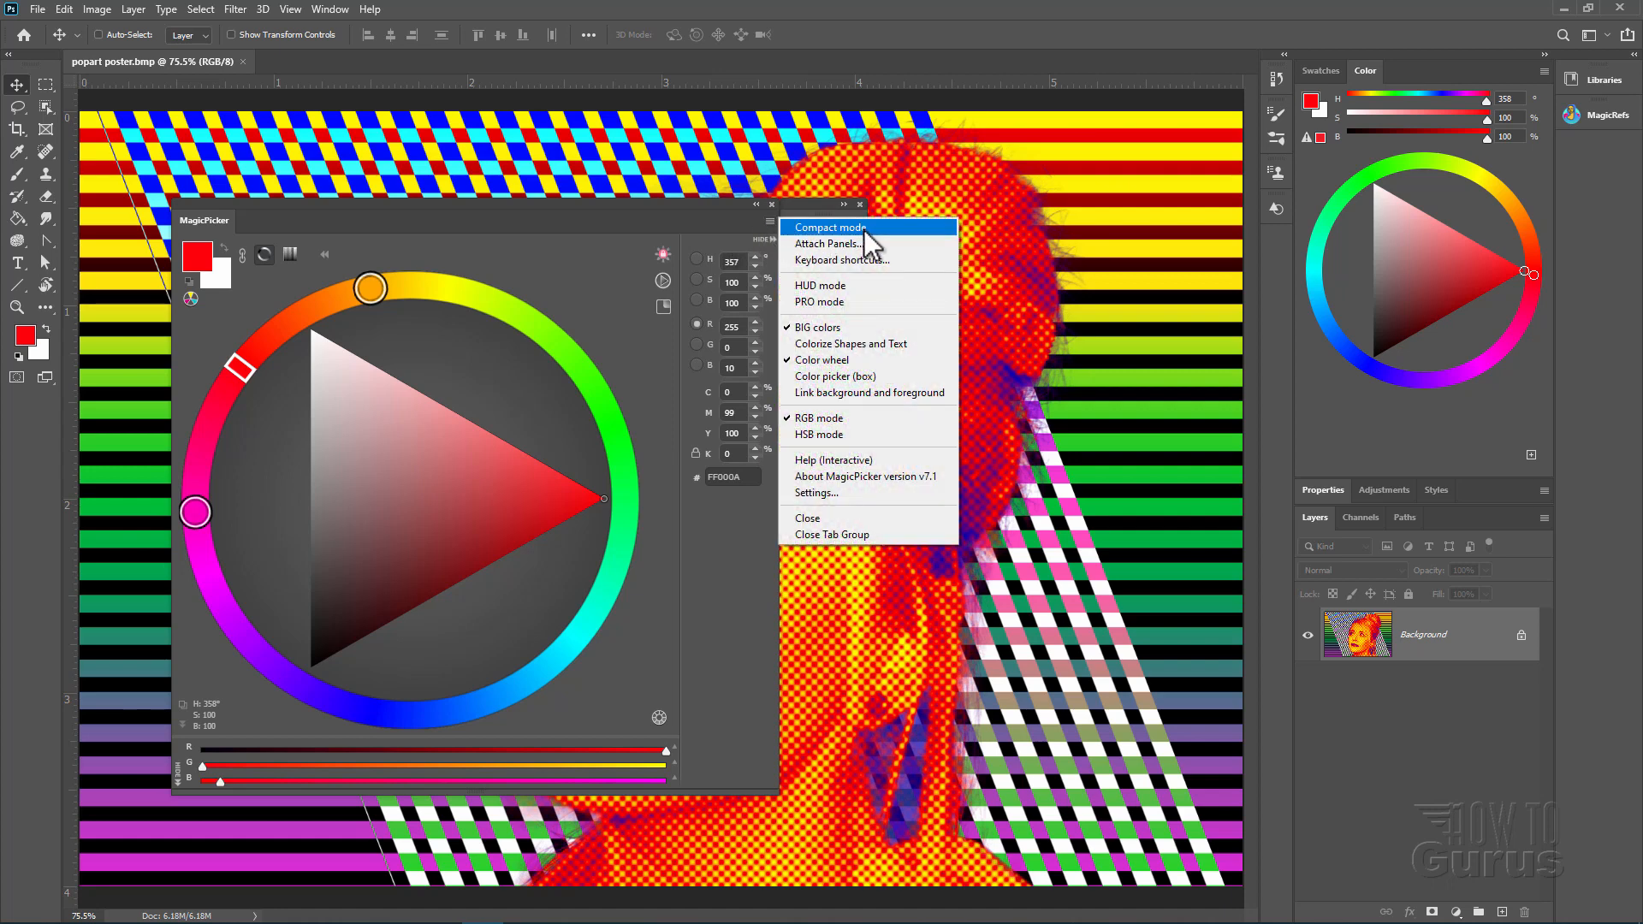
mouse_move(885, 251)
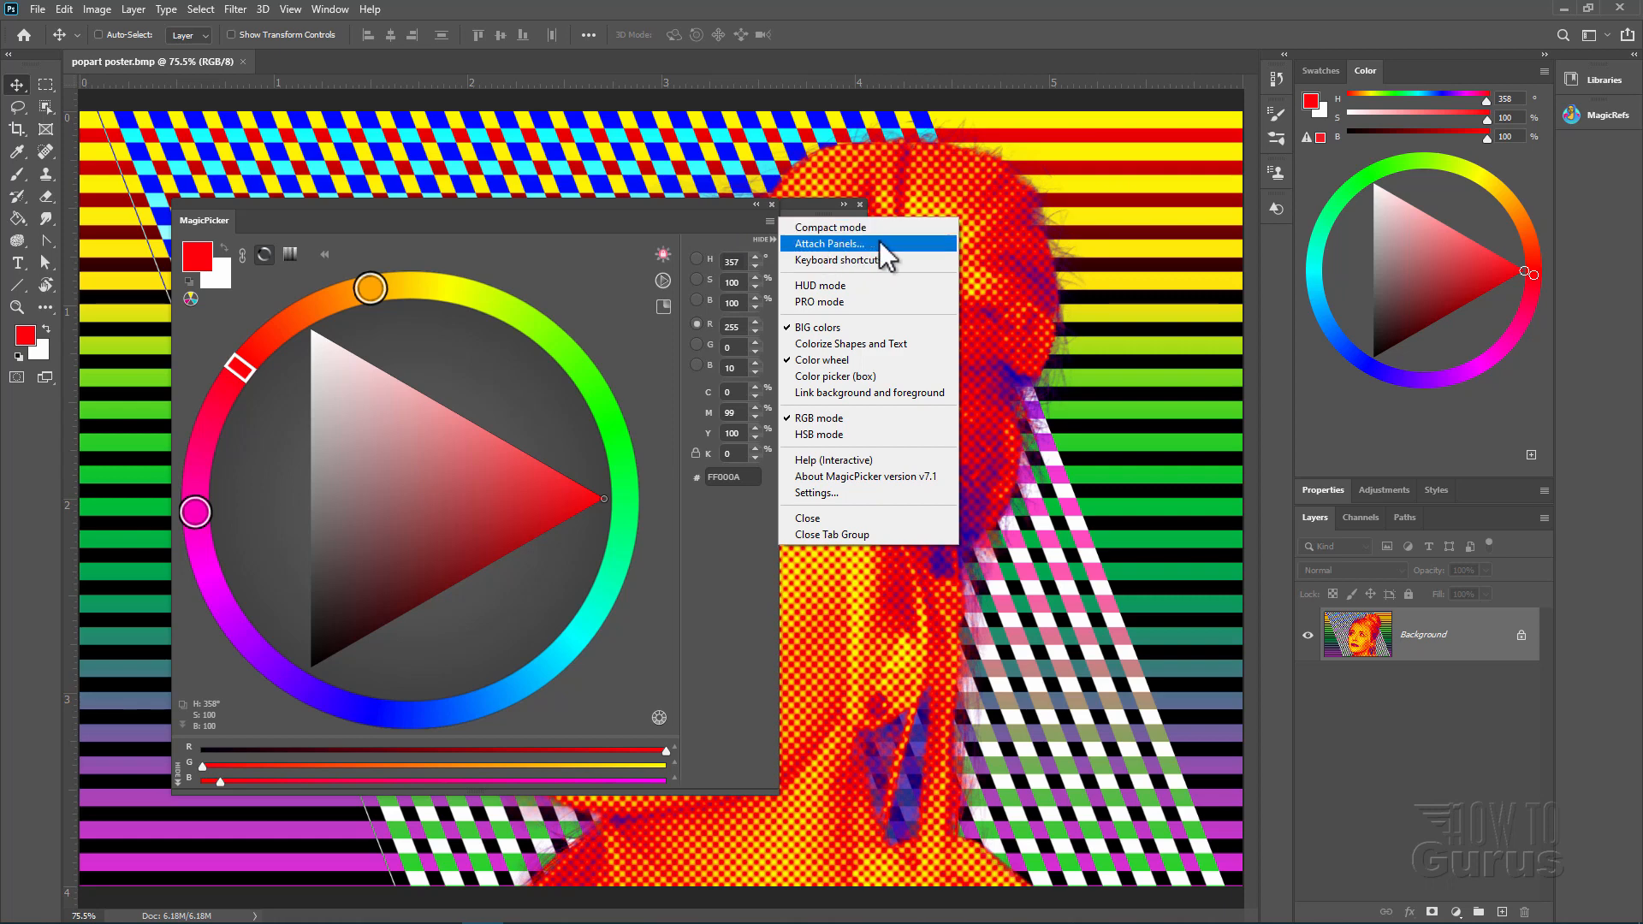
mouse_move(838, 260)
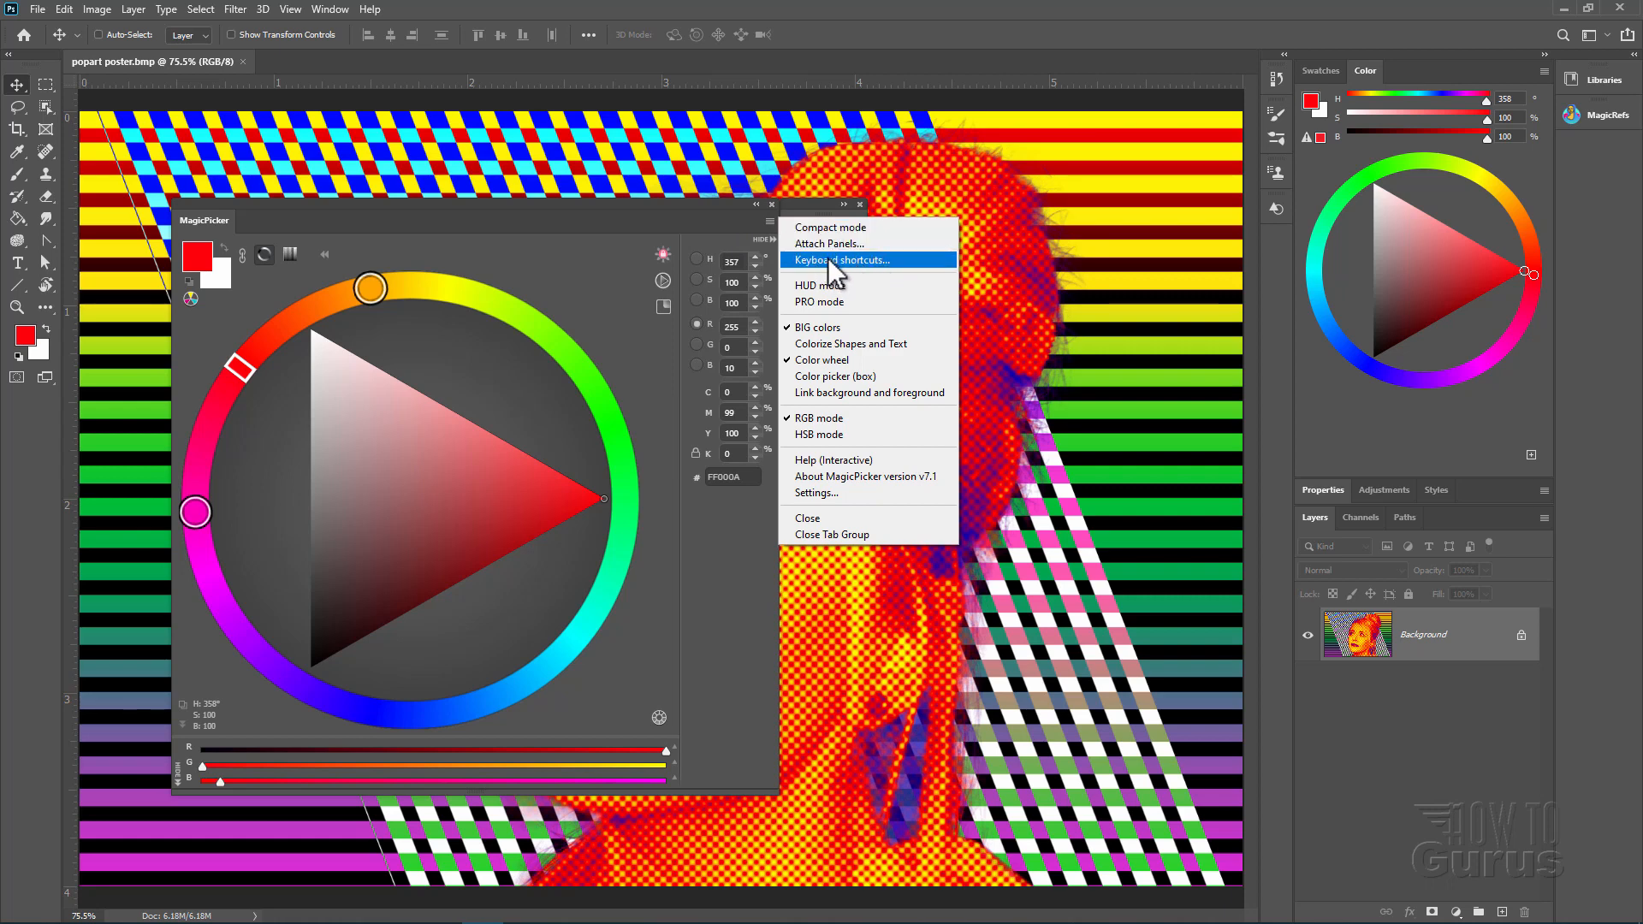
mouse_move(815, 493)
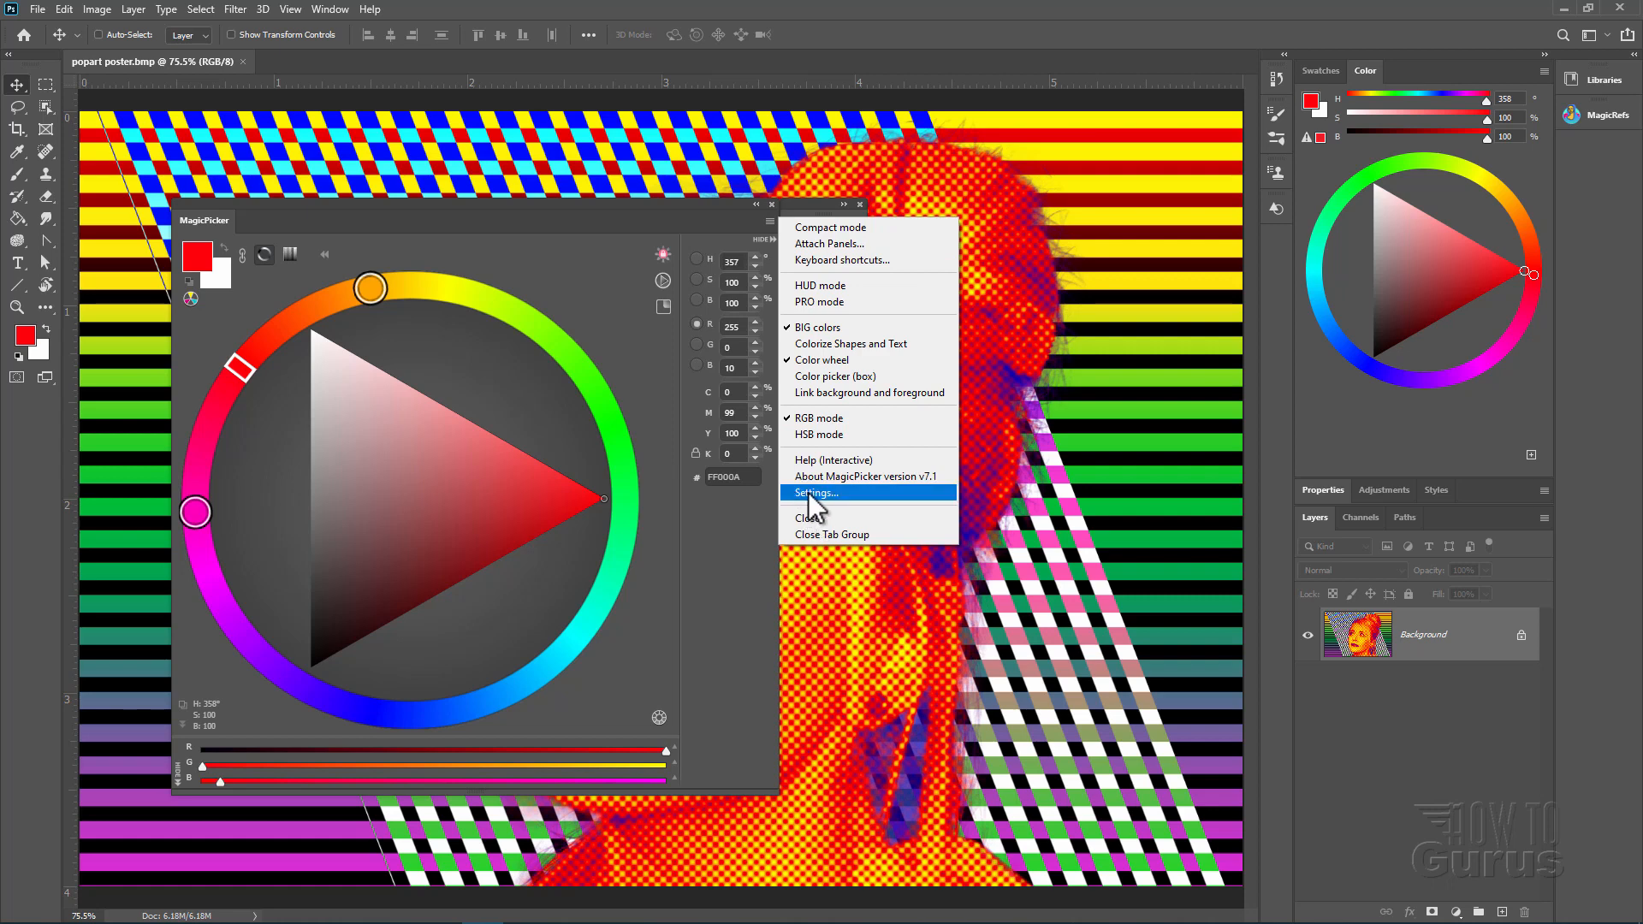
Open MagicPicker Settings and activate the Toggle K-Lock and Toggle Color Scheme shortcut fields
click(815, 493)
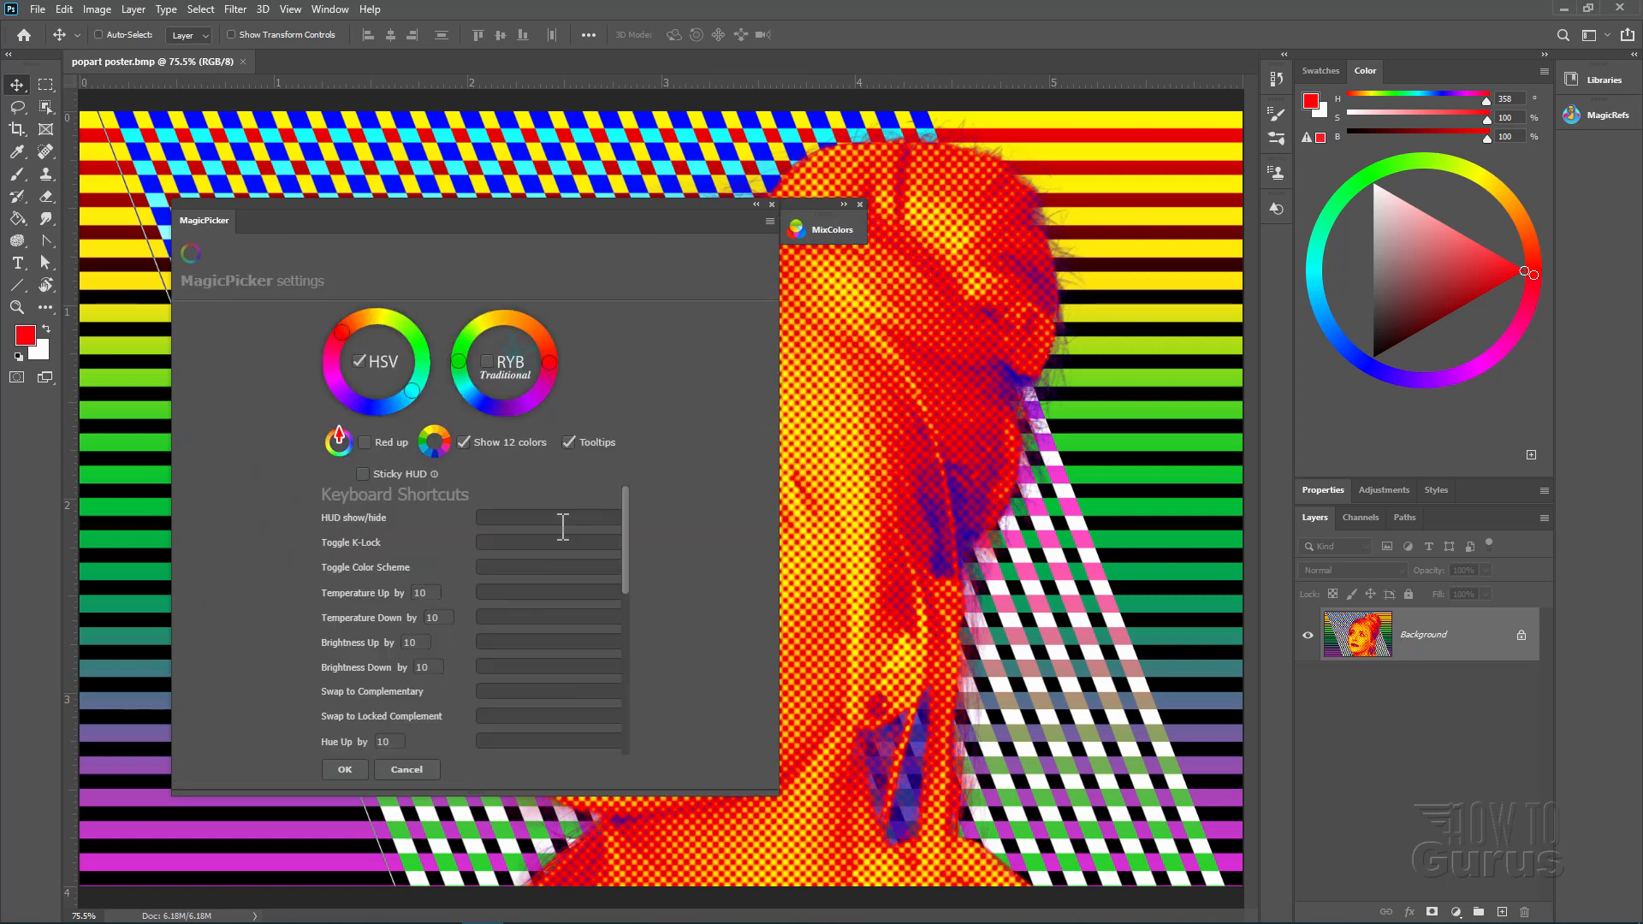
click(547, 542)
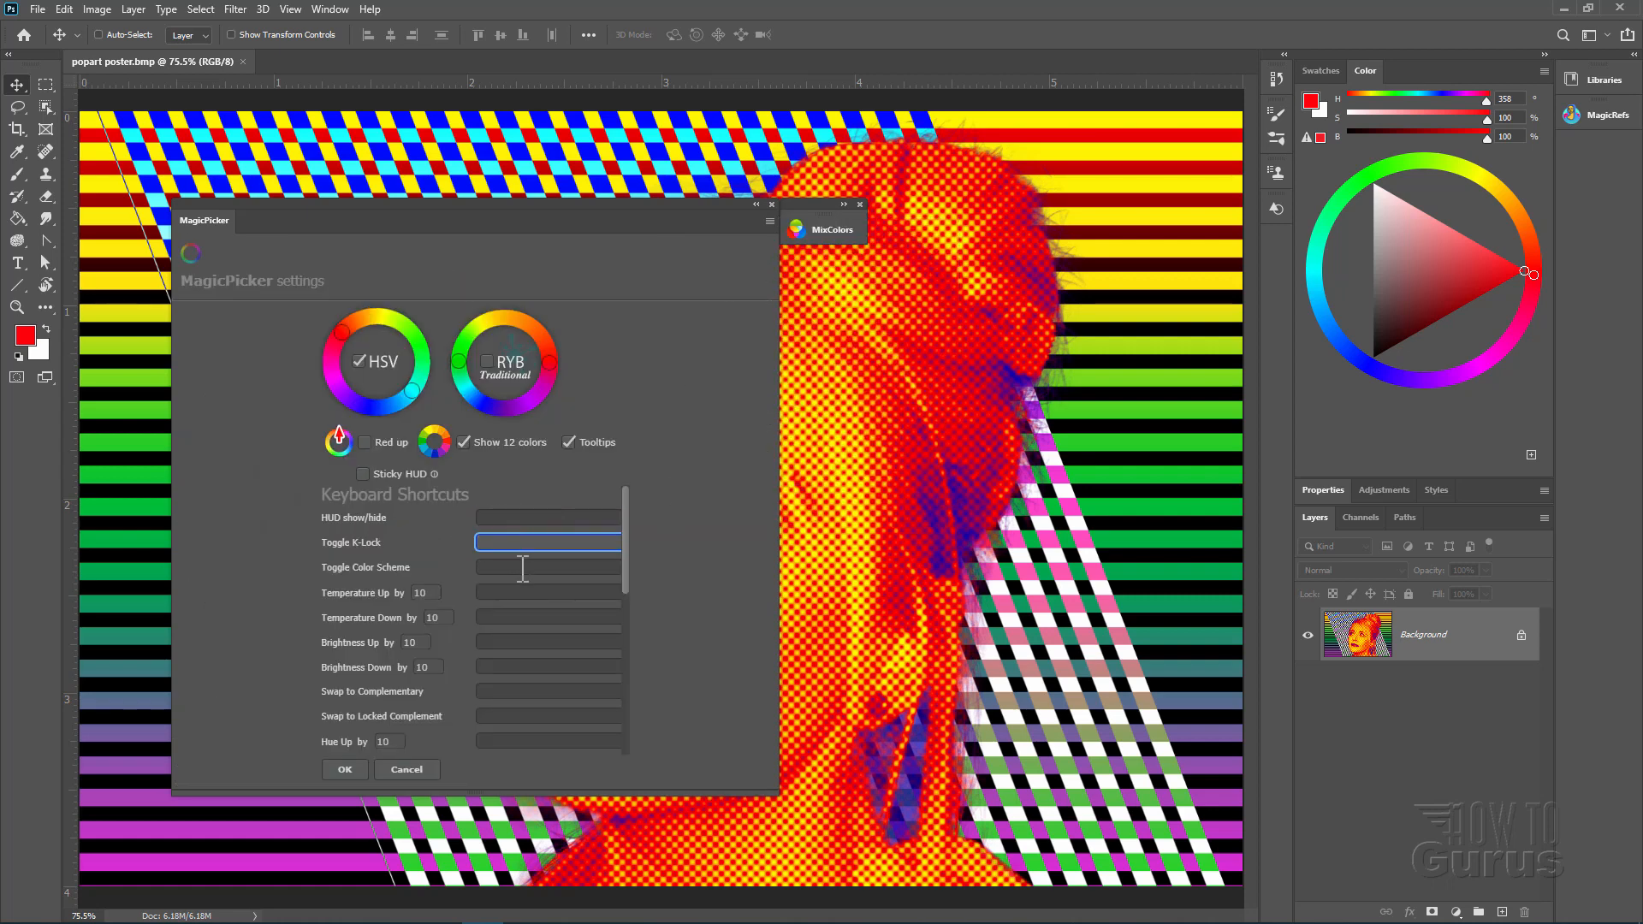
click(547, 567)
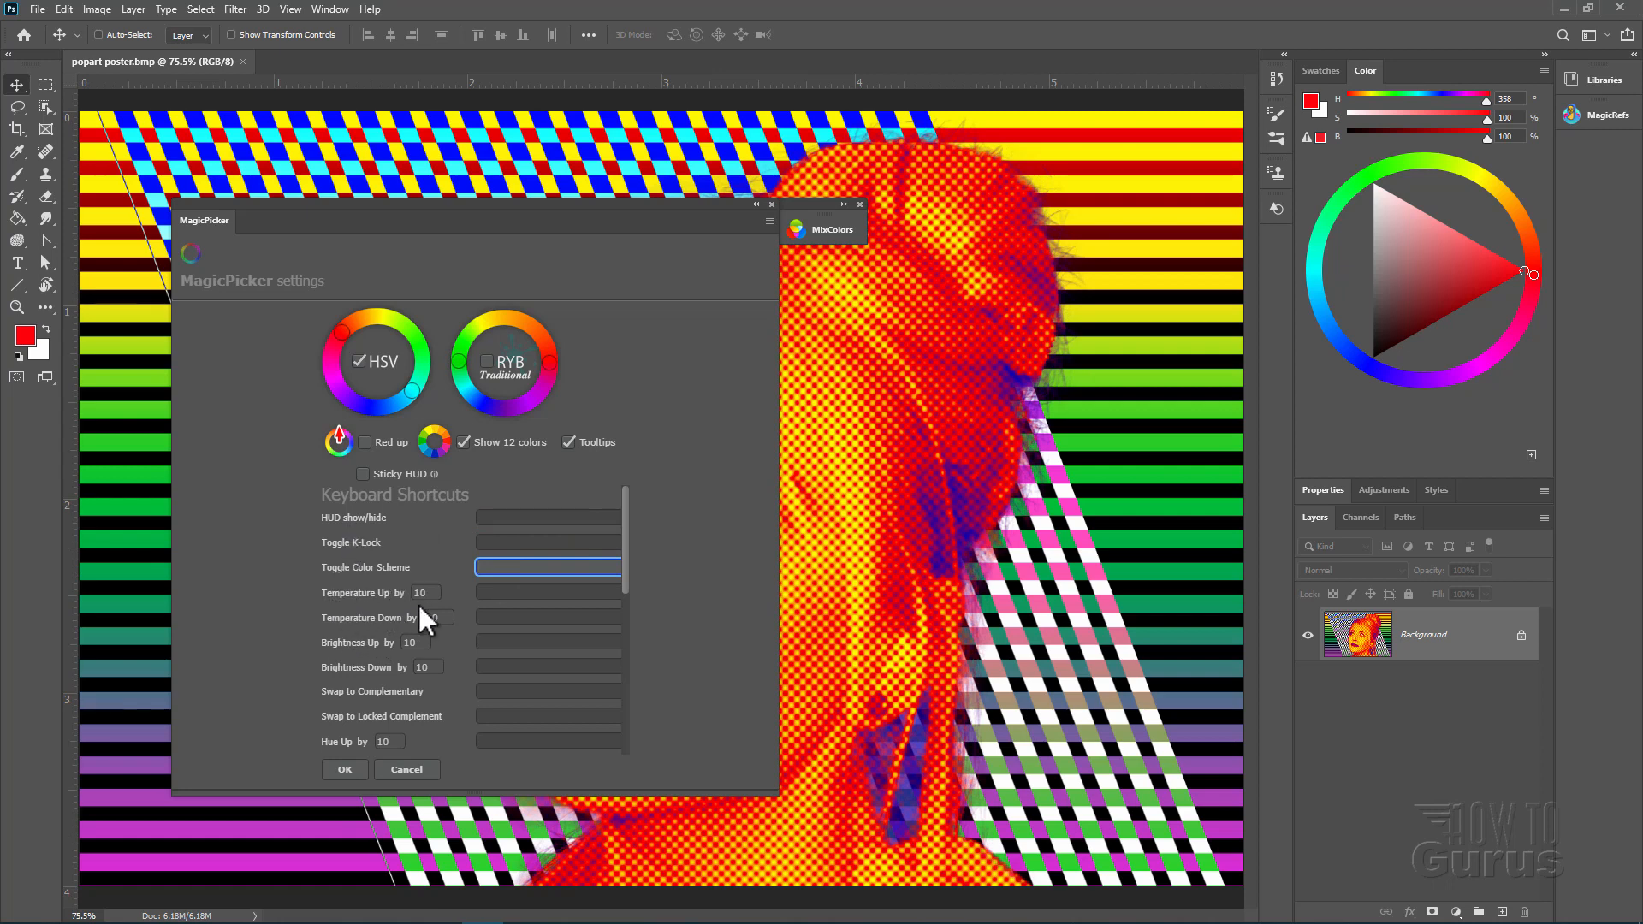
mouse_move(345, 663)
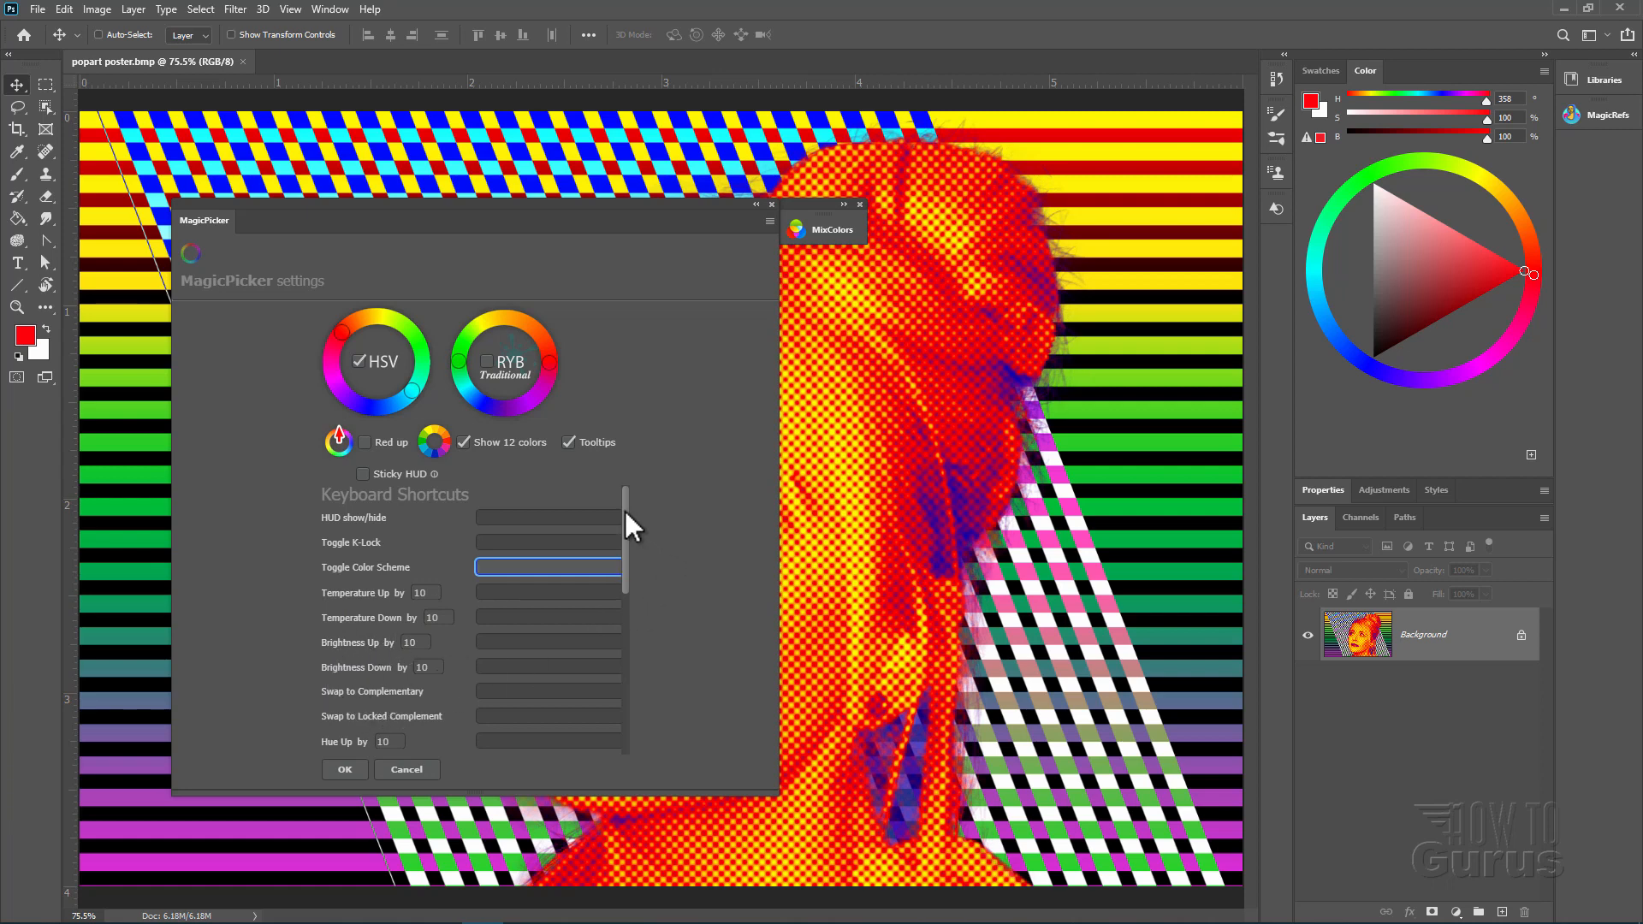
scroll(down, 3)
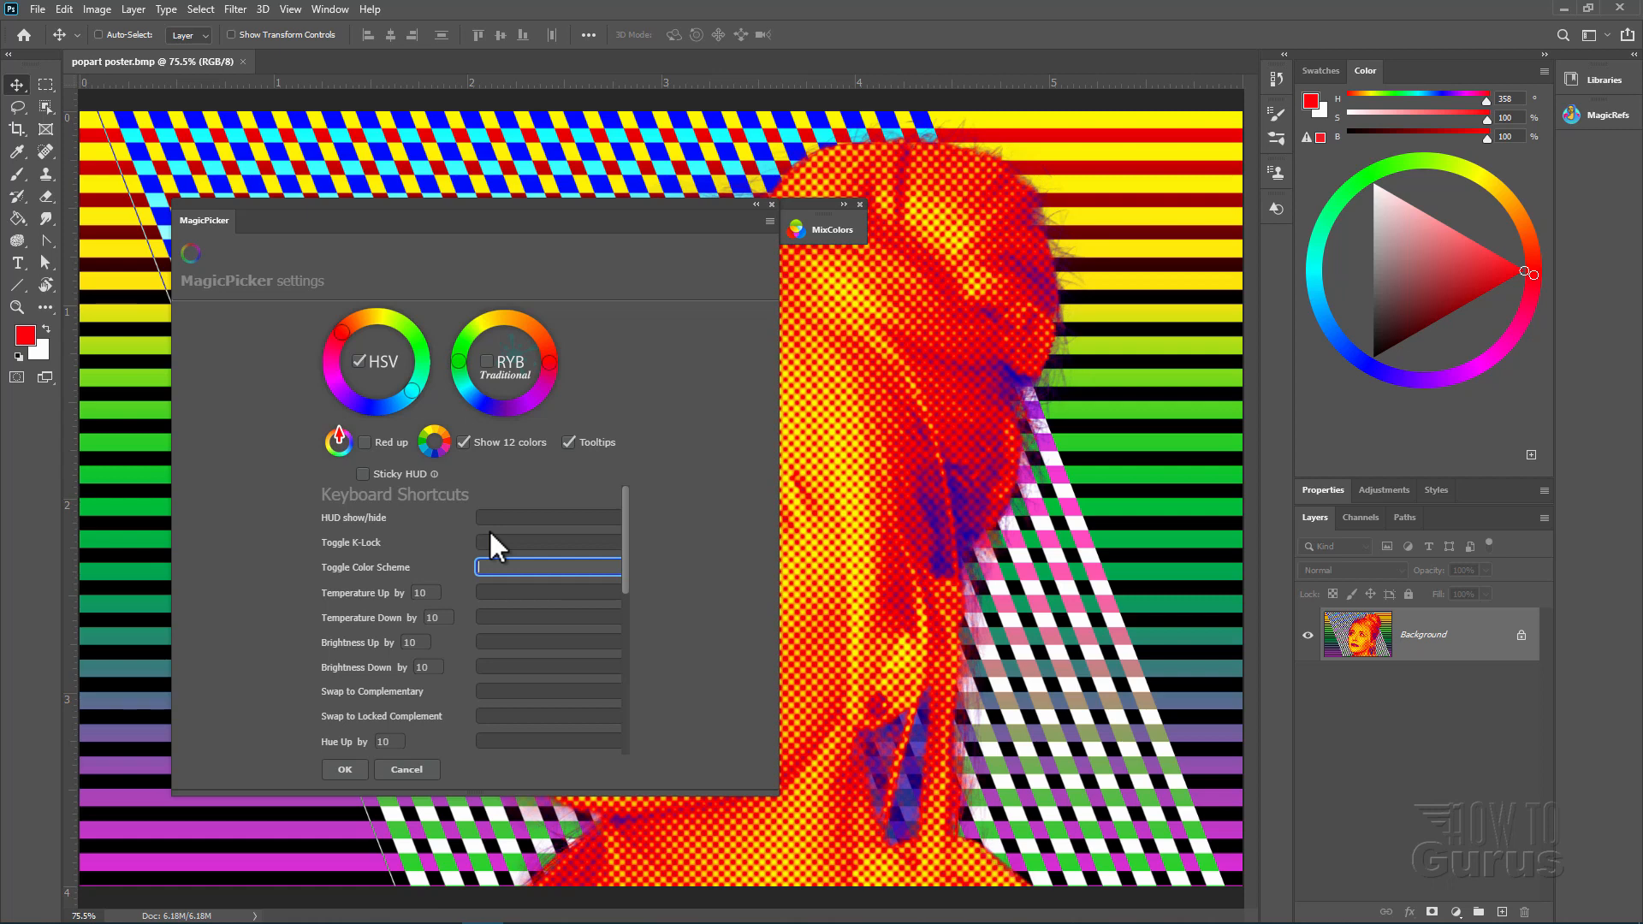
mouse_move(418, 618)
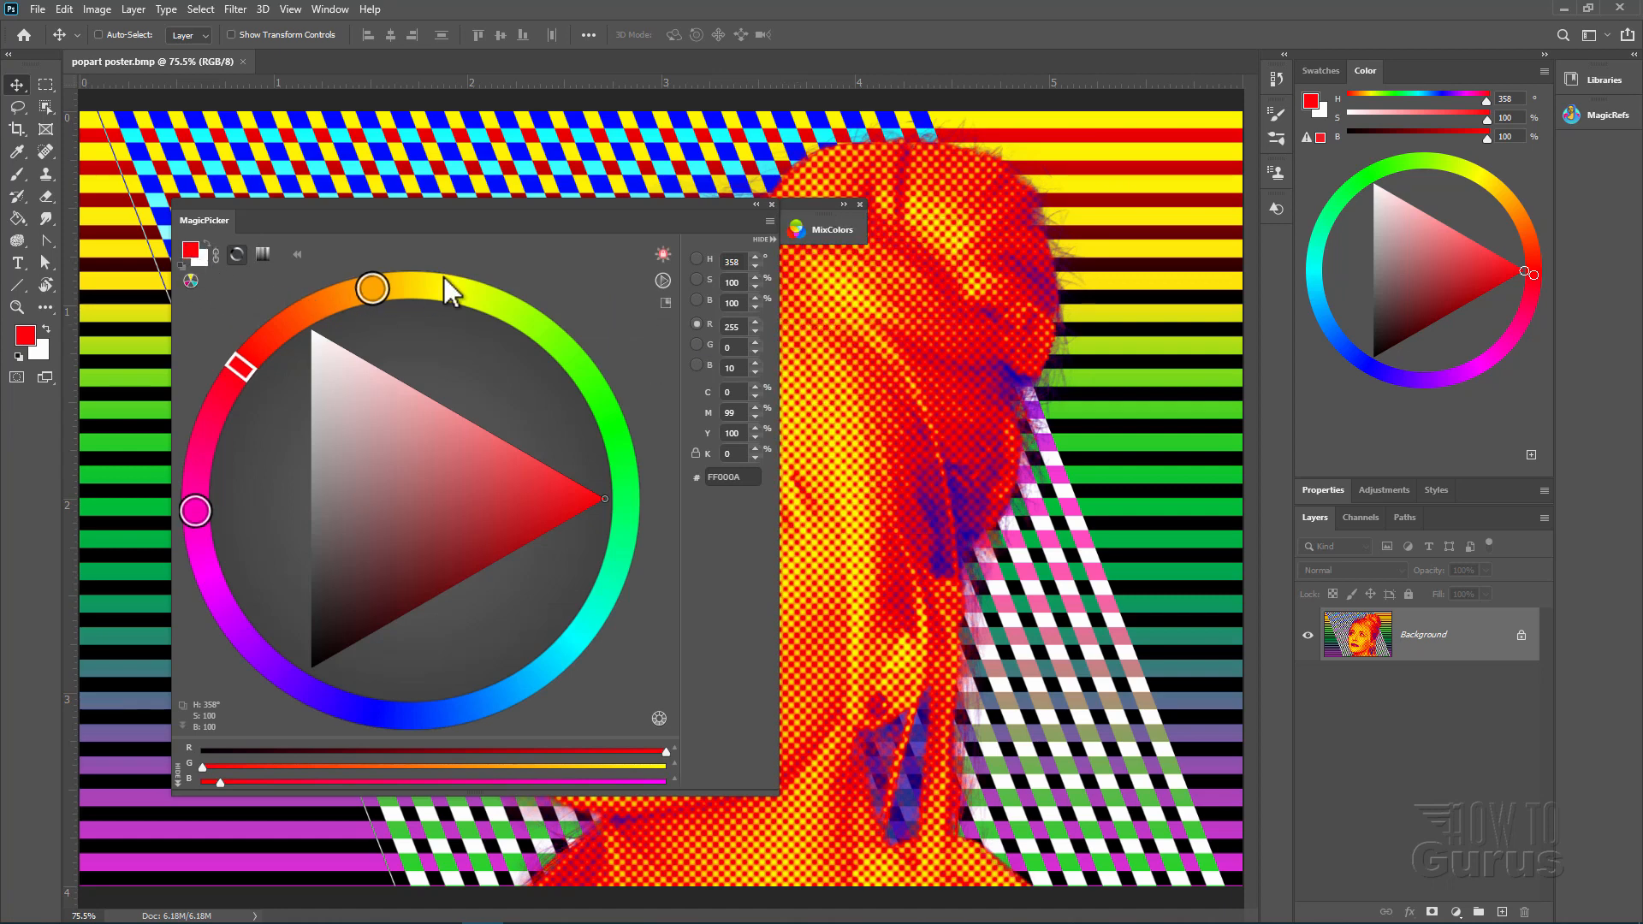
Enable BIG colors from the MagicPicker flyout menu and show the menu again
click(763, 223)
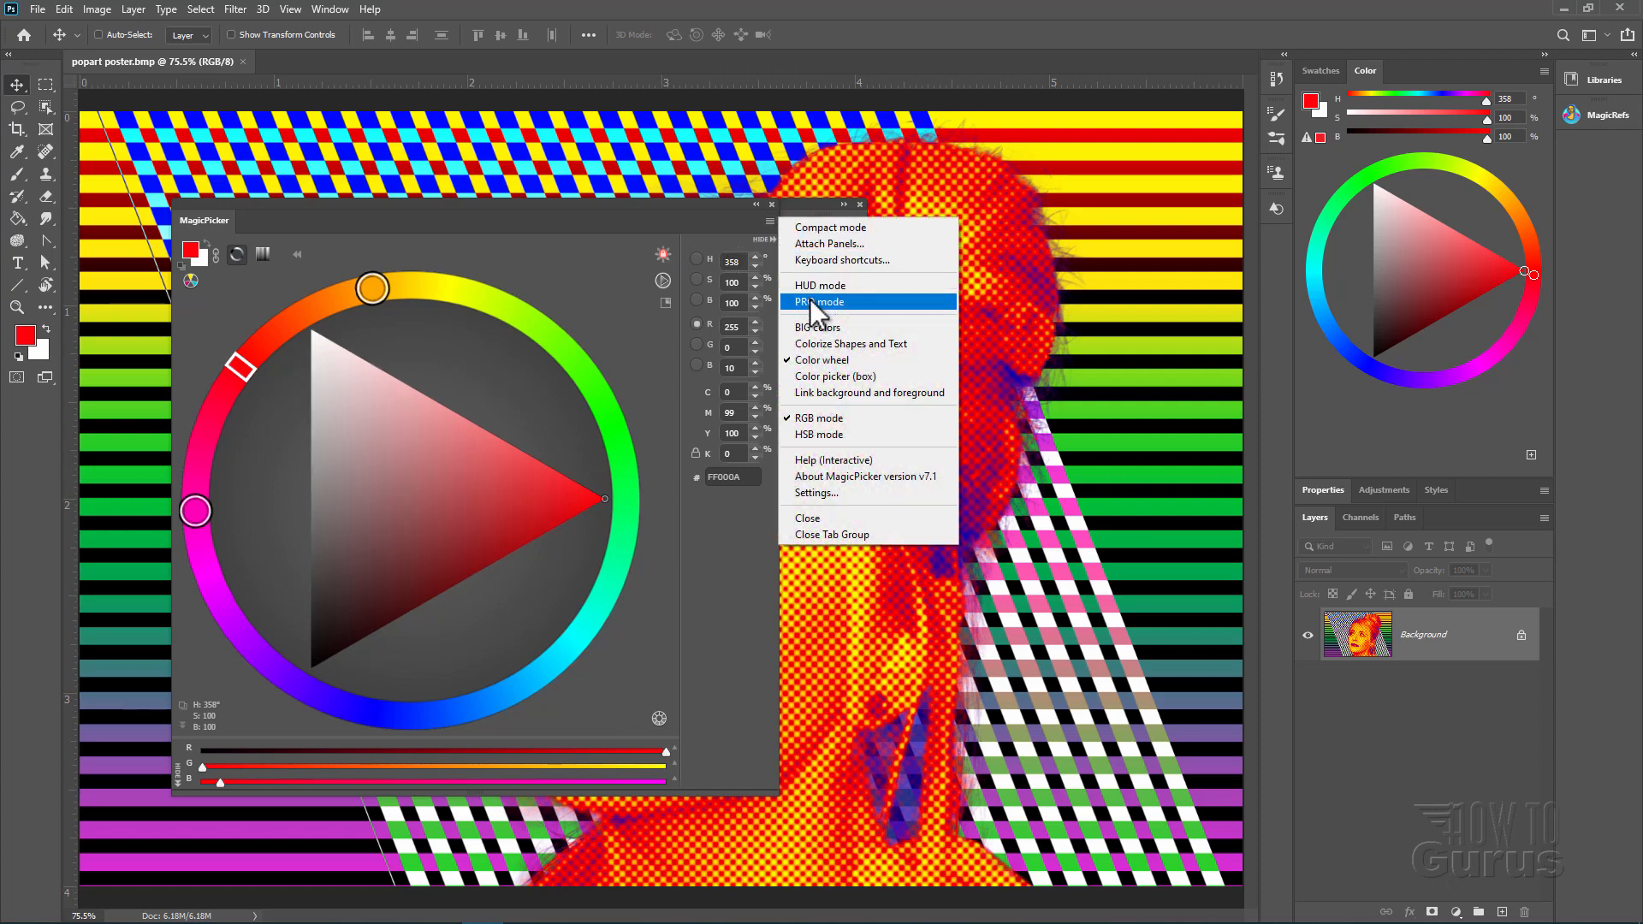
click(820, 302)
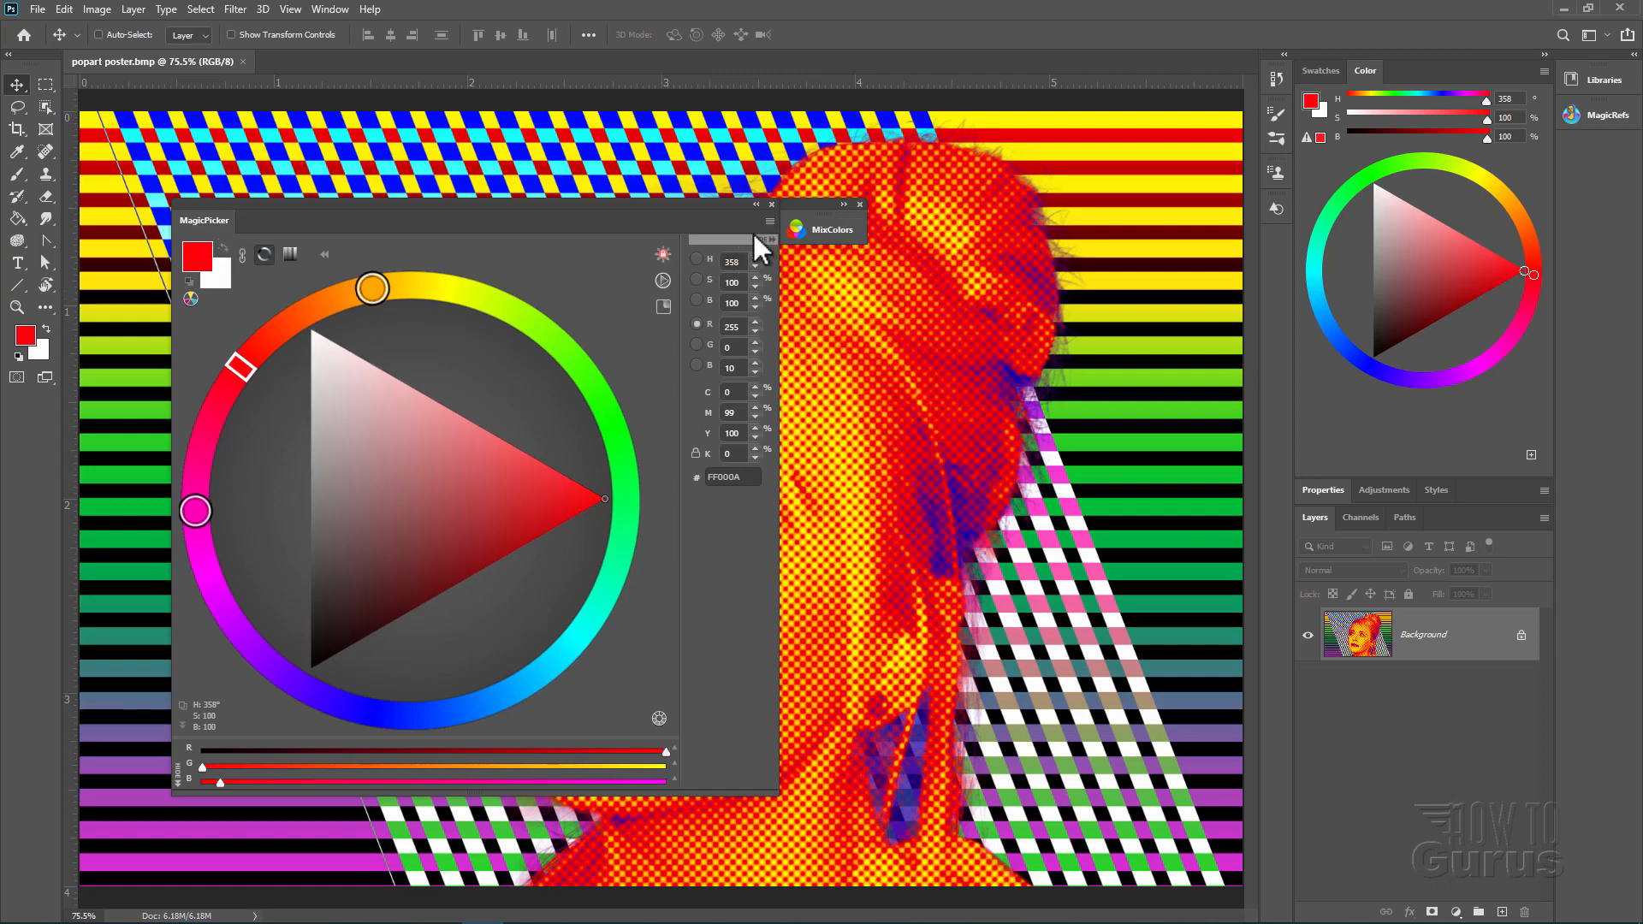
click(769, 237)
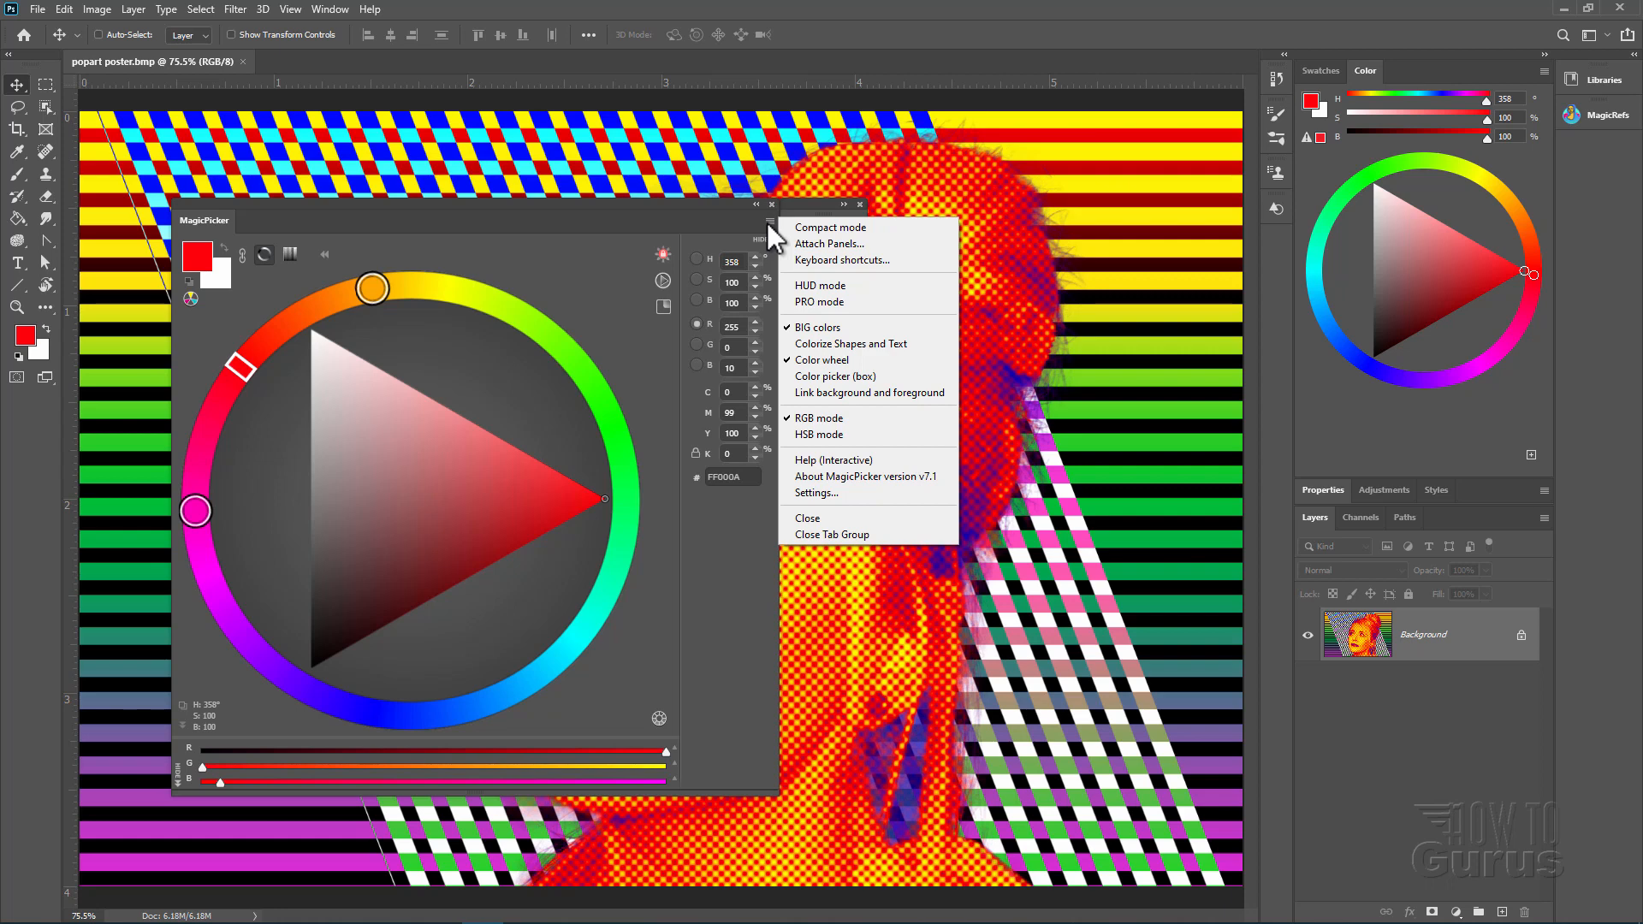
mouse_move(931, 479)
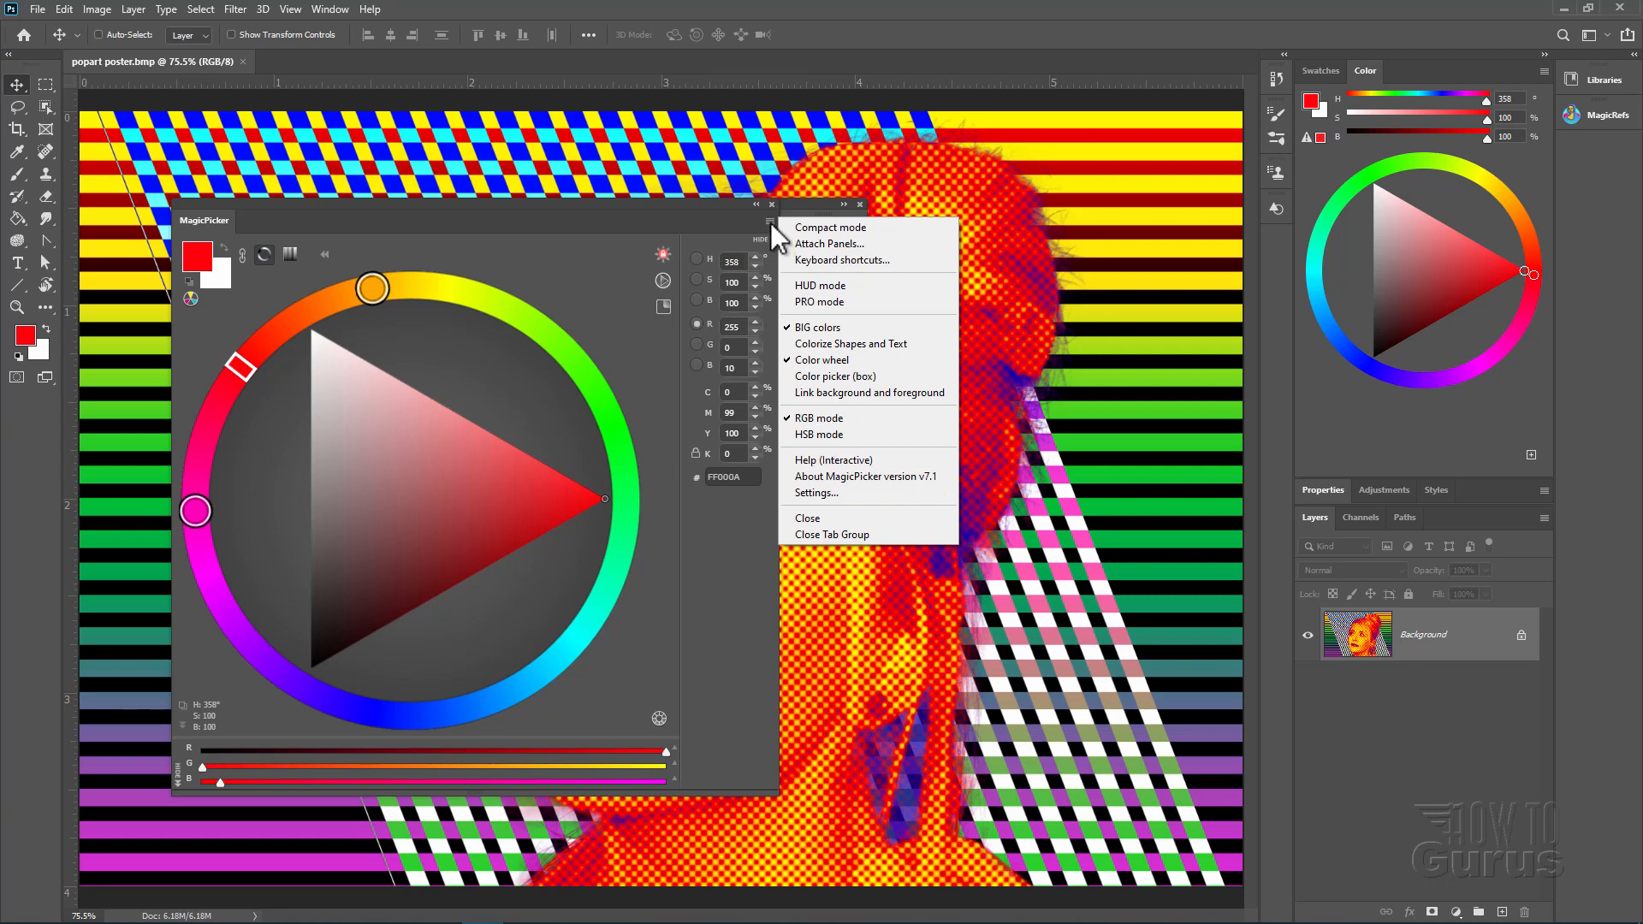
mouse_move(859, 461)
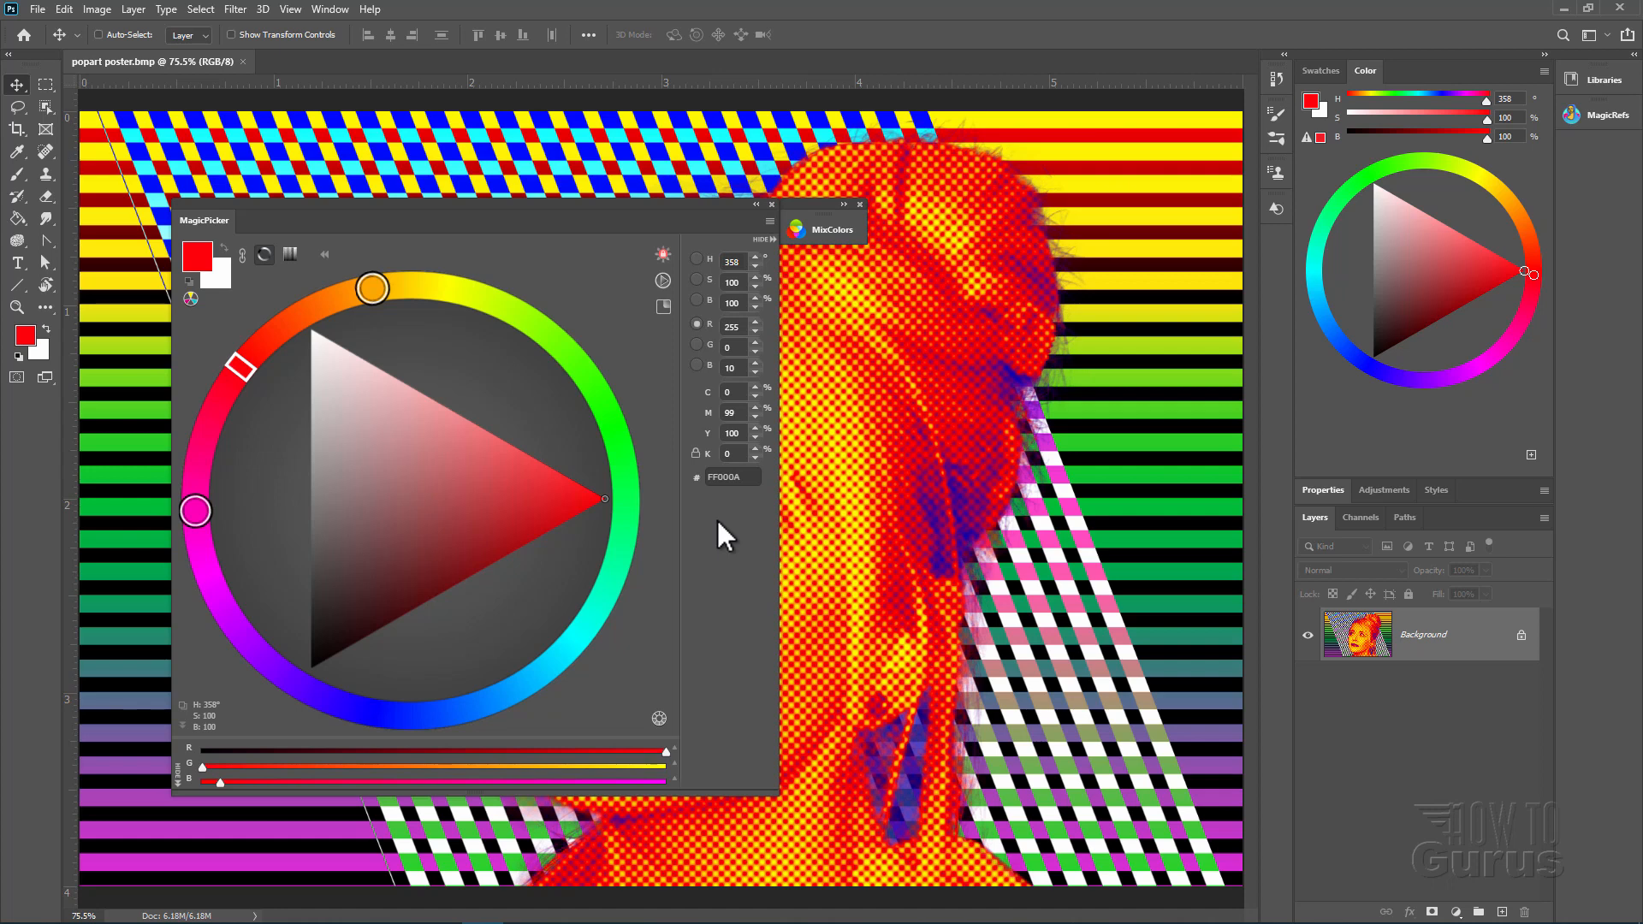
click(828, 229)
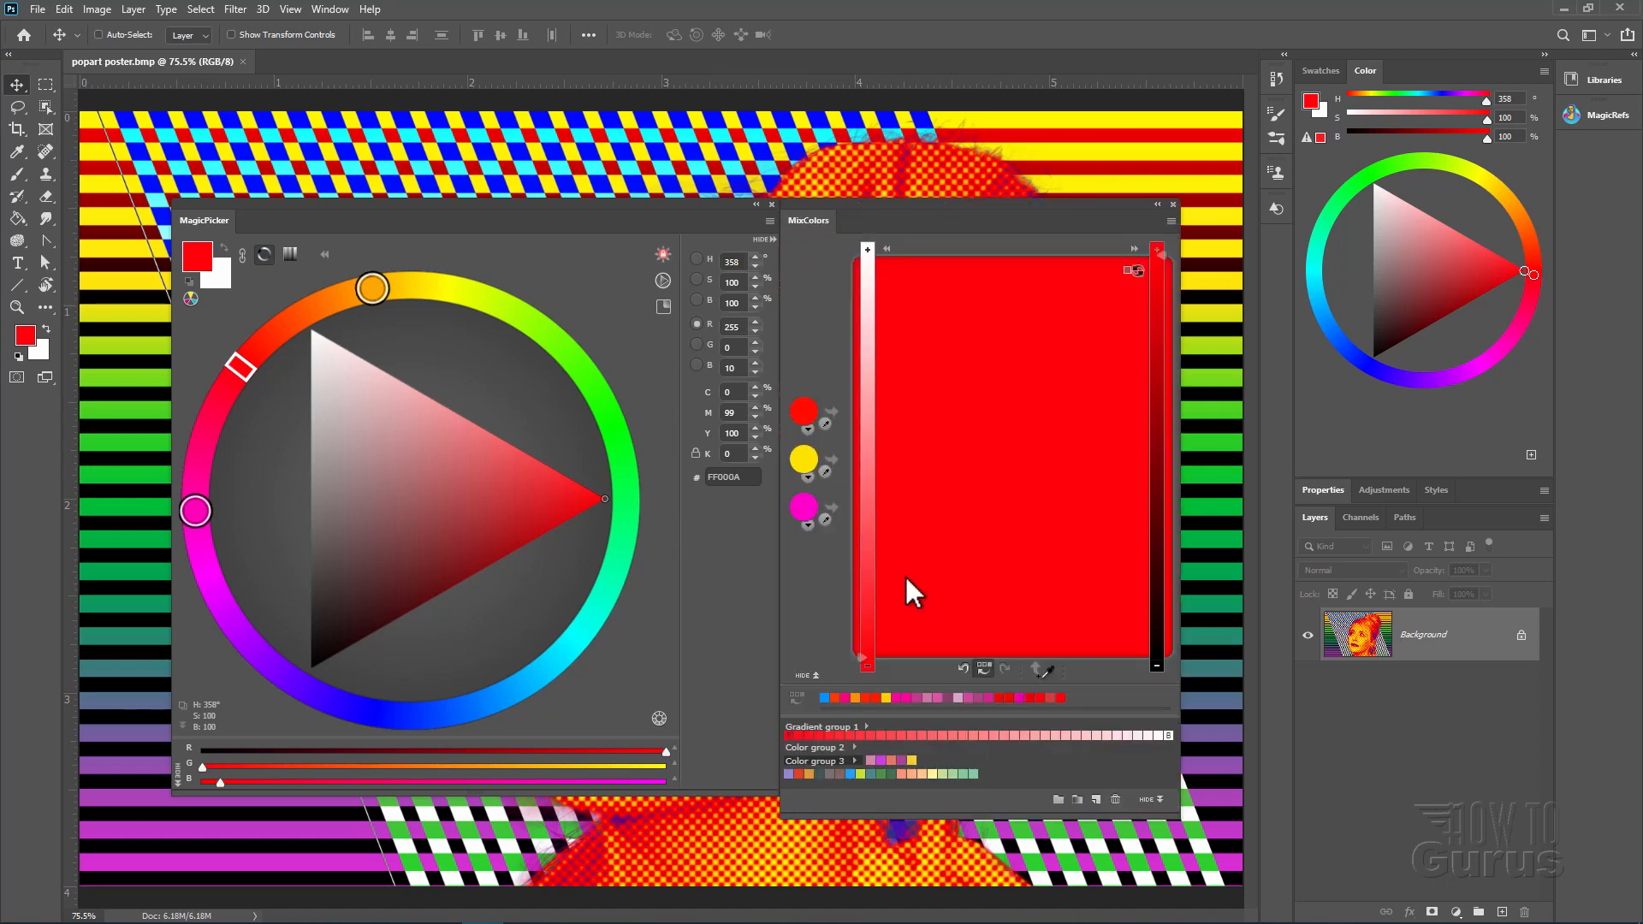
mouse_move(1037, 645)
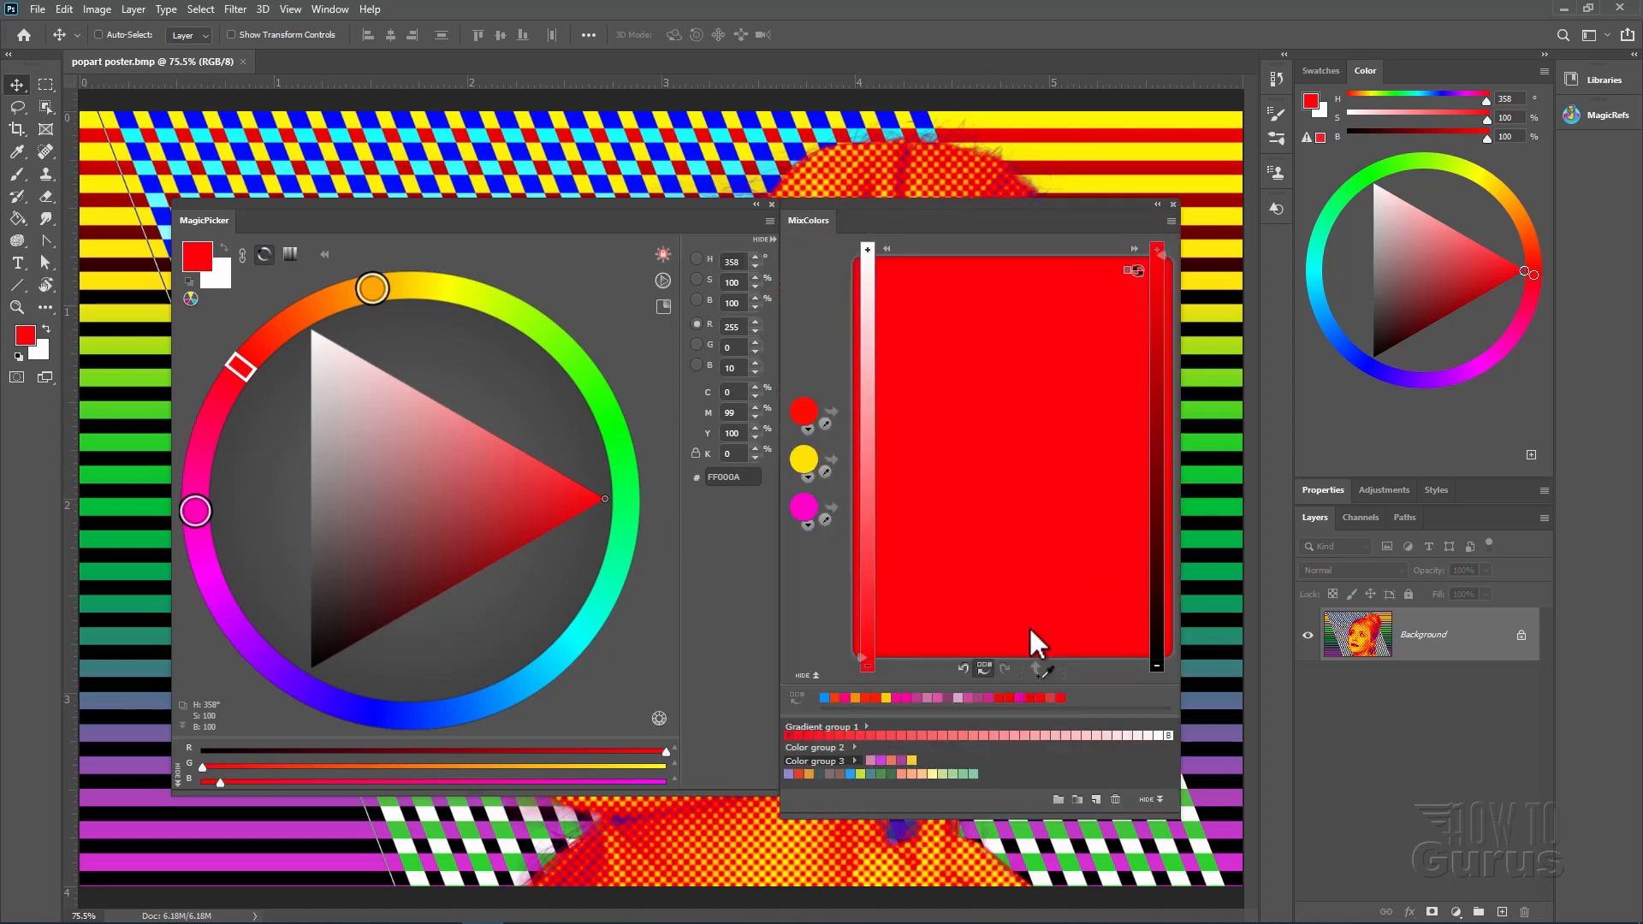
mouse_move(927, 492)
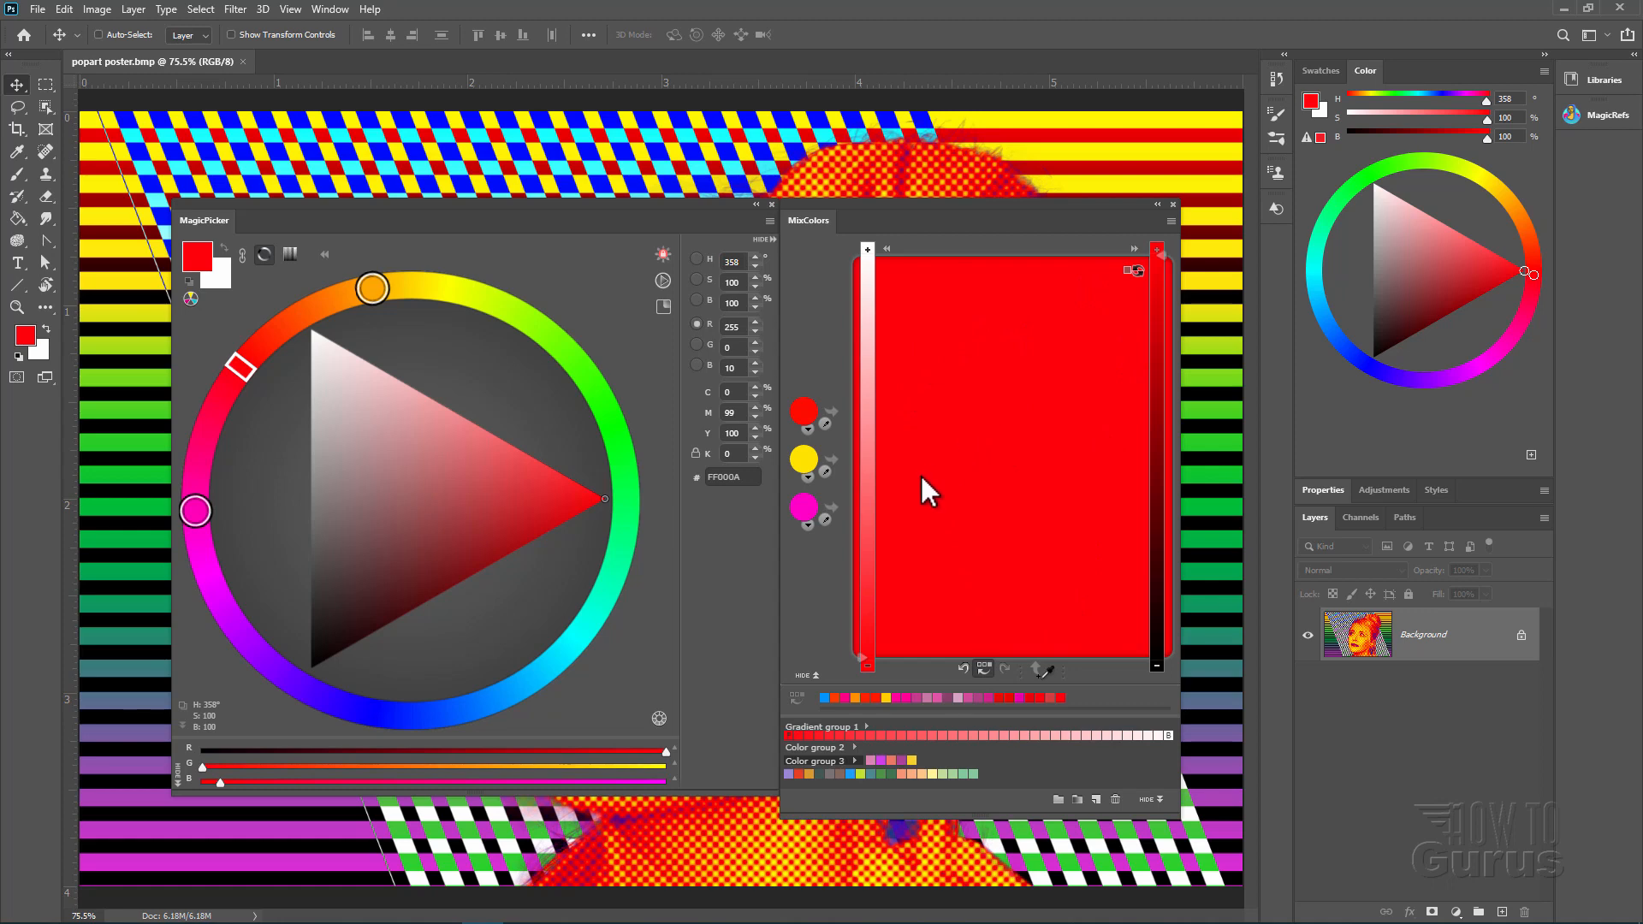
mouse_move(1099, 459)
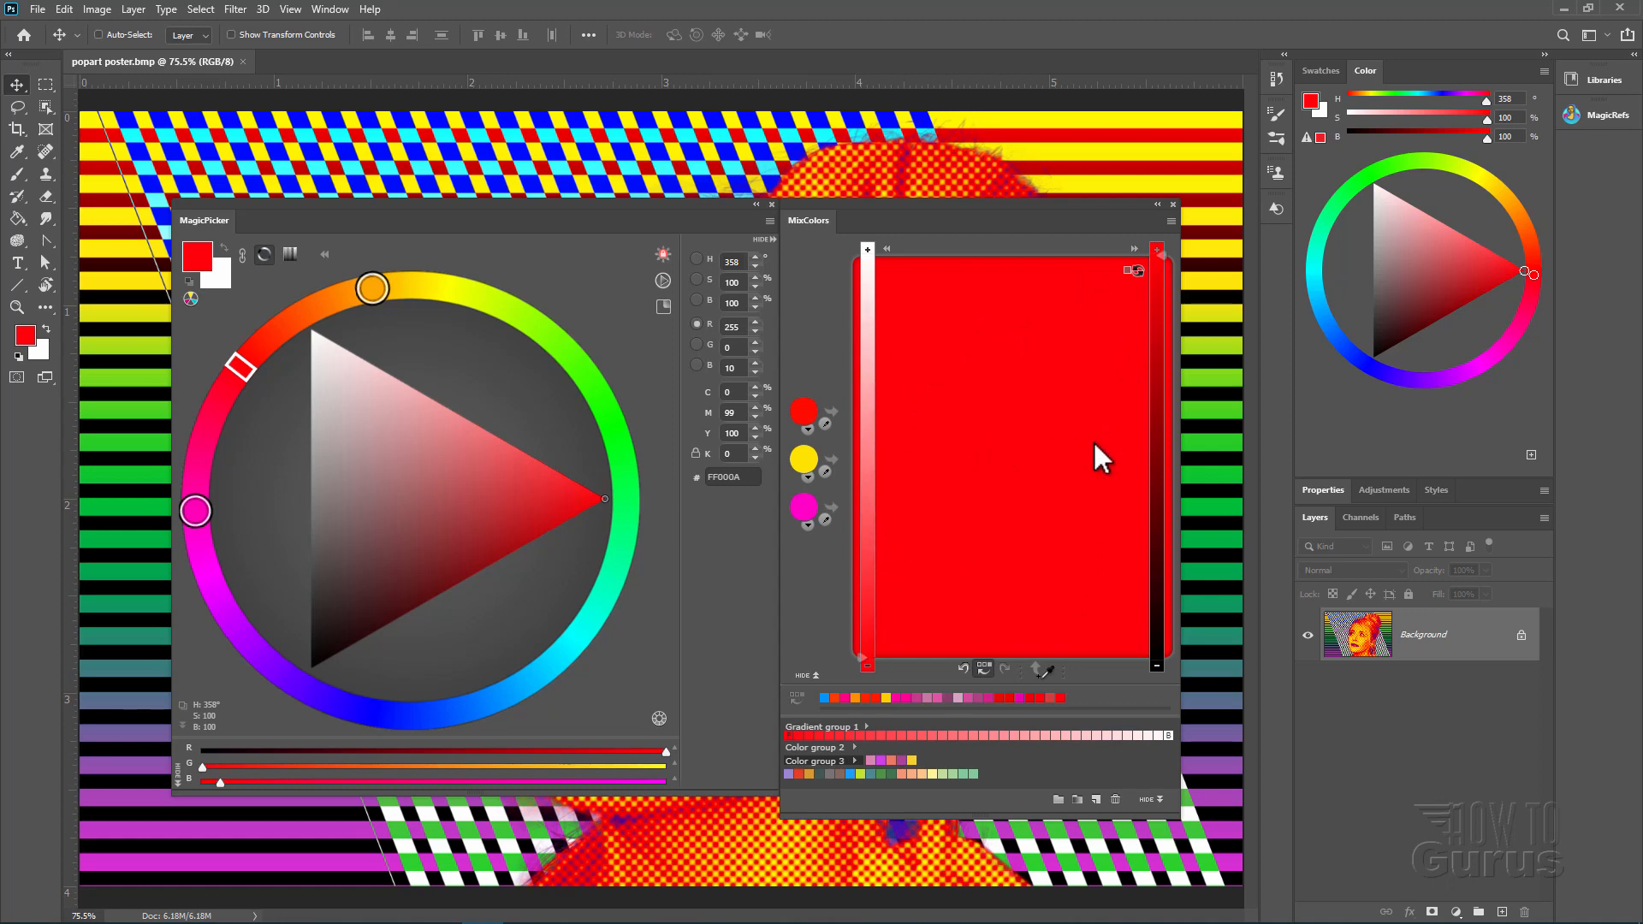
mouse_move(1166, 562)
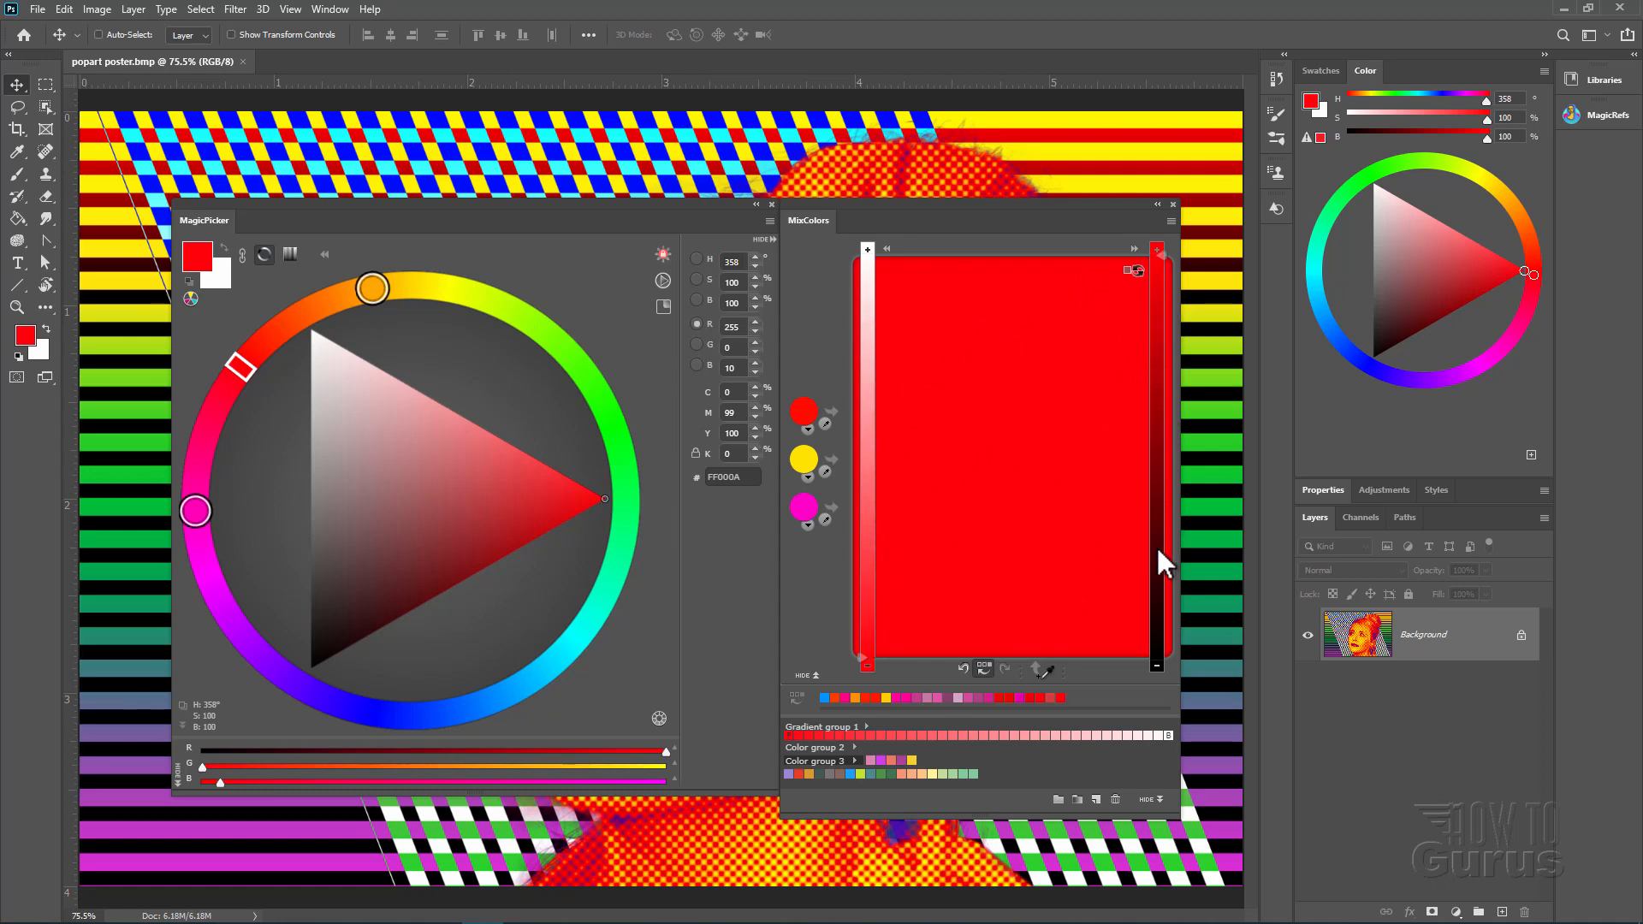
mouse_move(1155, 316)
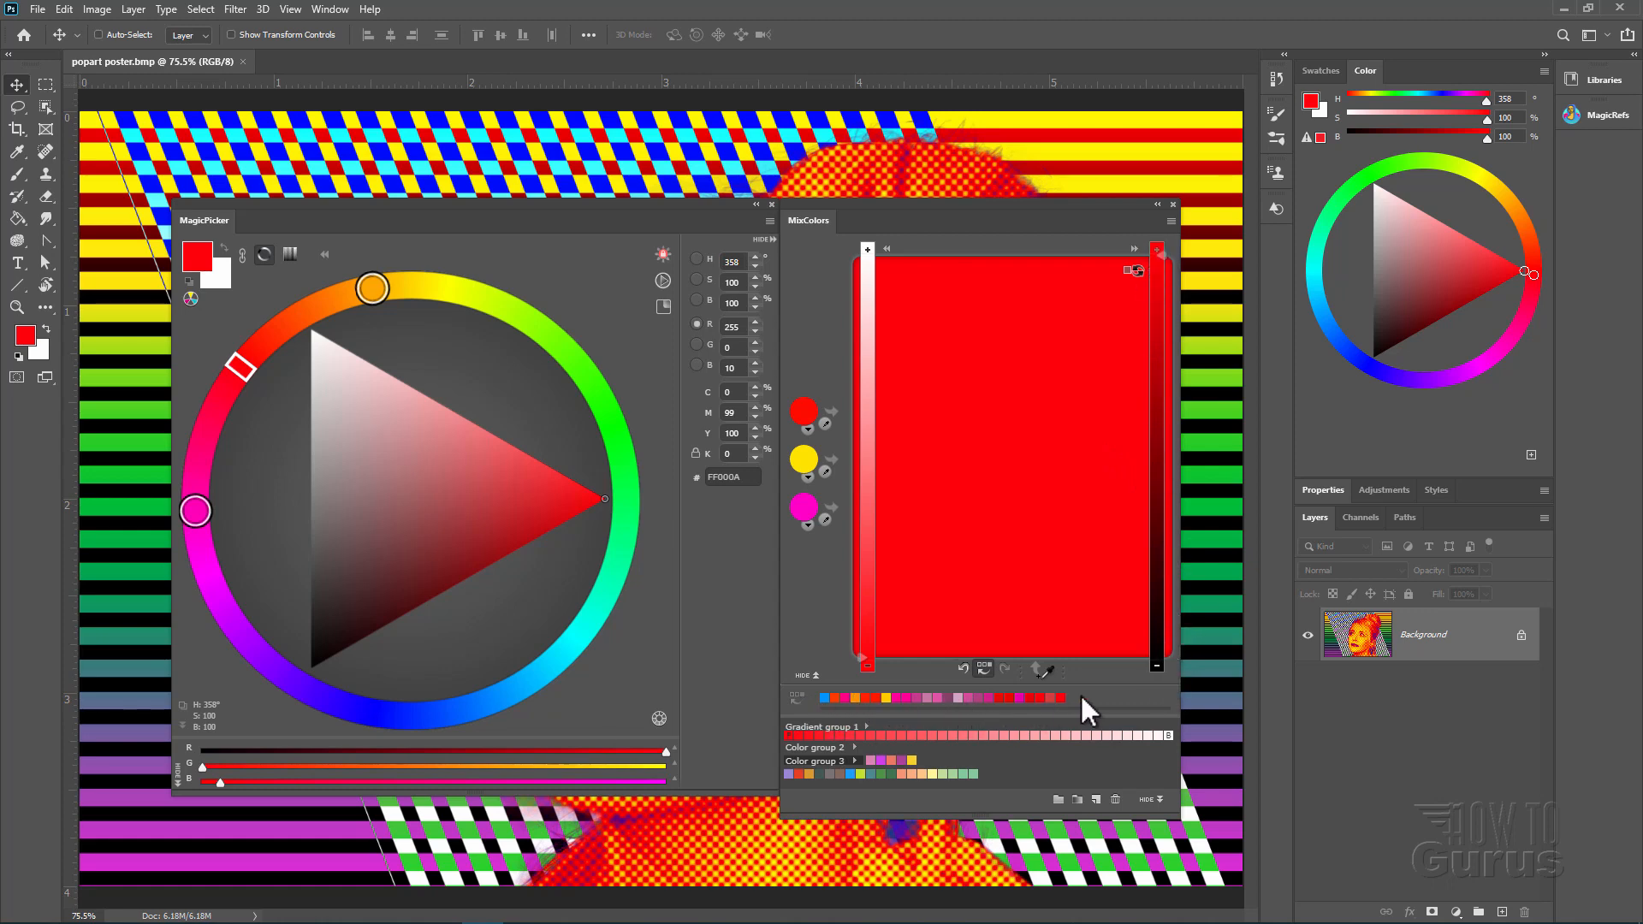
mouse_move(382, 522)
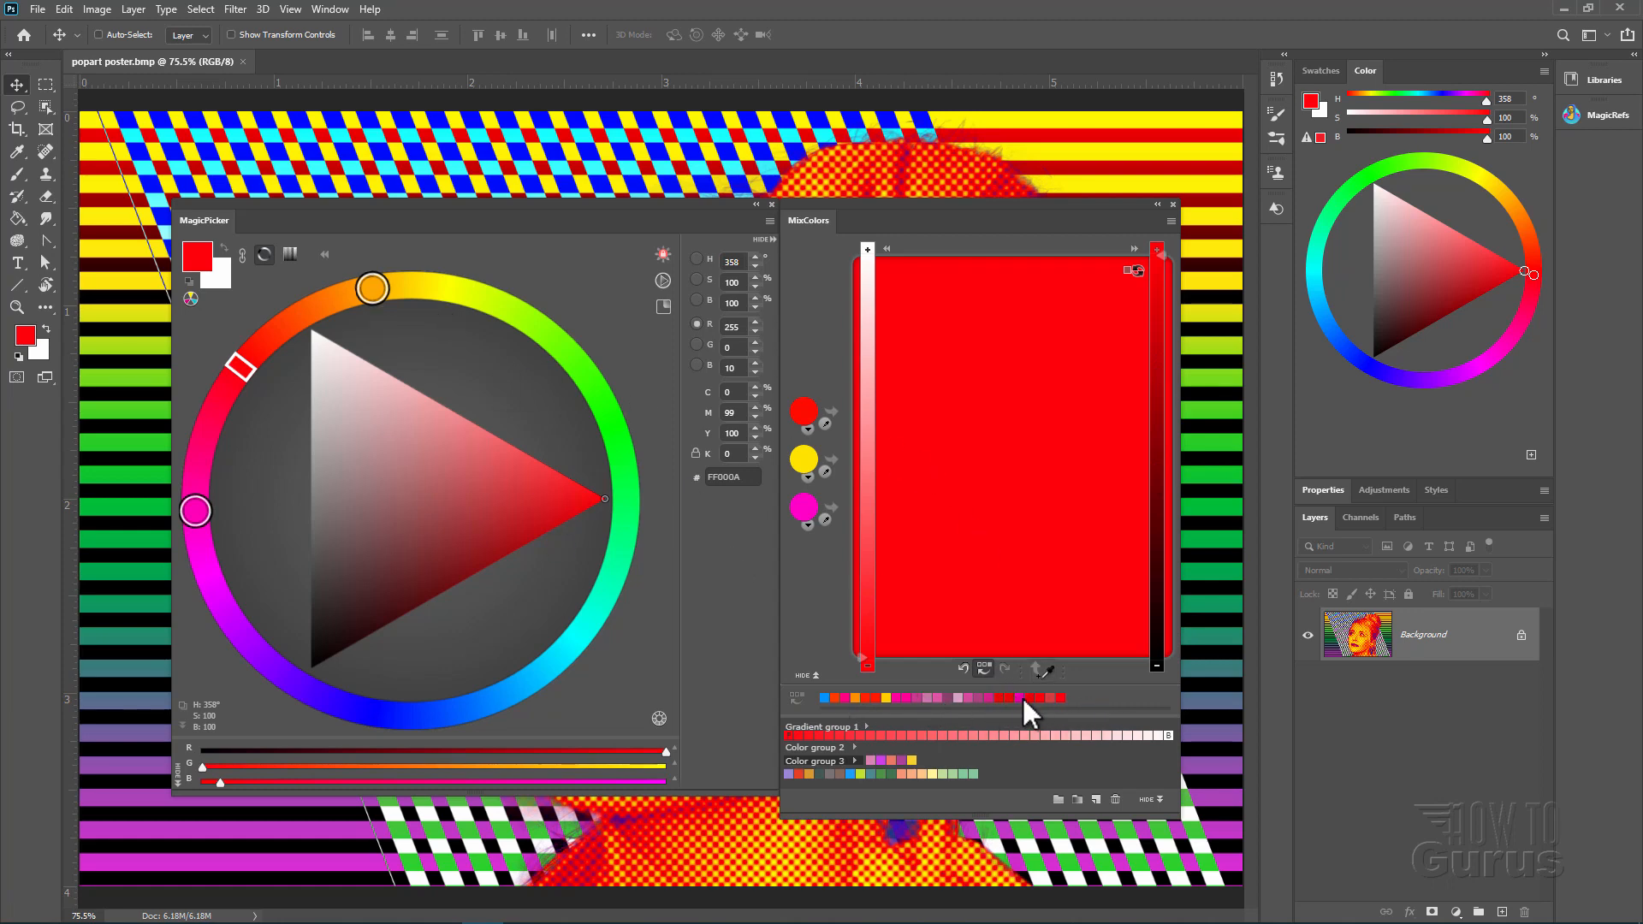
mouse_move(993, 503)
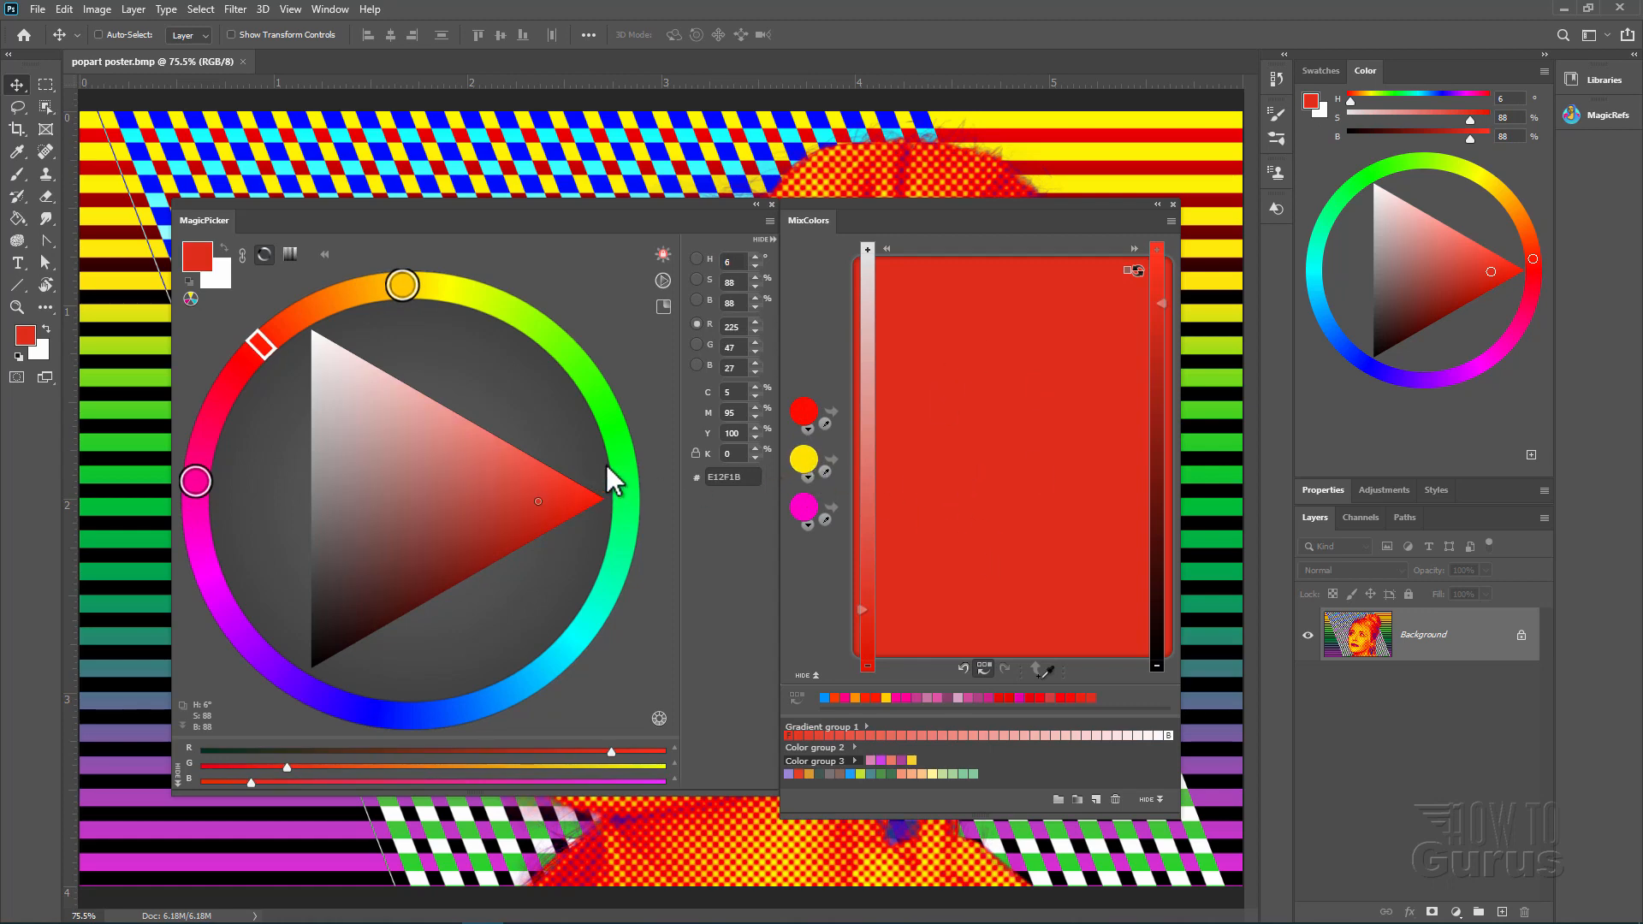
mouse_move(676, 440)
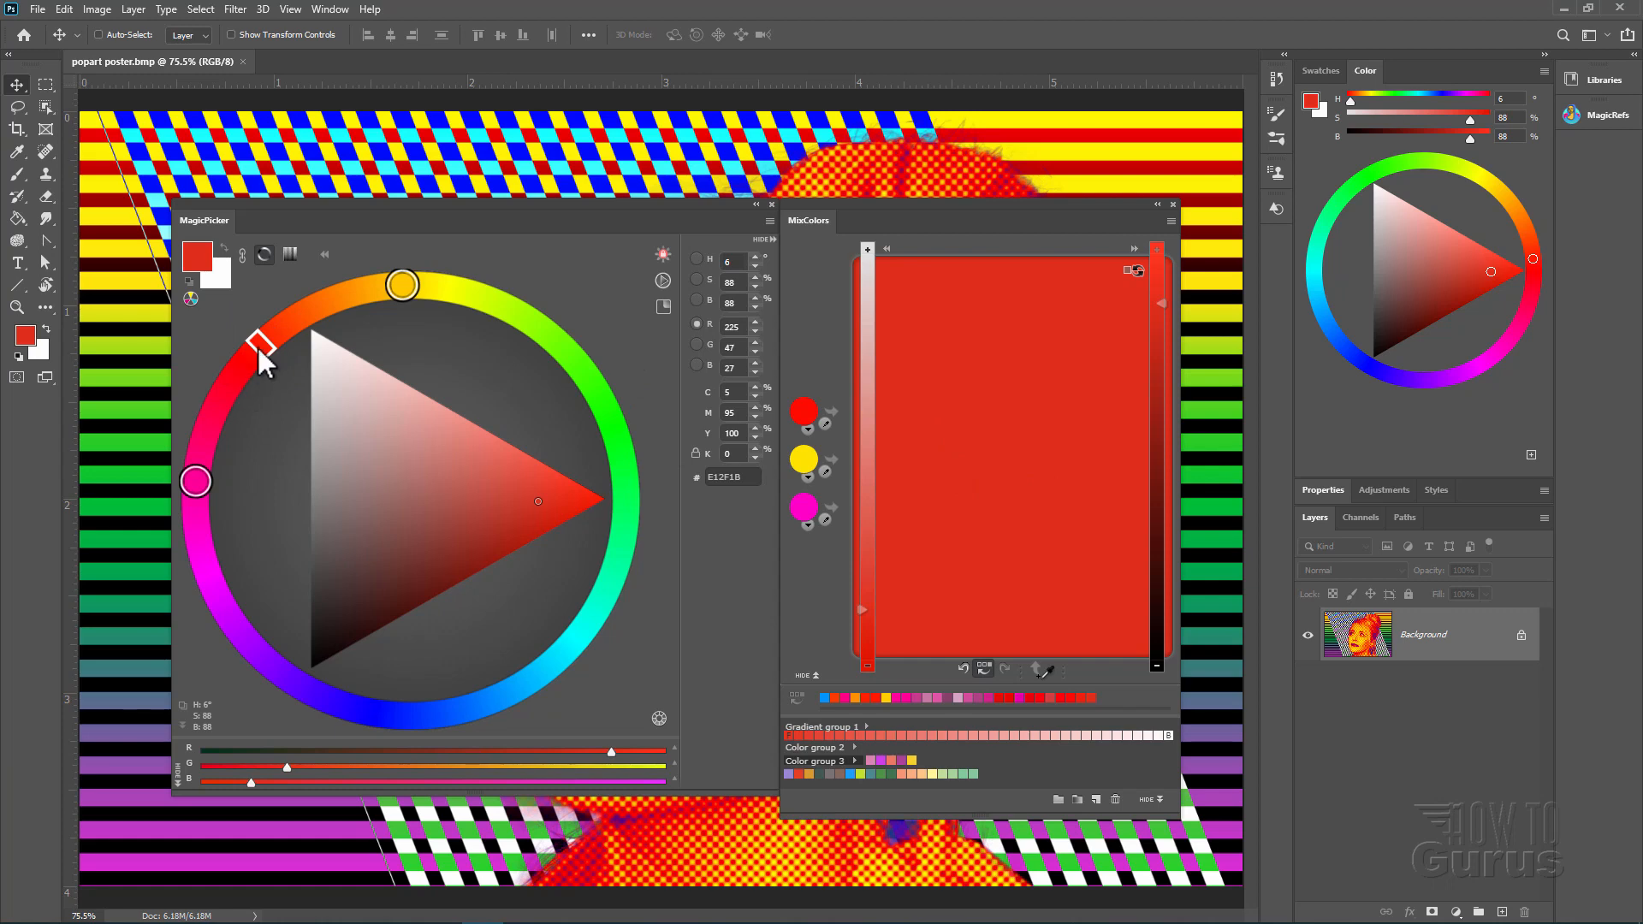
mouse_move(514, 375)
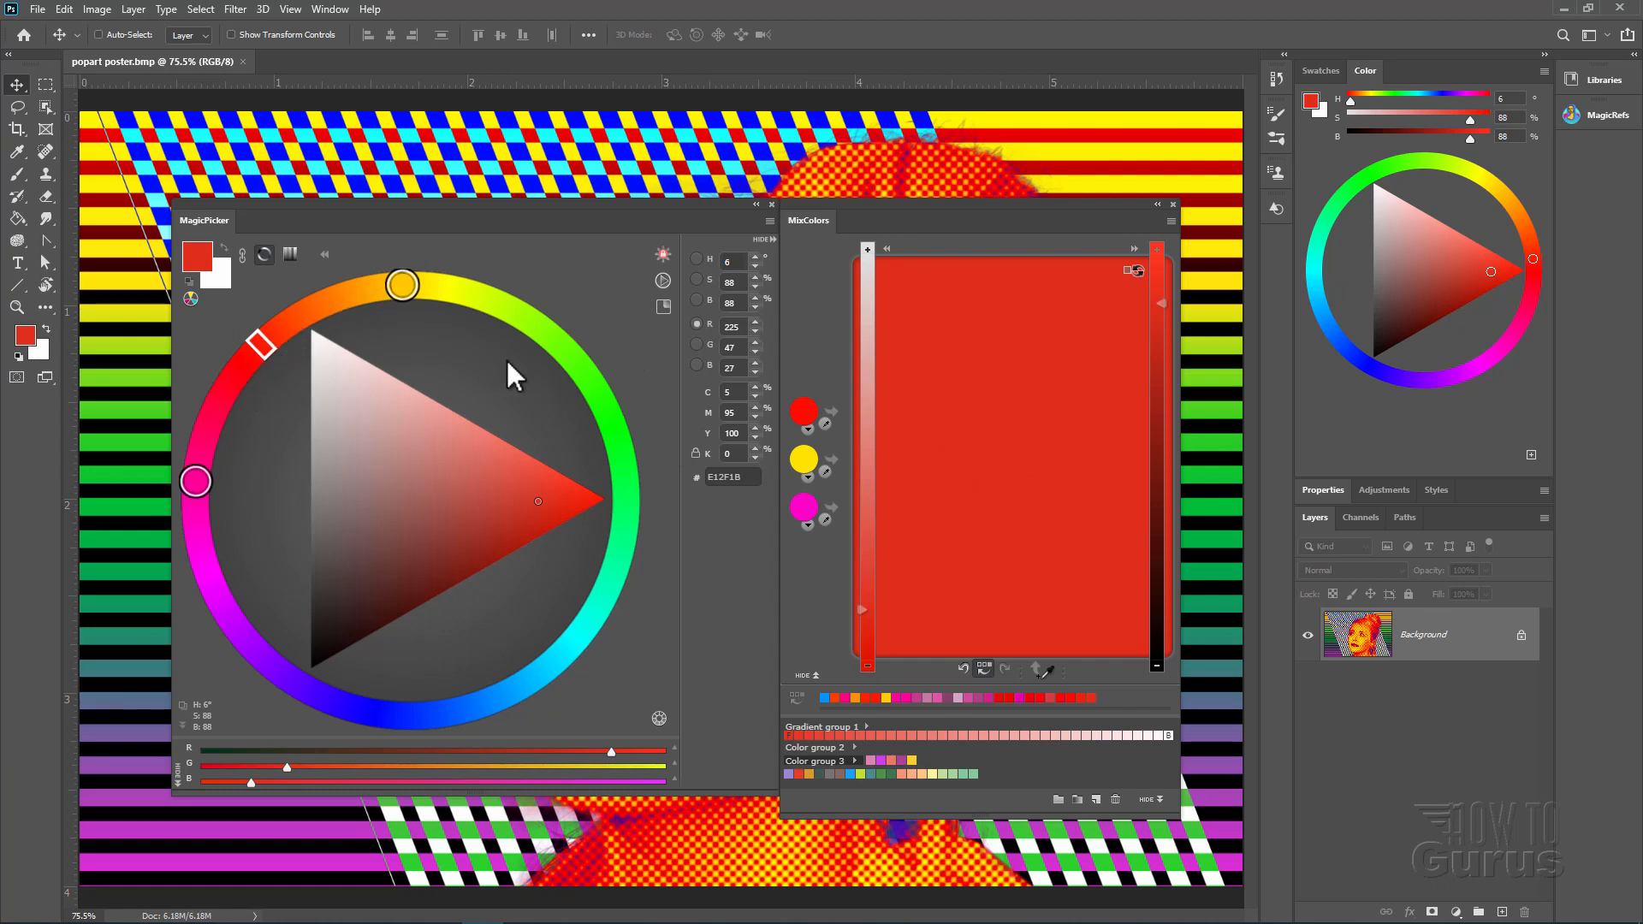
Pick a duller orange-red shade in the MagicPicker triangle as the foreground colour
click(805, 459)
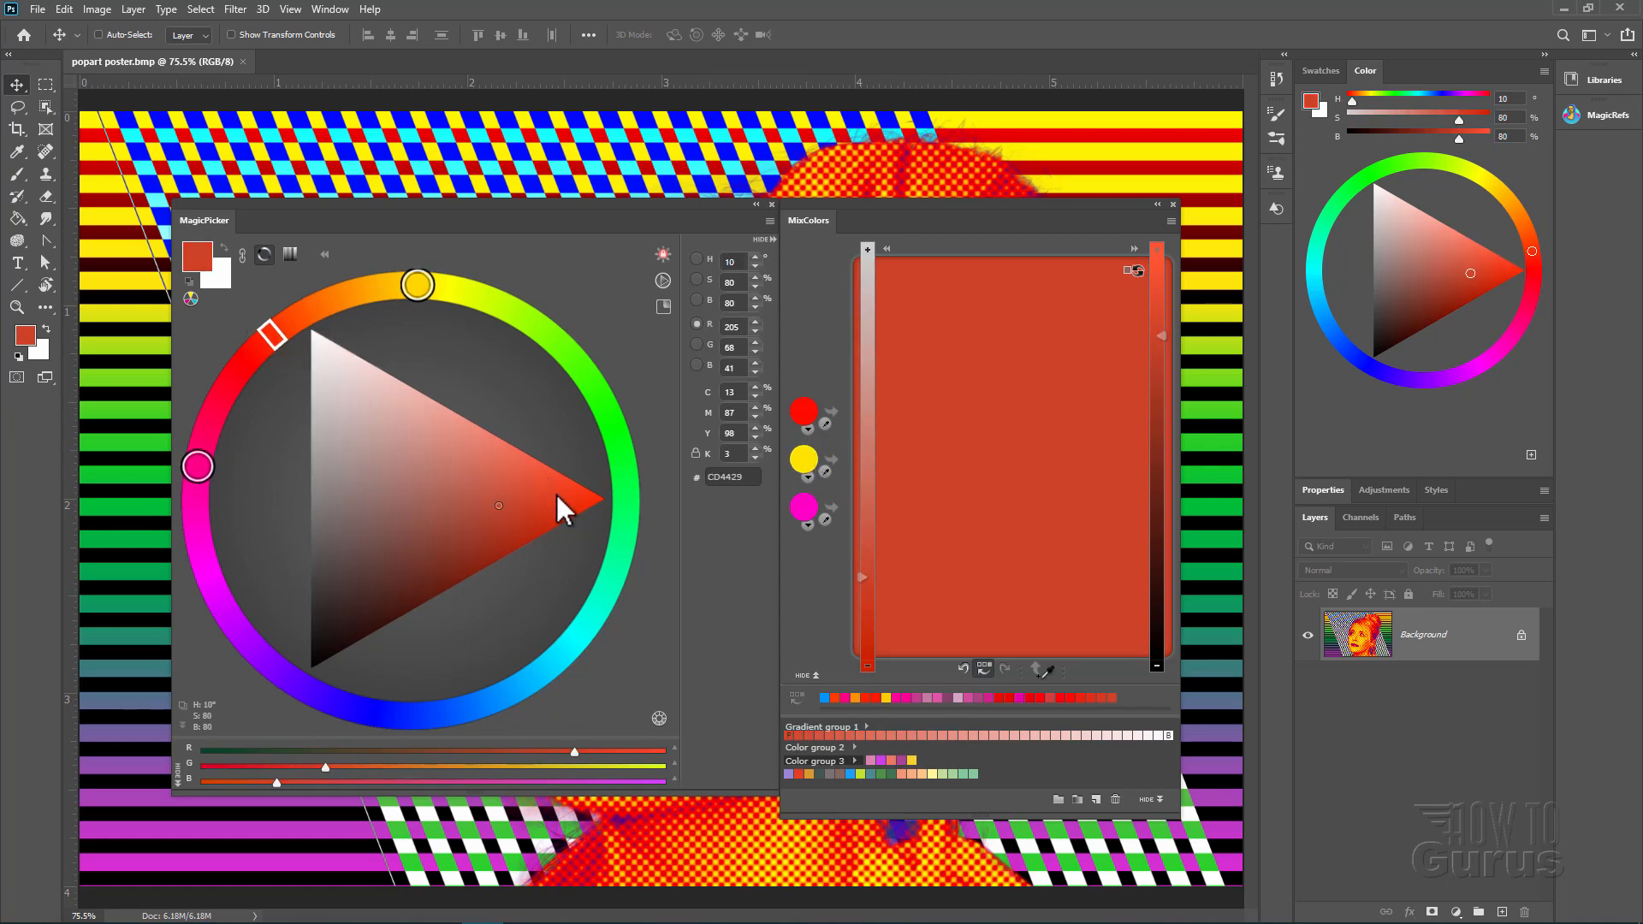
mouse_move(324, 450)
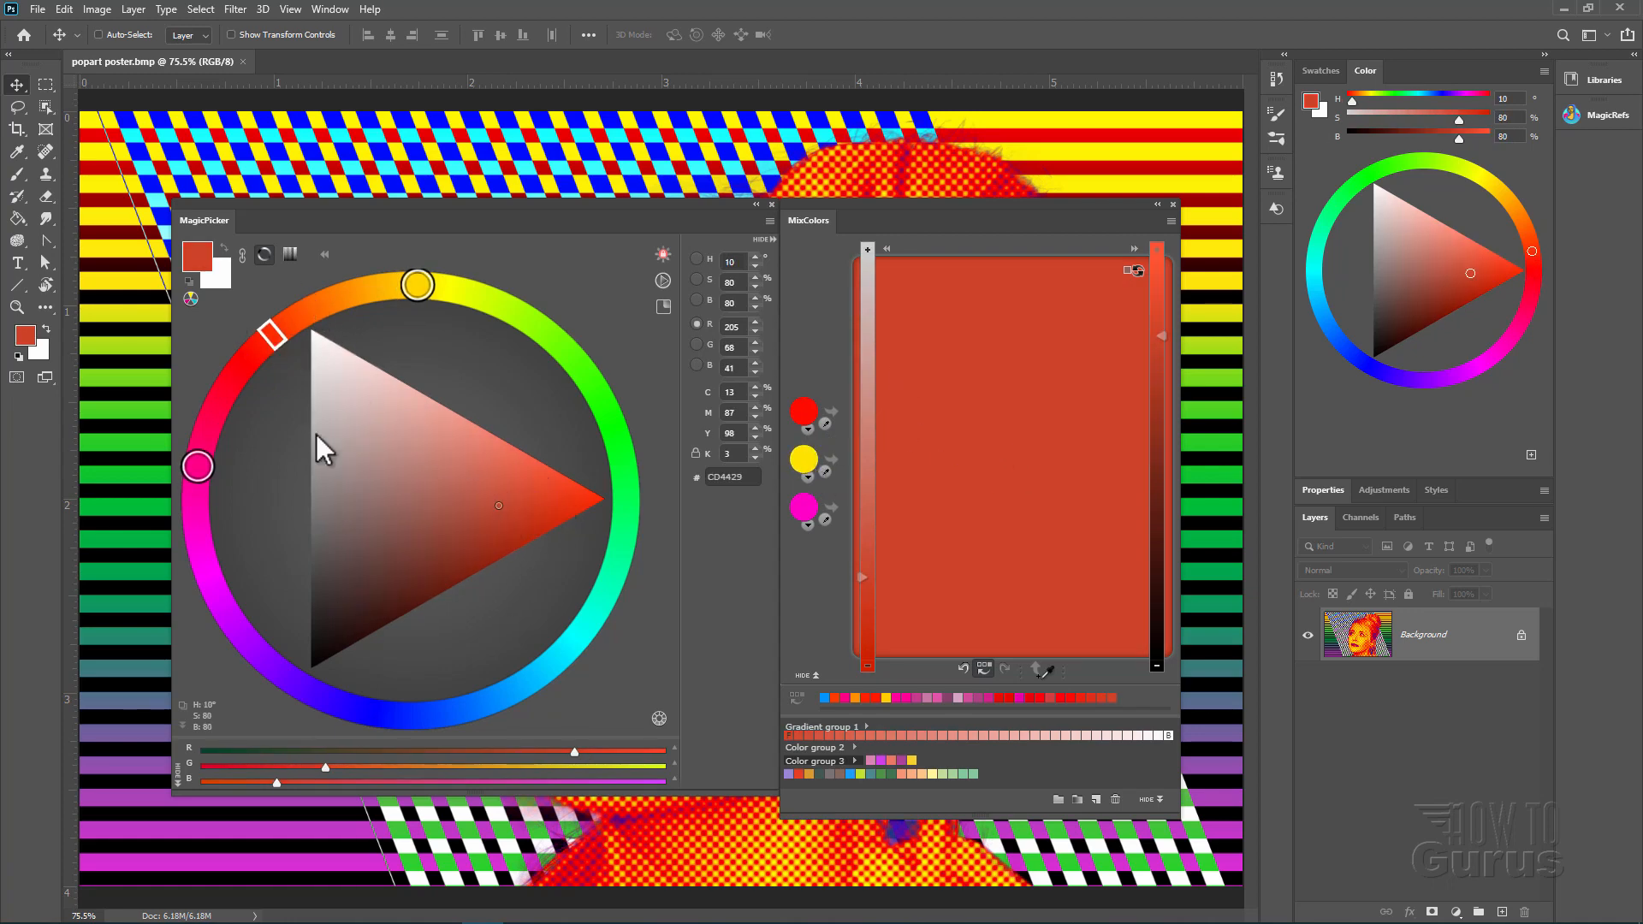
mouse_move(539, 519)
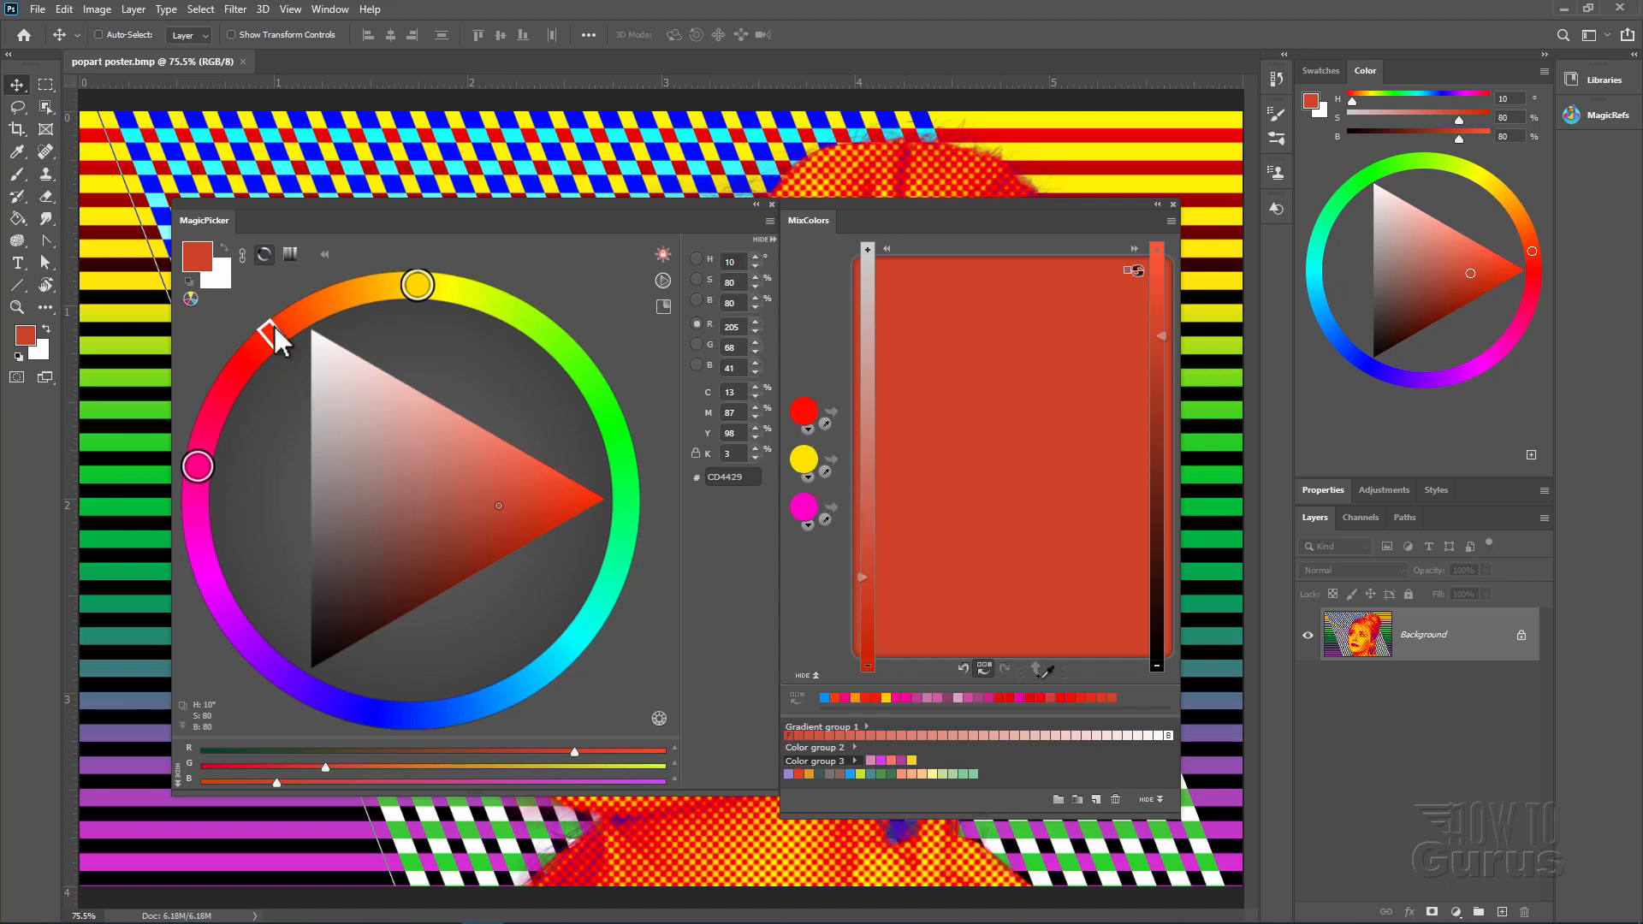
Rotate the MagicPicker hue ring toward blue to shift the foreground colour
drag(271, 330, 231, 425)
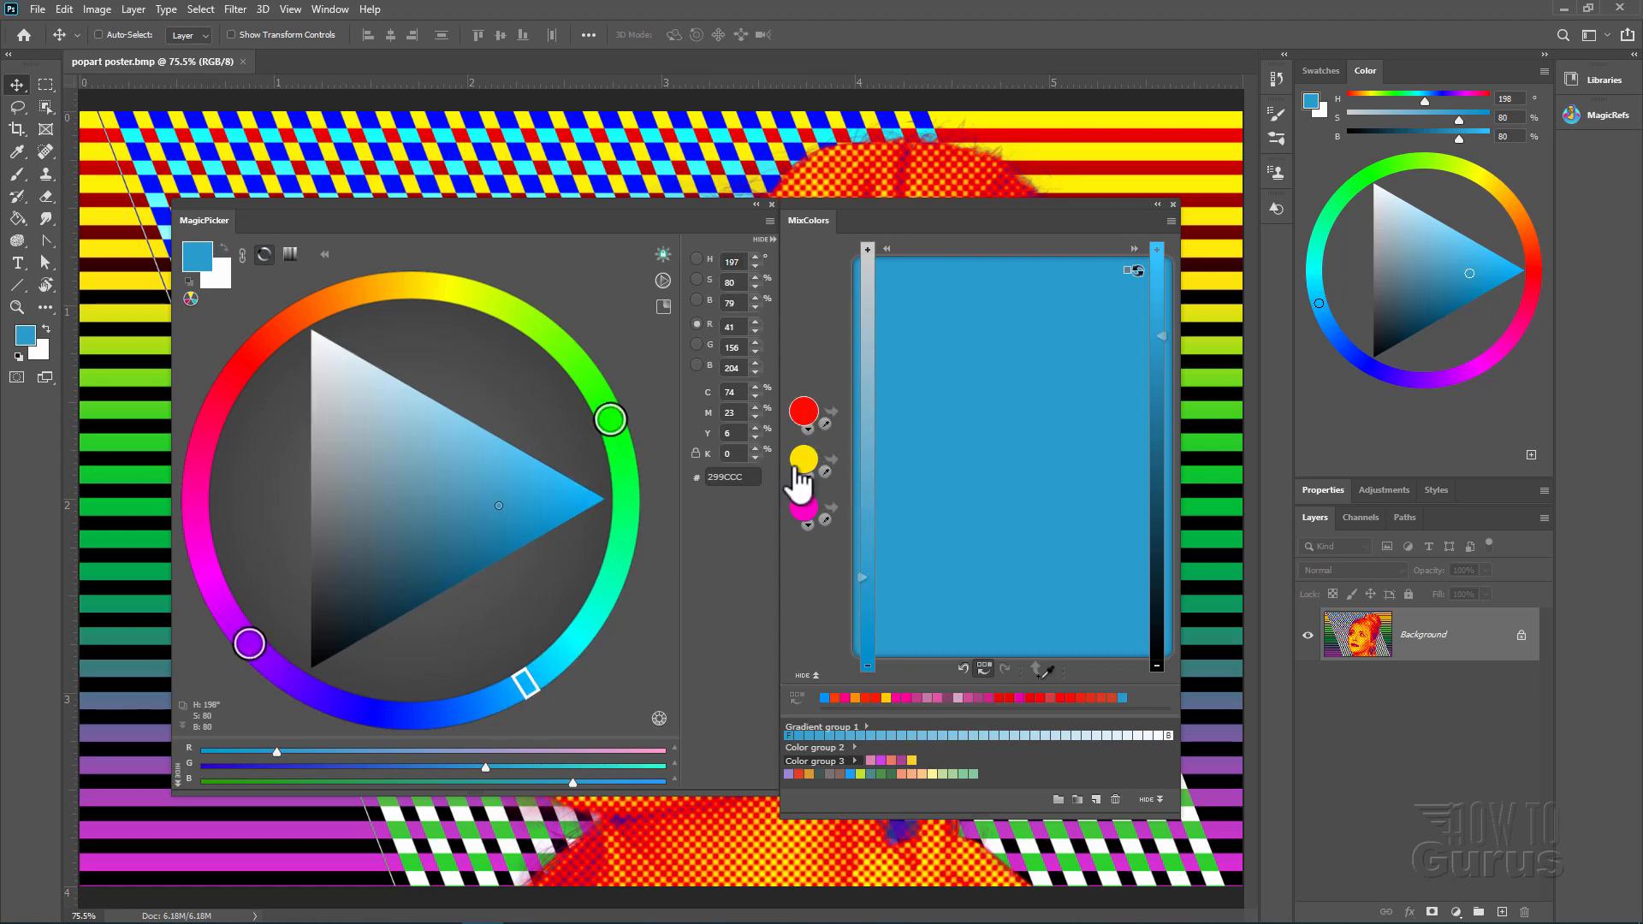
mouse_move(611, 554)
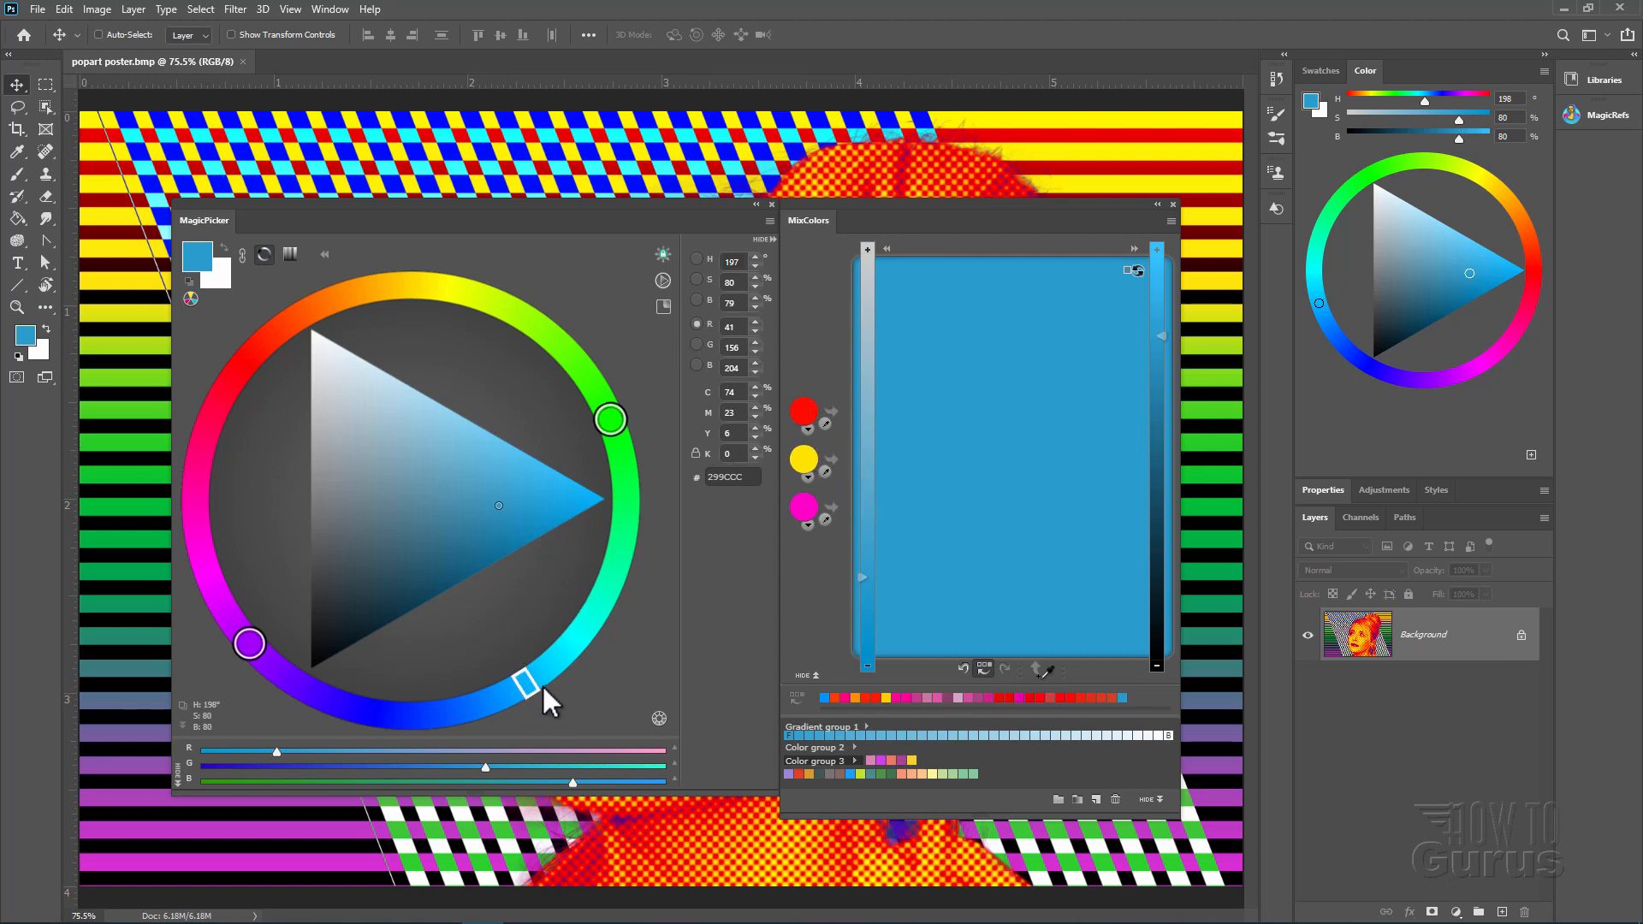
mouse_move(1005, 488)
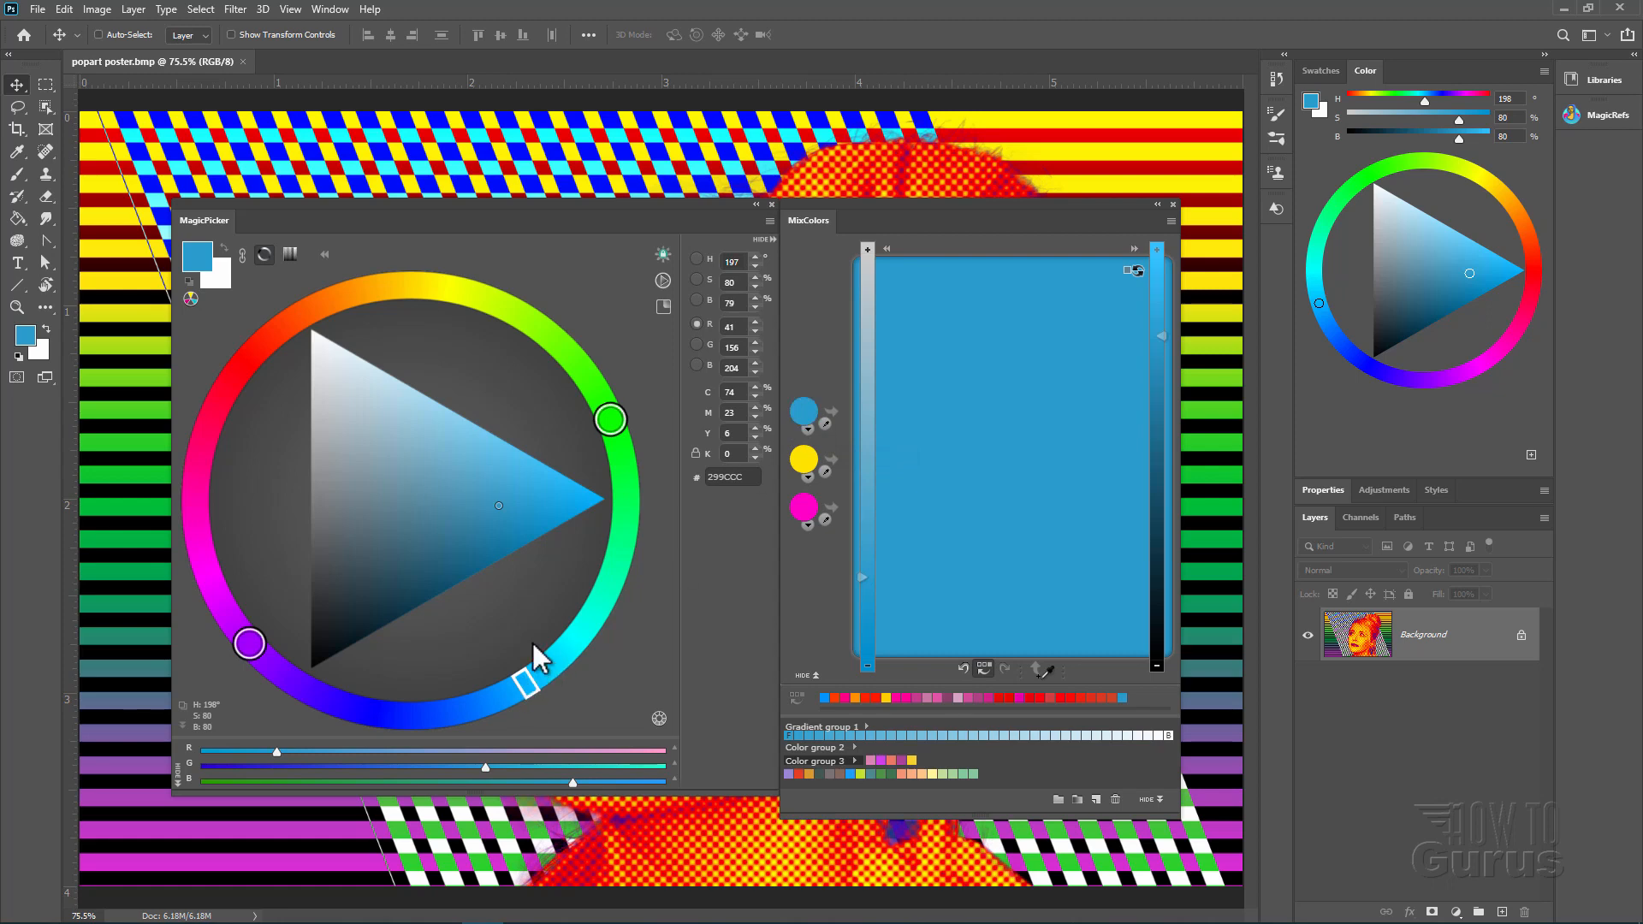
mouse_move(618, 430)
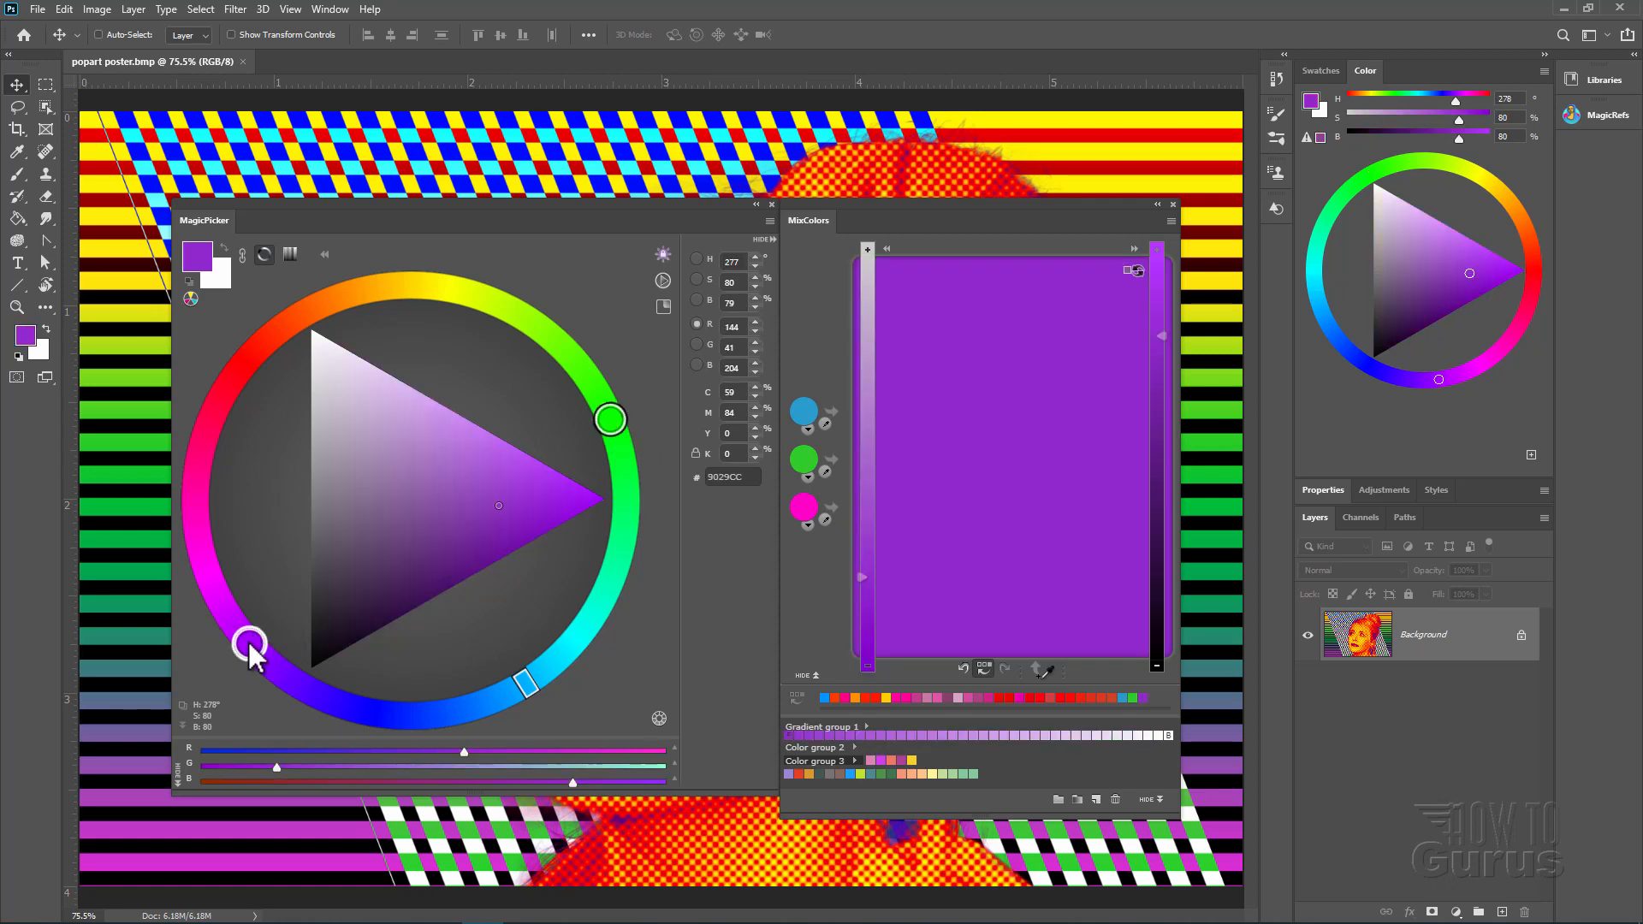
mouse_move(833, 539)
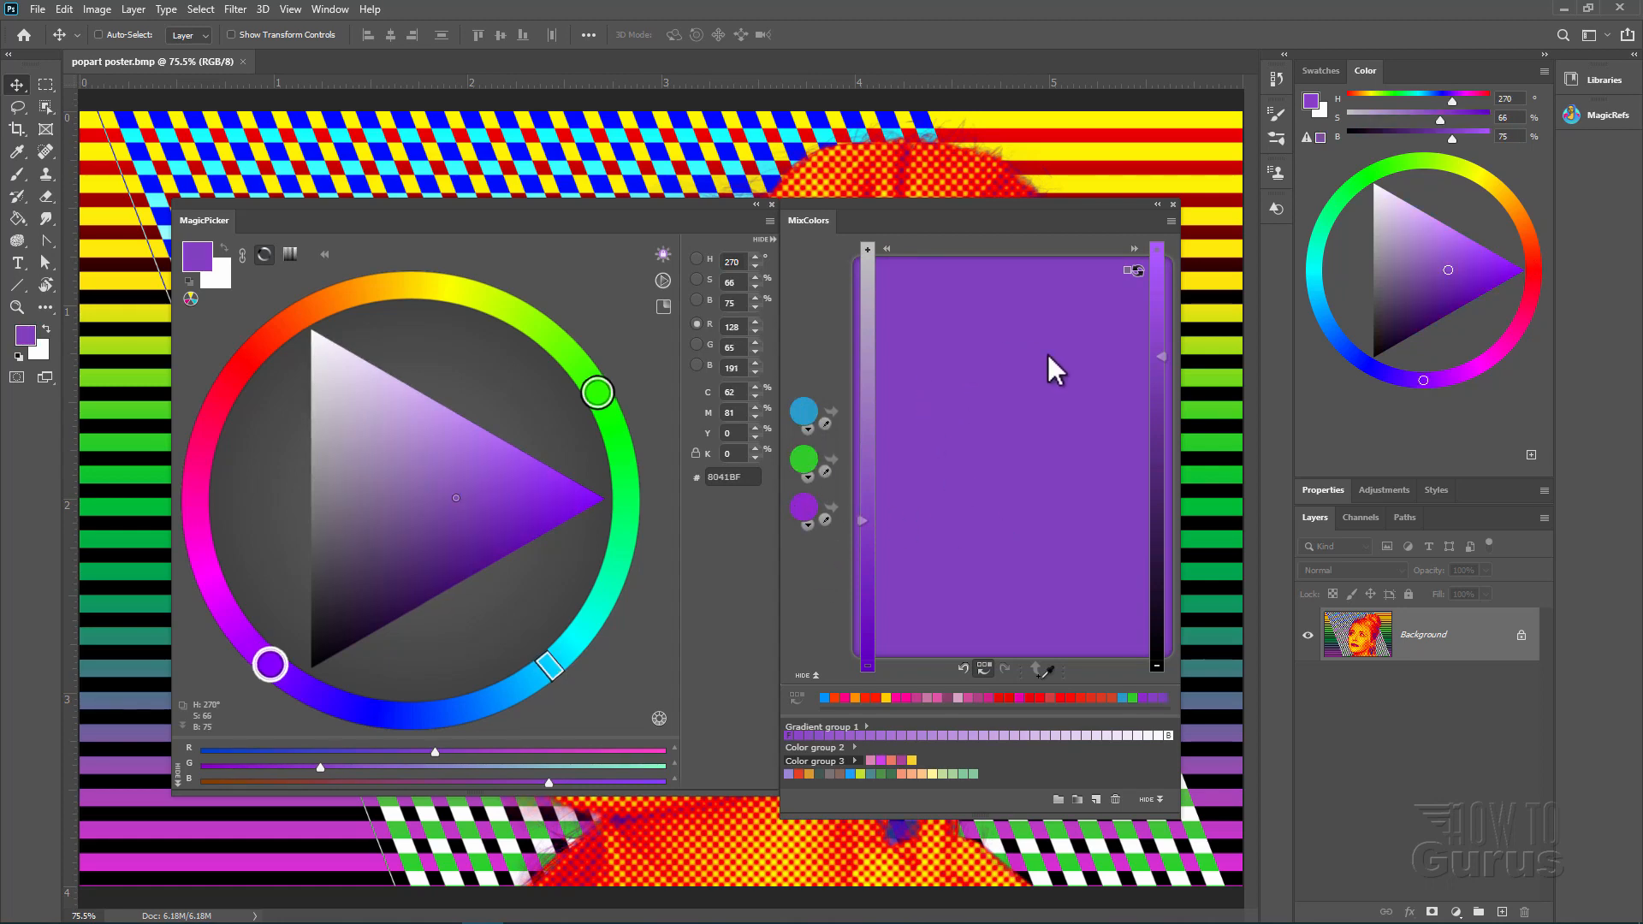
mouse_move(904, 337)
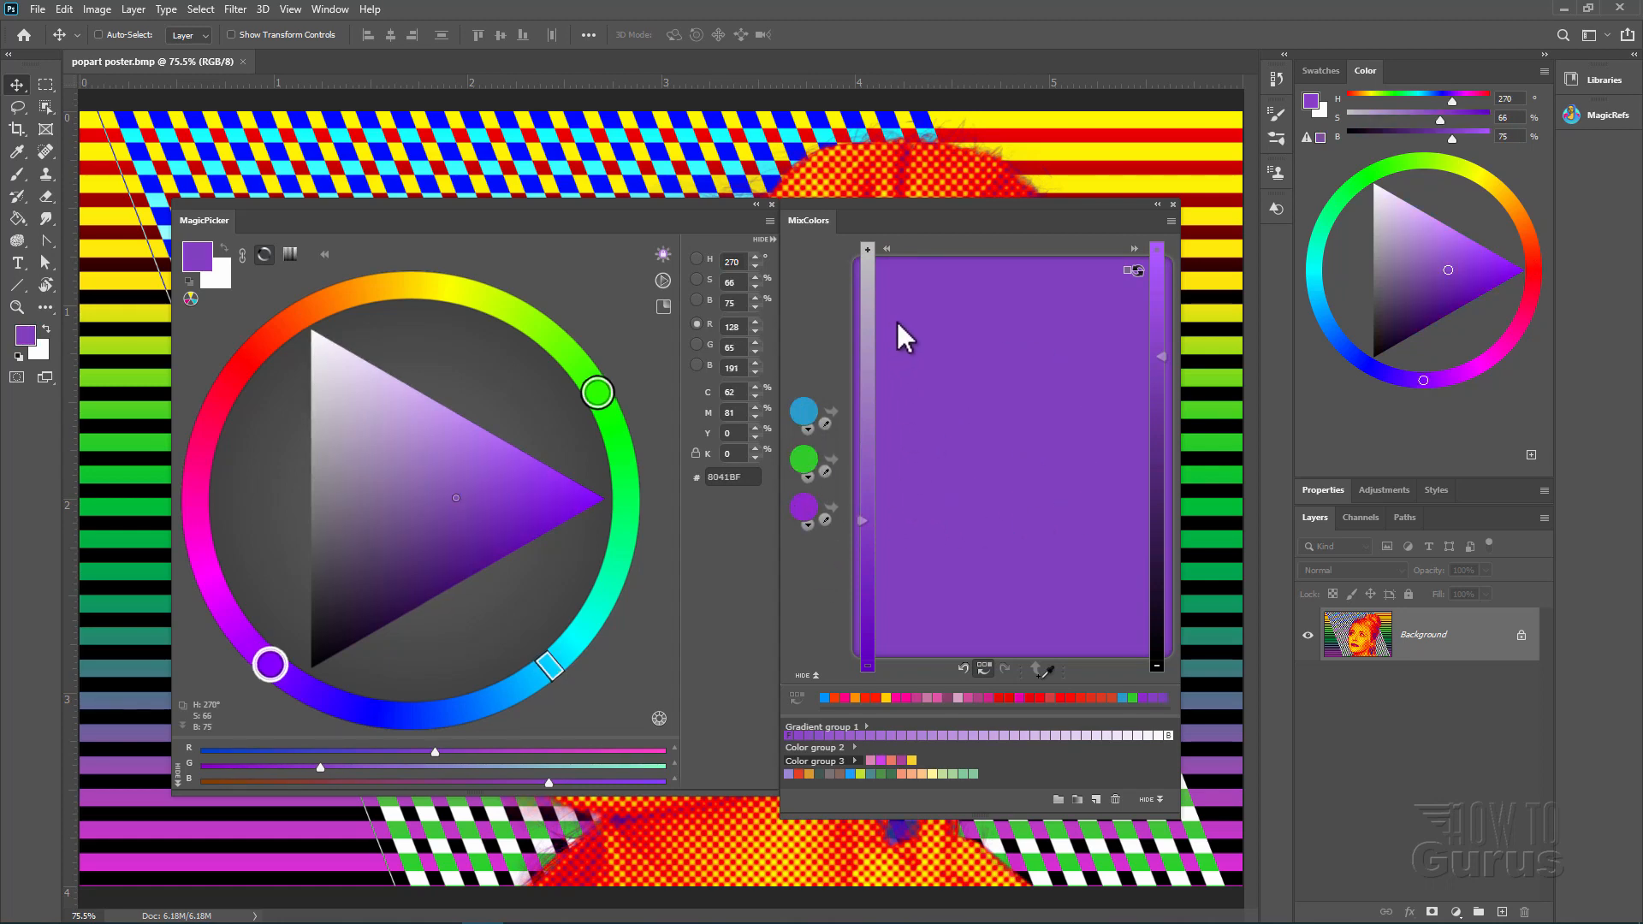
mouse_move(973, 507)
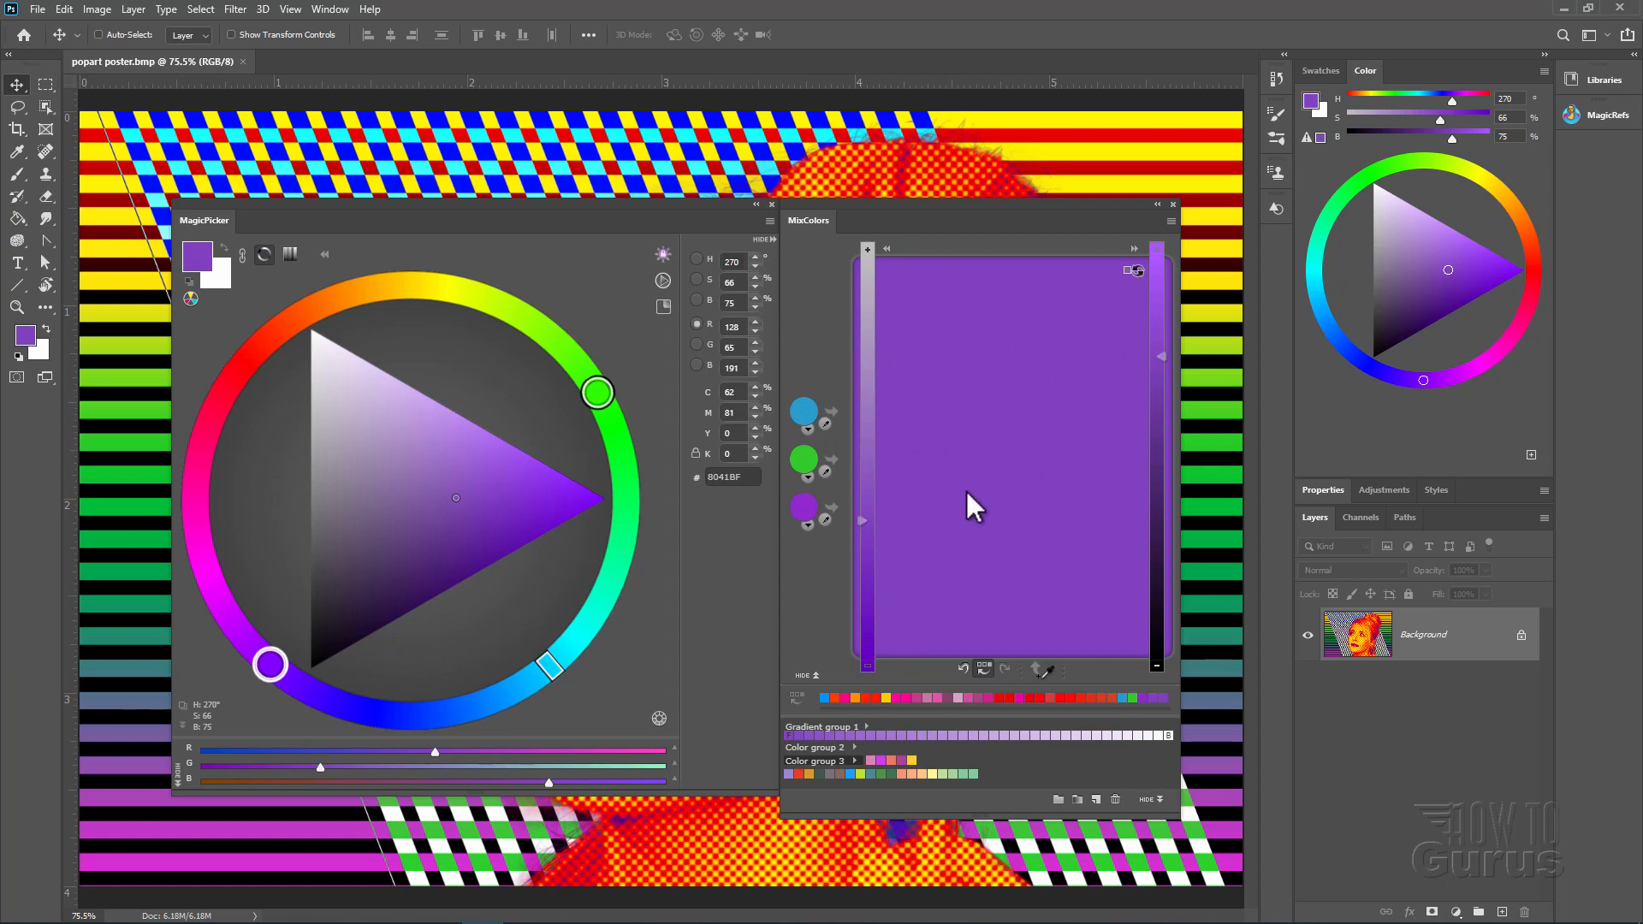
mouse_move(927, 720)
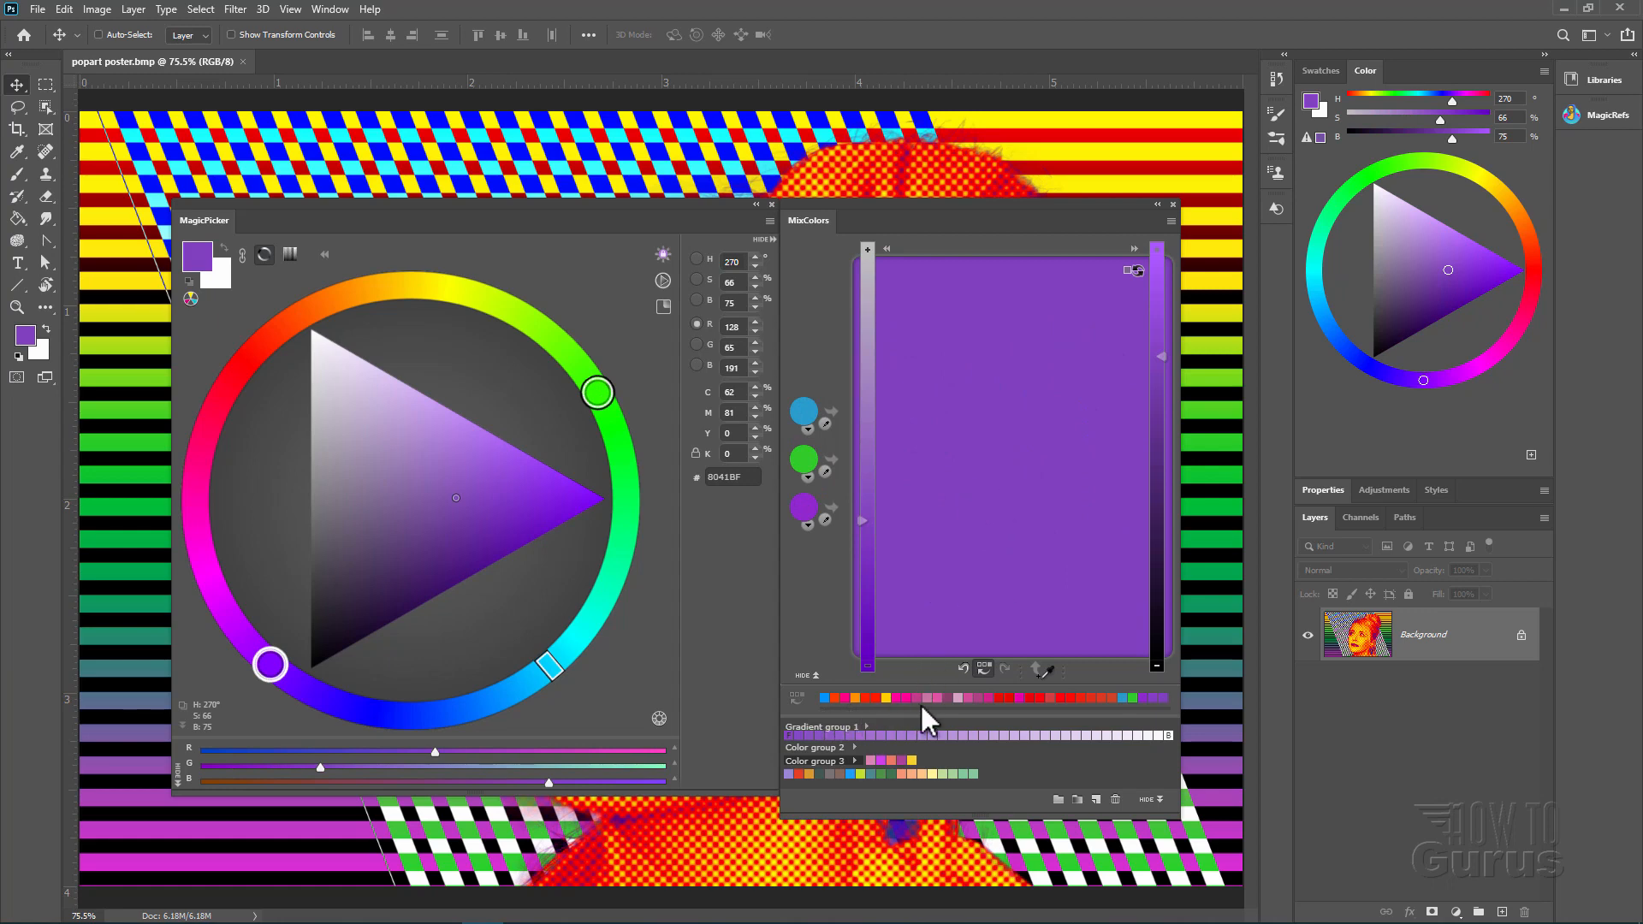
mouse_move(1174, 707)
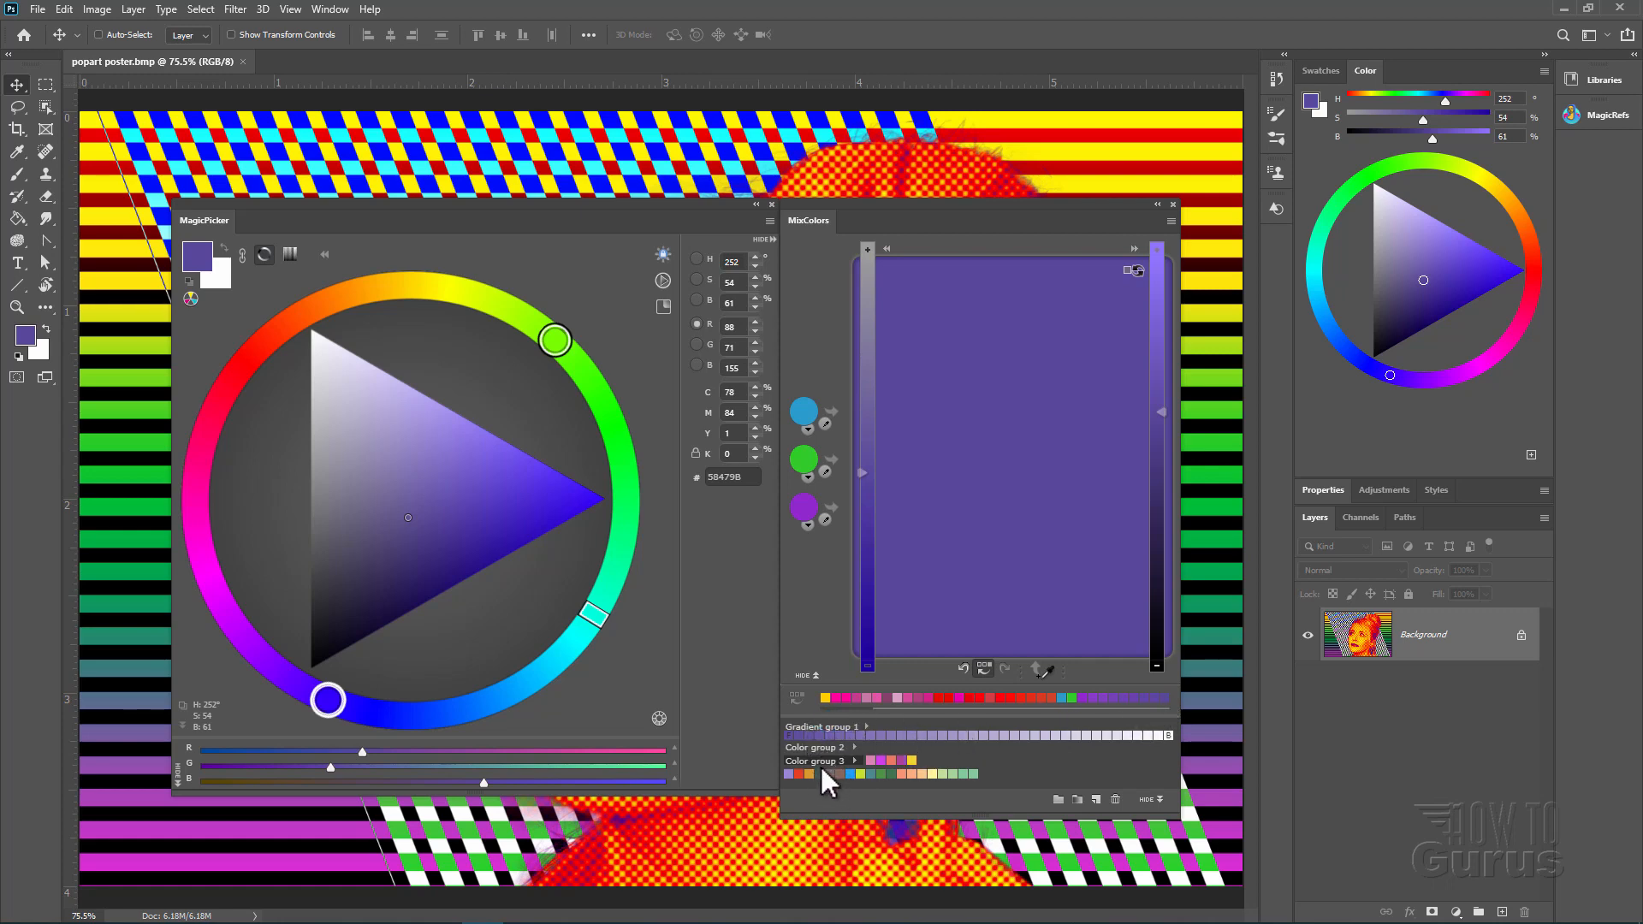
mouse_move(1091, 811)
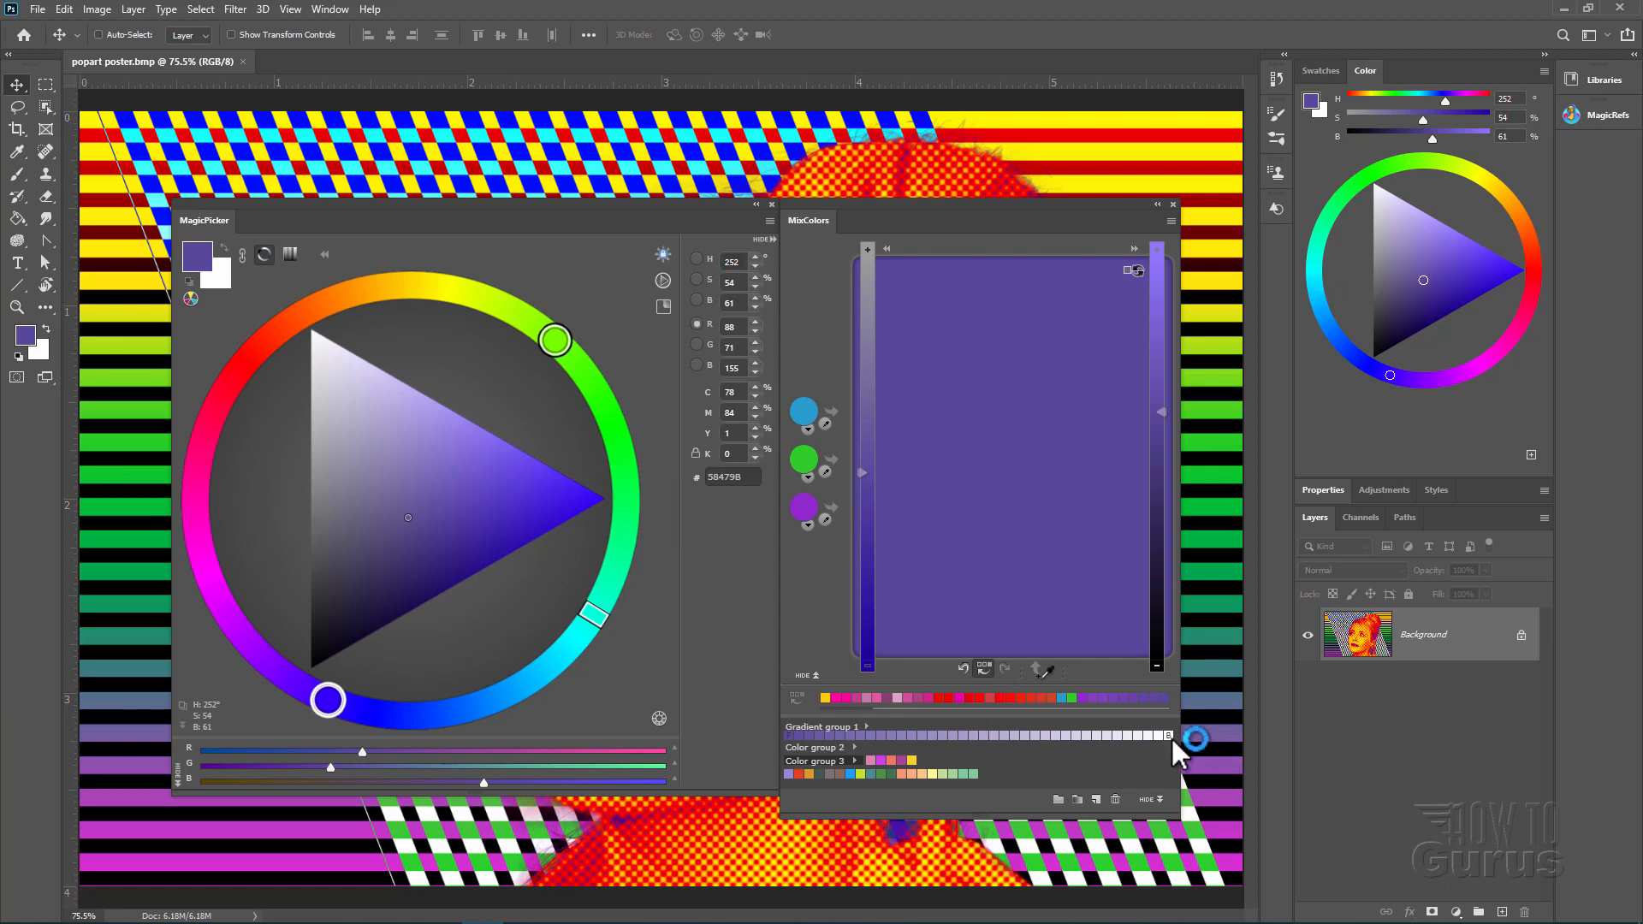
mouse_move(1170, 750)
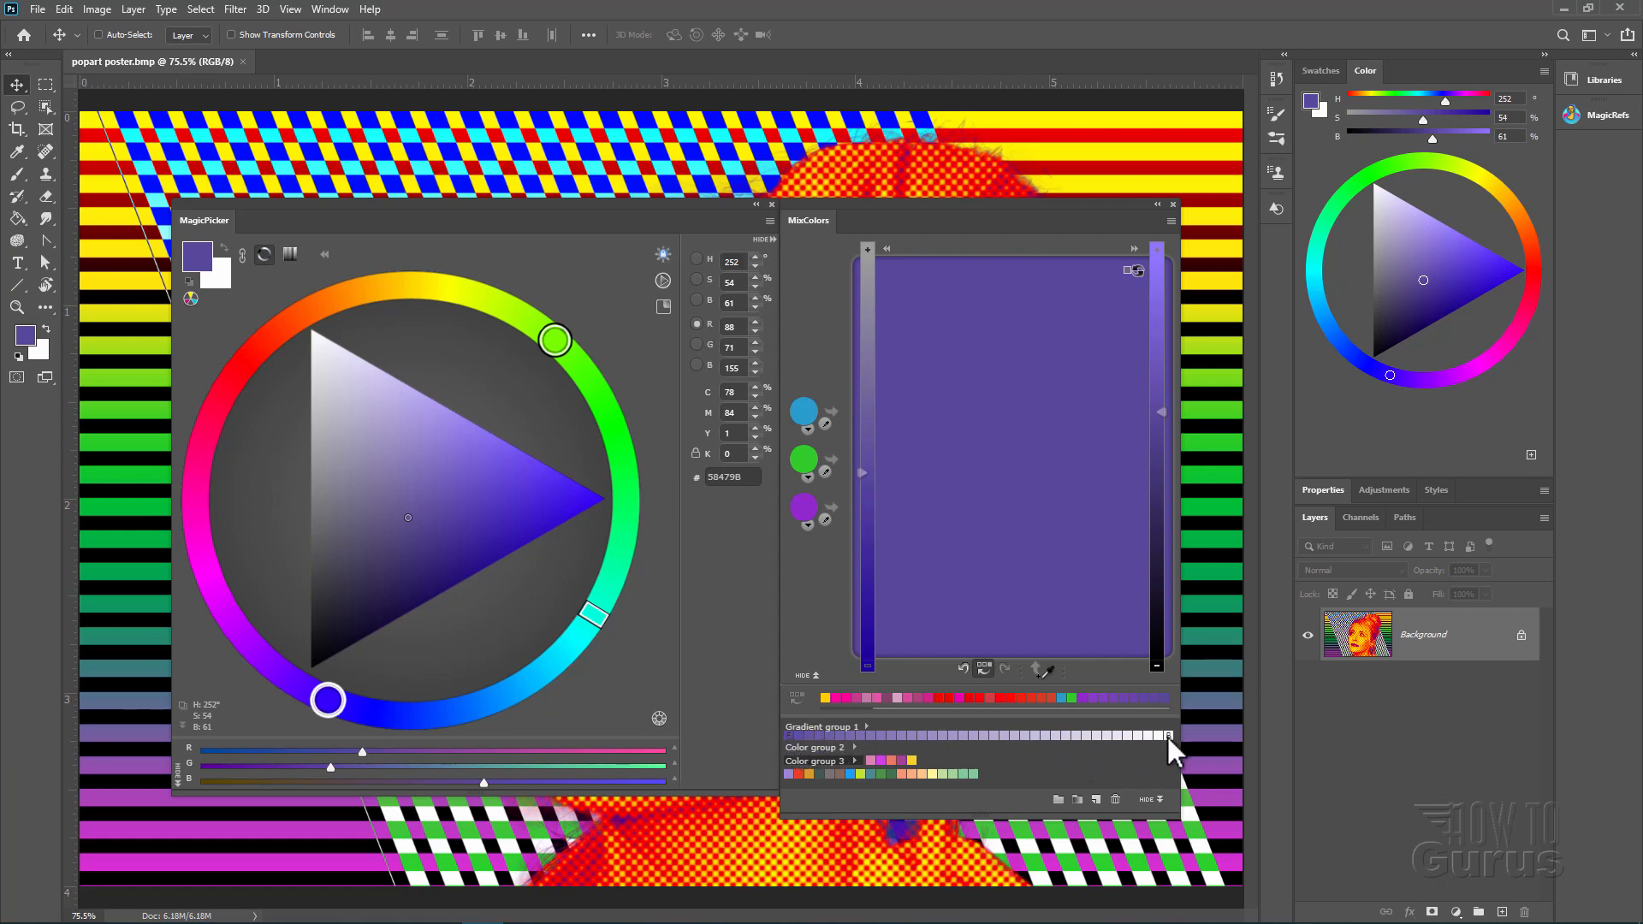
mouse_move(818, 754)
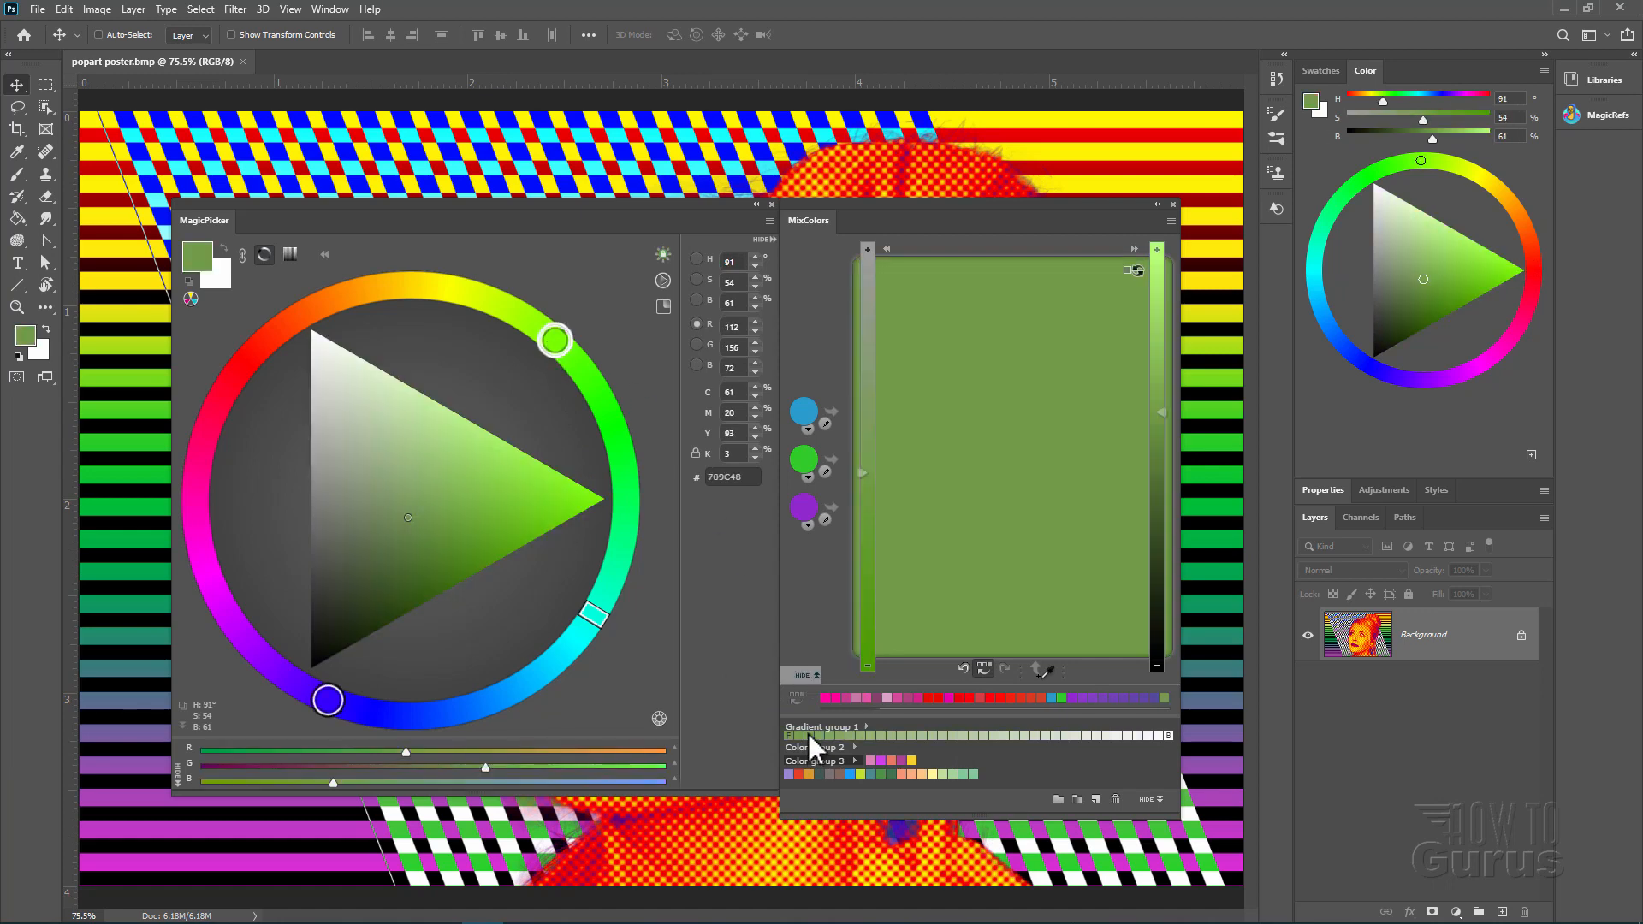
mouse_move(1169, 755)
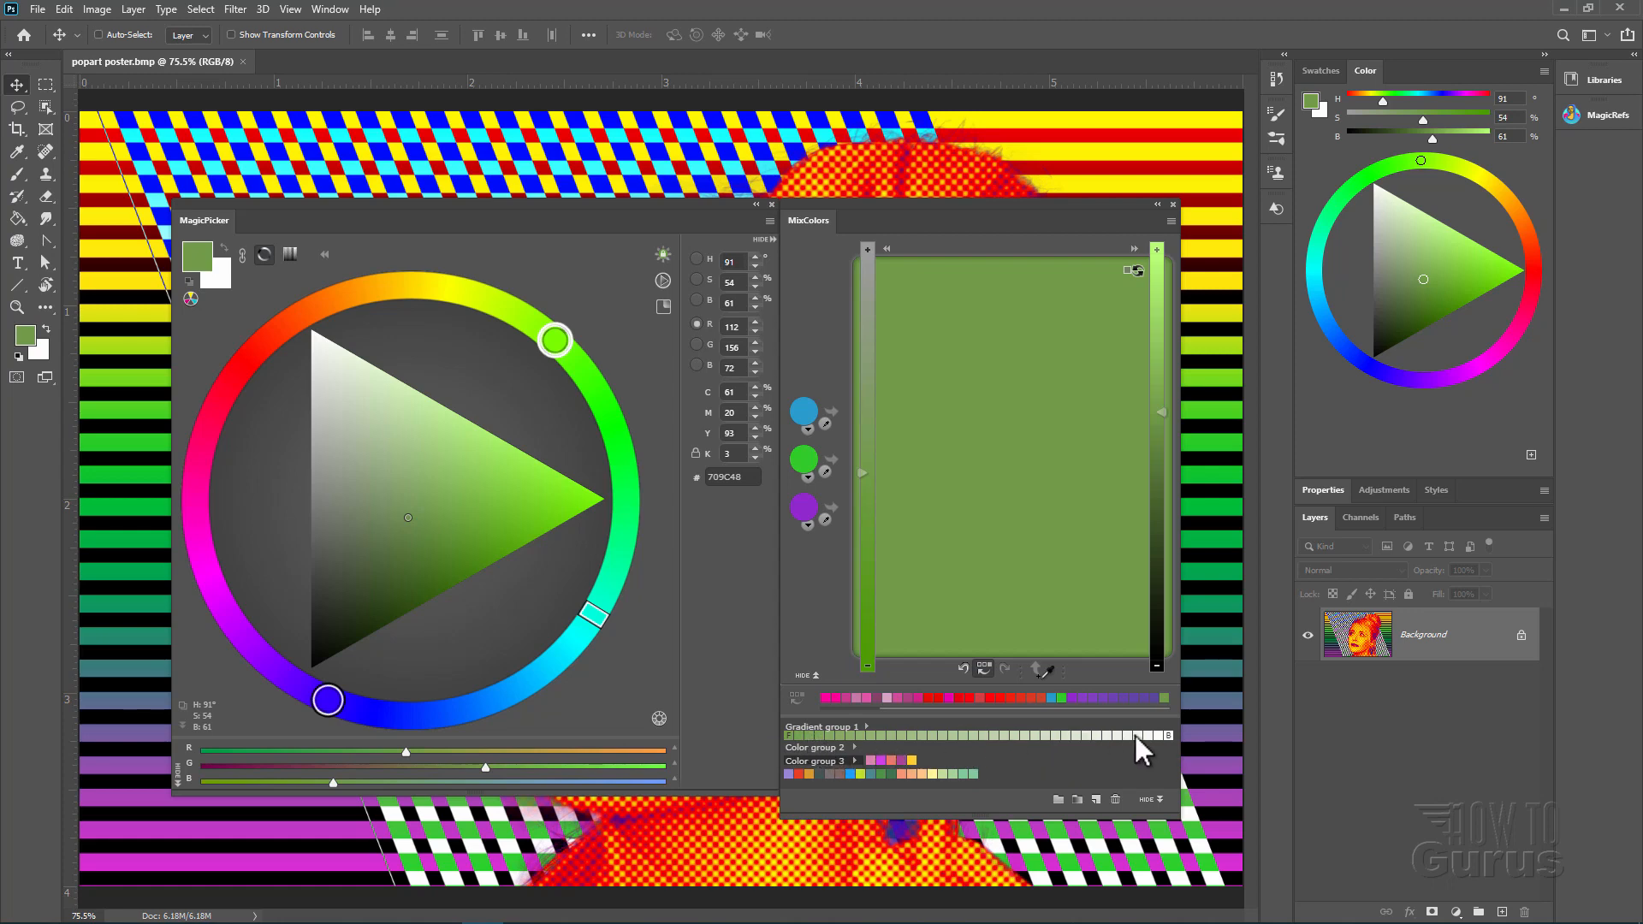
mouse_move(1150, 754)
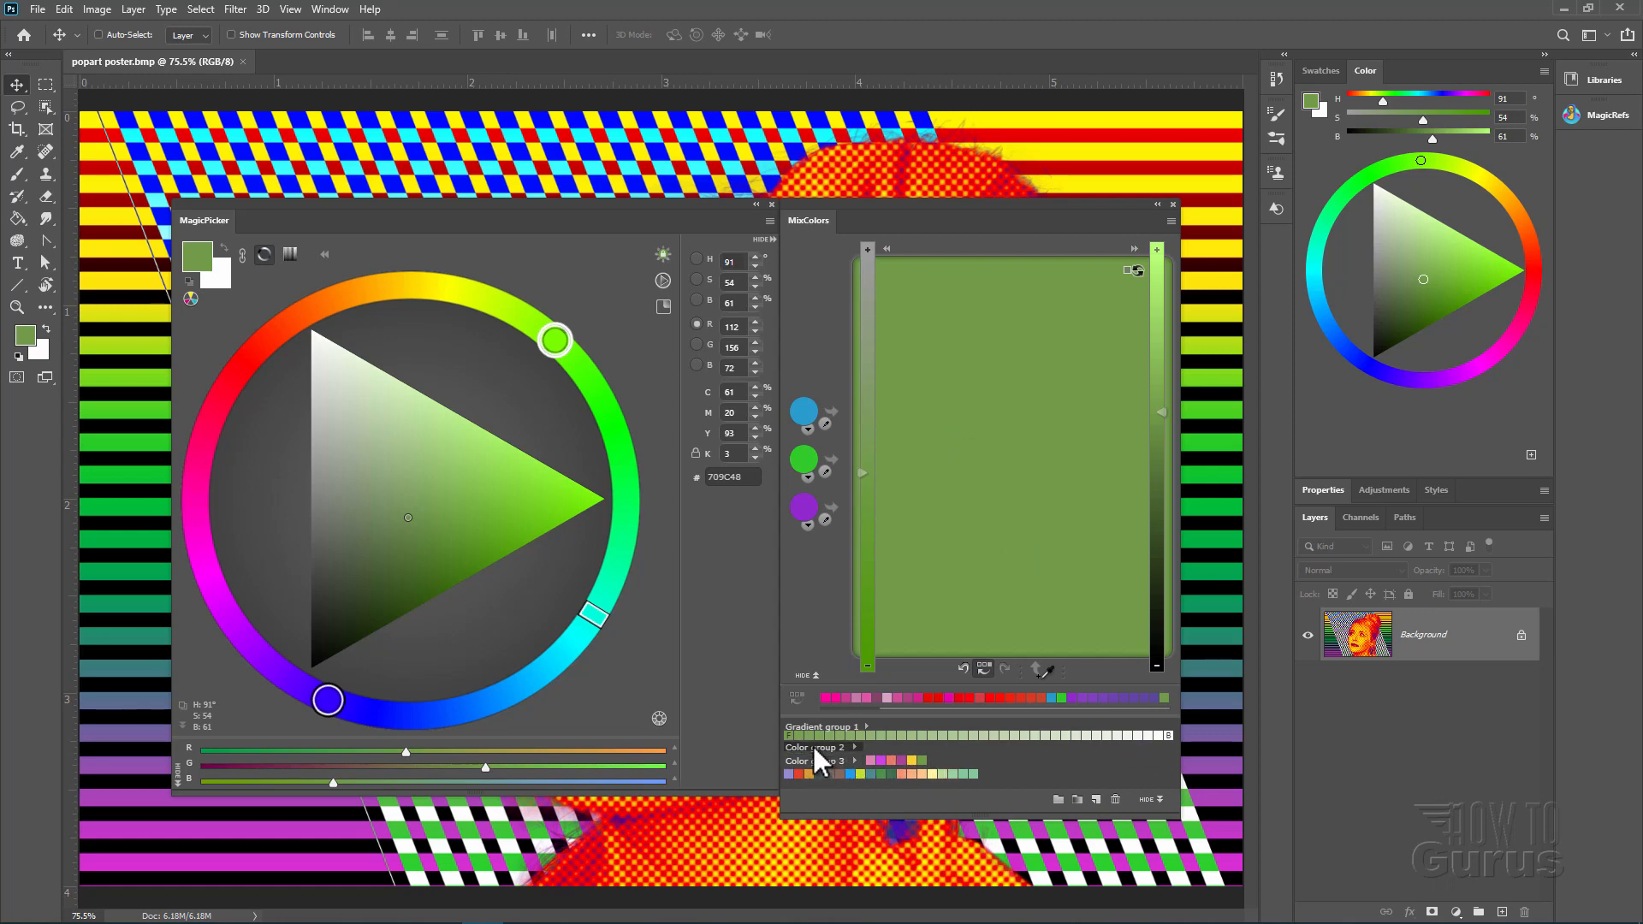
mouse_move(918, 757)
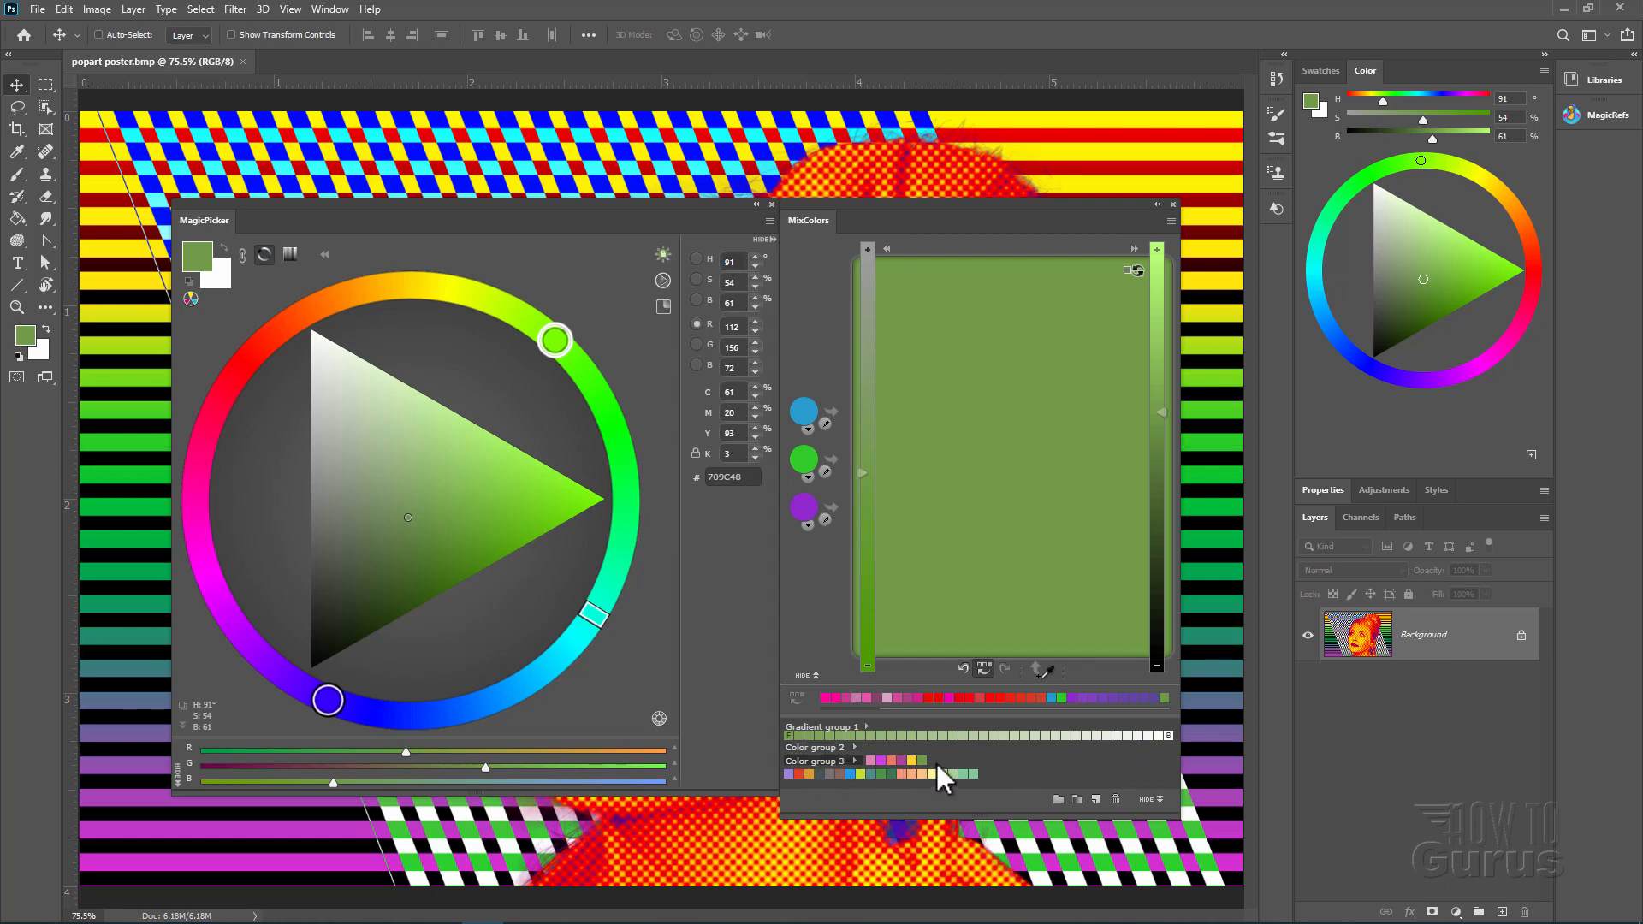
mouse_move(961, 775)
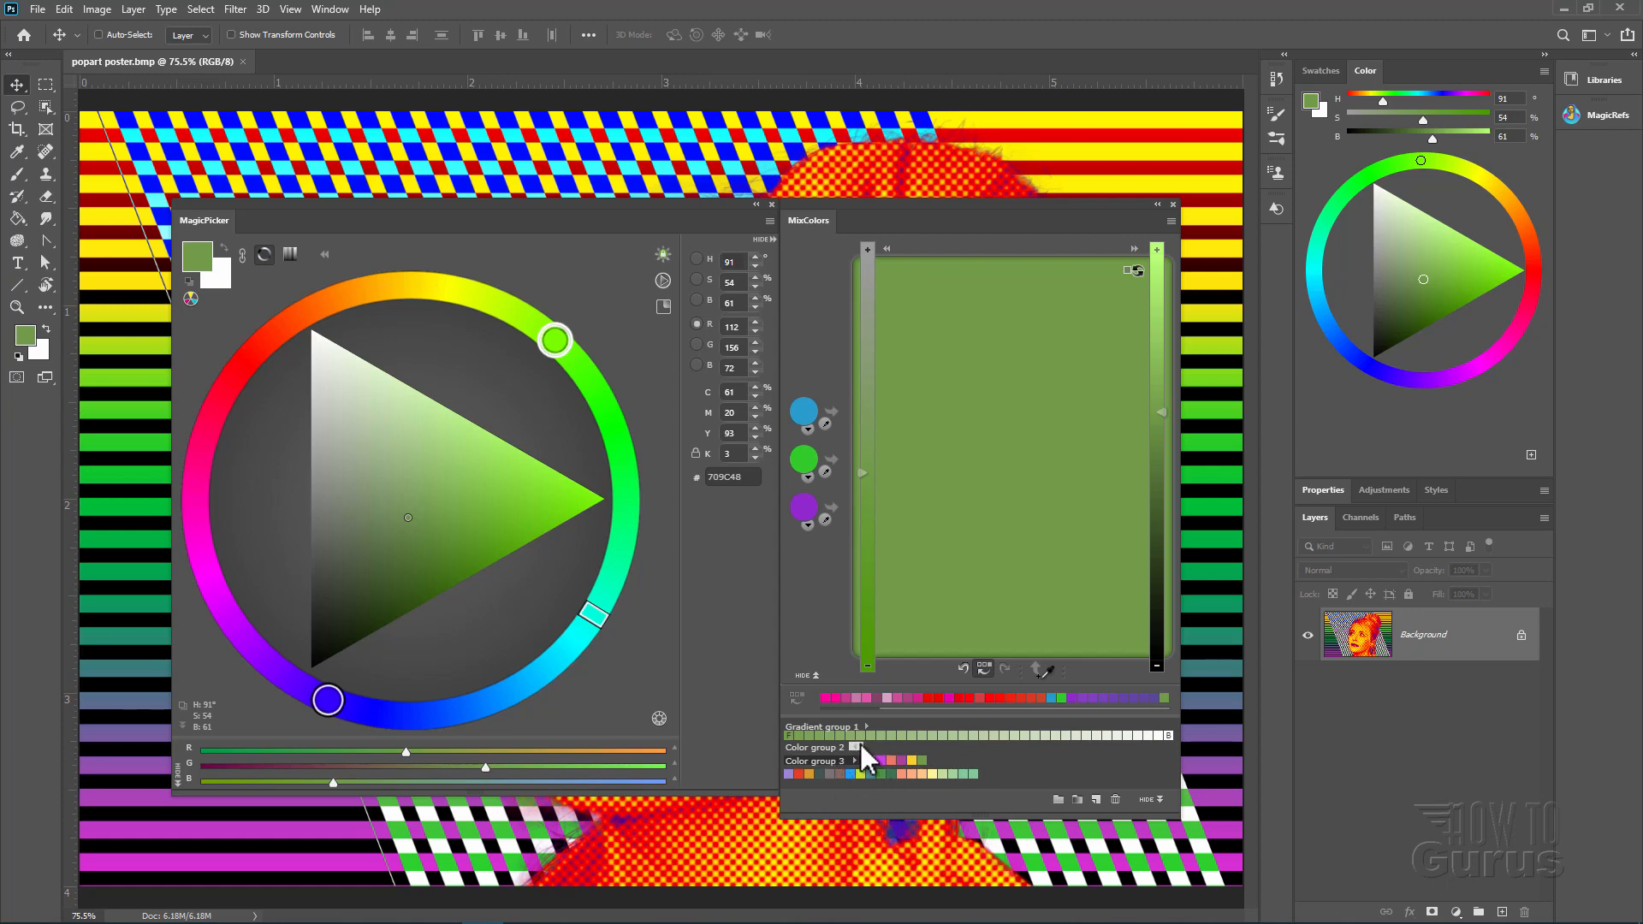
mouse_move(885, 805)
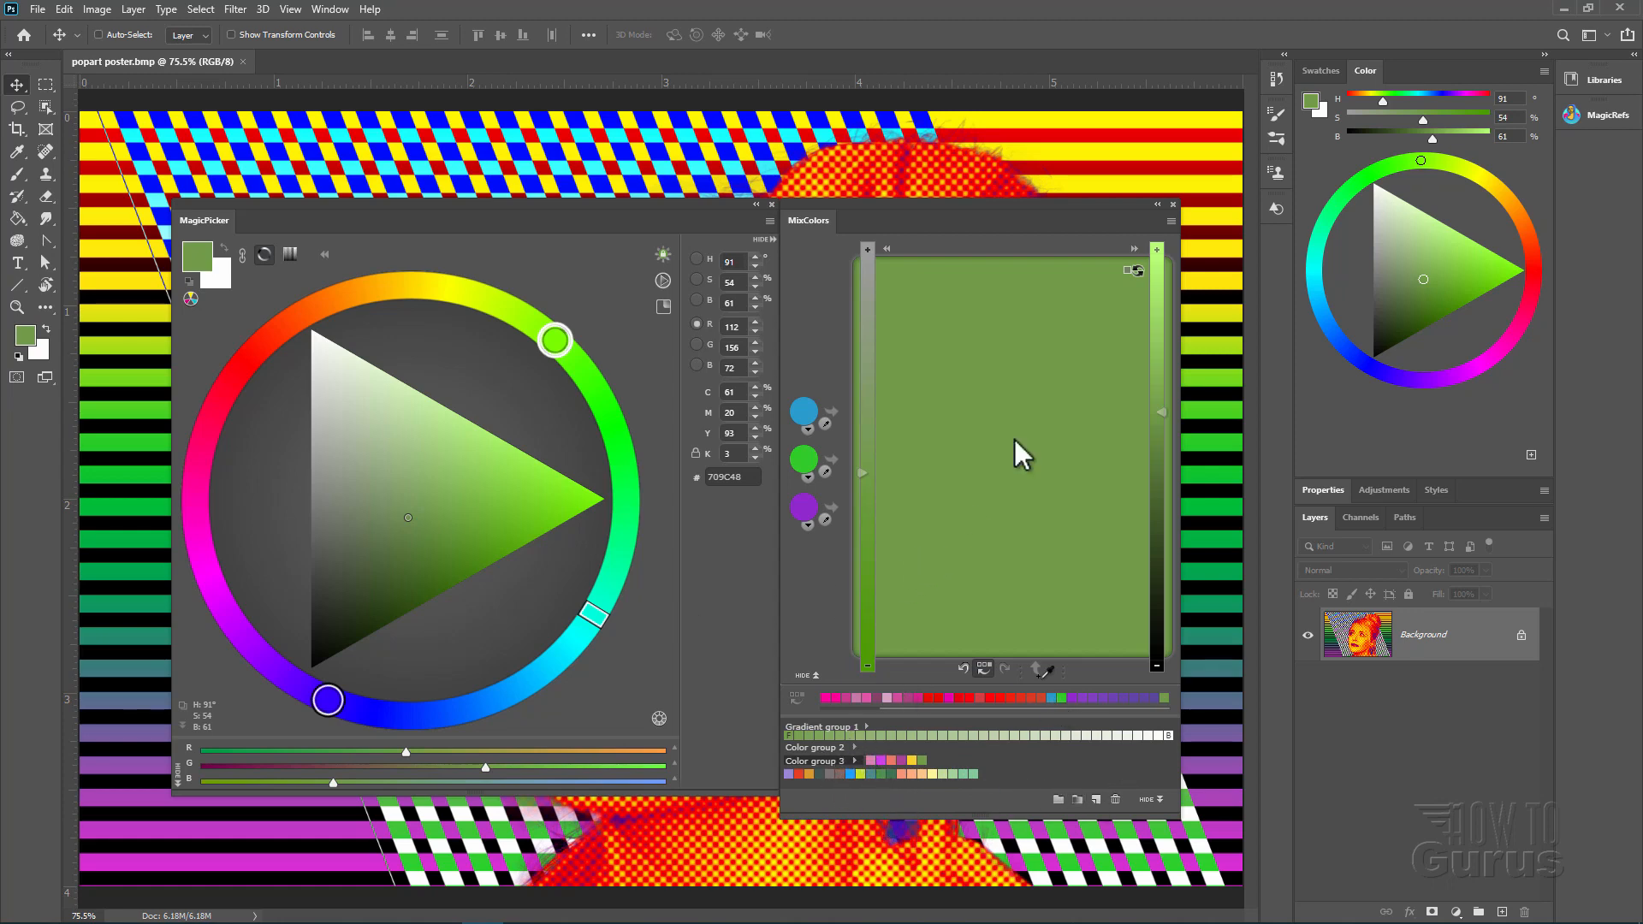
mouse_move(1175, 236)
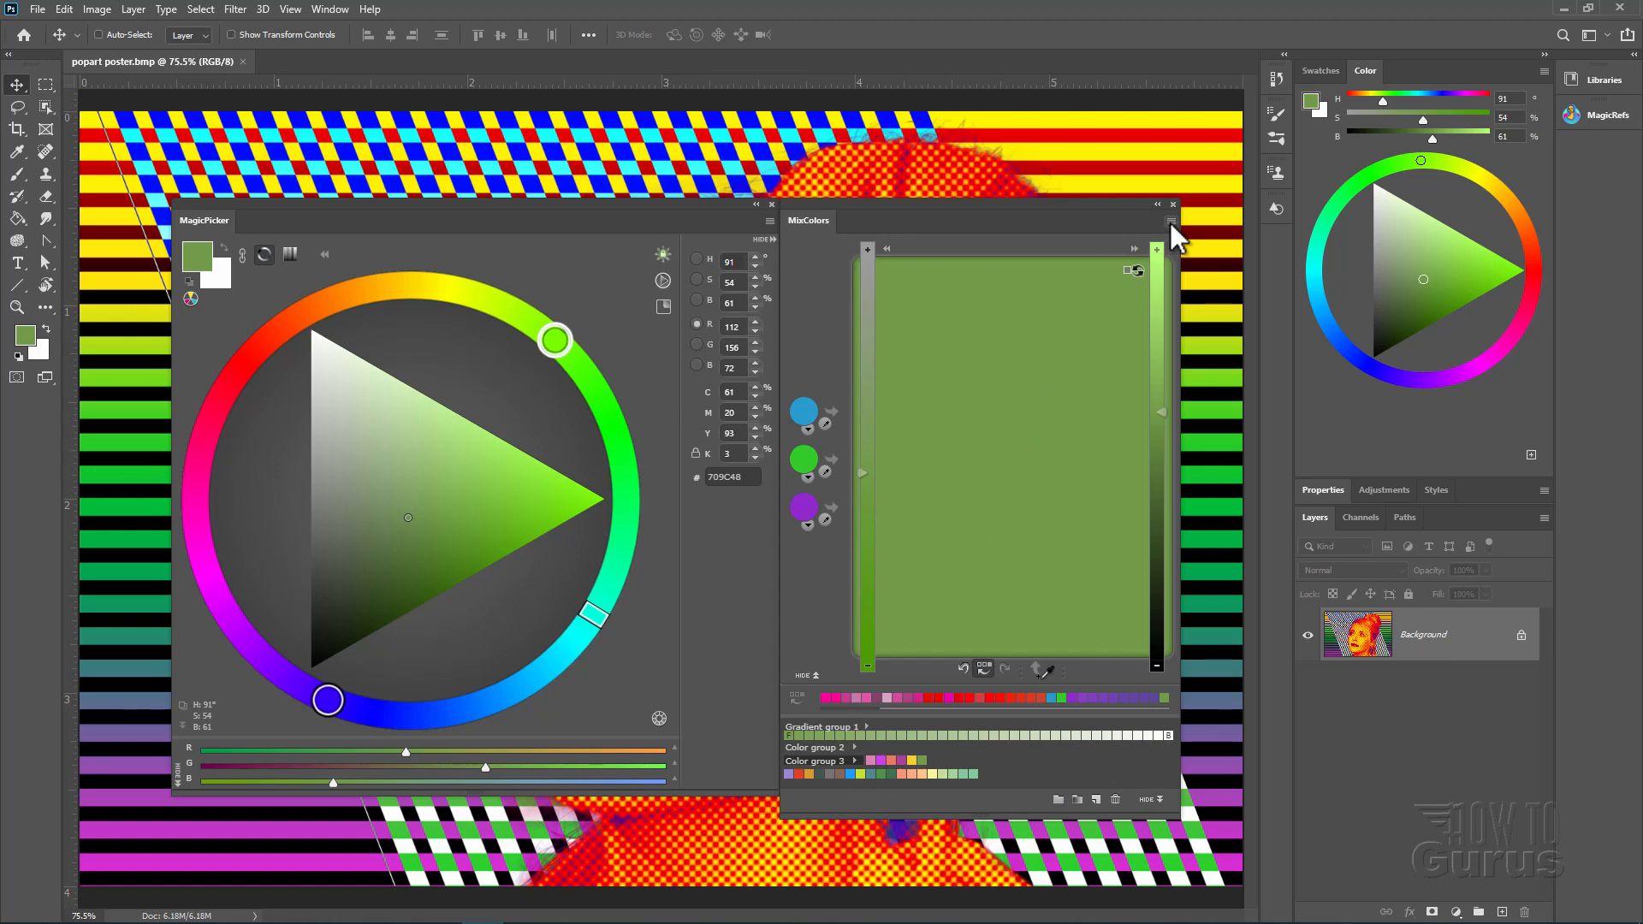
Bring up the MixColors Keyboard shortcuts settings from the panel flyout menu
click(1171, 221)
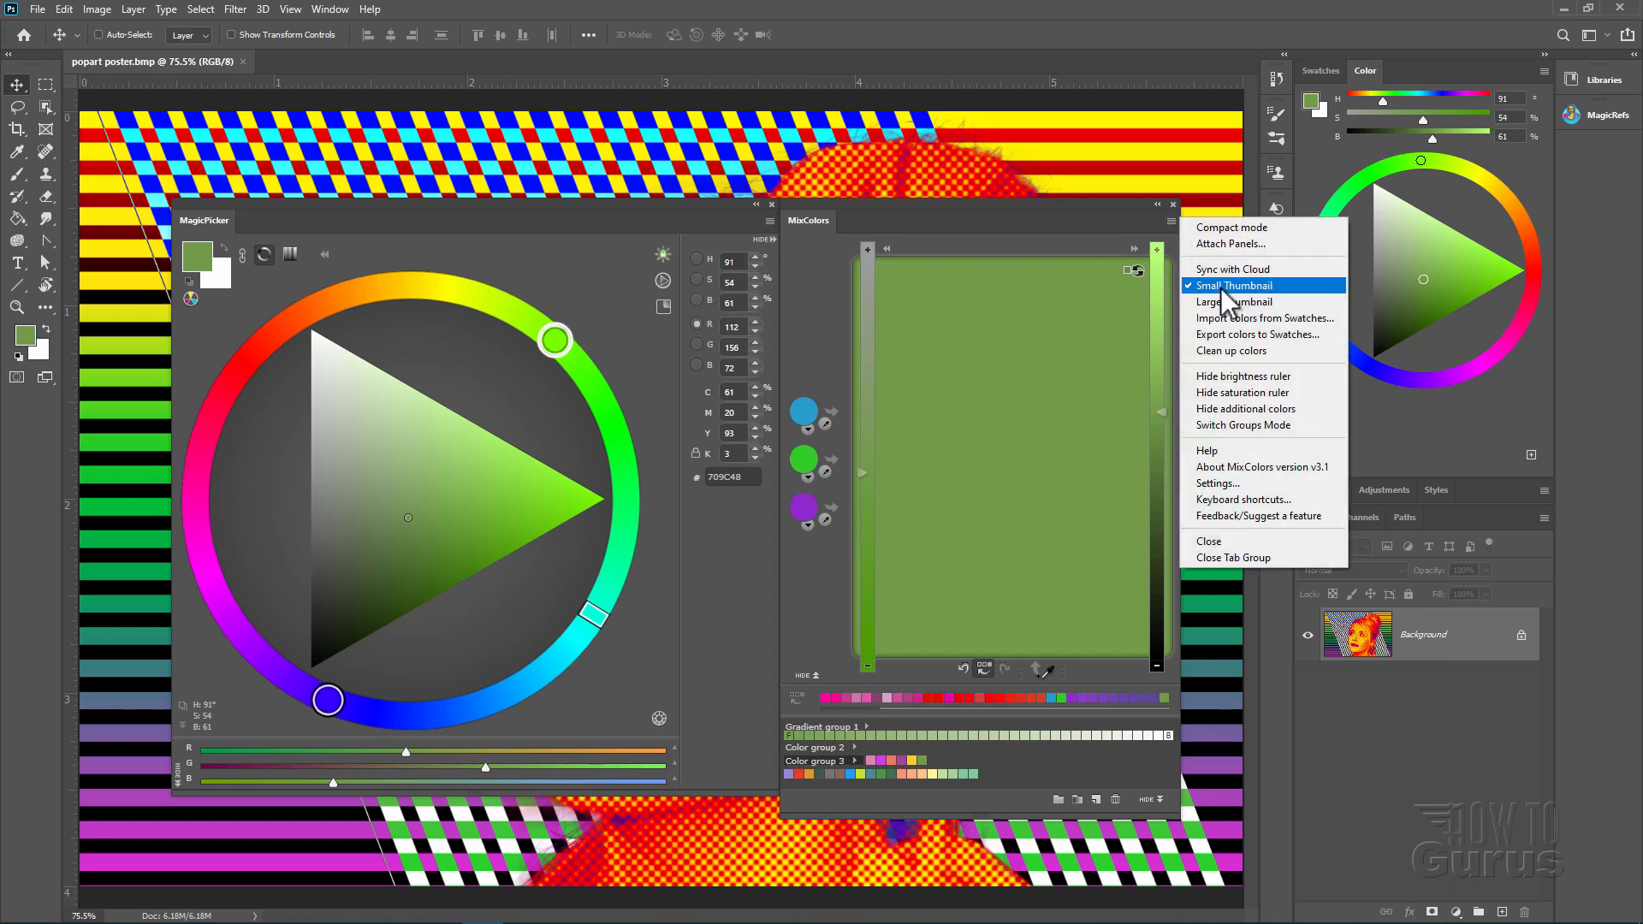
mouse_move(1215, 318)
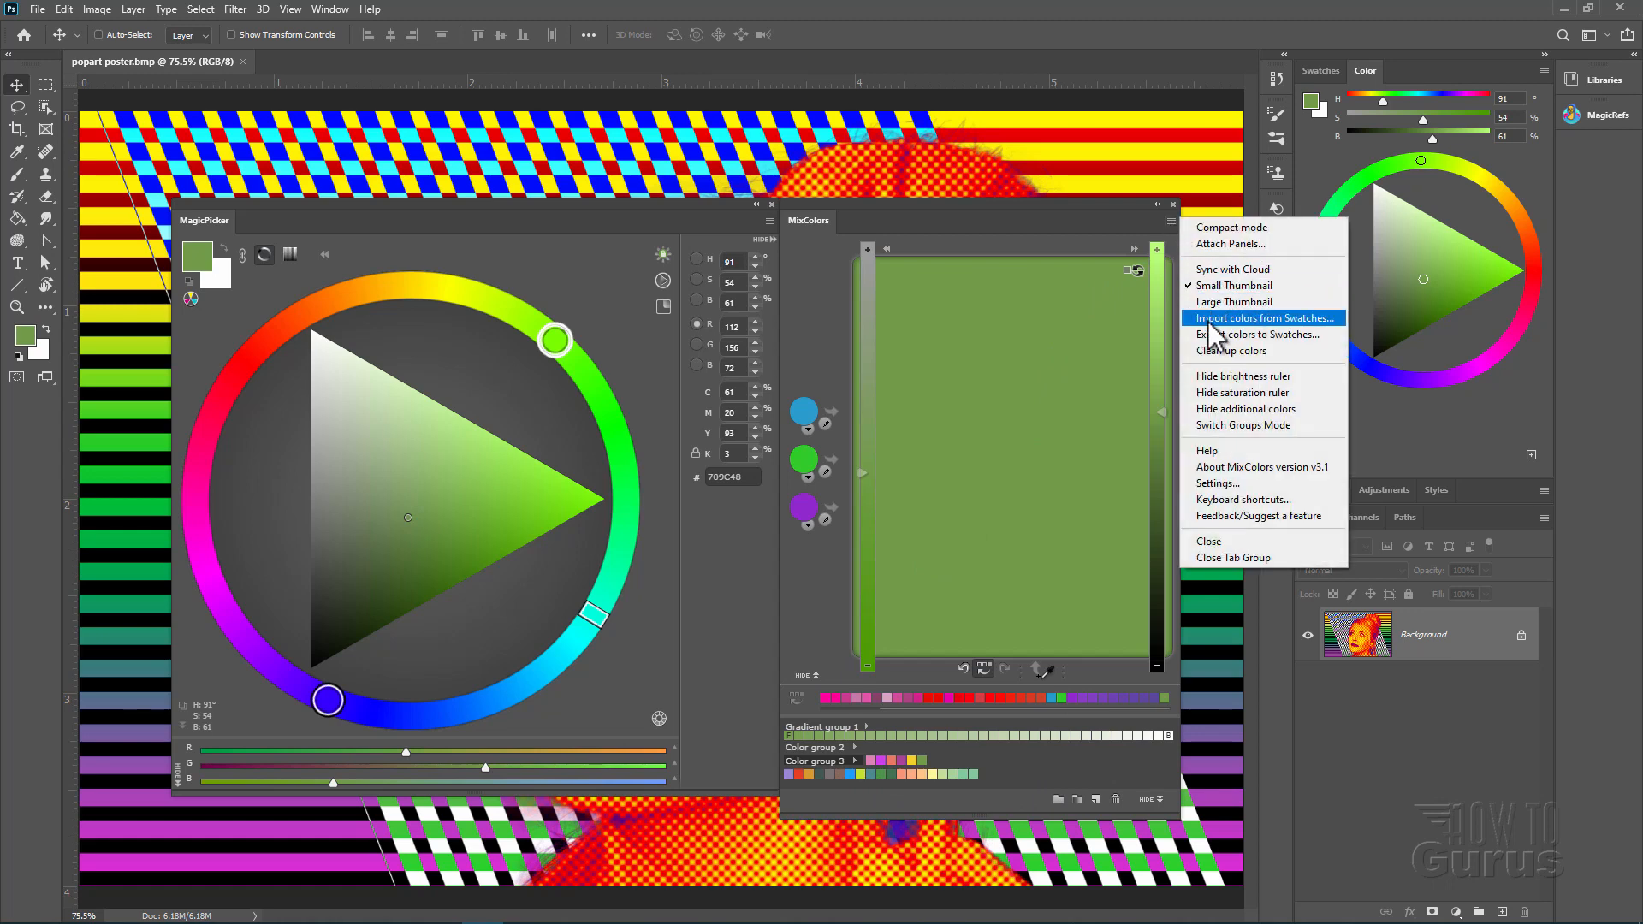
mouse_move(1262, 335)
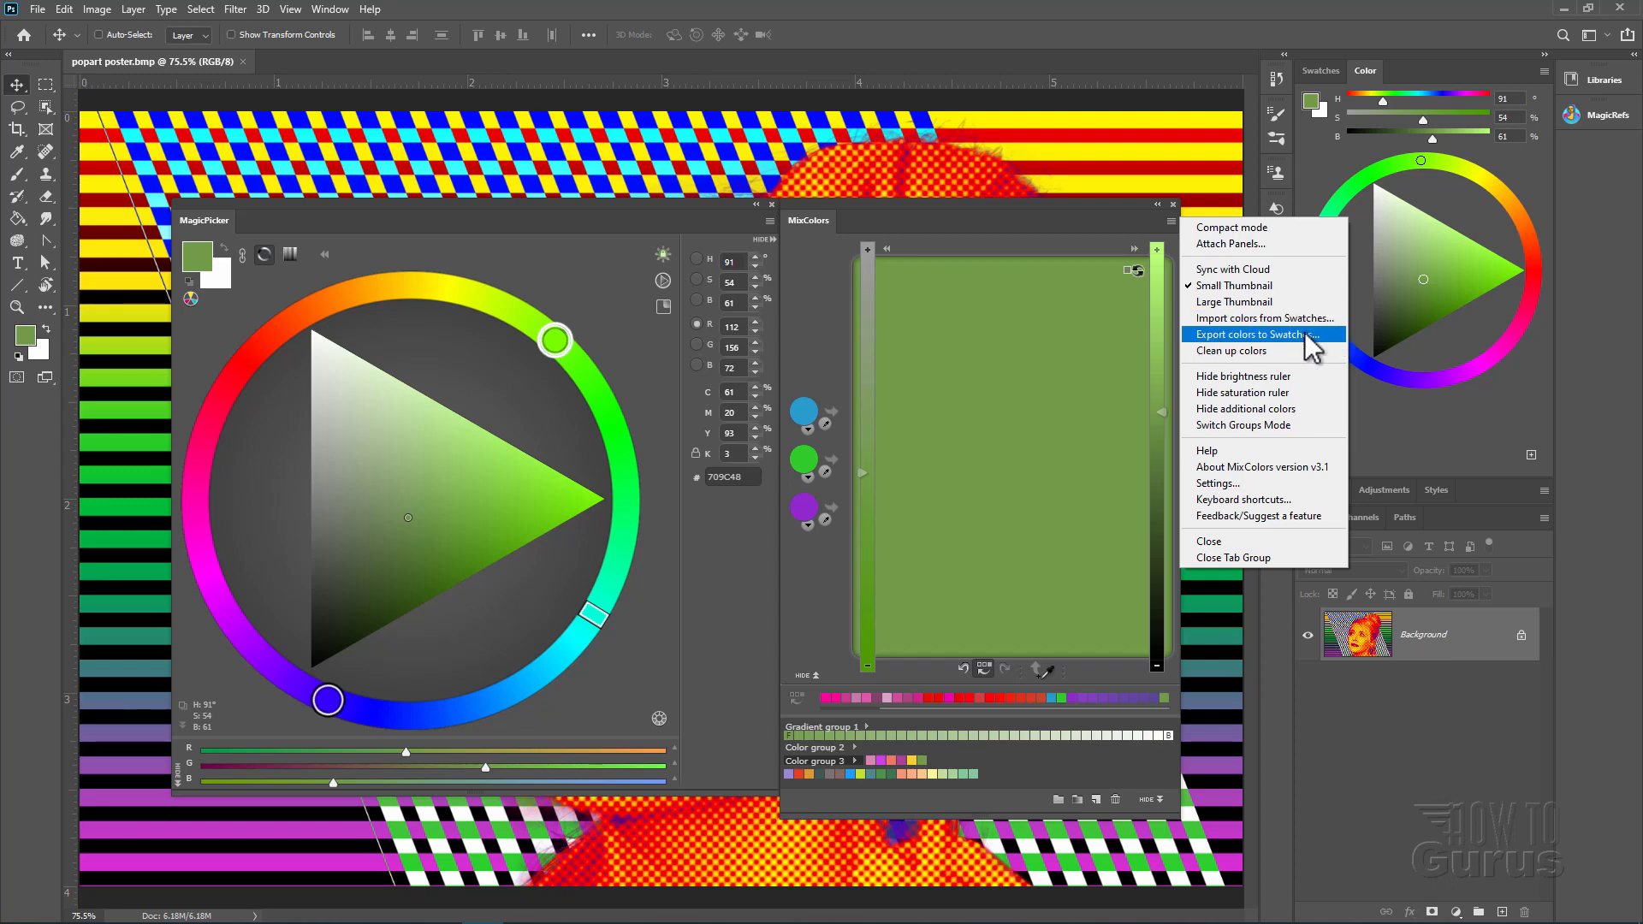
mouse_move(1242, 375)
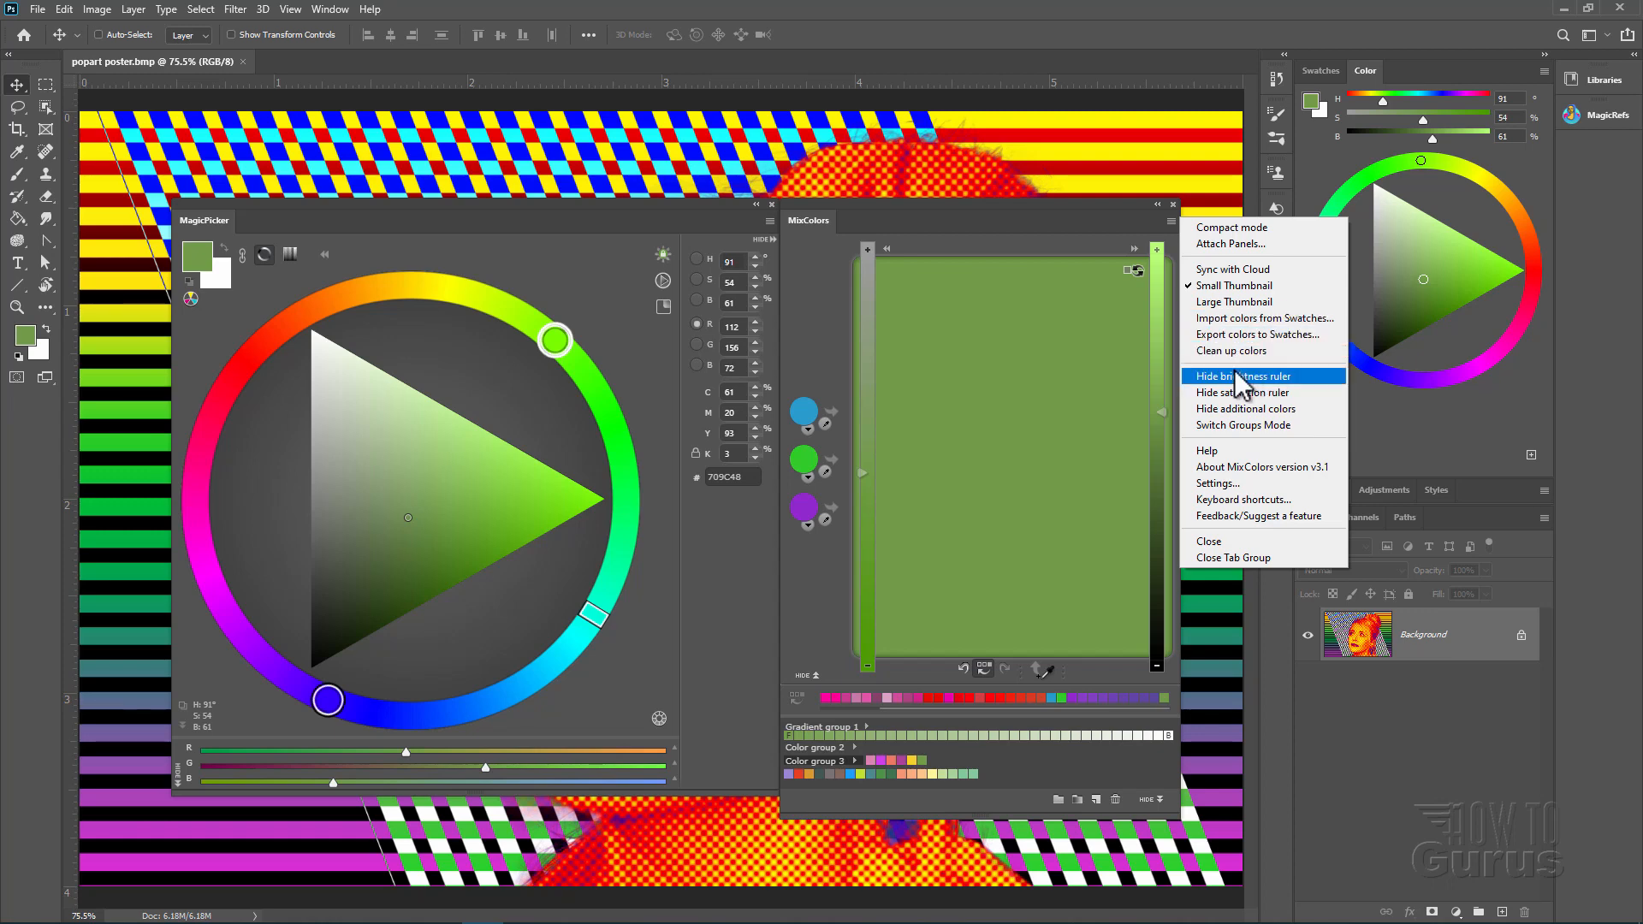
mouse_move(1178, 502)
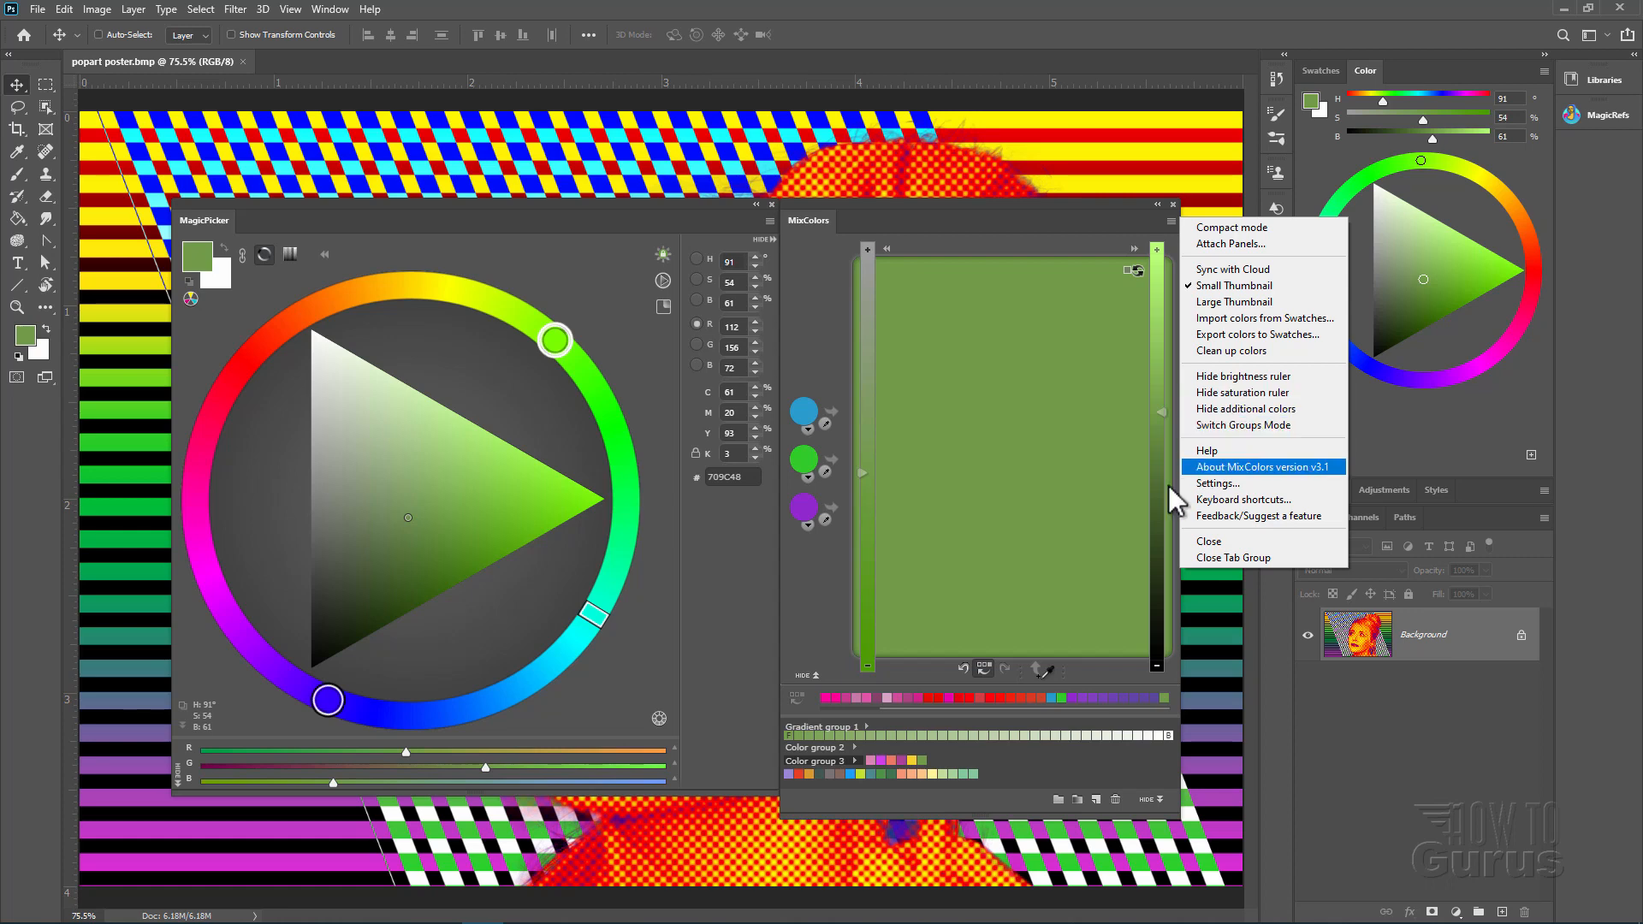
mouse_move(1248, 410)
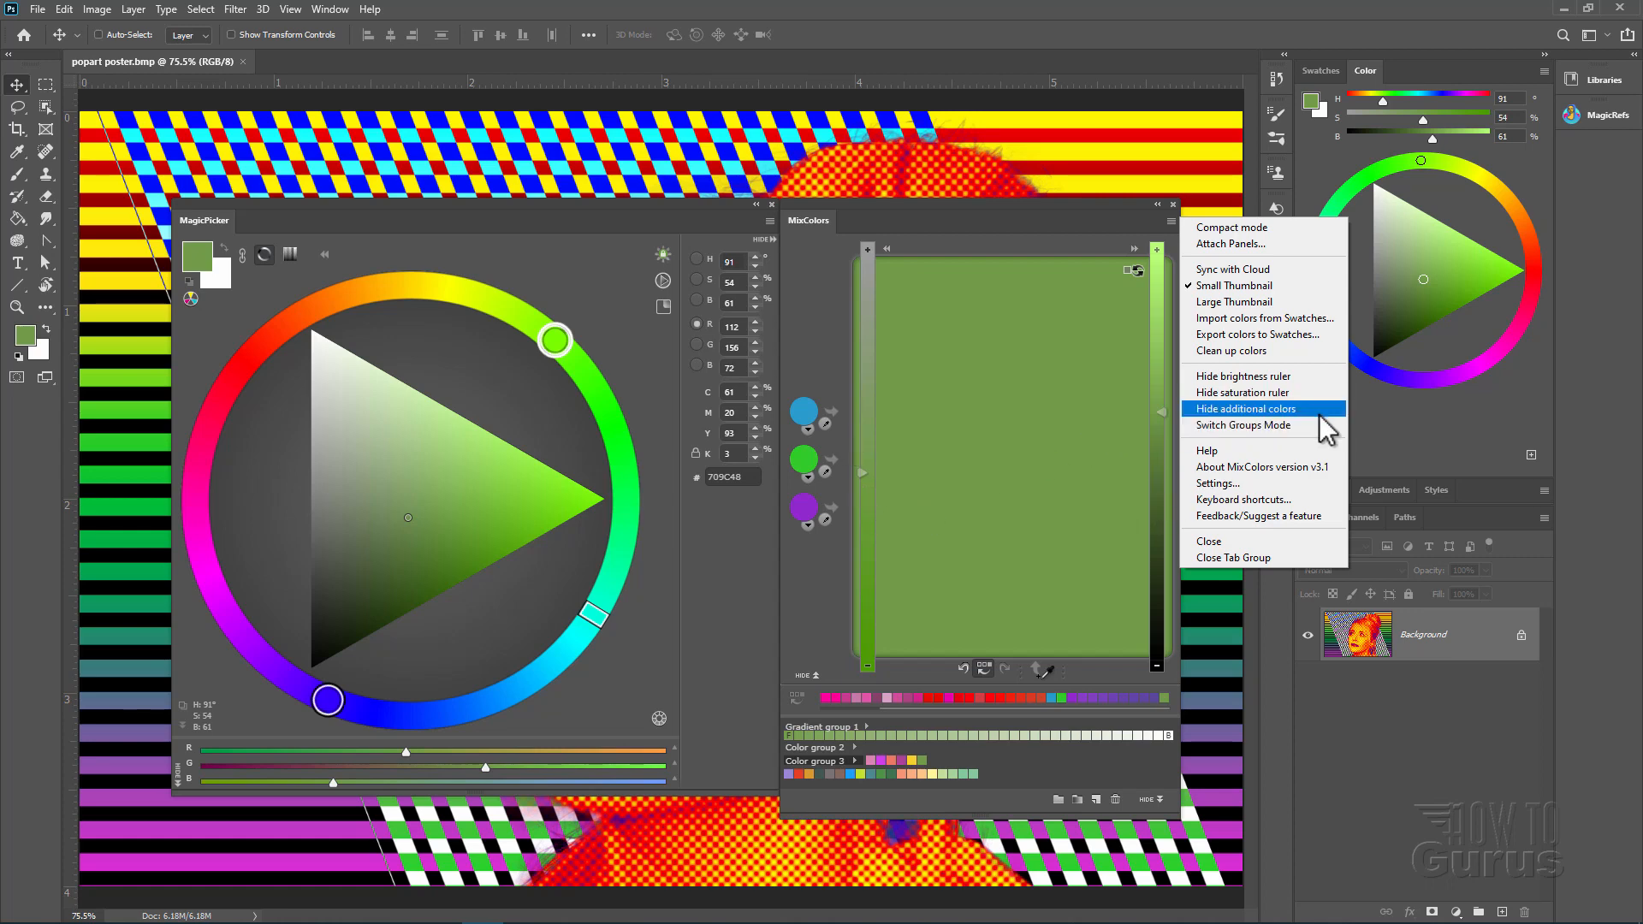
mouse_move(954, 729)
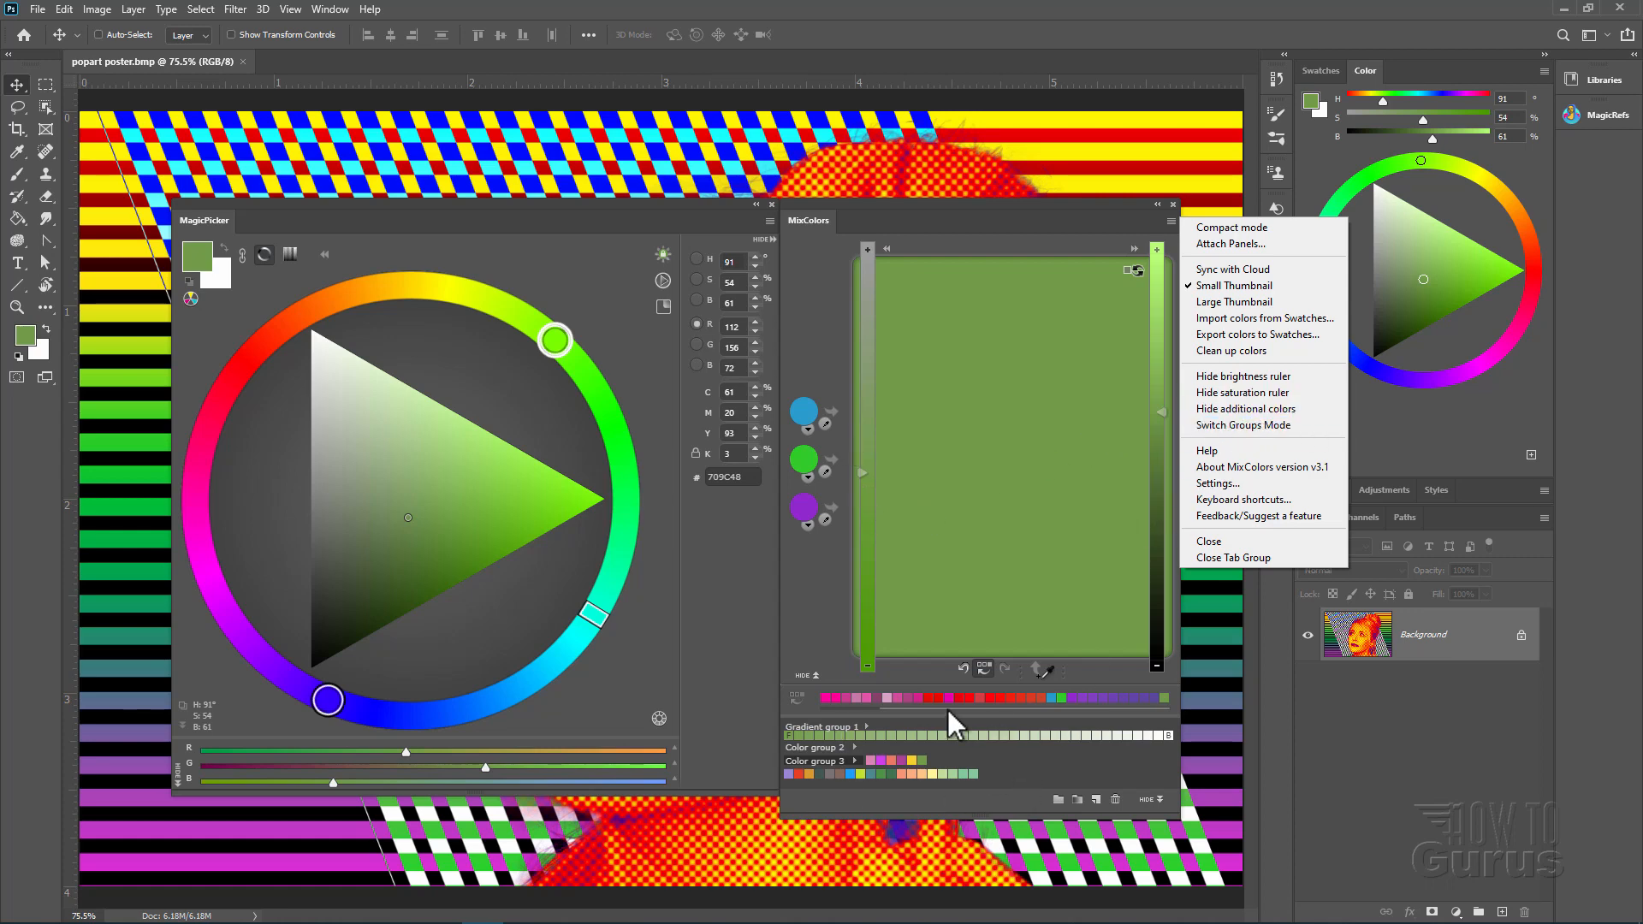
mouse_move(1222, 450)
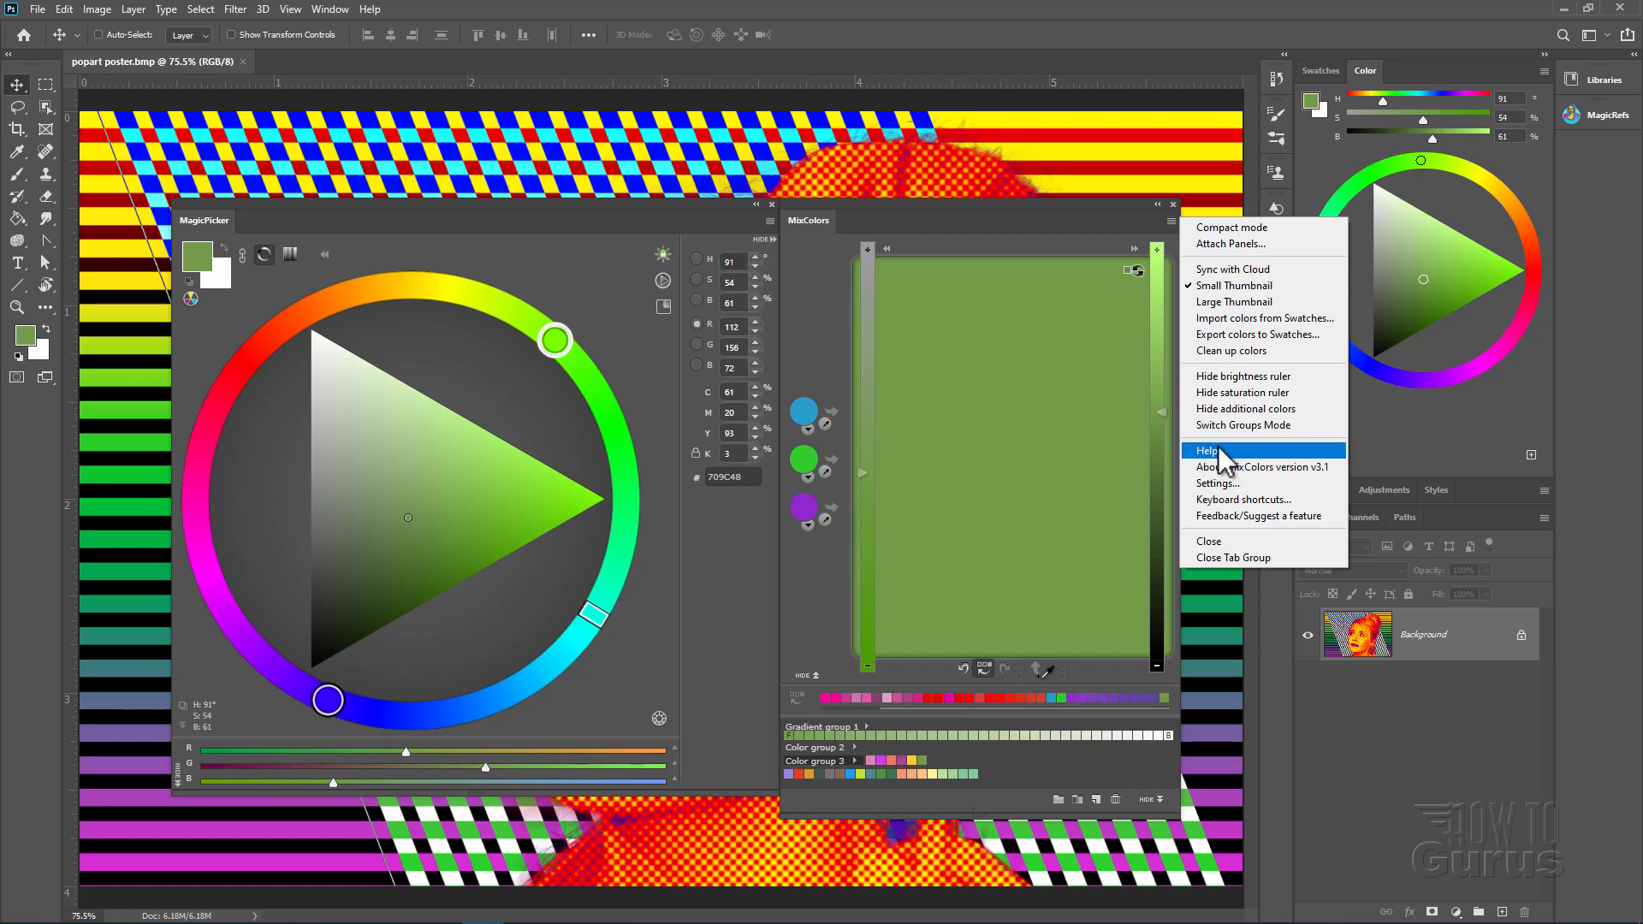
click(1217, 483)
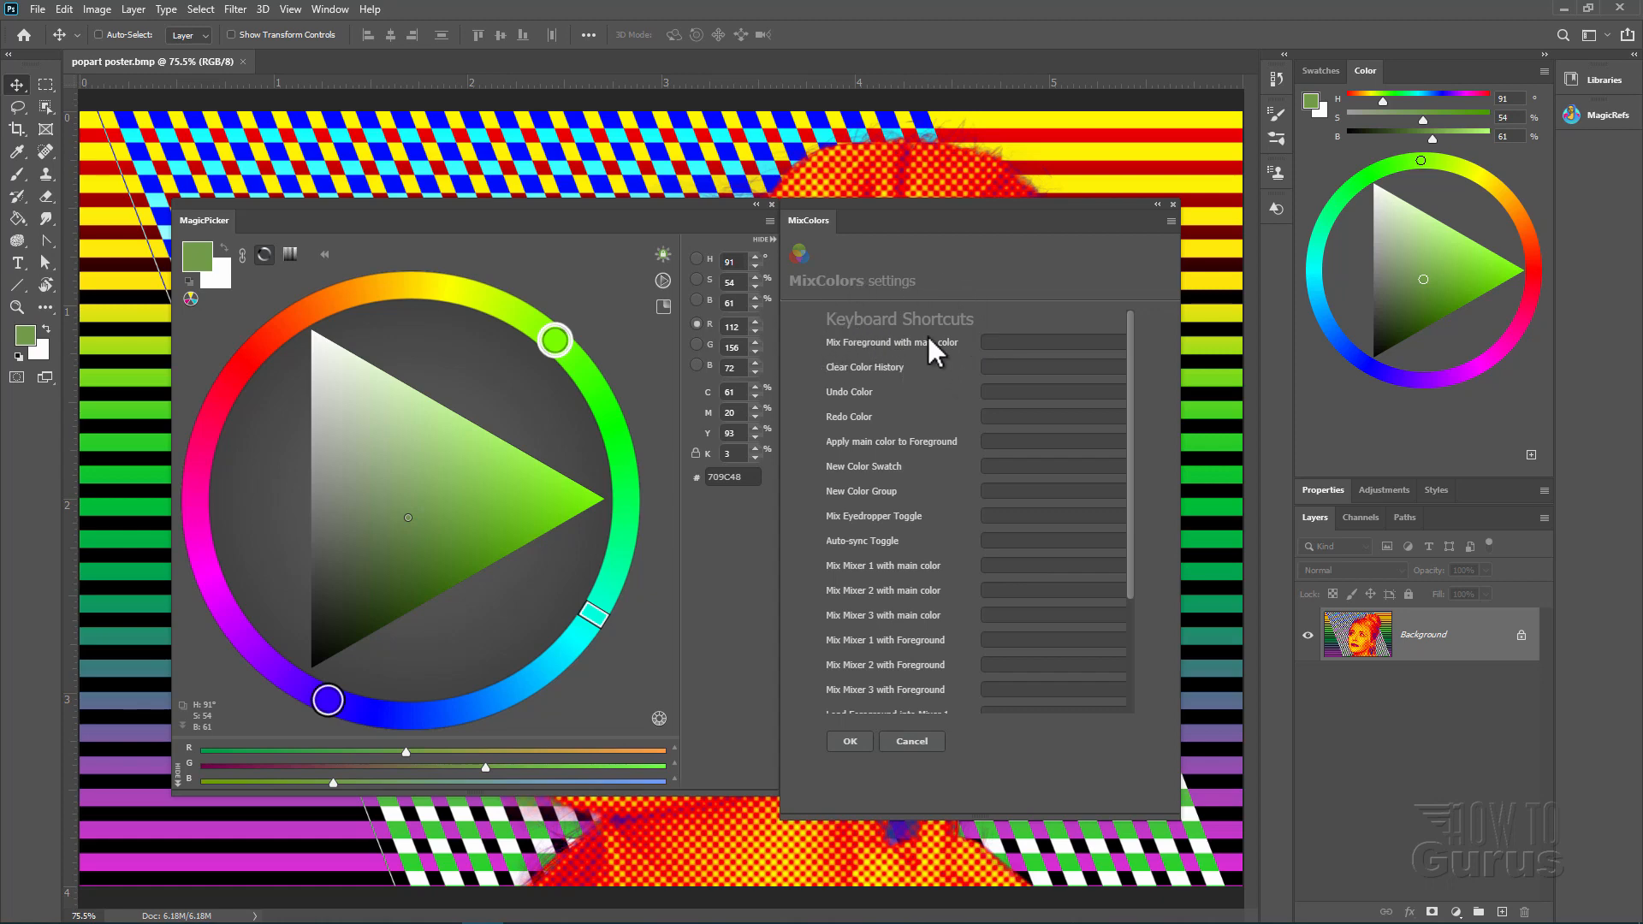
mouse_move(918, 469)
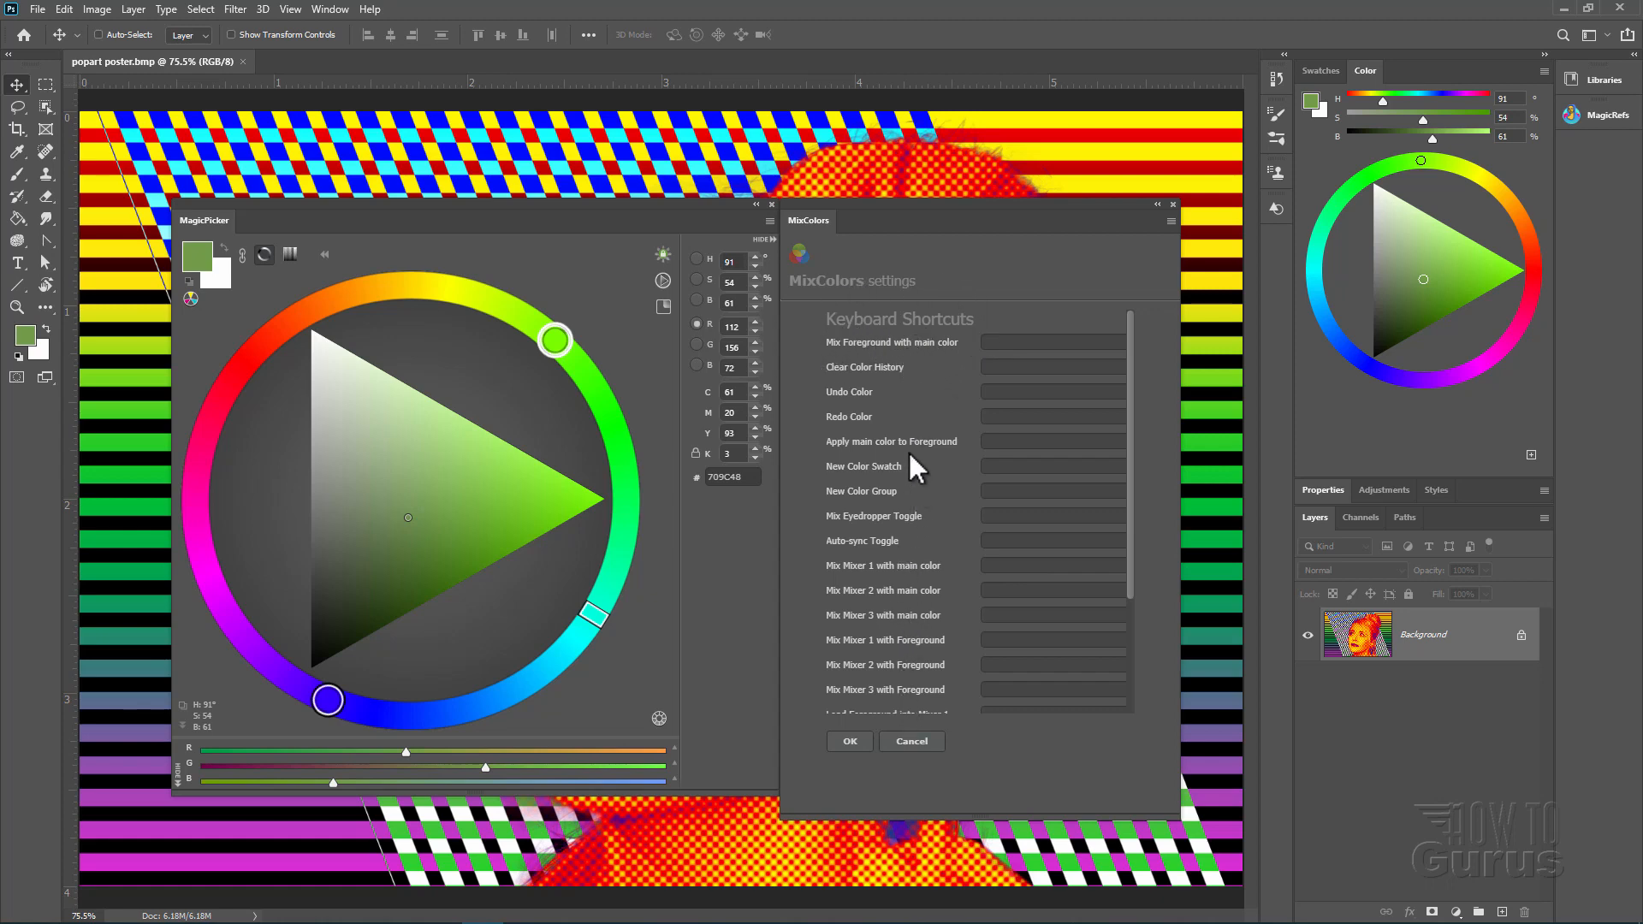
Review the full Keyboard Shortcuts list, then cancel out of MixColors settings
scroll(down, 3)
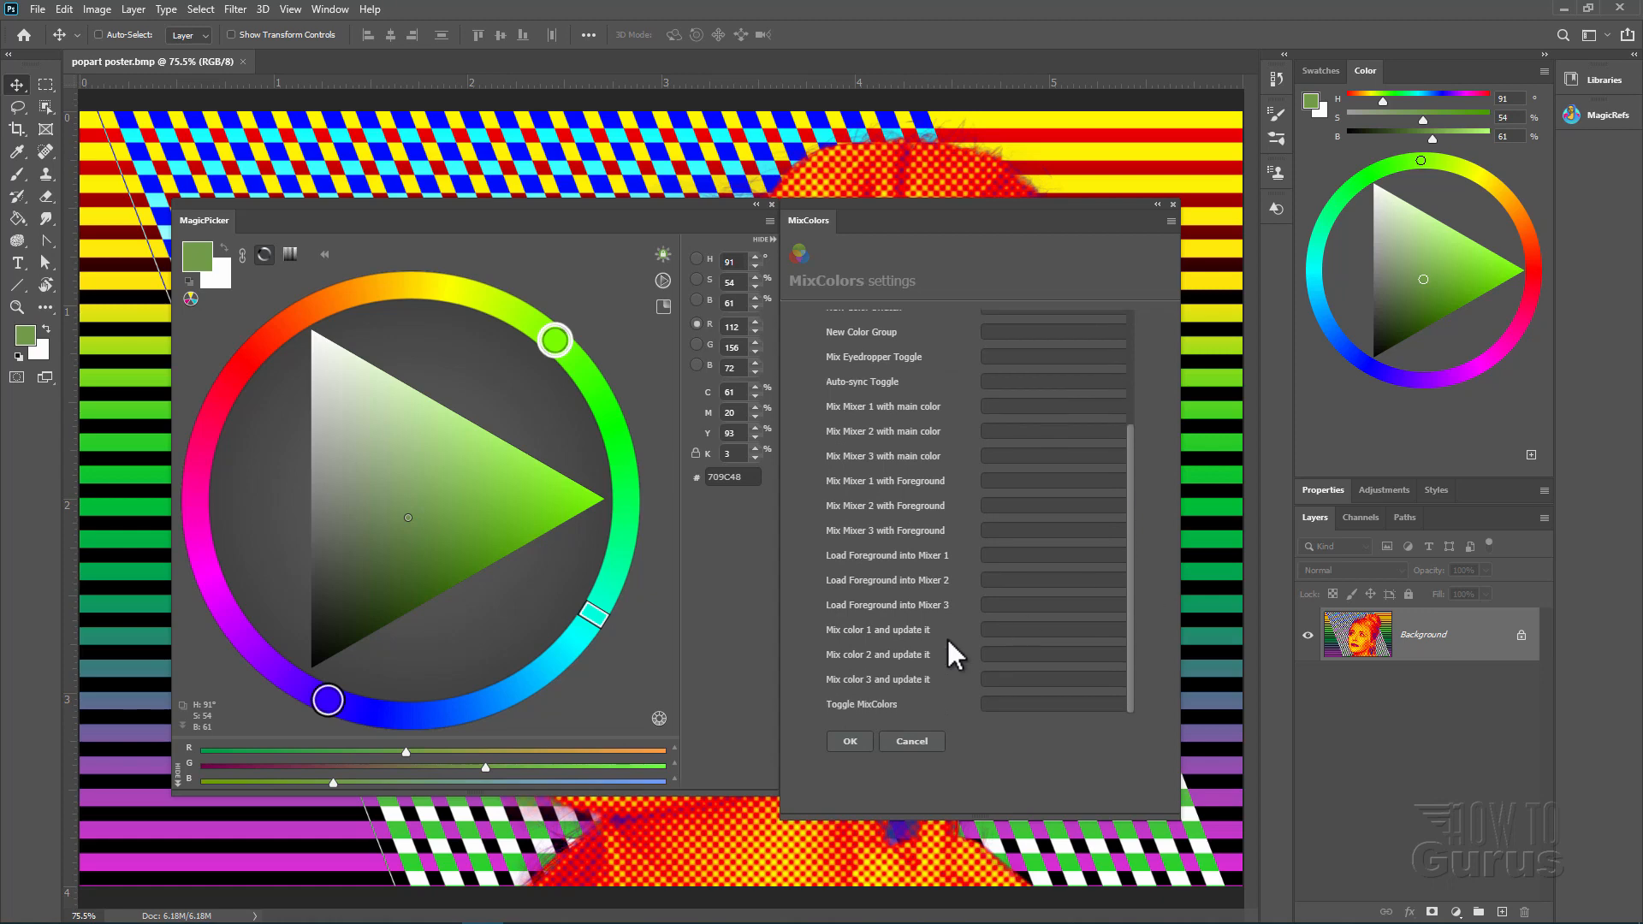
click(849, 741)
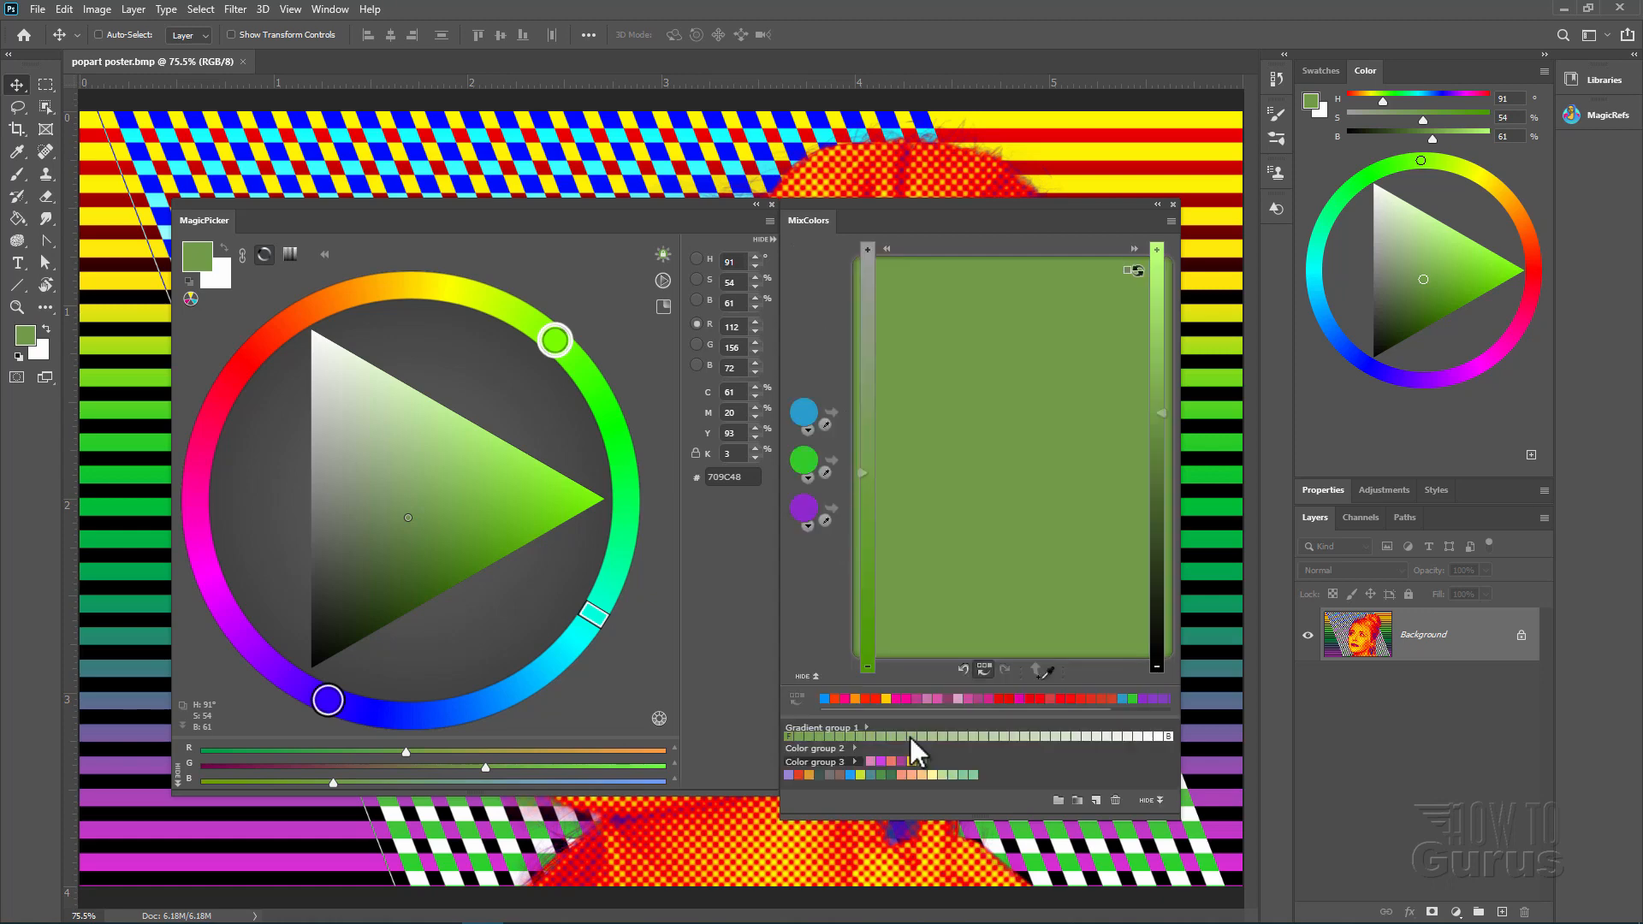
mouse_move(993, 449)
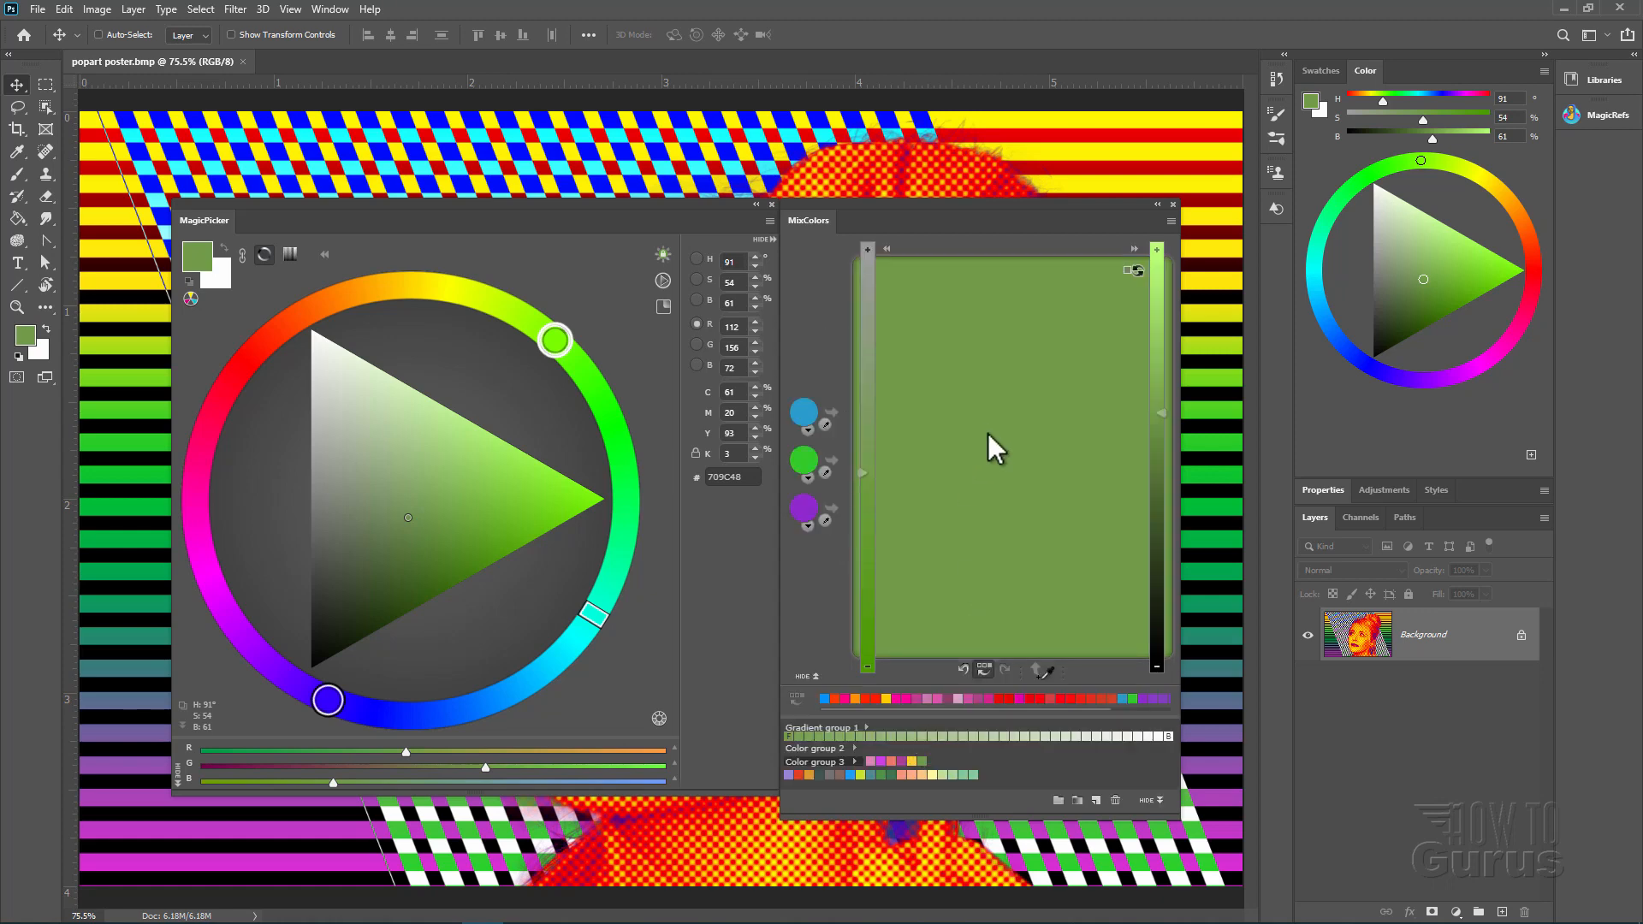
mouse_move(310, 602)
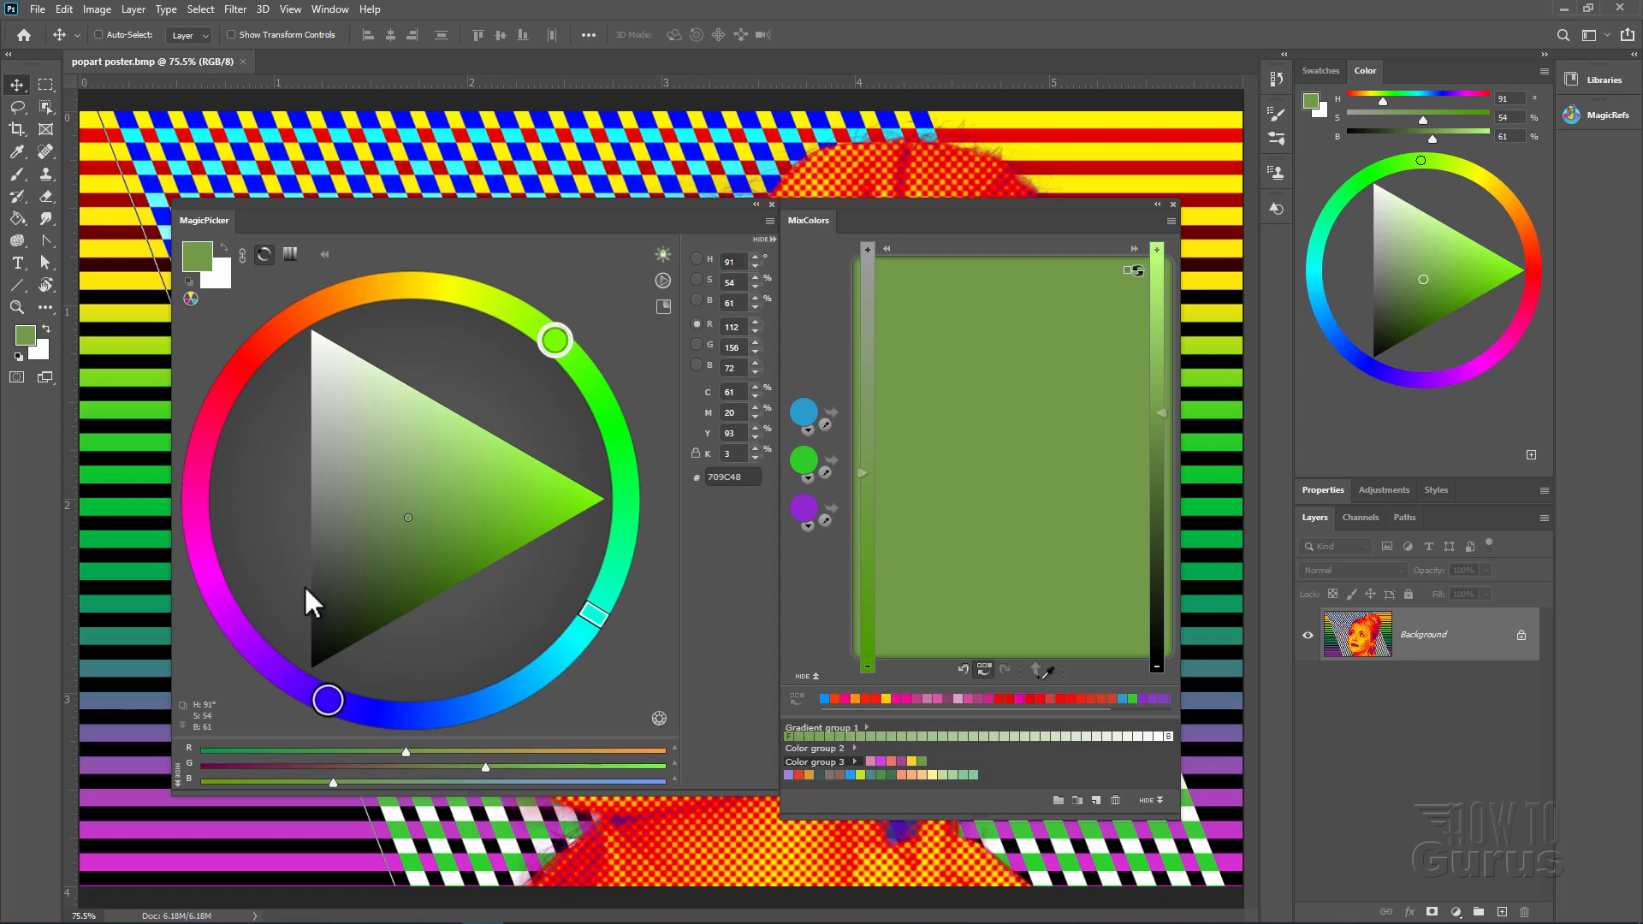
mouse_move(734, 637)
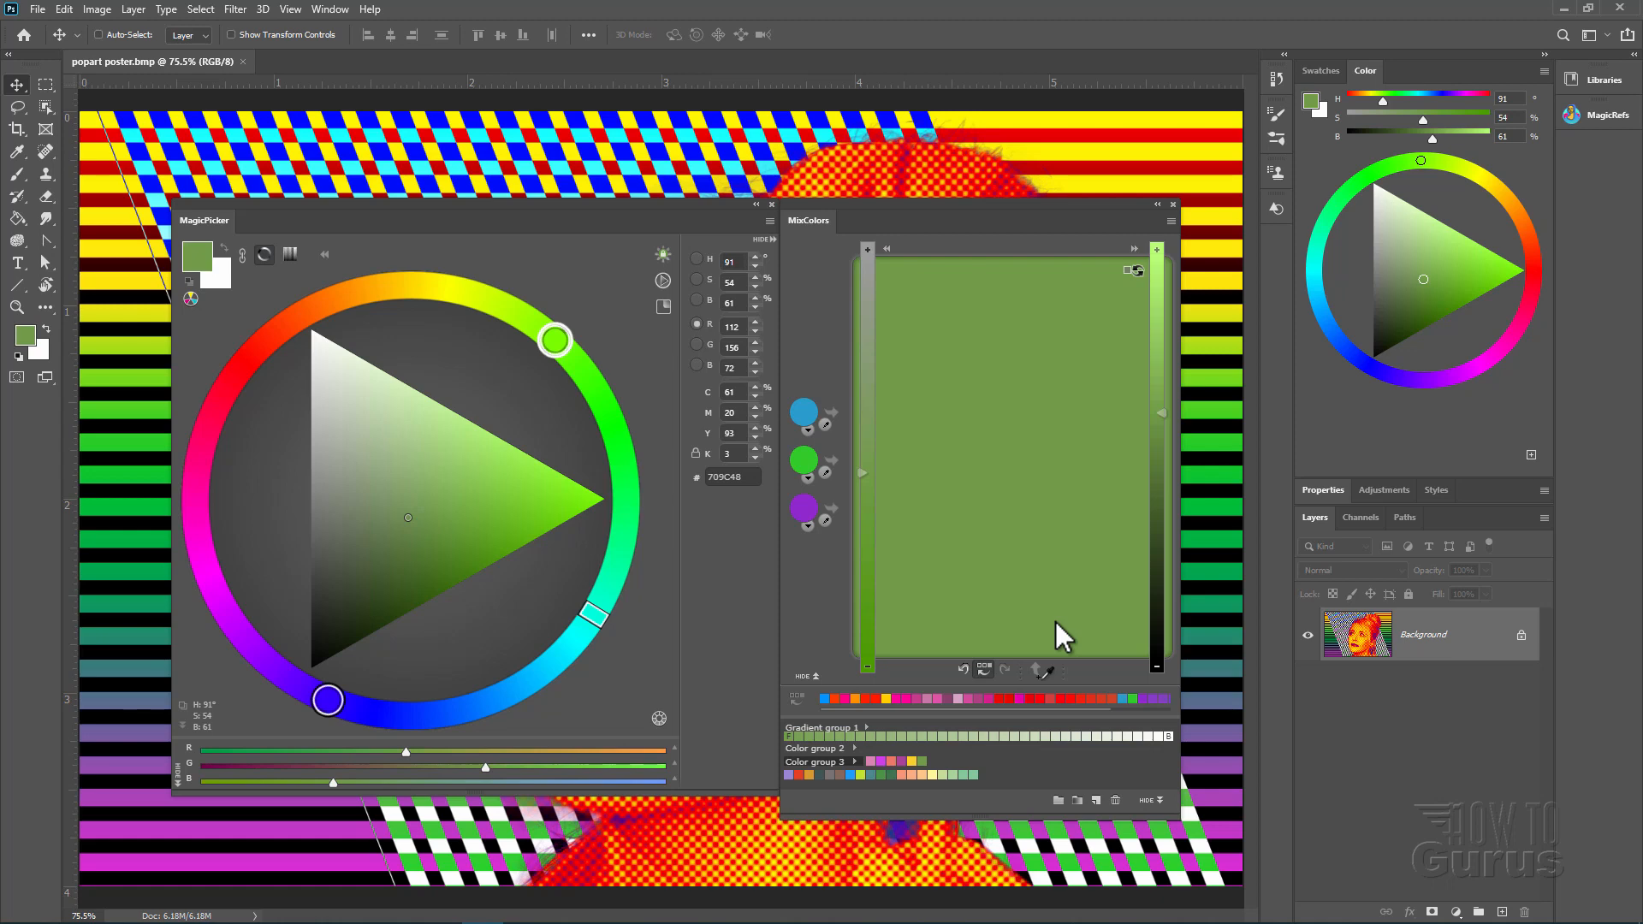
mouse_move(820, 602)
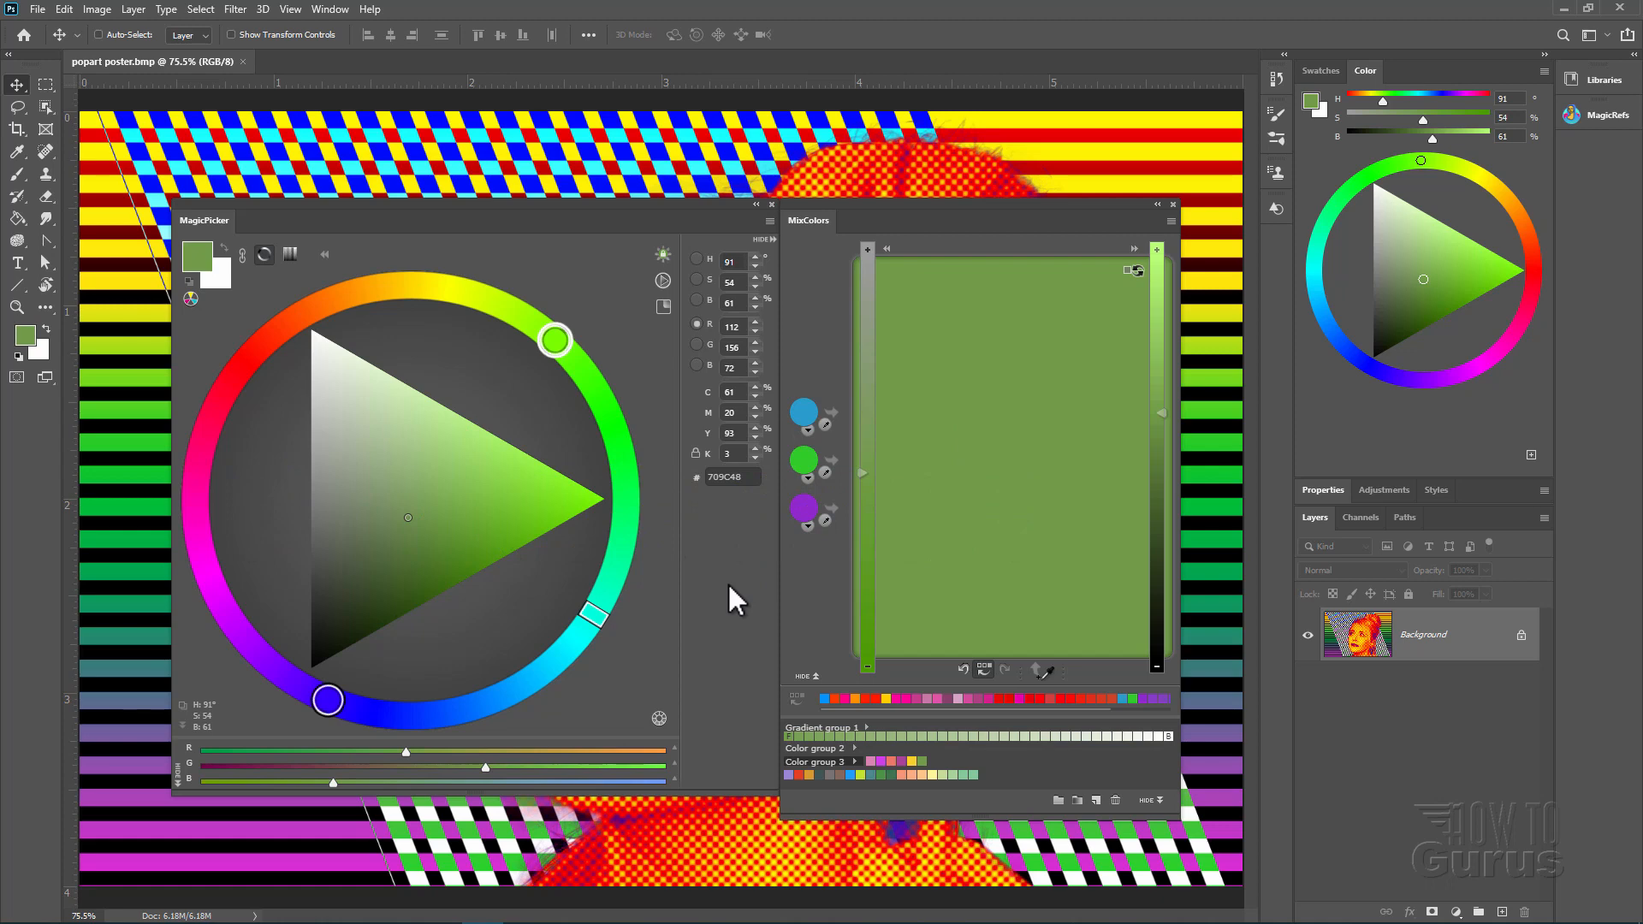
mouse_move(761, 633)
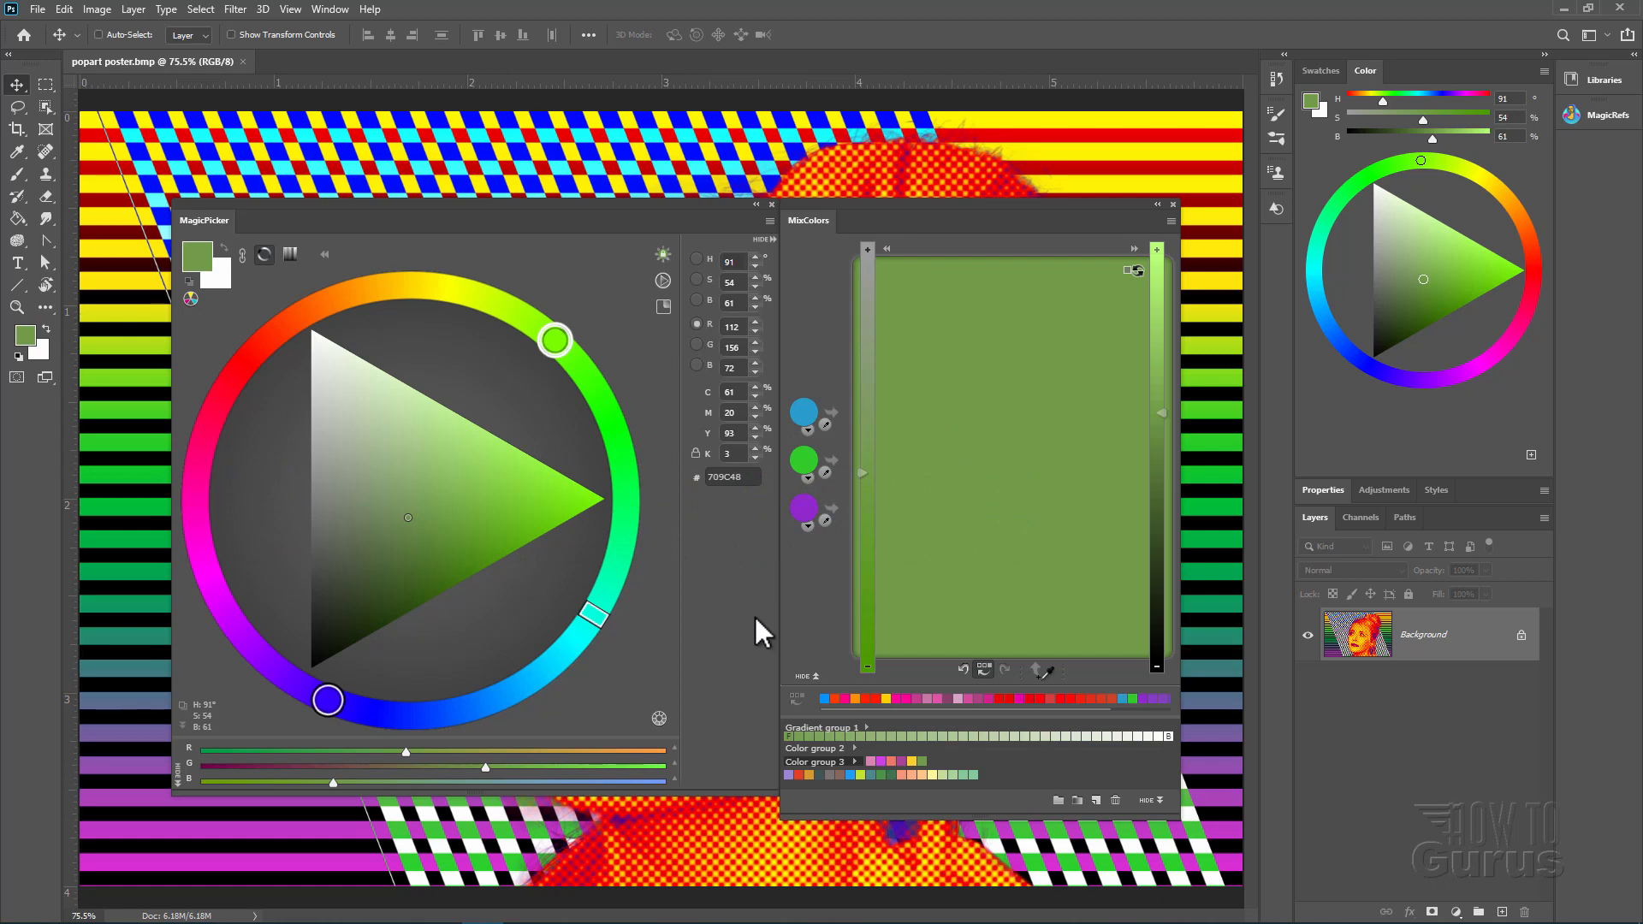
mouse_move(1061, 496)
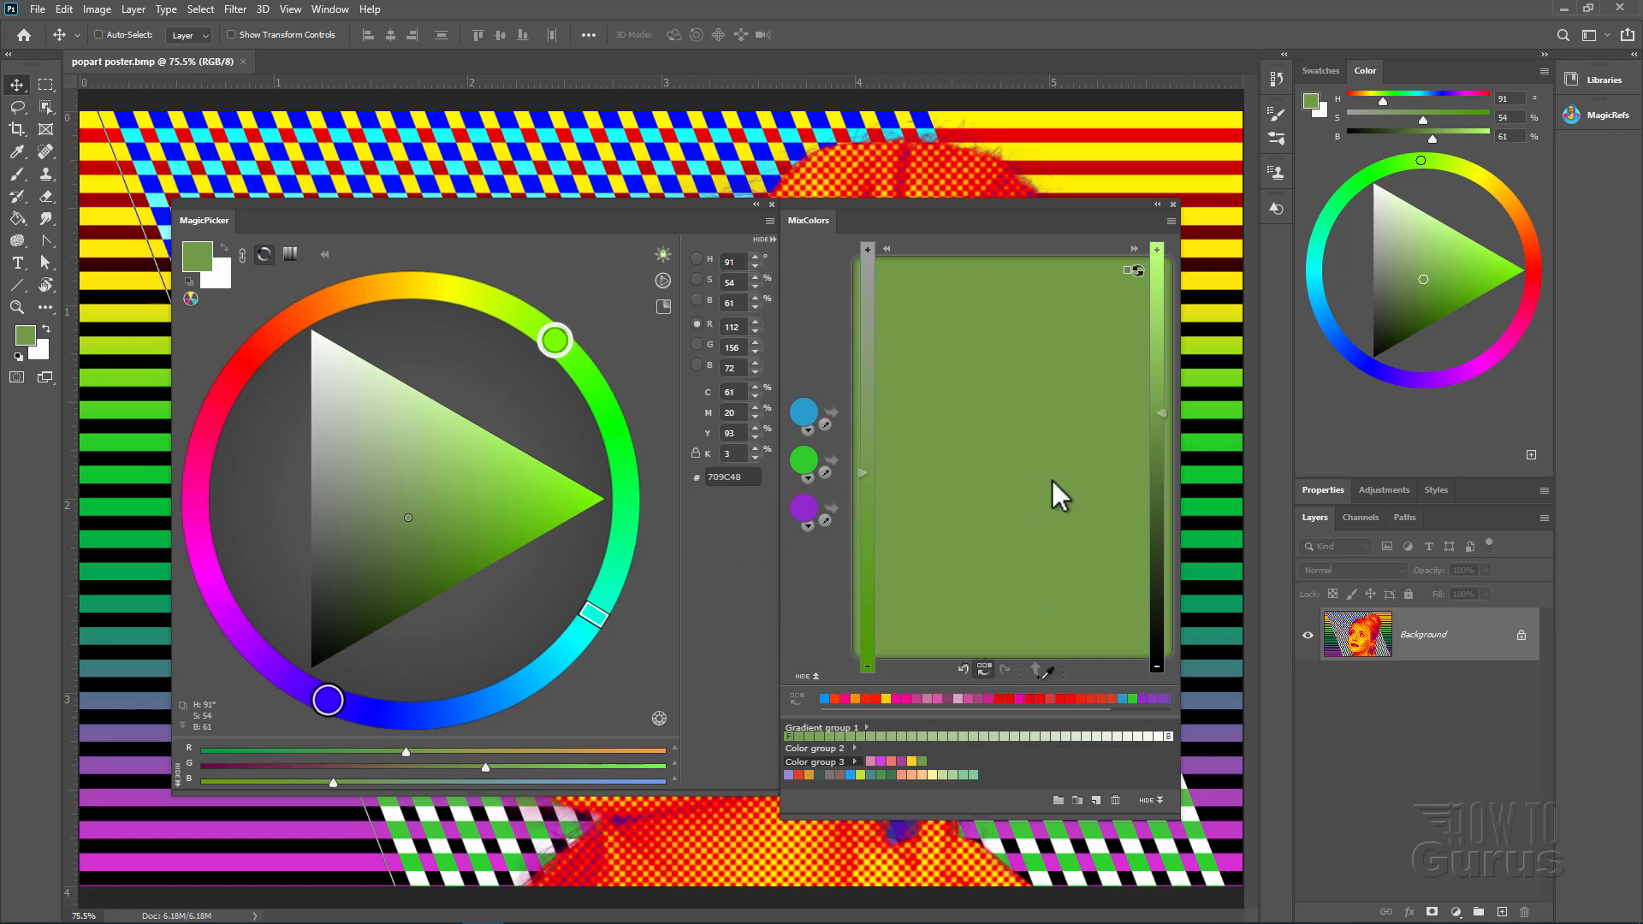
mouse_move(670, 385)
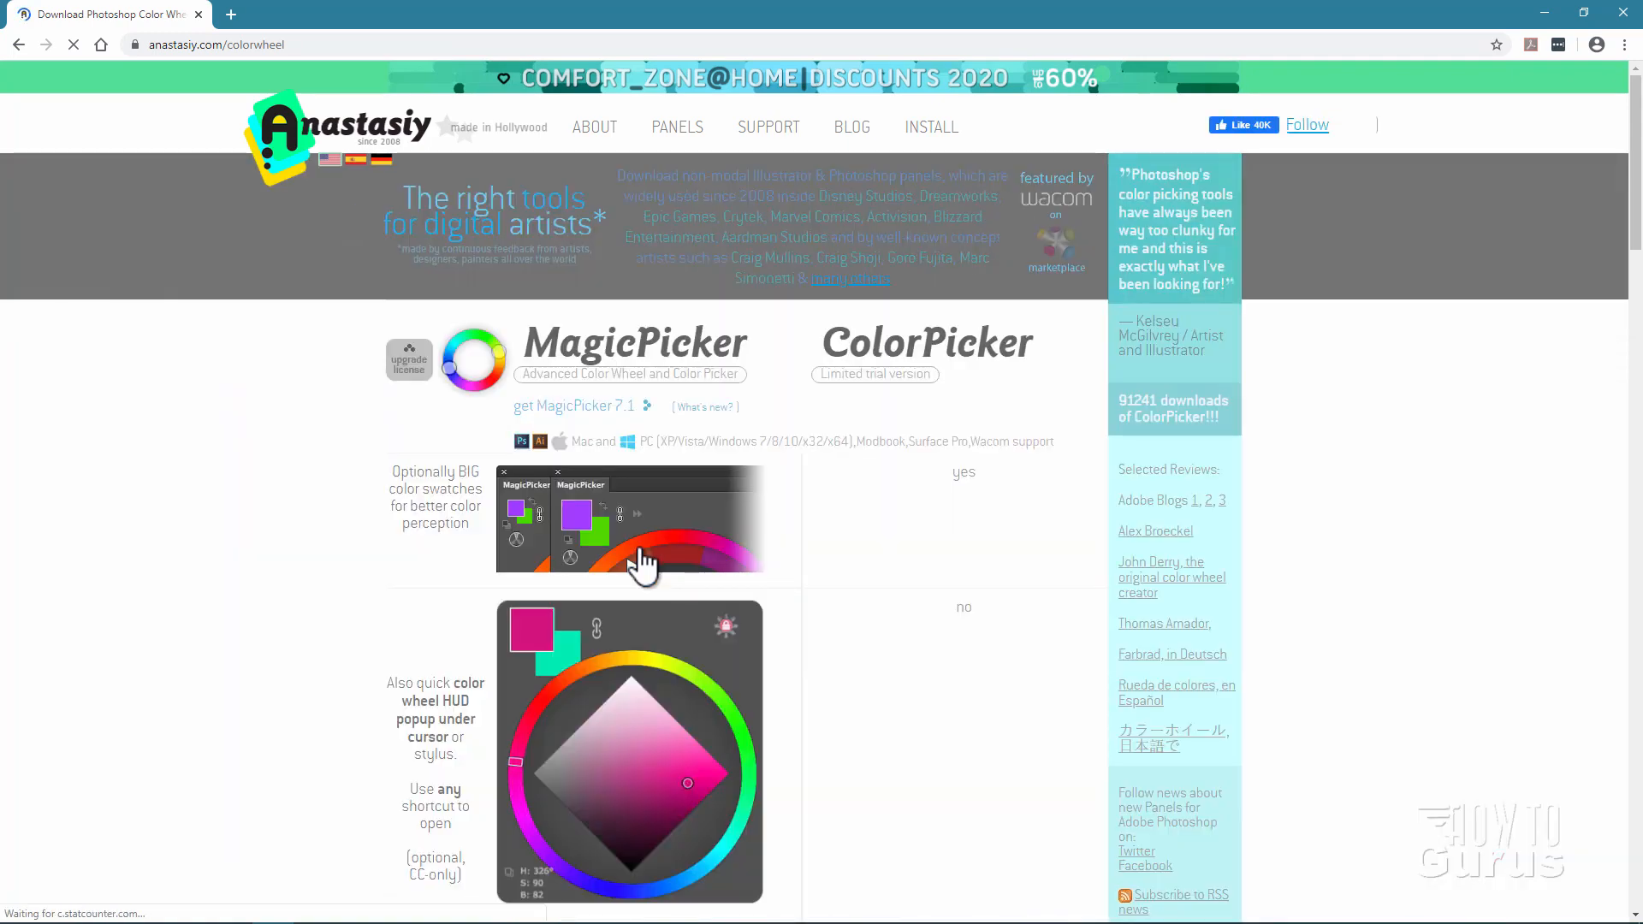
Look over the MagicPicker $19 order page, then go to the PANELS overview
scroll(down, 3)
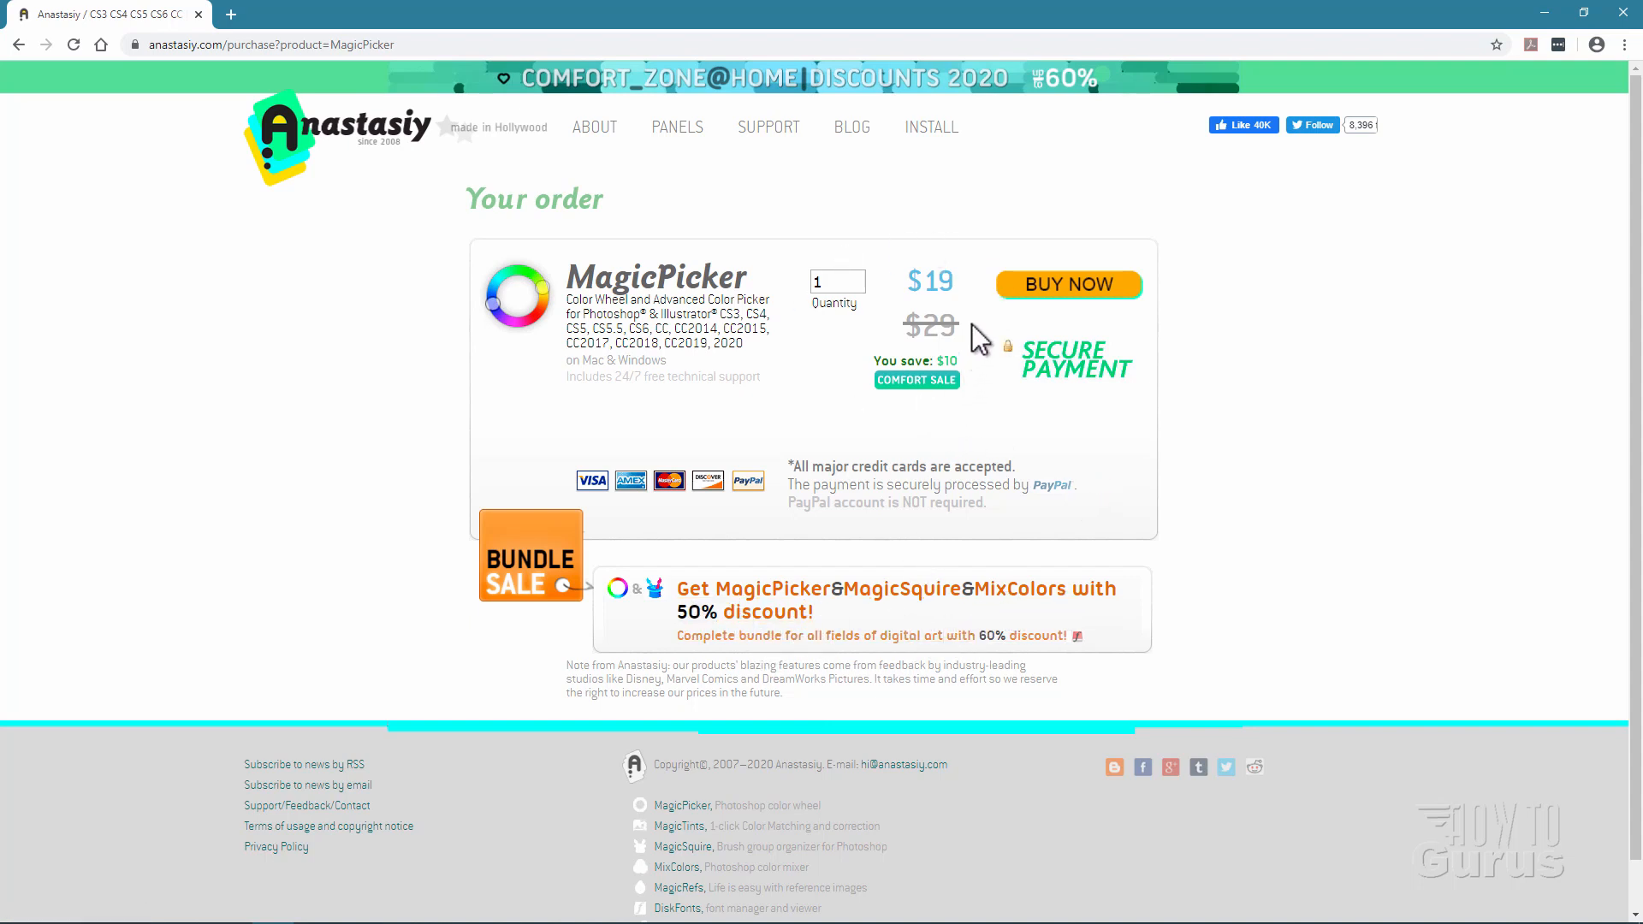
click(677, 126)
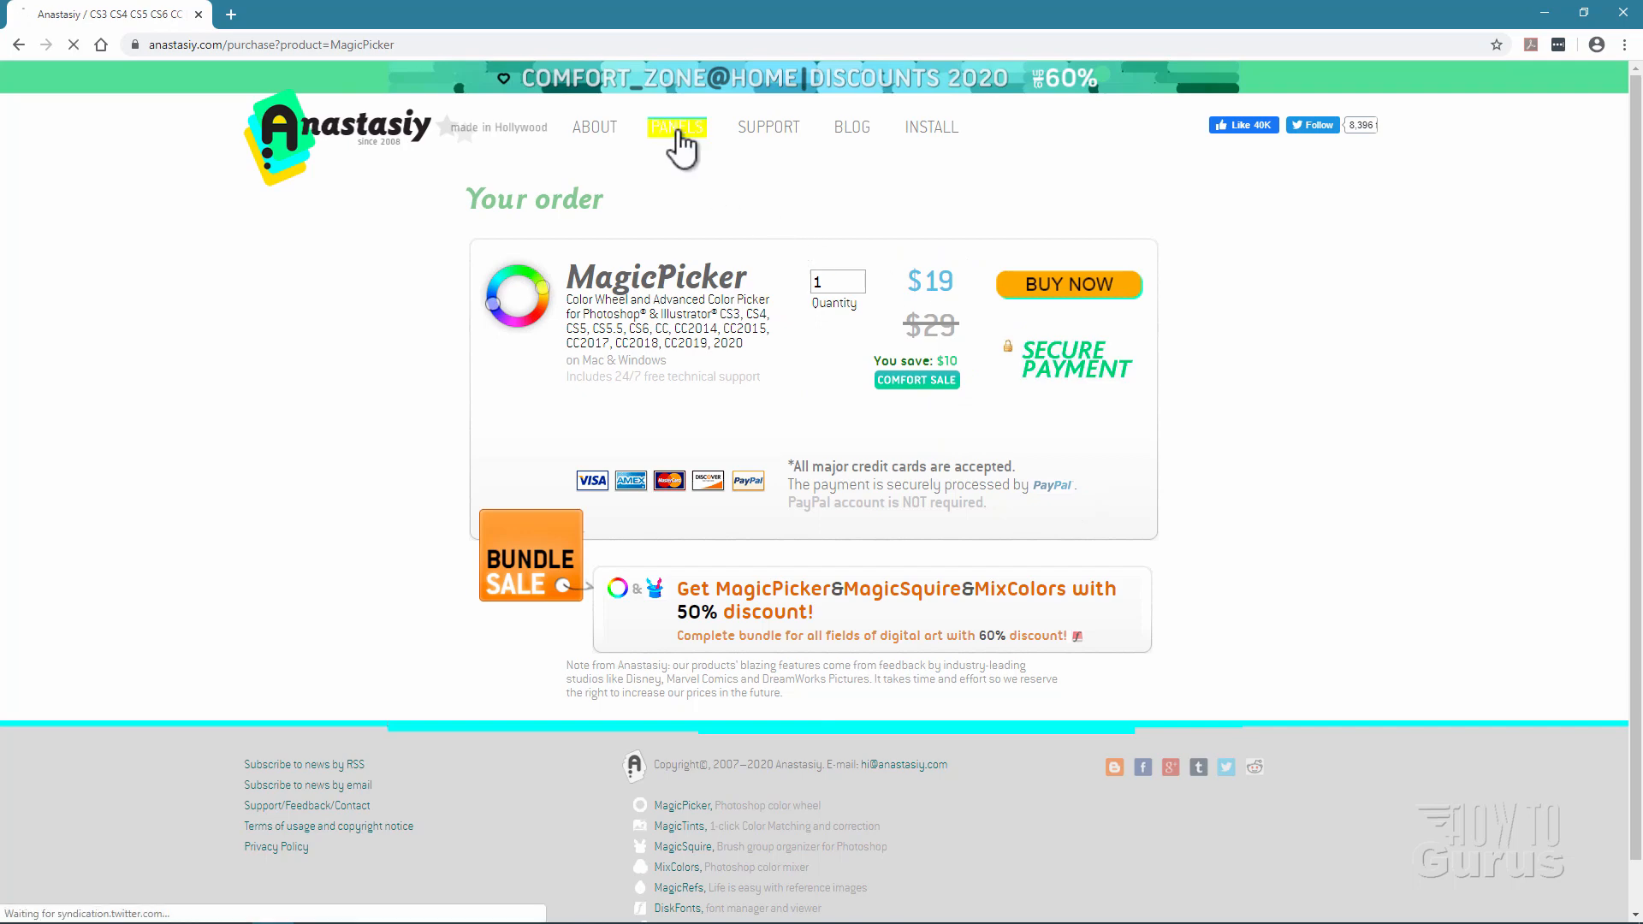
click(676, 126)
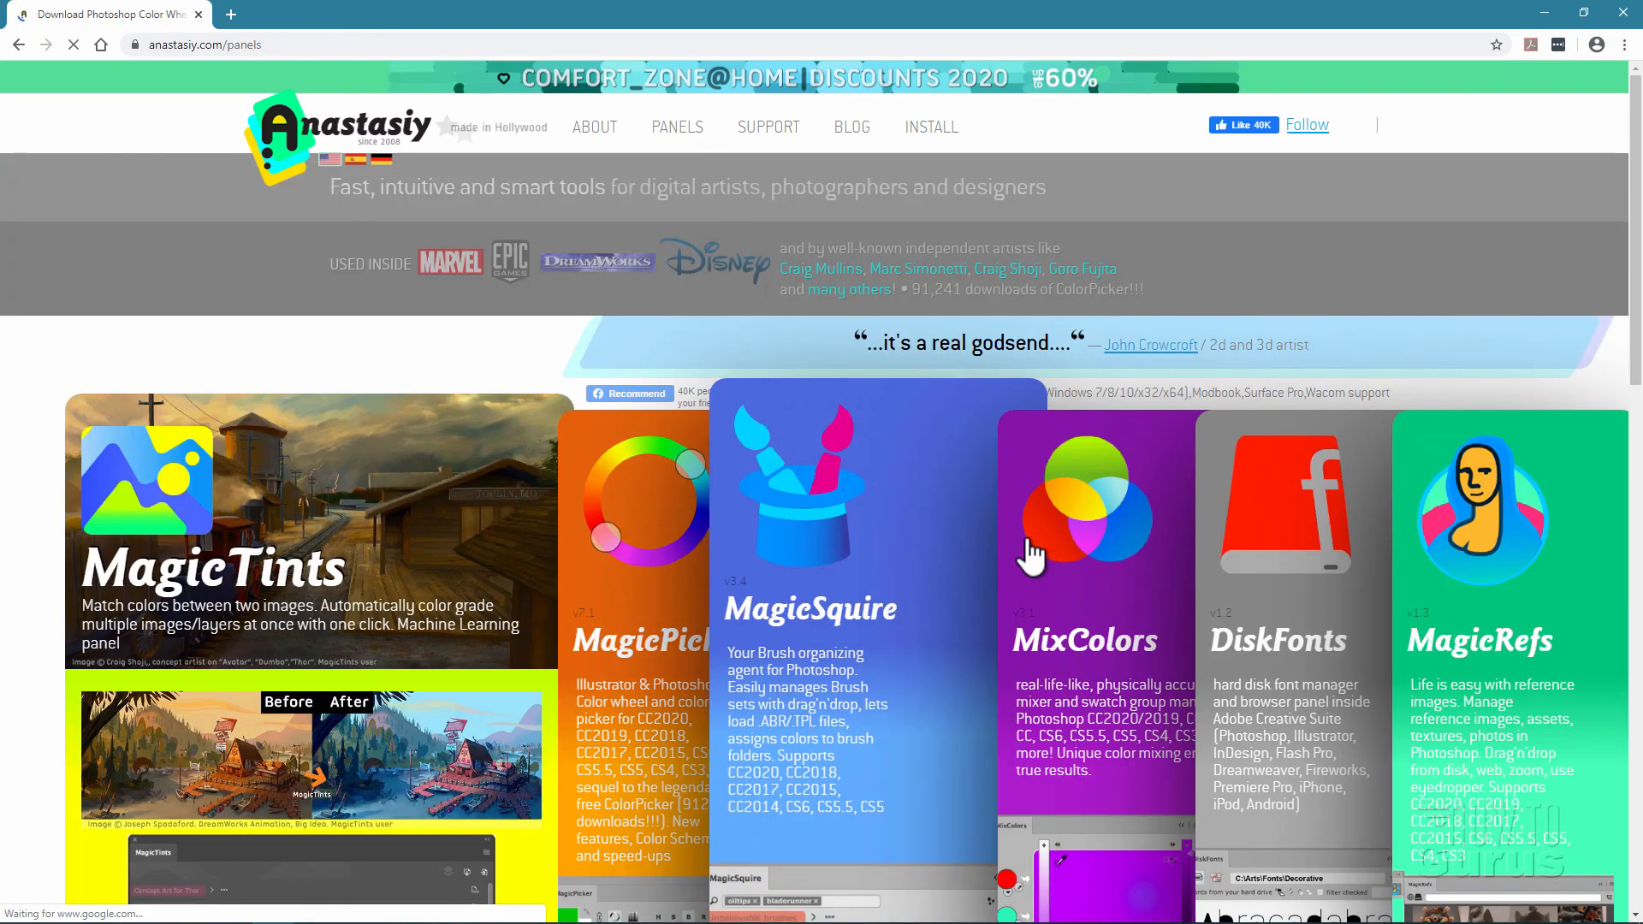
click(1083, 509)
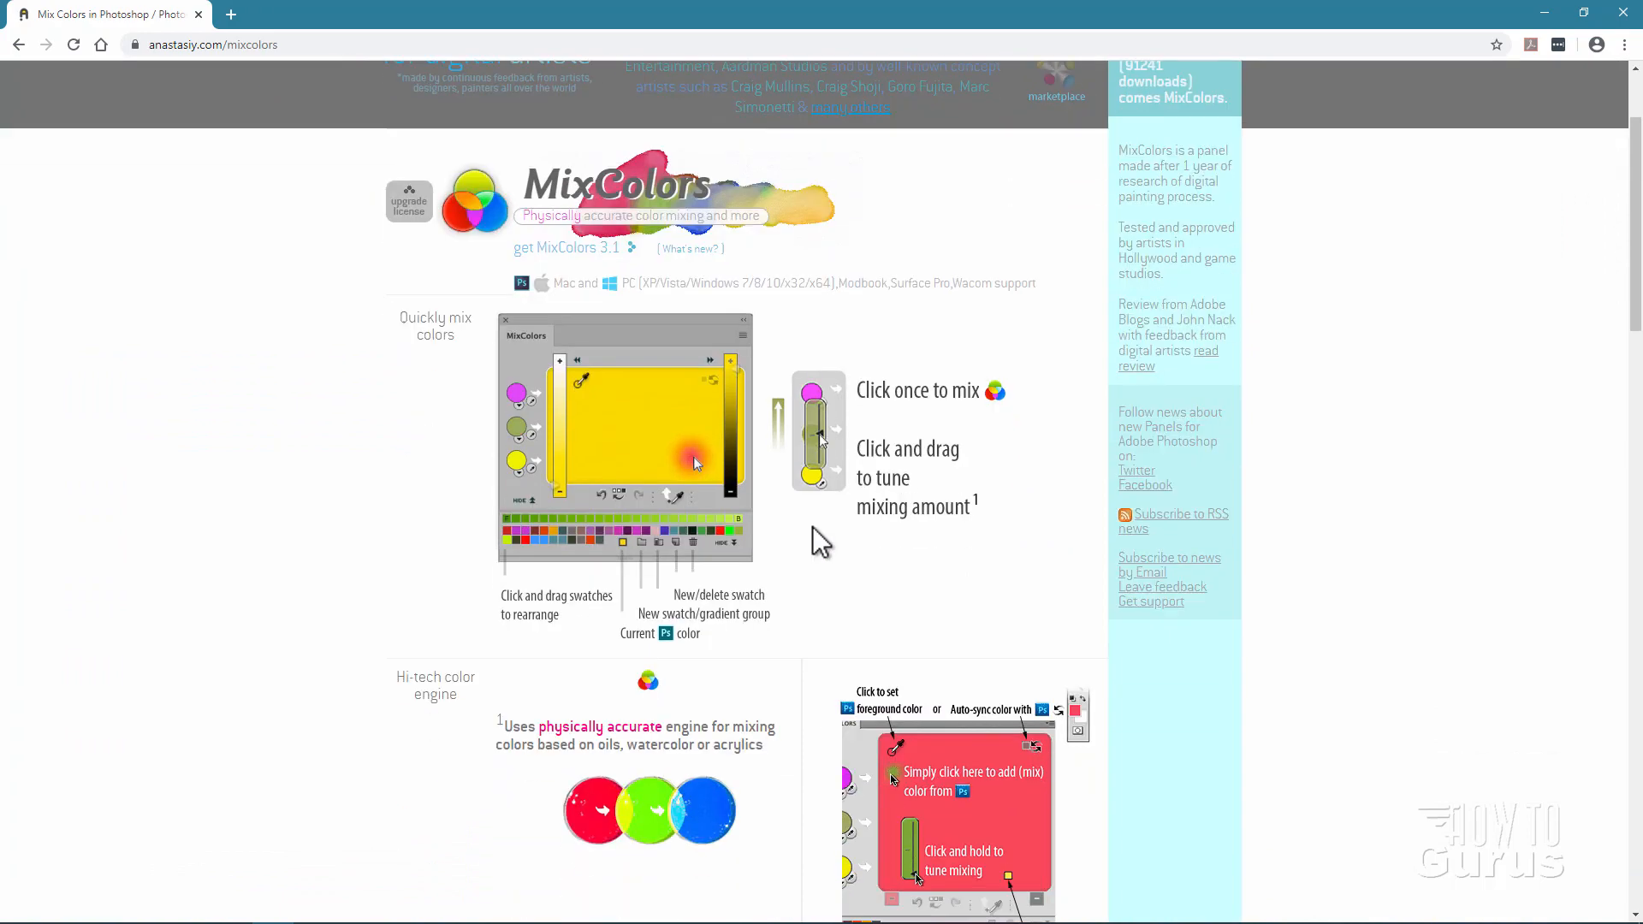
scroll(down, 3)
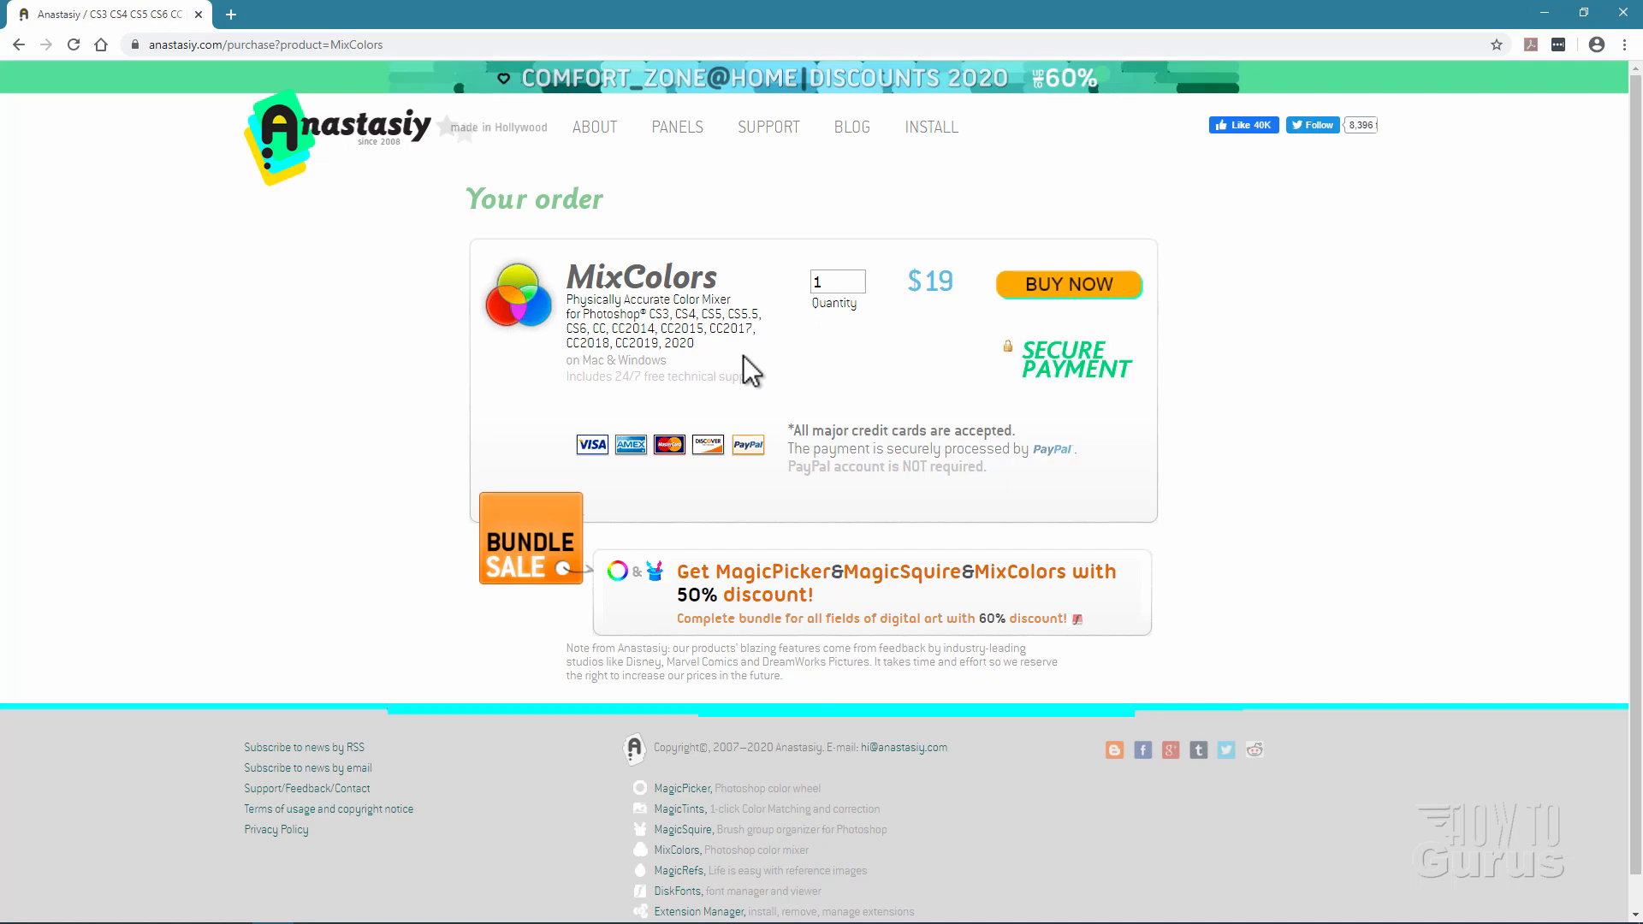
click(679, 126)
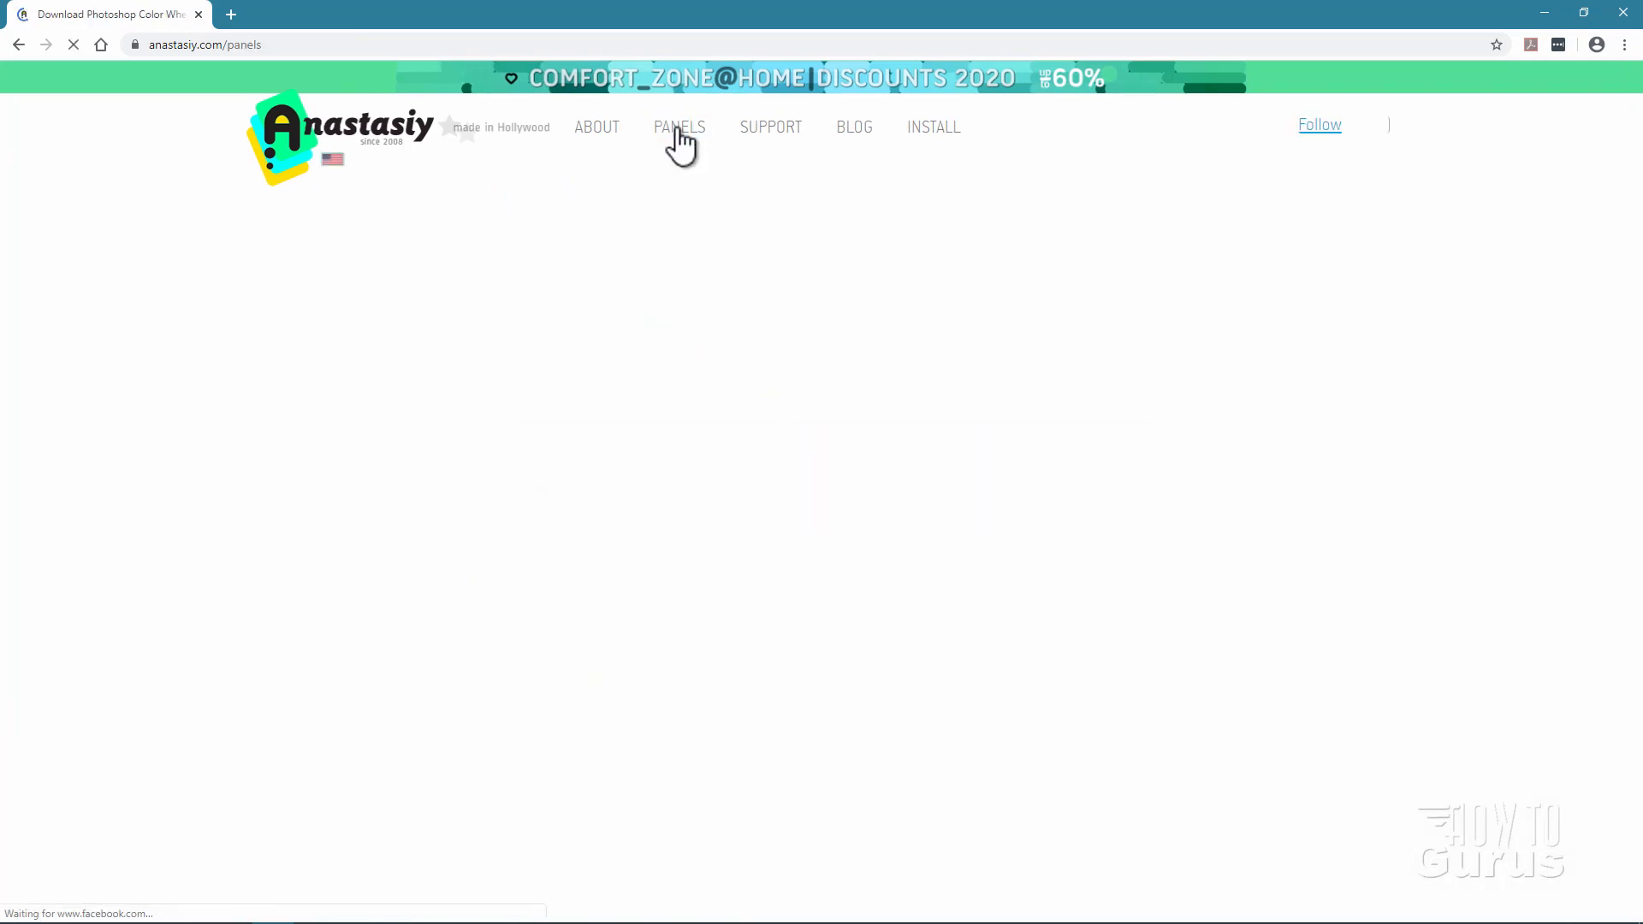
click(678, 127)
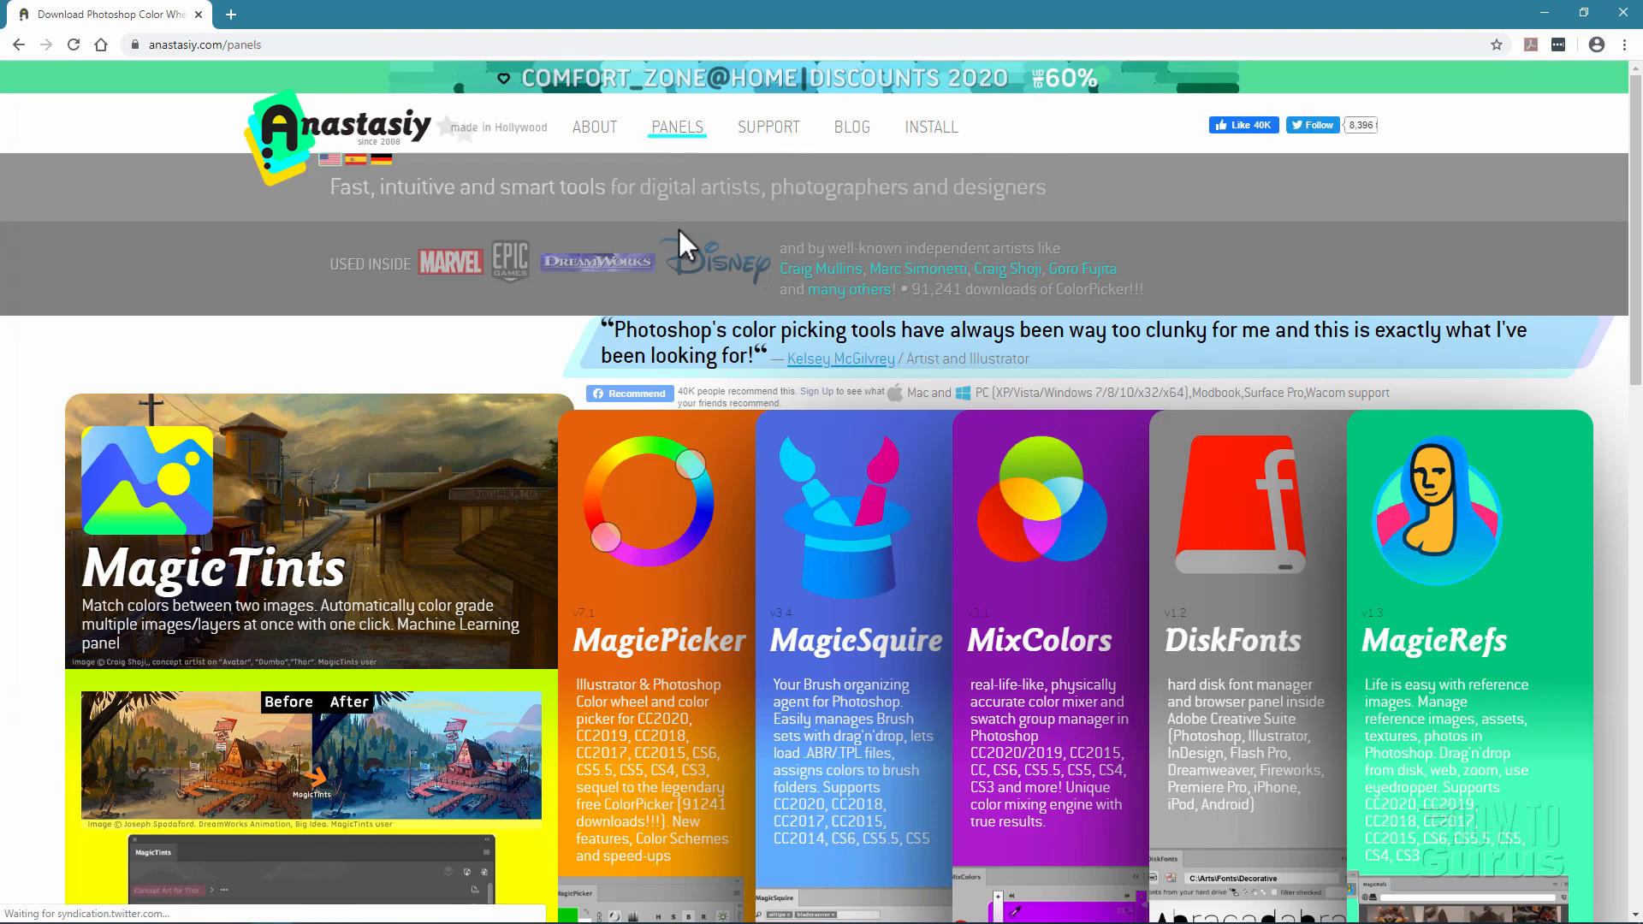